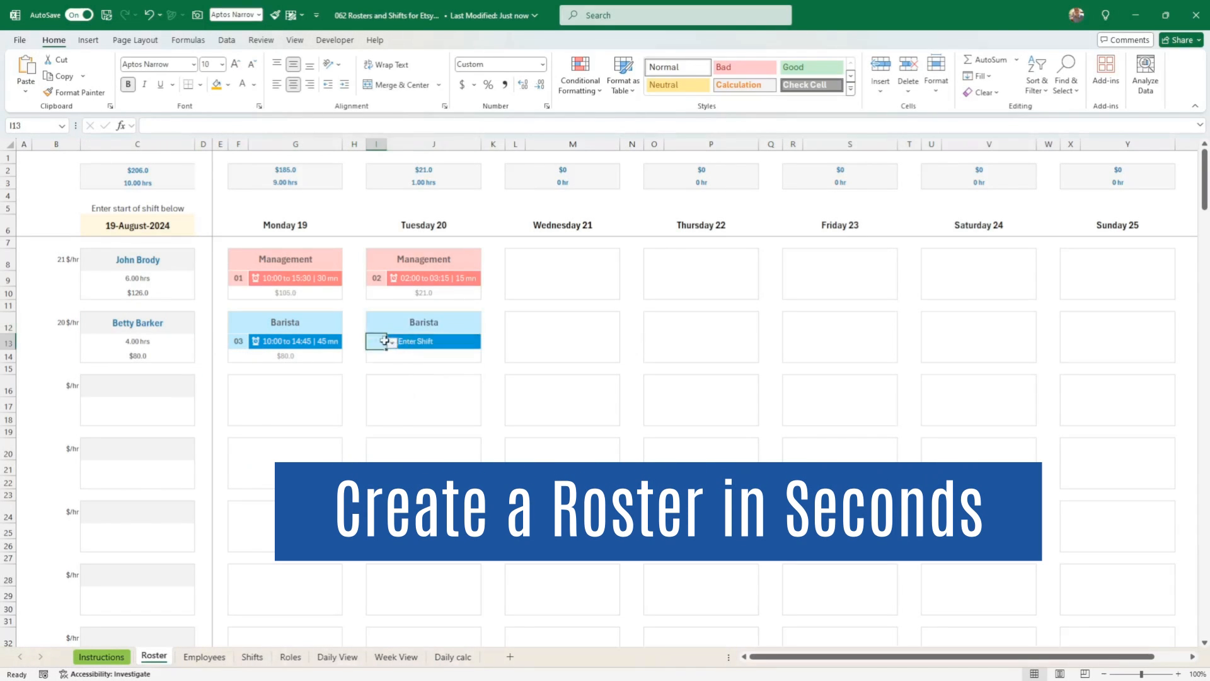
# Adjust a Tuesday barista shift number, a Cleaning role and an employee's hourly rate
pyautogui.click(810, 341)
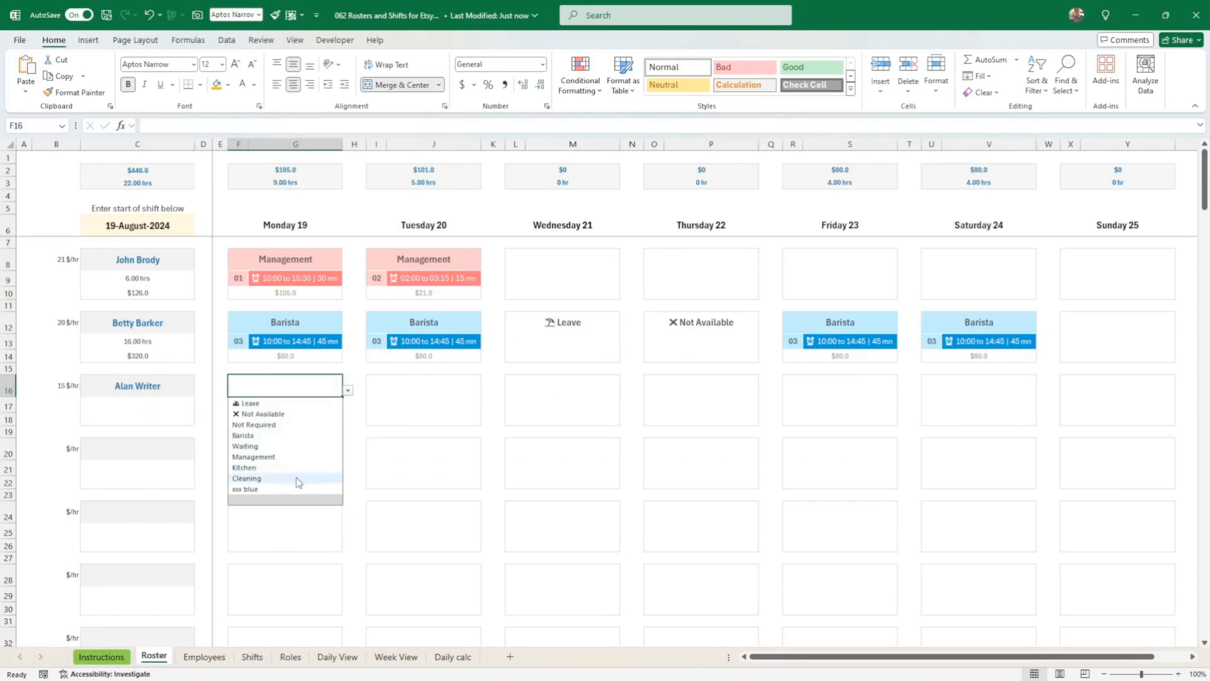
pyautogui.click(336, 656)
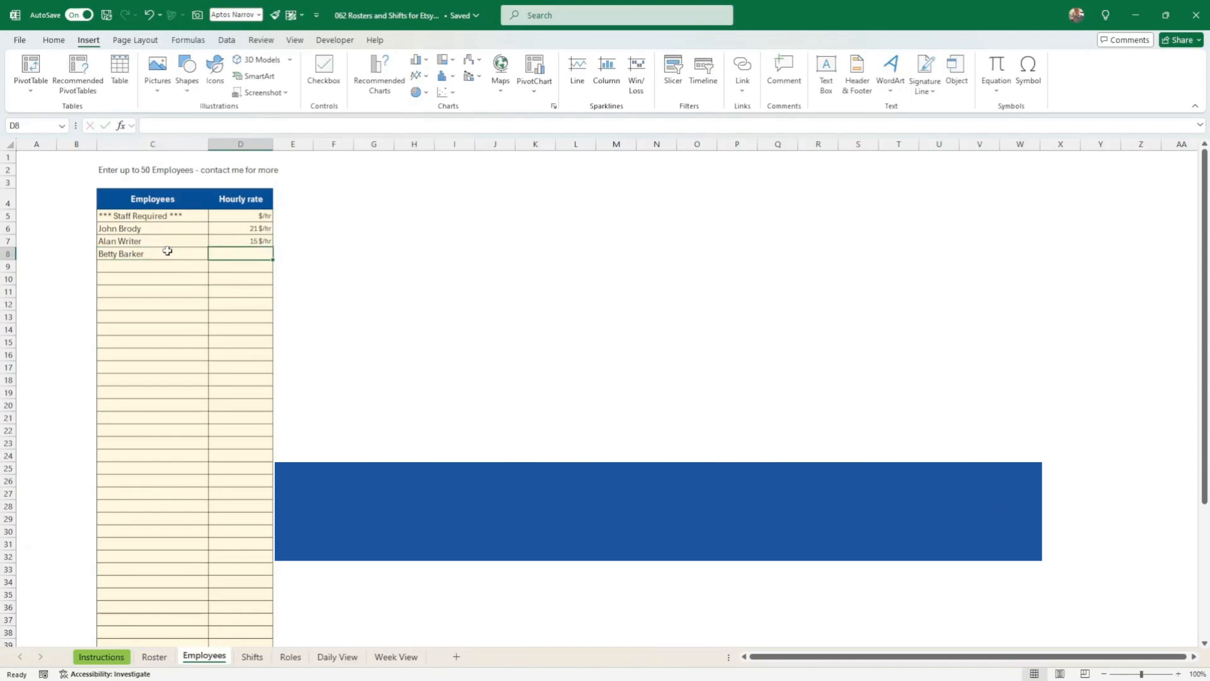
pyautogui.click(251, 657)
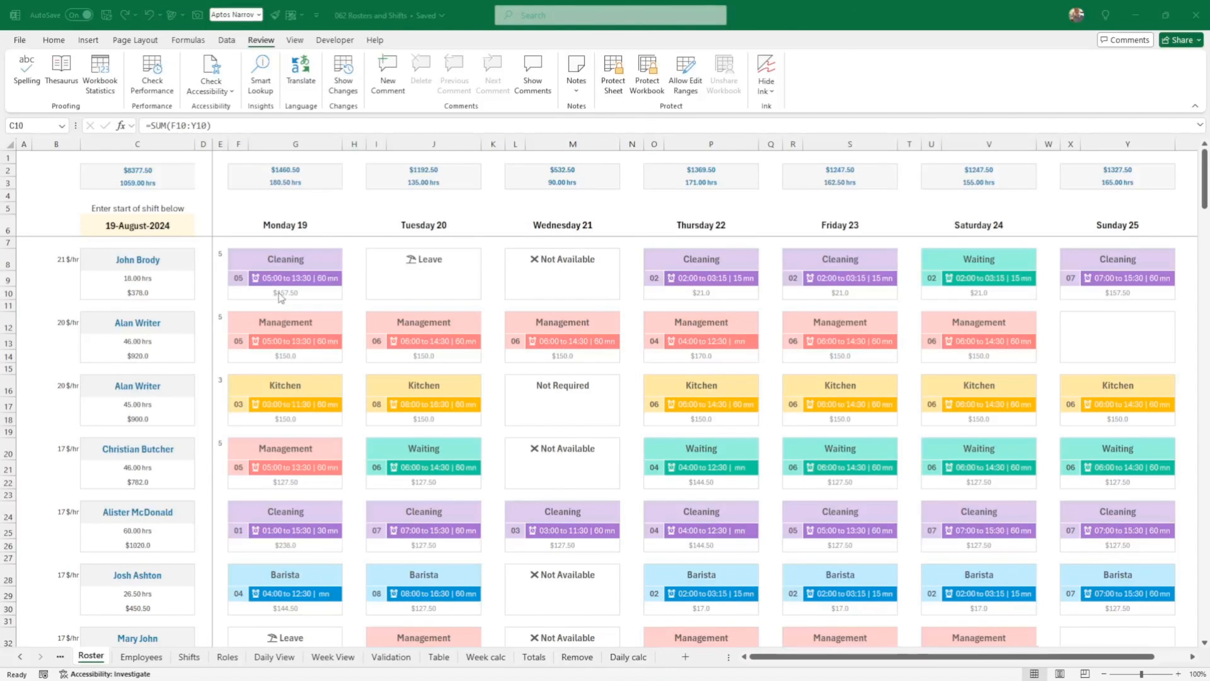
pyautogui.moveTo(356, 295)
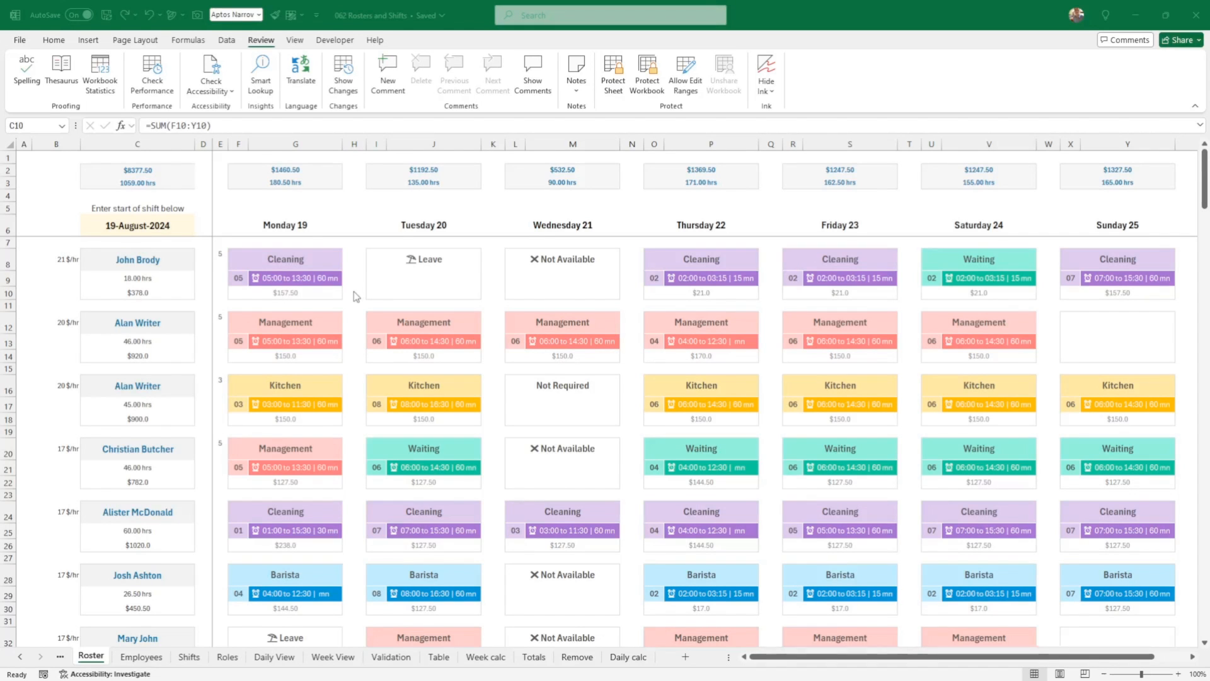
pyautogui.moveTo(274, 293)
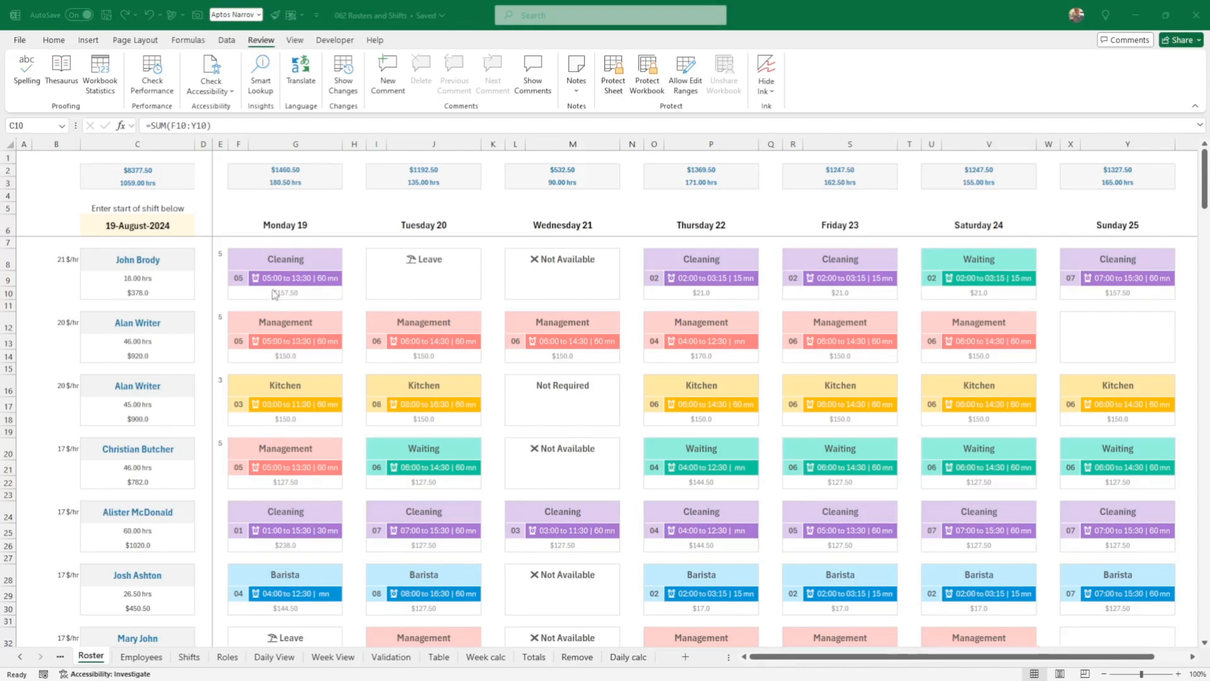
# Put a different employee in the first row with Tuesday 20 as Barista on shift 05
pyautogui.click(136, 259)
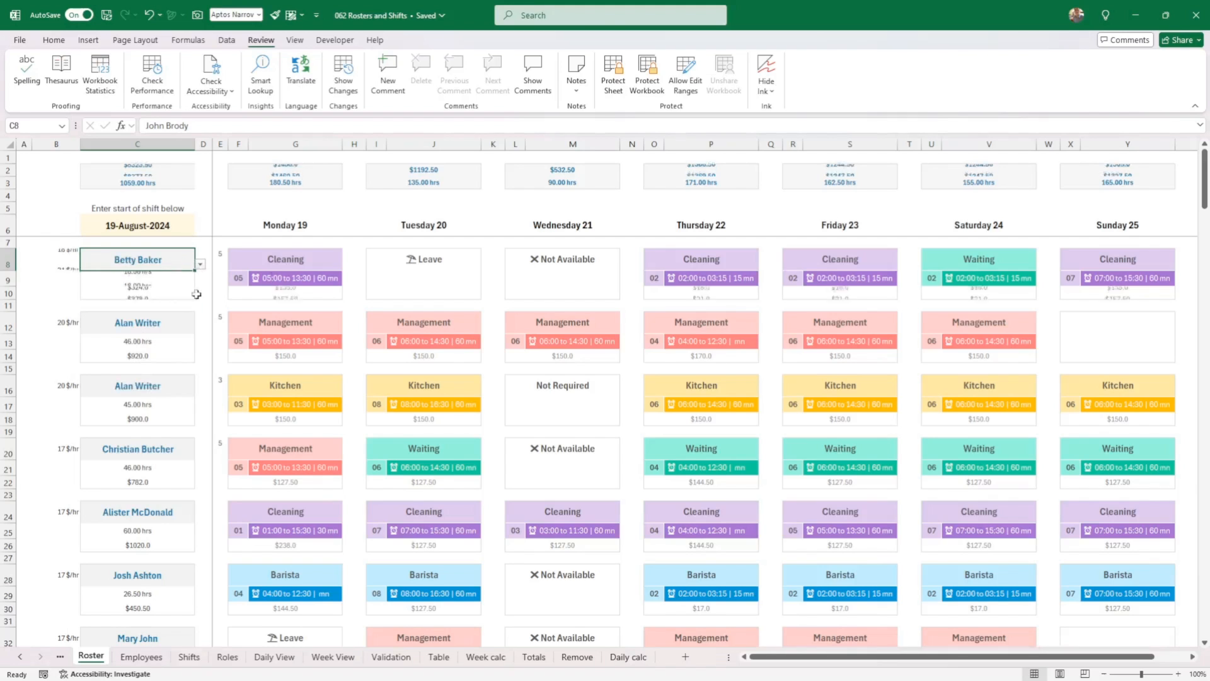
pyautogui.click(347, 262)
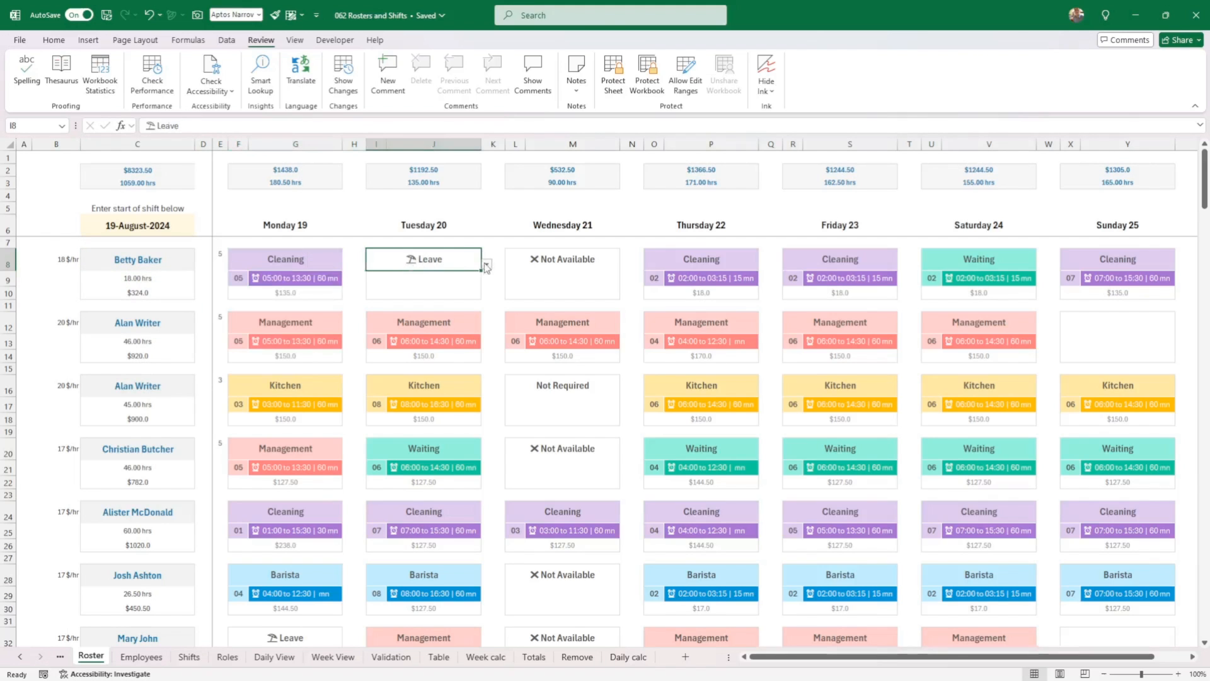
pyautogui.click(486, 264)
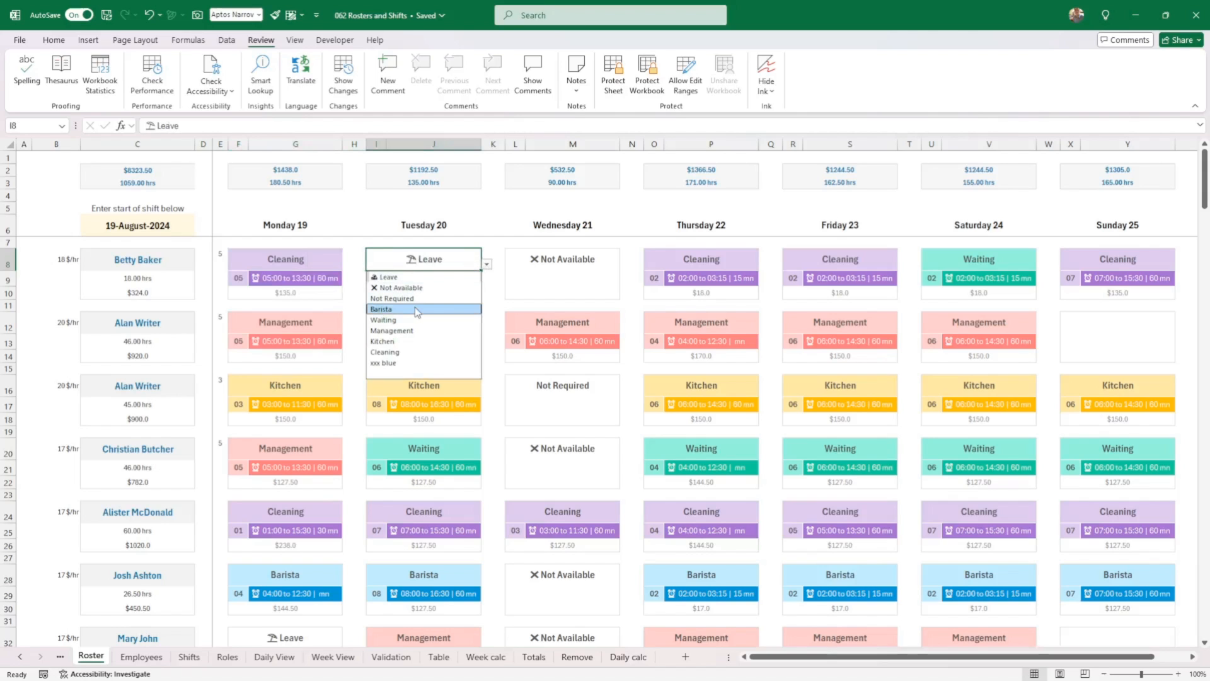
pyautogui.click(381, 309)
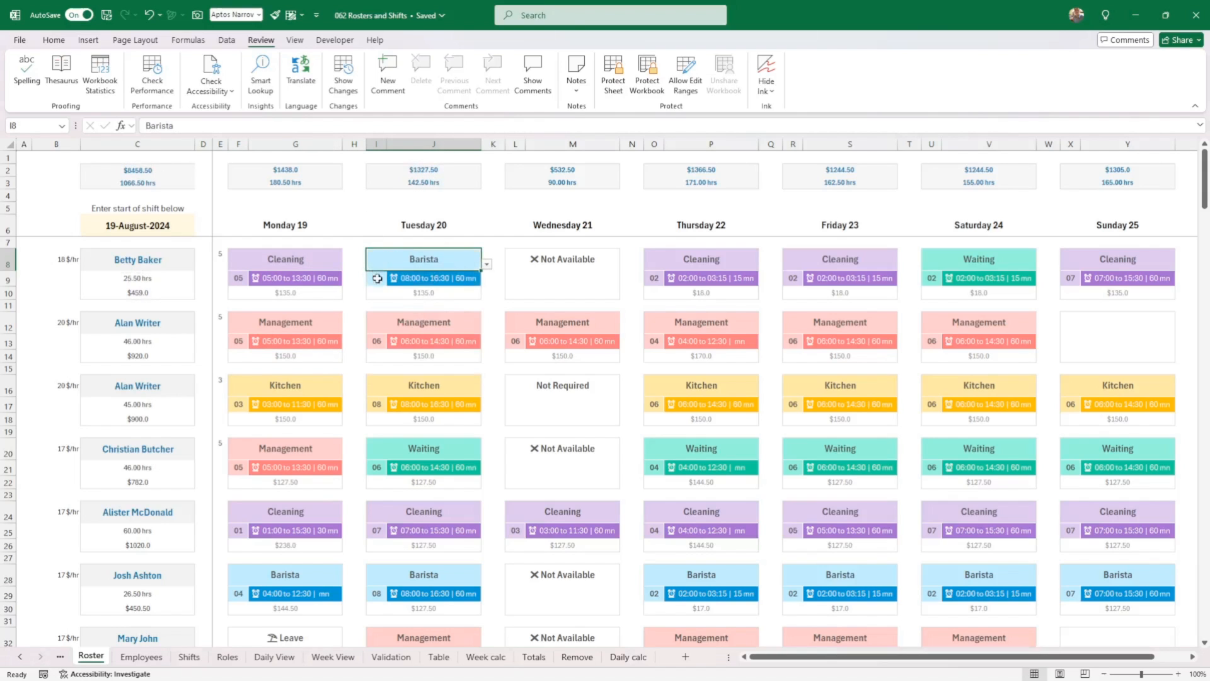
pyautogui.click(487, 263)
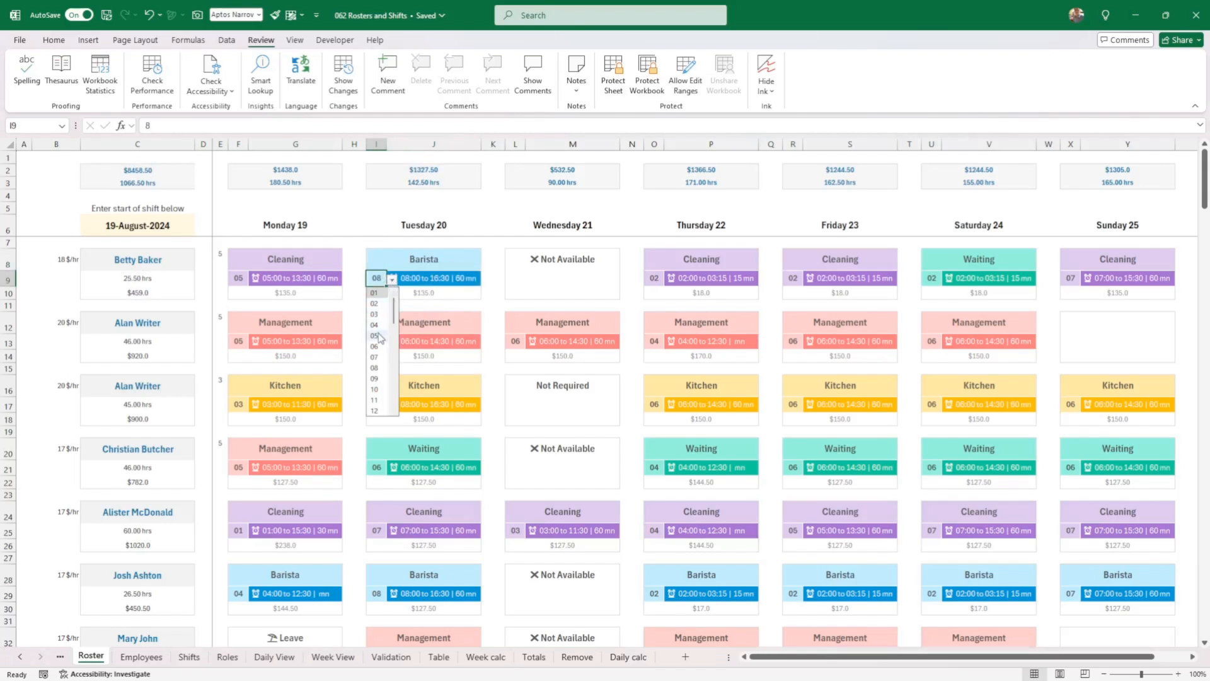
pyautogui.click(376, 333)
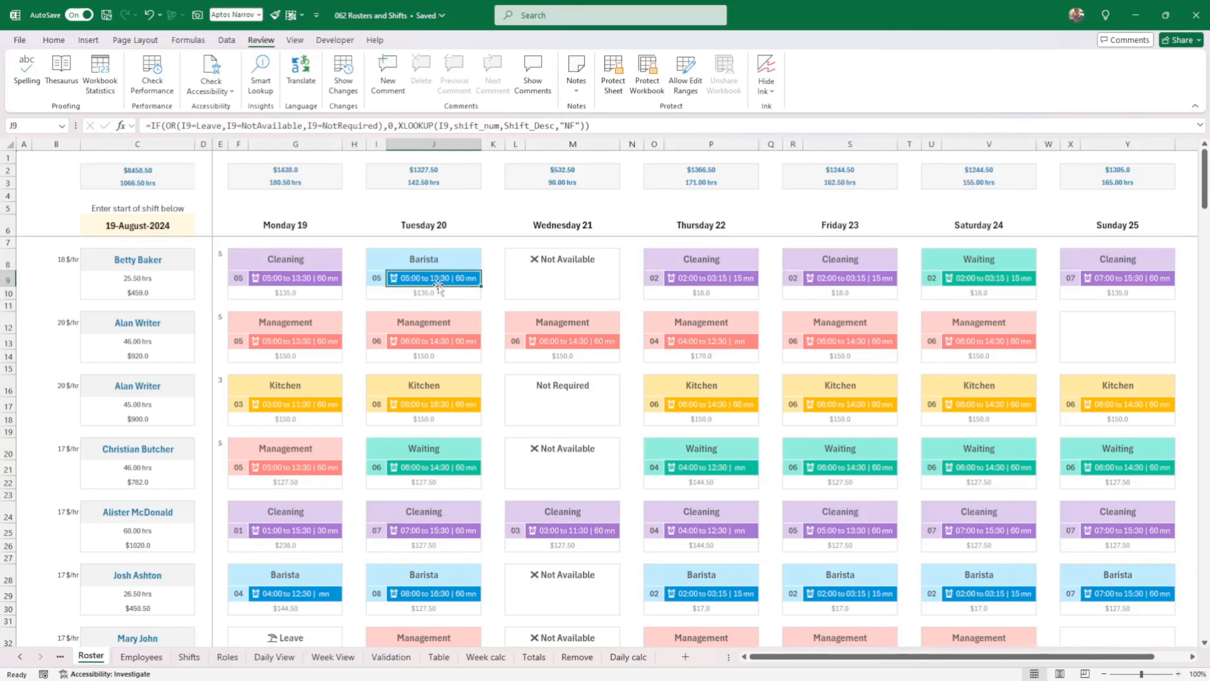
pyautogui.moveTo(434, 292)
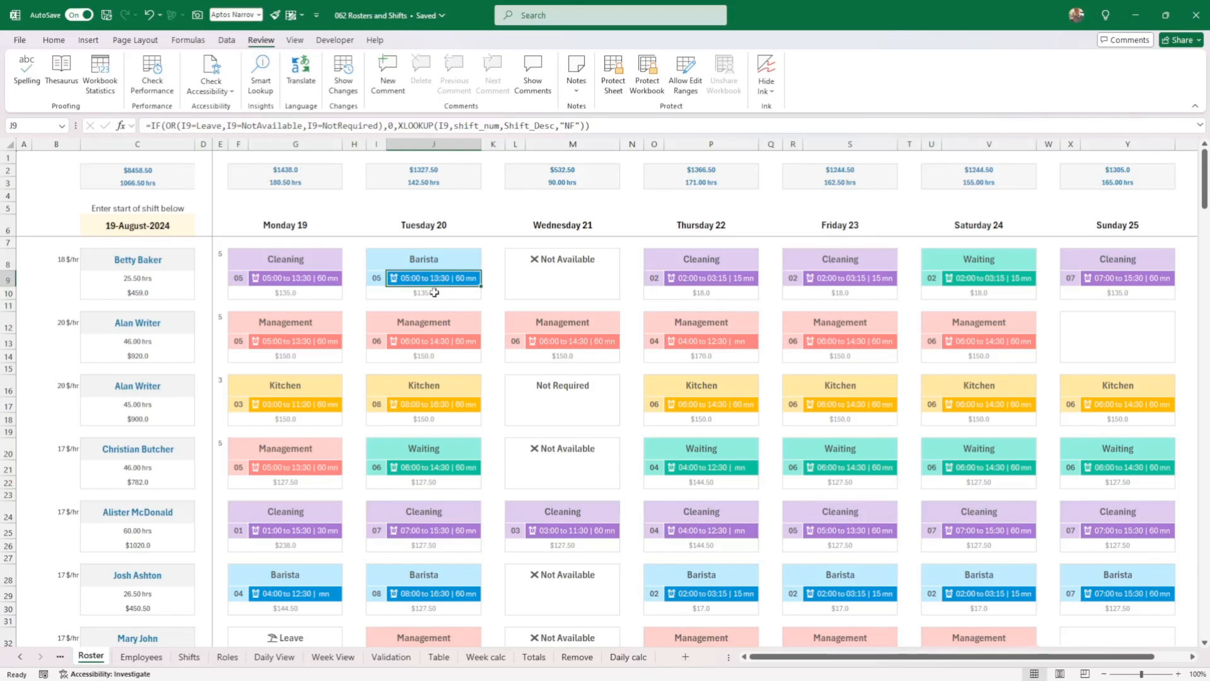
# Inspect the formulas behind Tuesday's pay and the Tuesday daily total
pyautogui.click(424, 293)
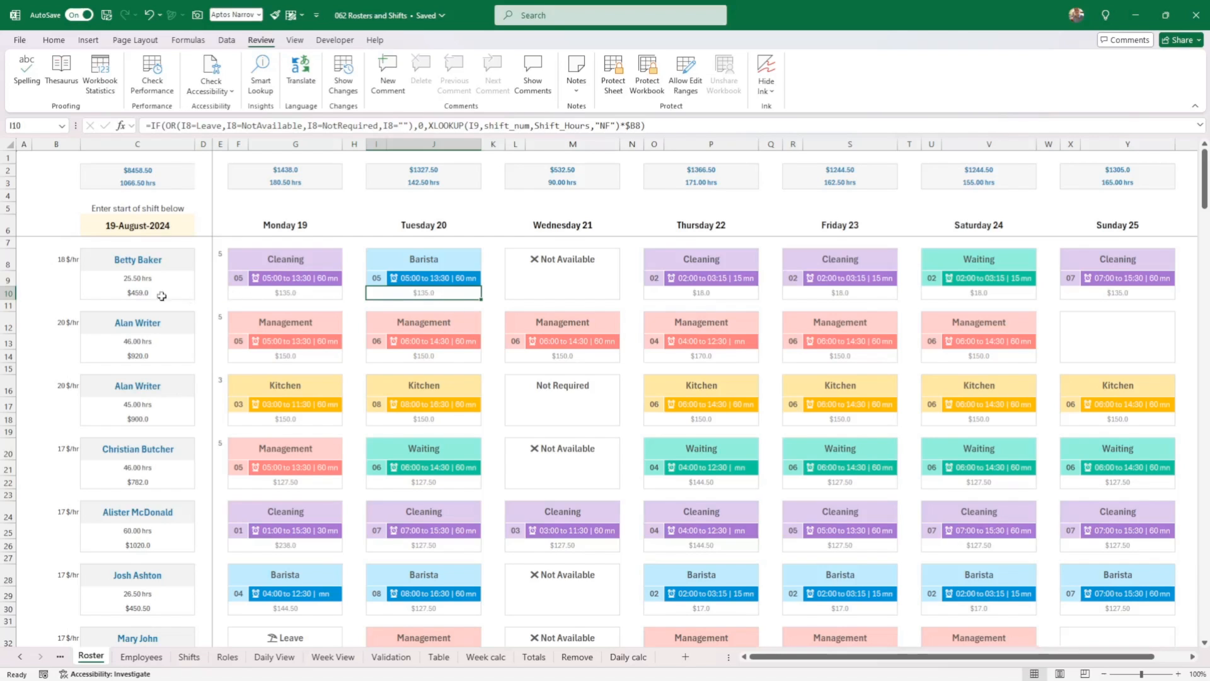
pyautogui.moveTo(149, 293)
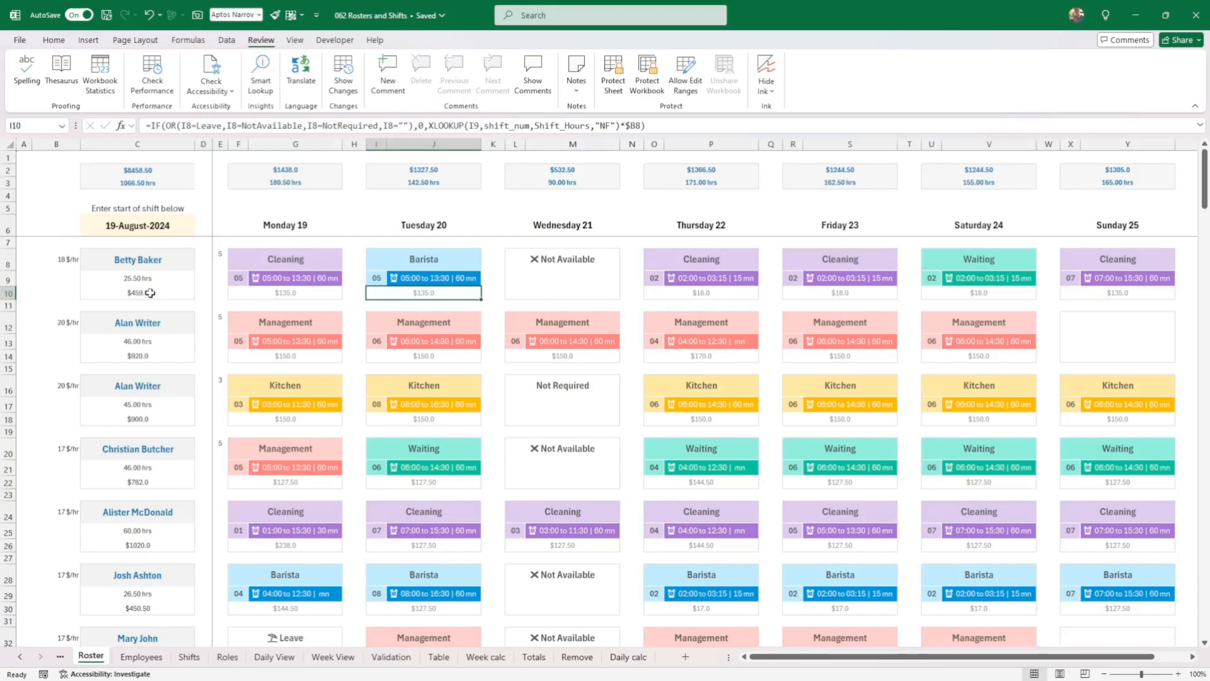
pyautogui.click(424, 175)
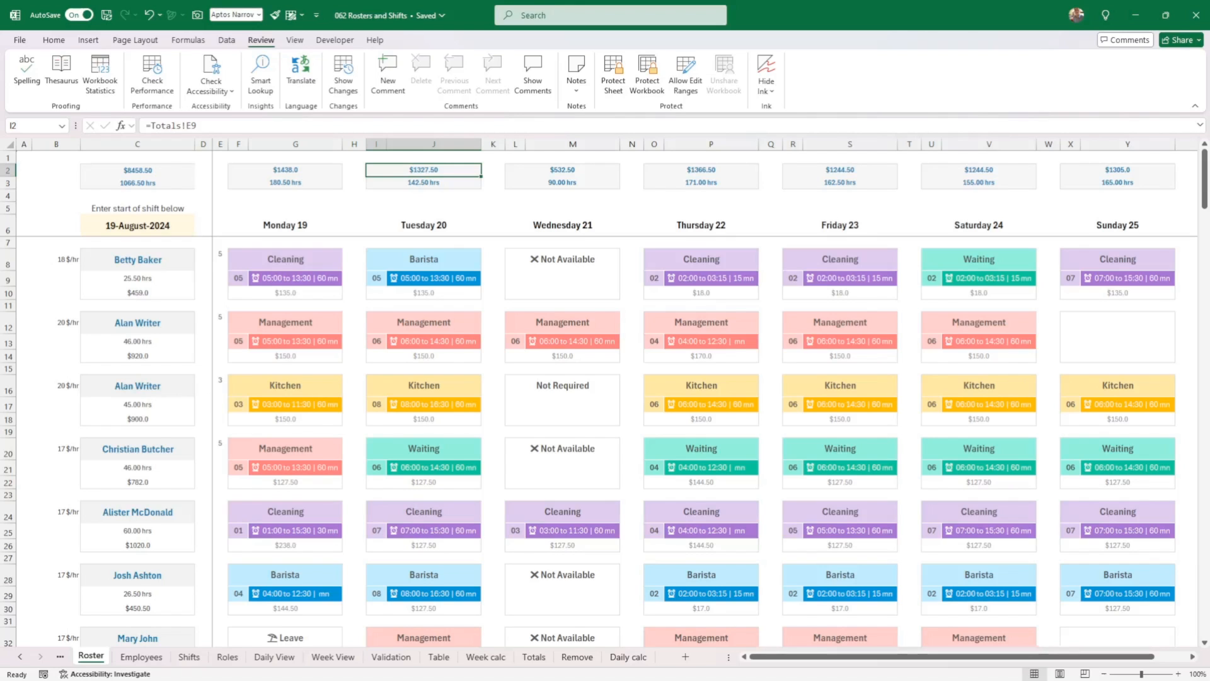
# Set the week start date in C6 to 1/01/2025 and check the F6 heading formula =C6
pyautogui.click(137, 224)
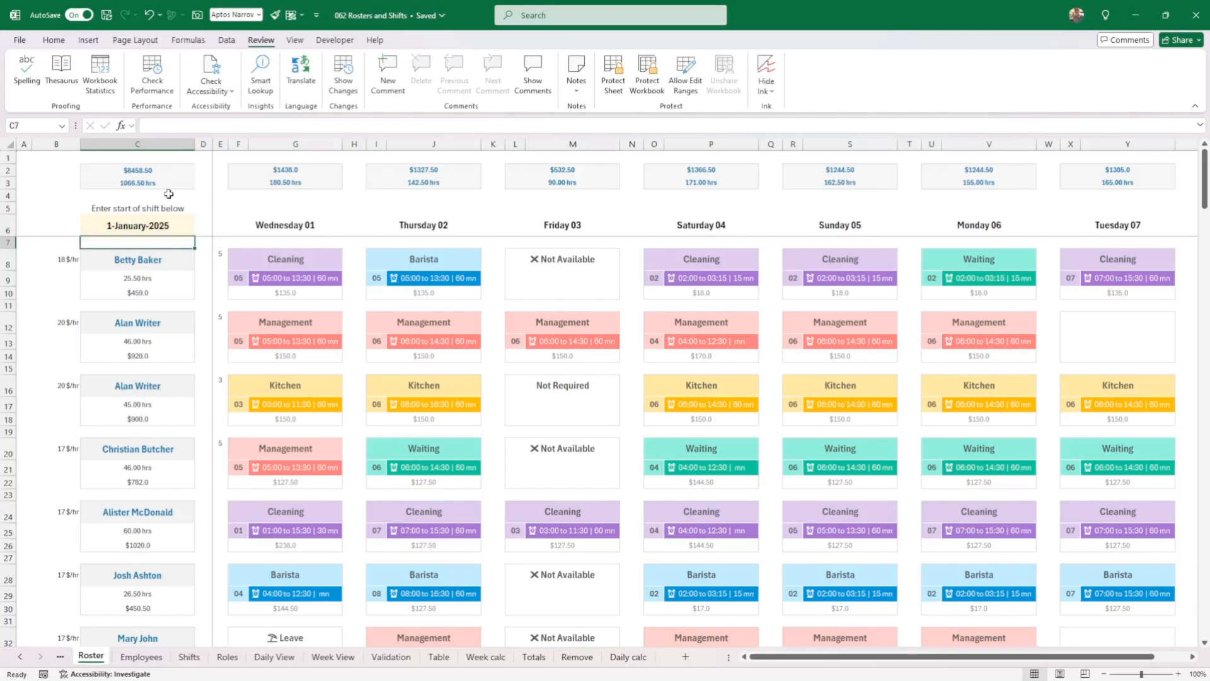
pyautogui.click(284, 224)
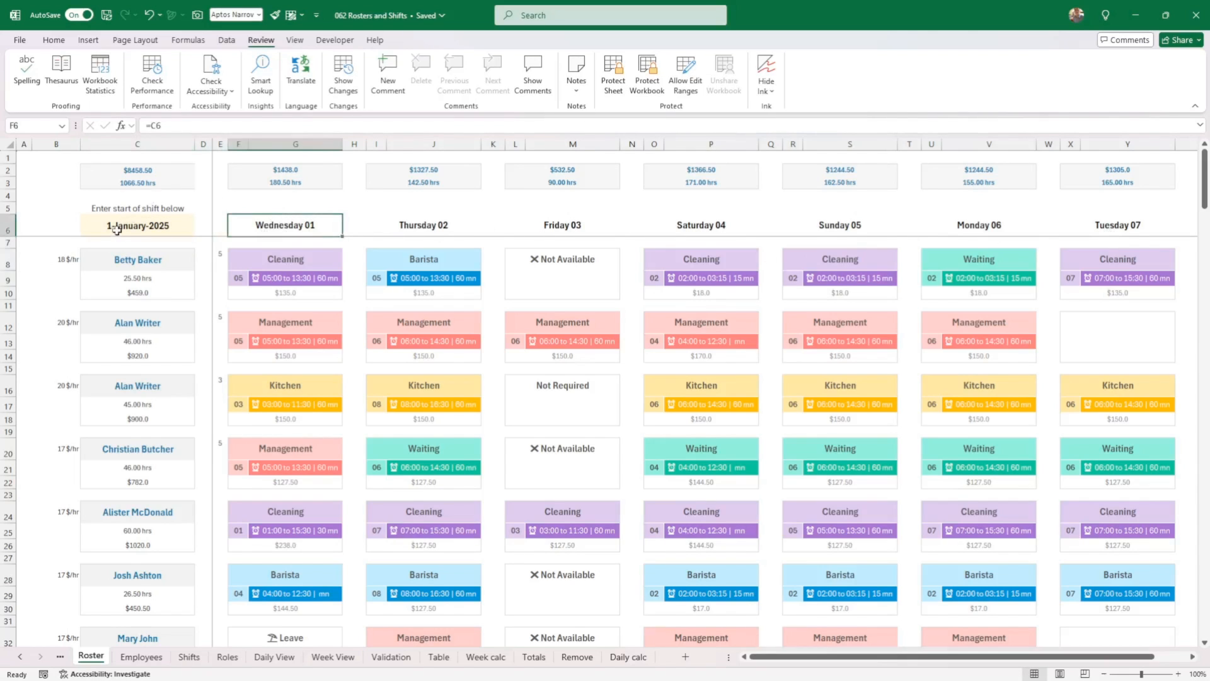
pyautogui.click(138, 224)
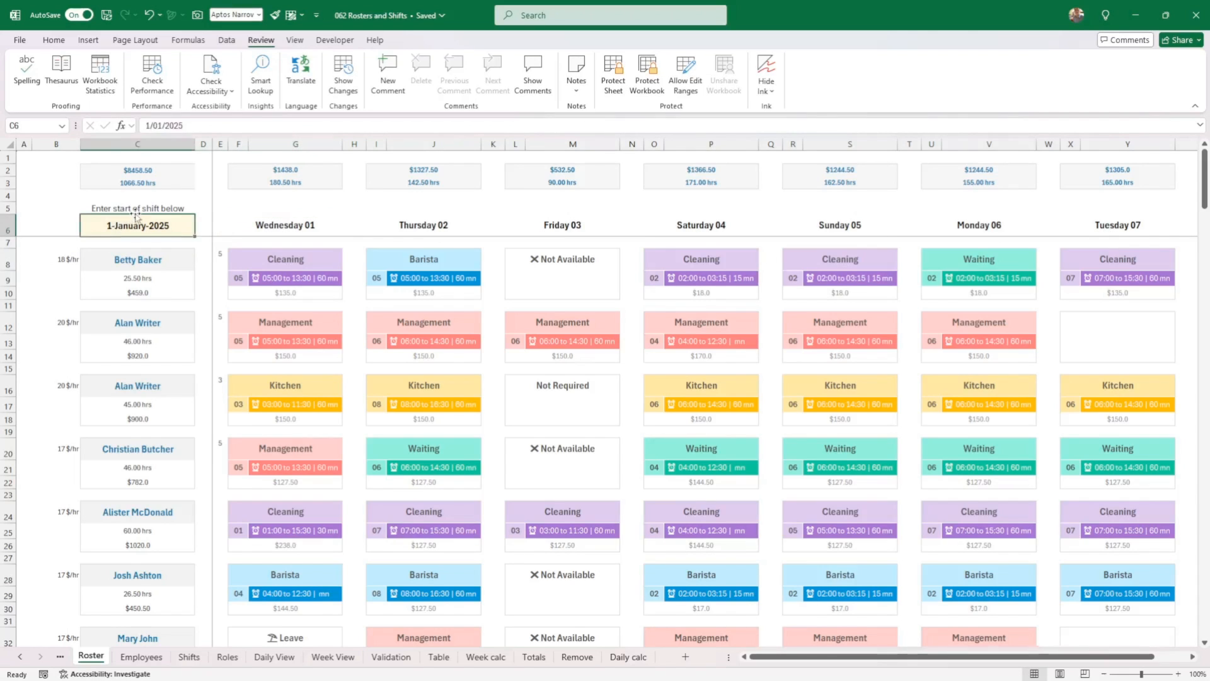
pyautogui.moveTo(185, 207)
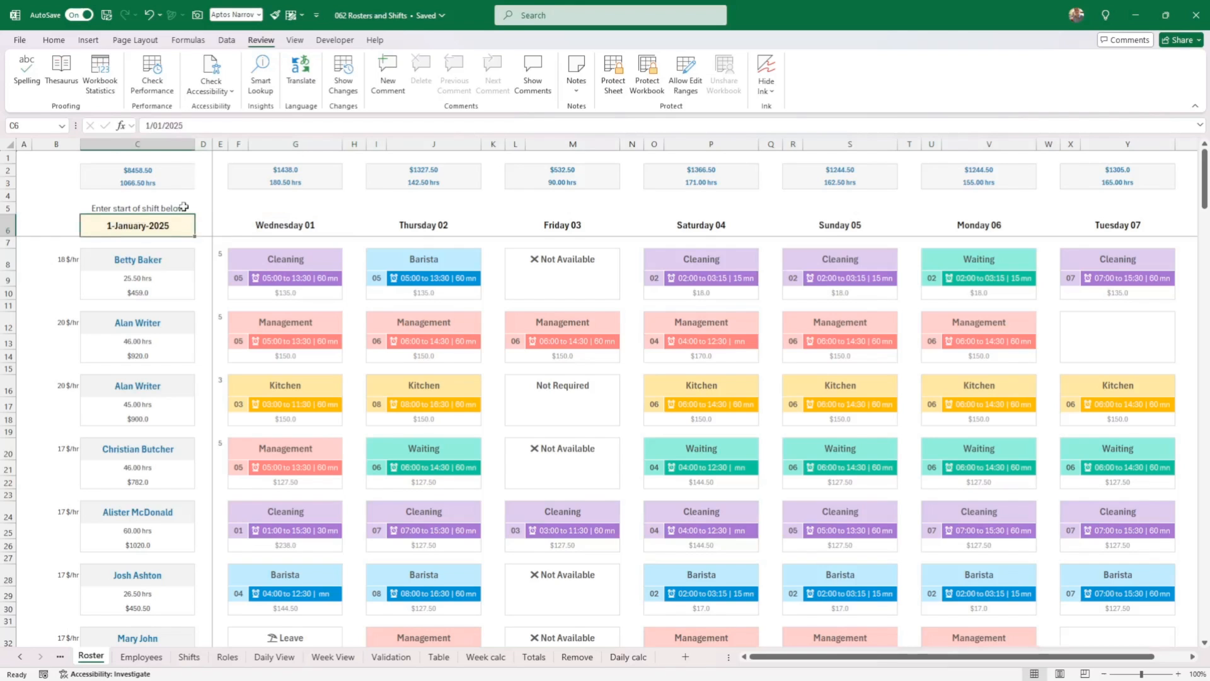
pyautogui.moveTo(181, 260)
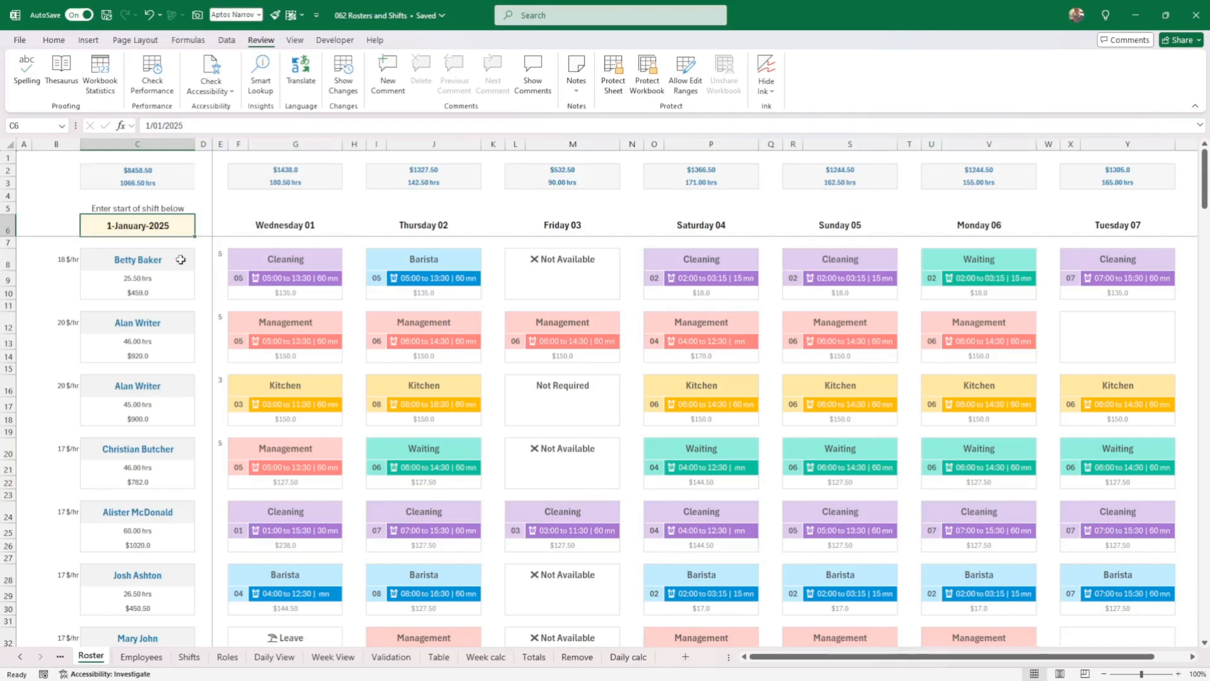
pyautogui.moveTo(286, 283)
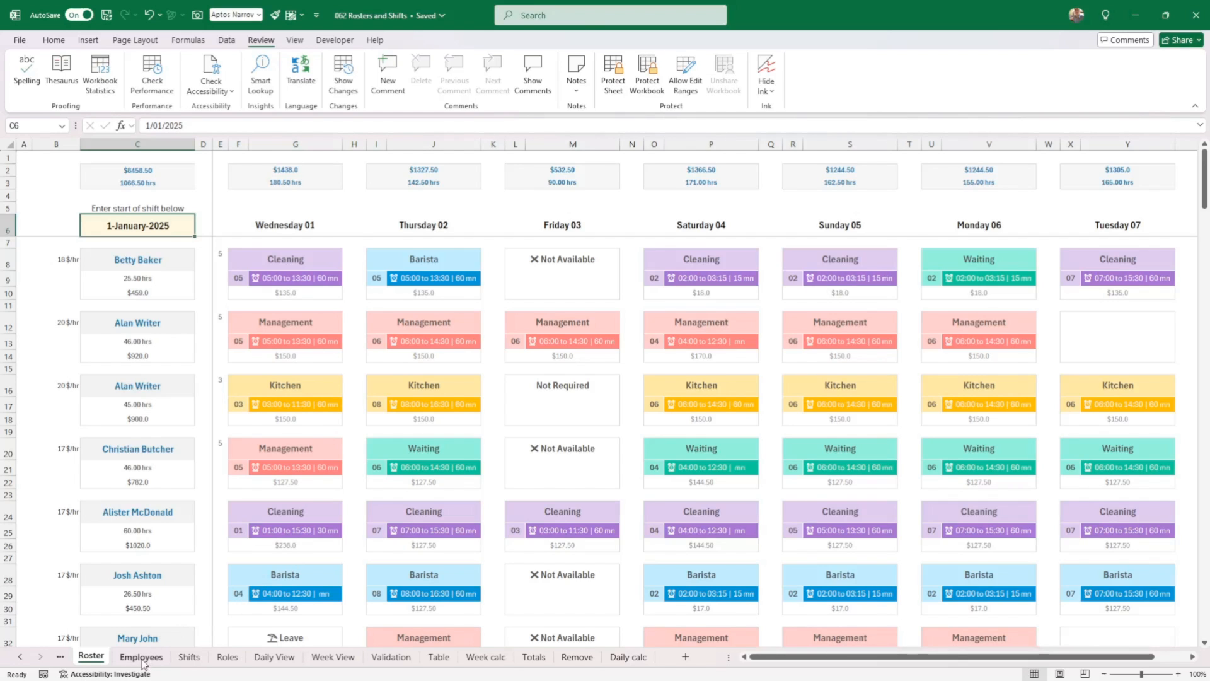
# Review the Employees sheet's nine staff and hourly rates against the roster's name choices
pyautogui.click(141, 658)
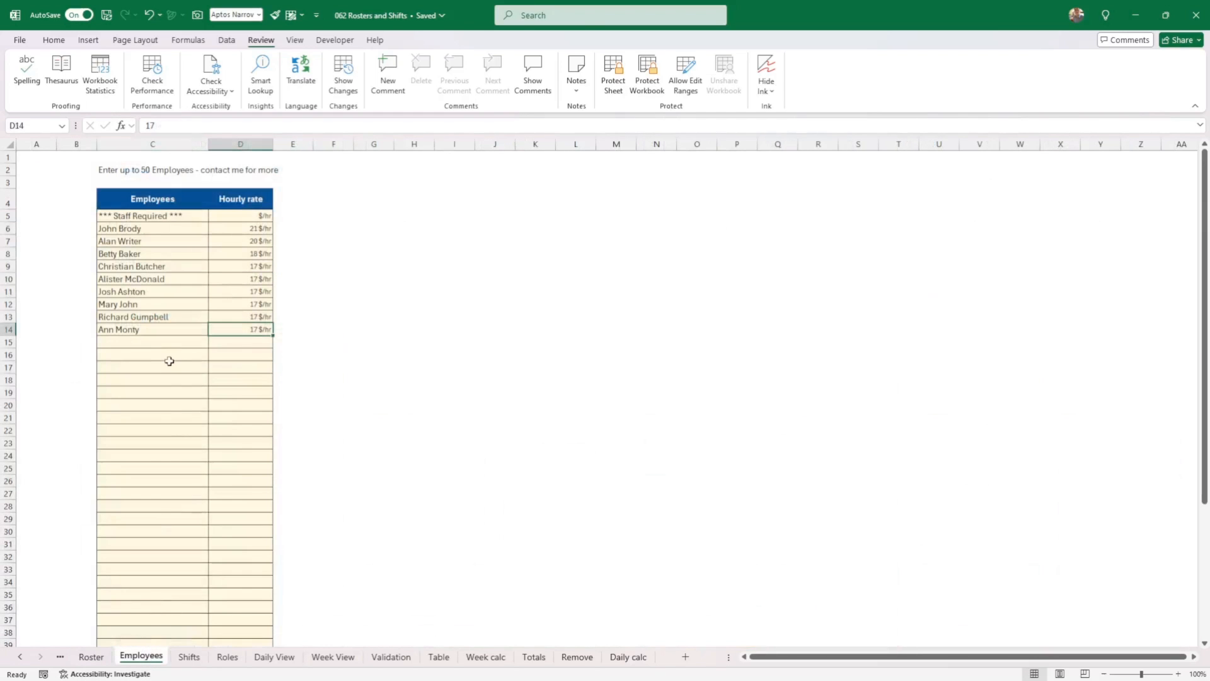
pyautogui.moveTo(166, 362)
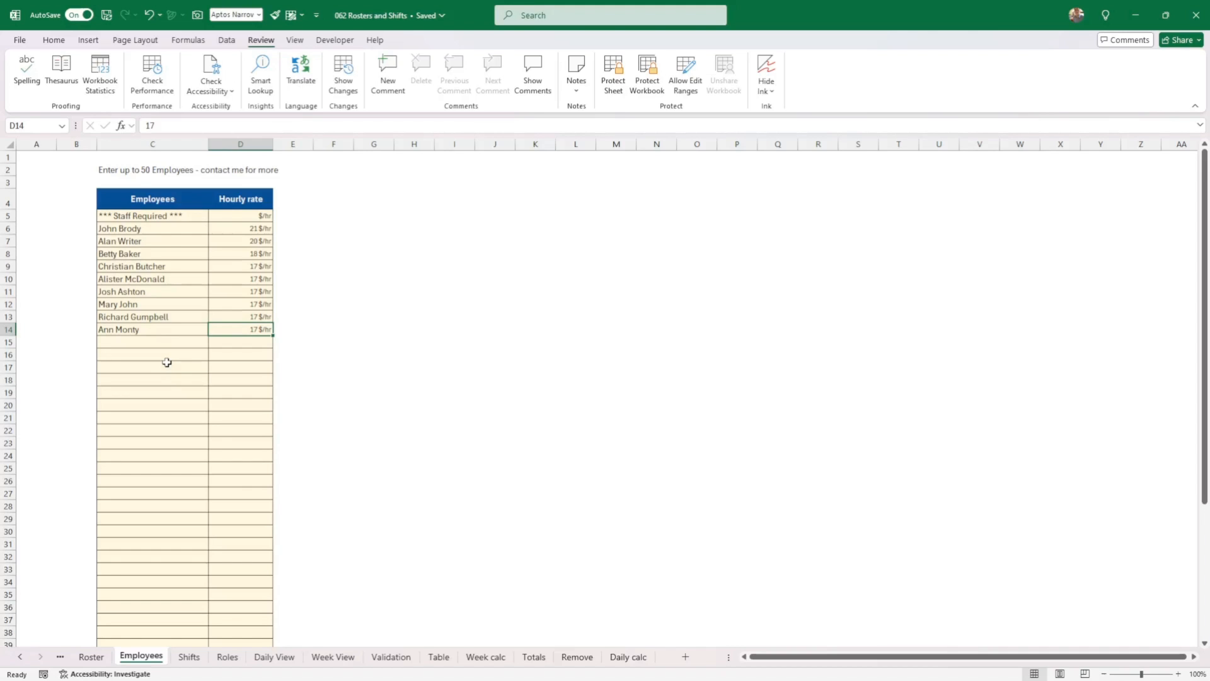
pyautogui.moveTo(179, 237)
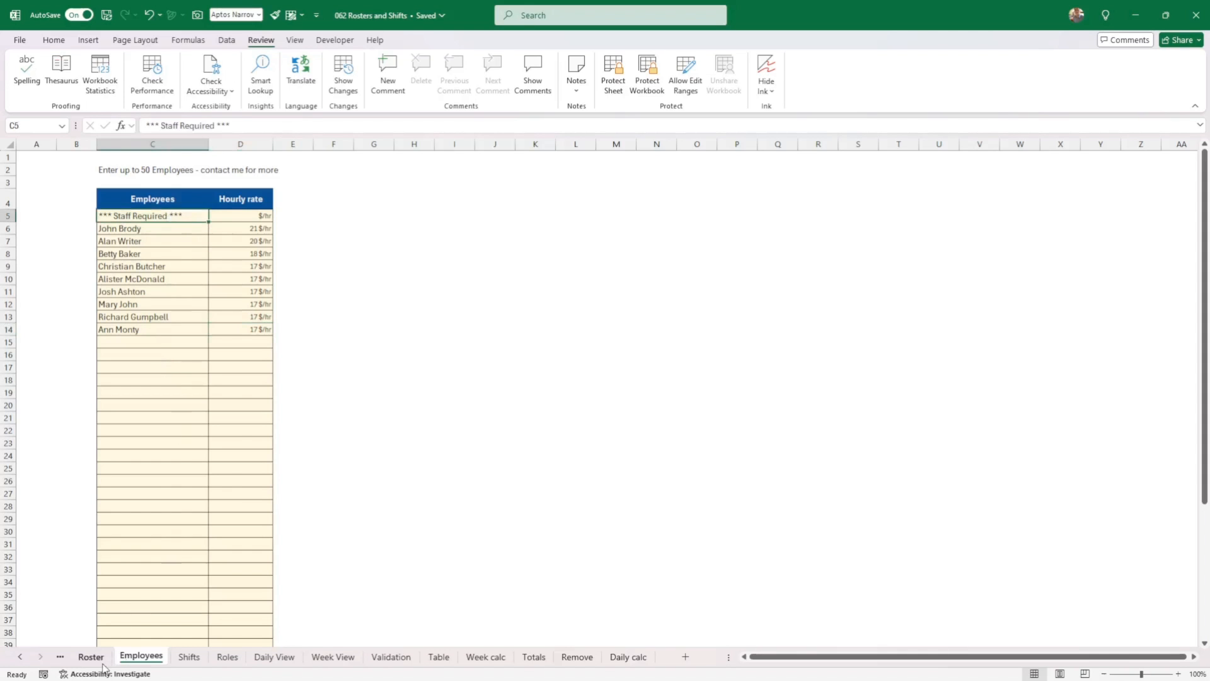
pyautogui.click(91, 656)
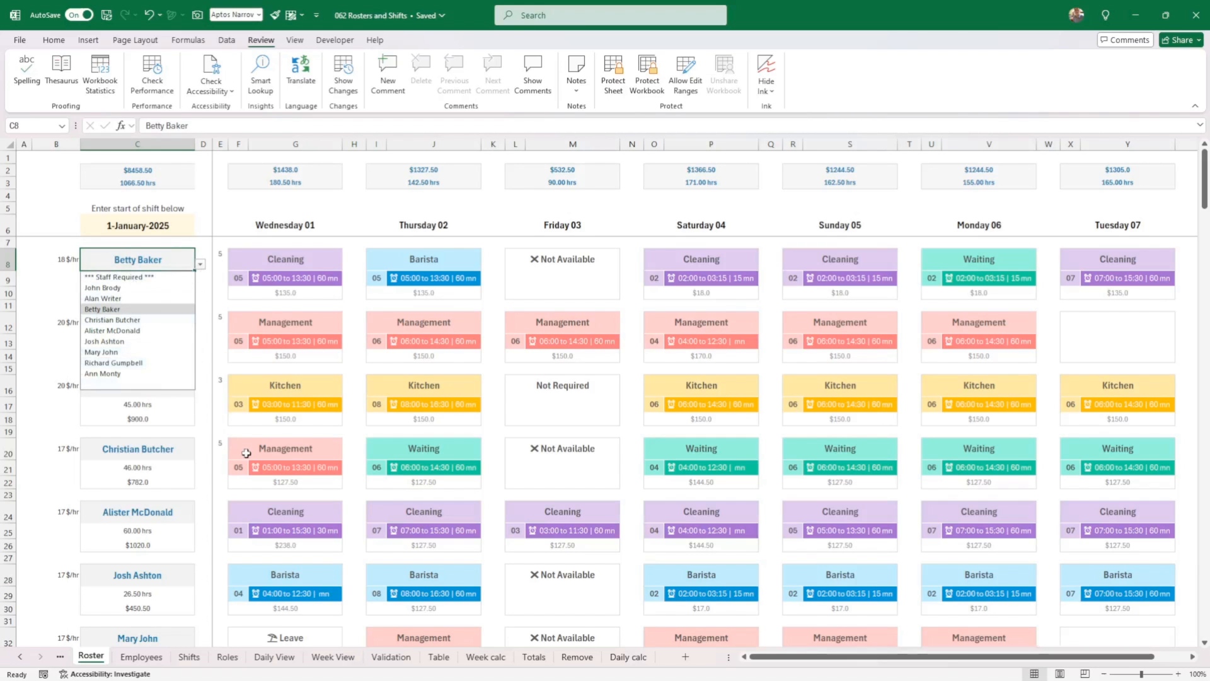
pyautogui.click(141, 656)
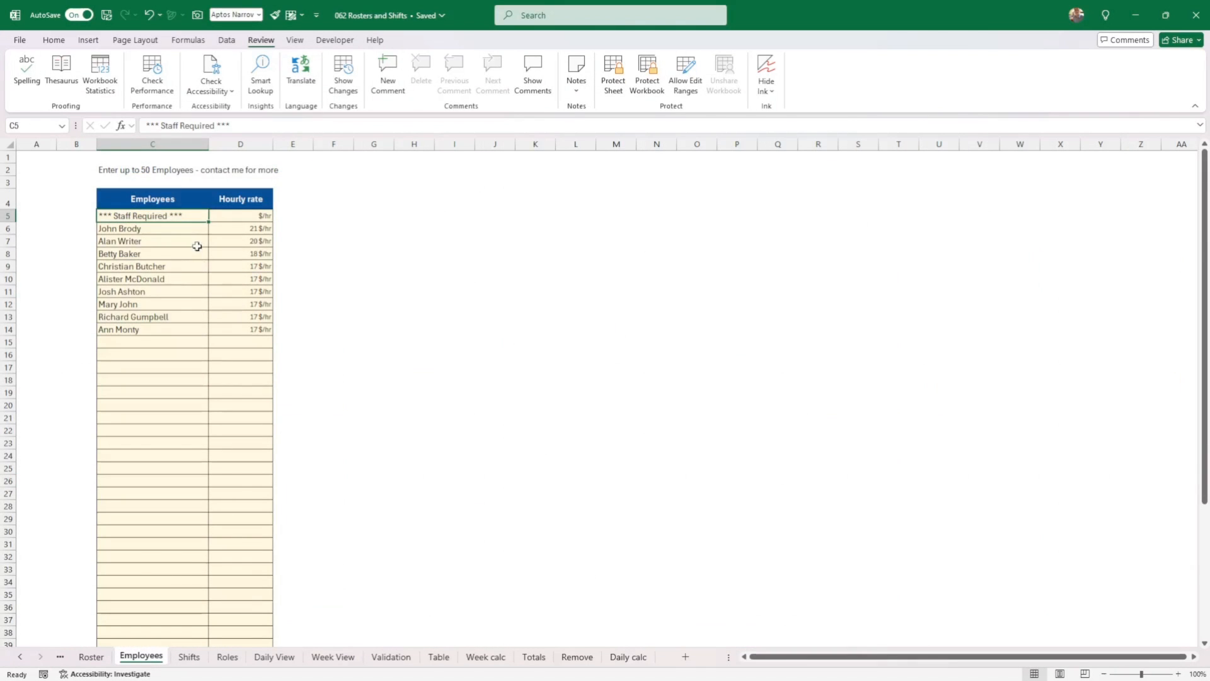
pyautogui.scroll(-3)
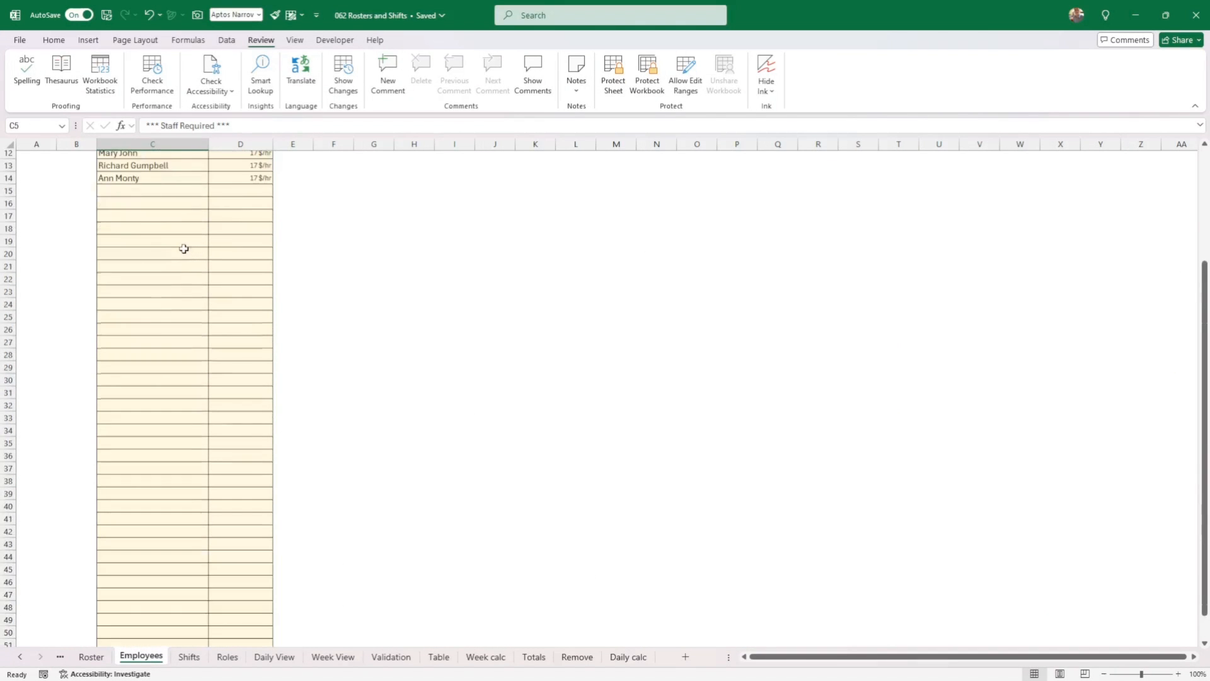
pyautogui.scroll(-3)
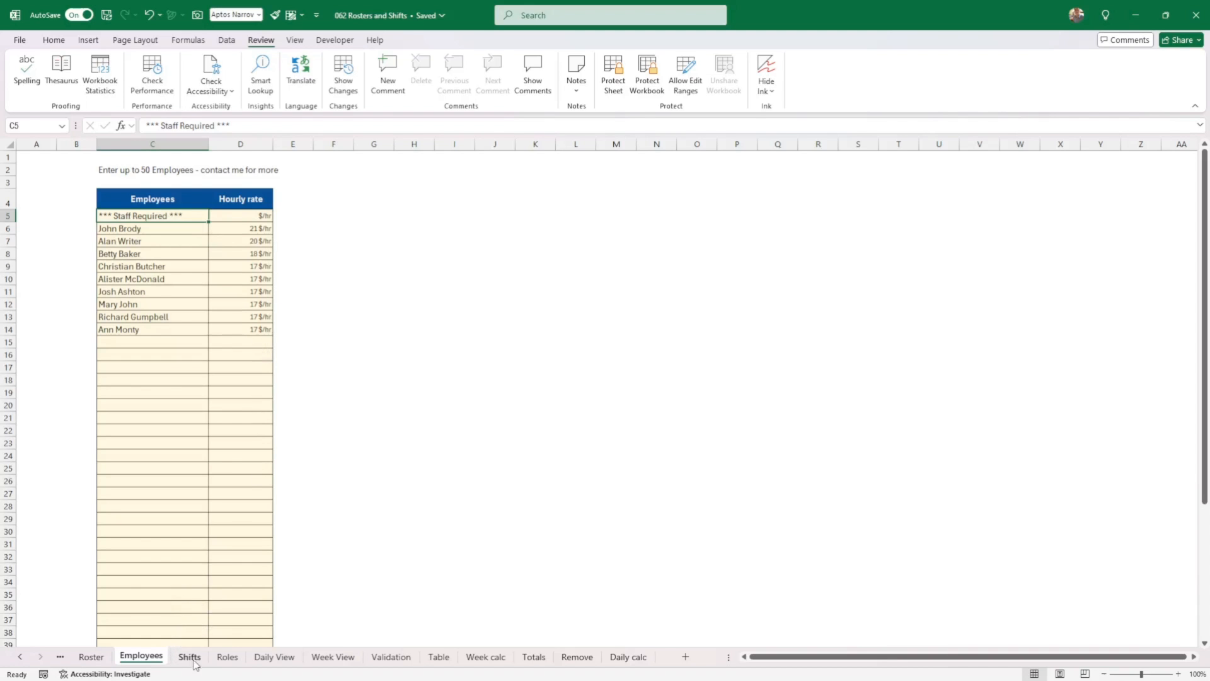
pyautogui.click(189, 655)
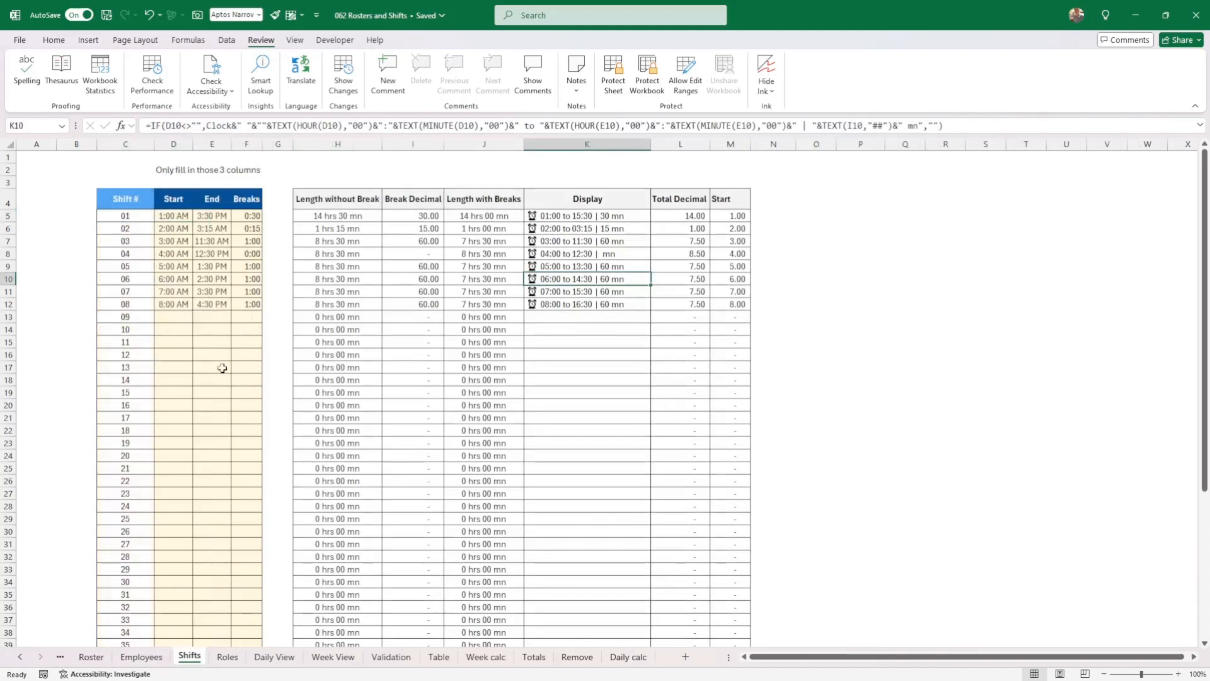
pyautogui.moveTo(175, 216)
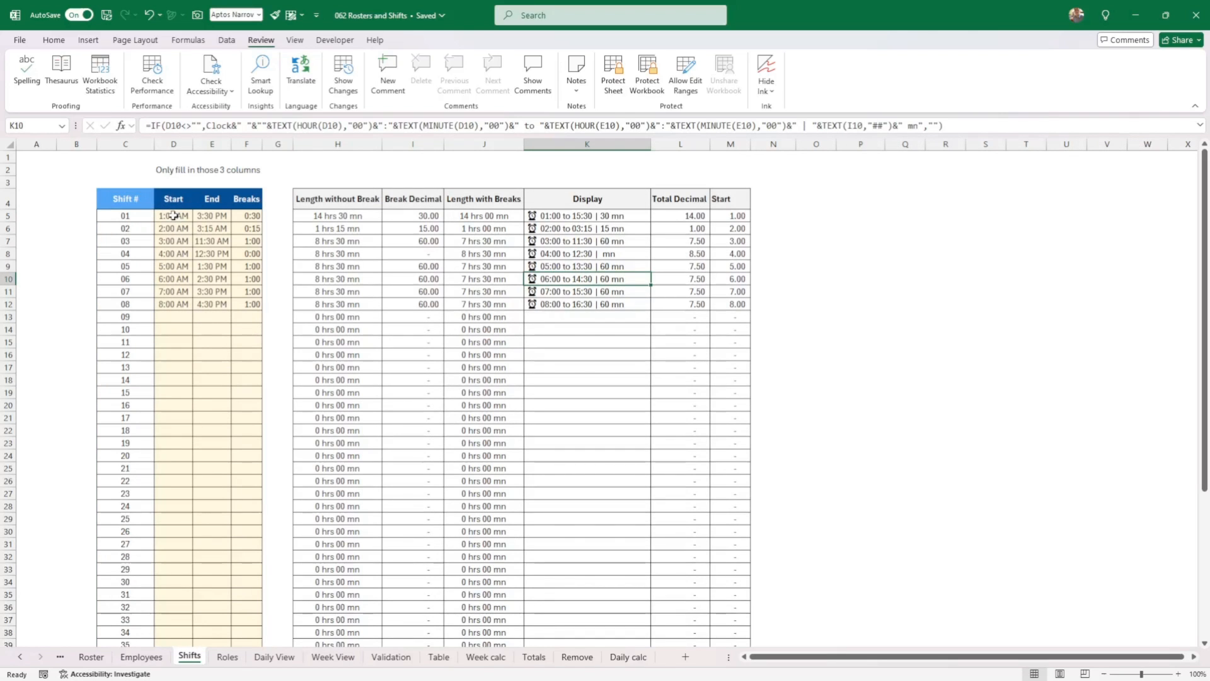
pyautogui.click(174, 216)
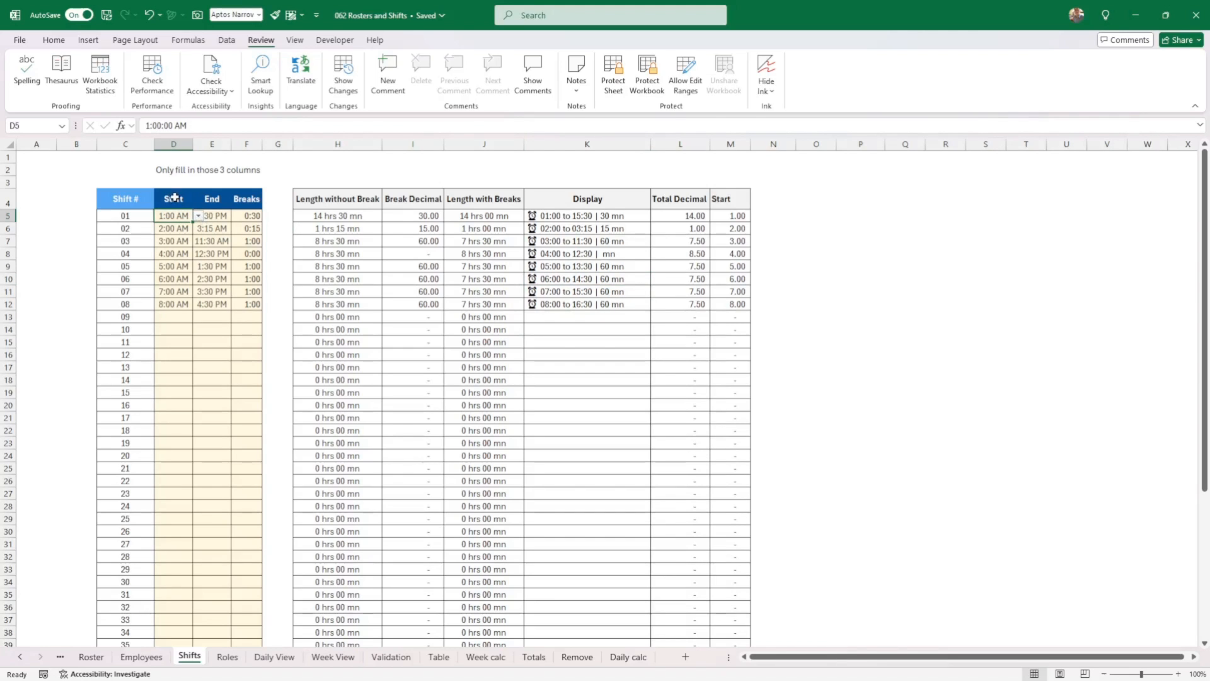
pyautogui.click(212, 216)
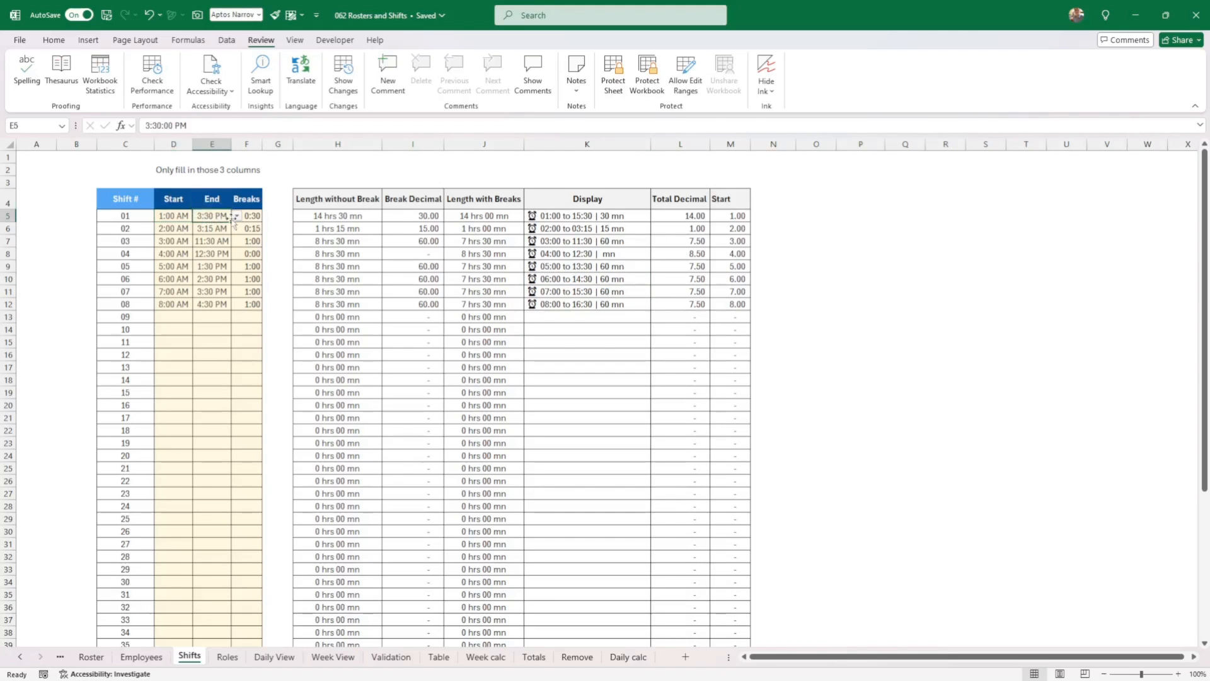
pyautogui.click(247, 216)
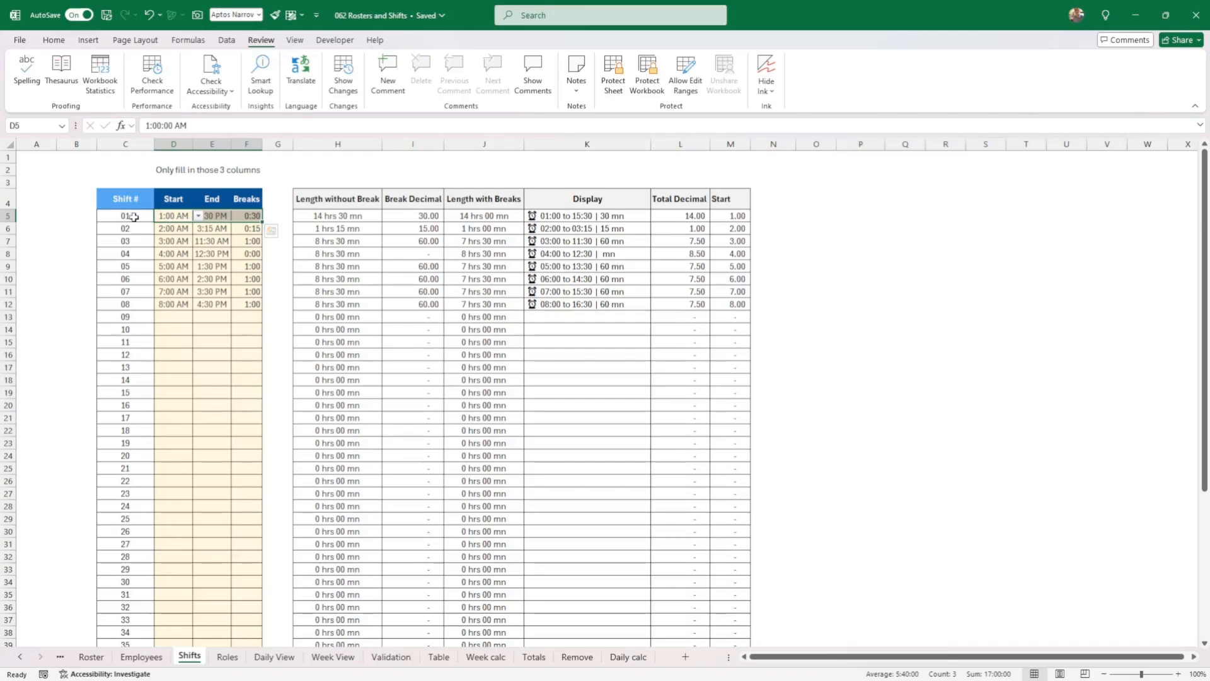
pyautogui.click(125, 215)
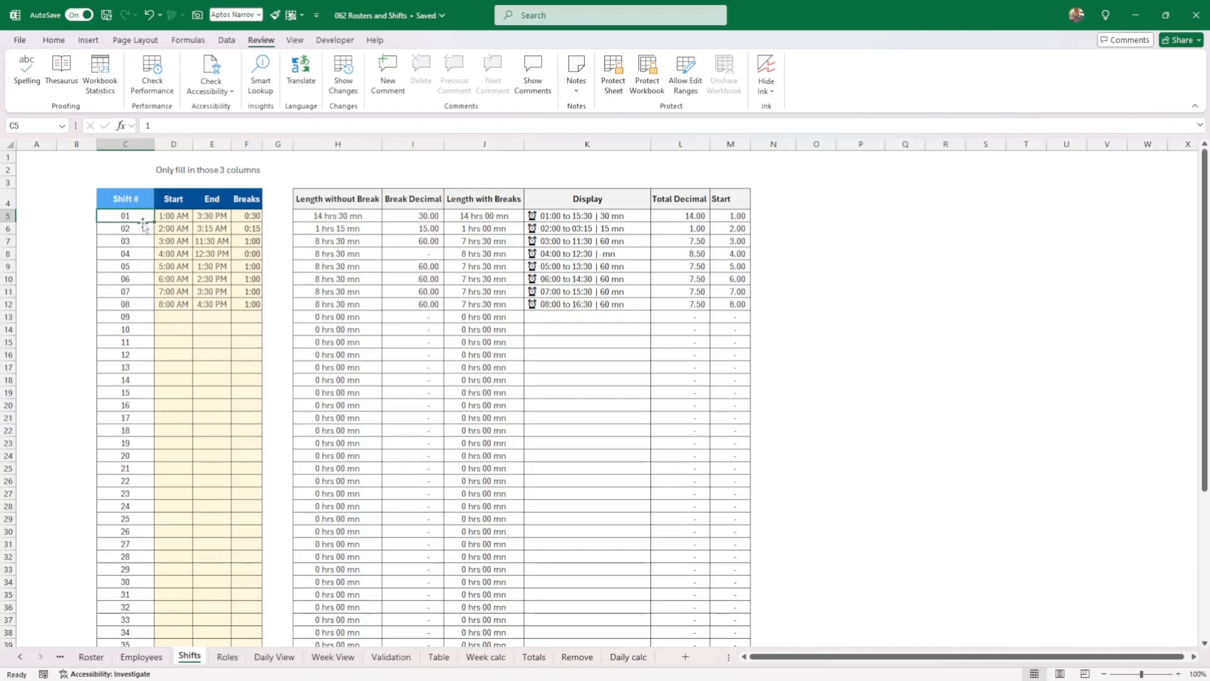
pyautogui.moveTo(211, 217)
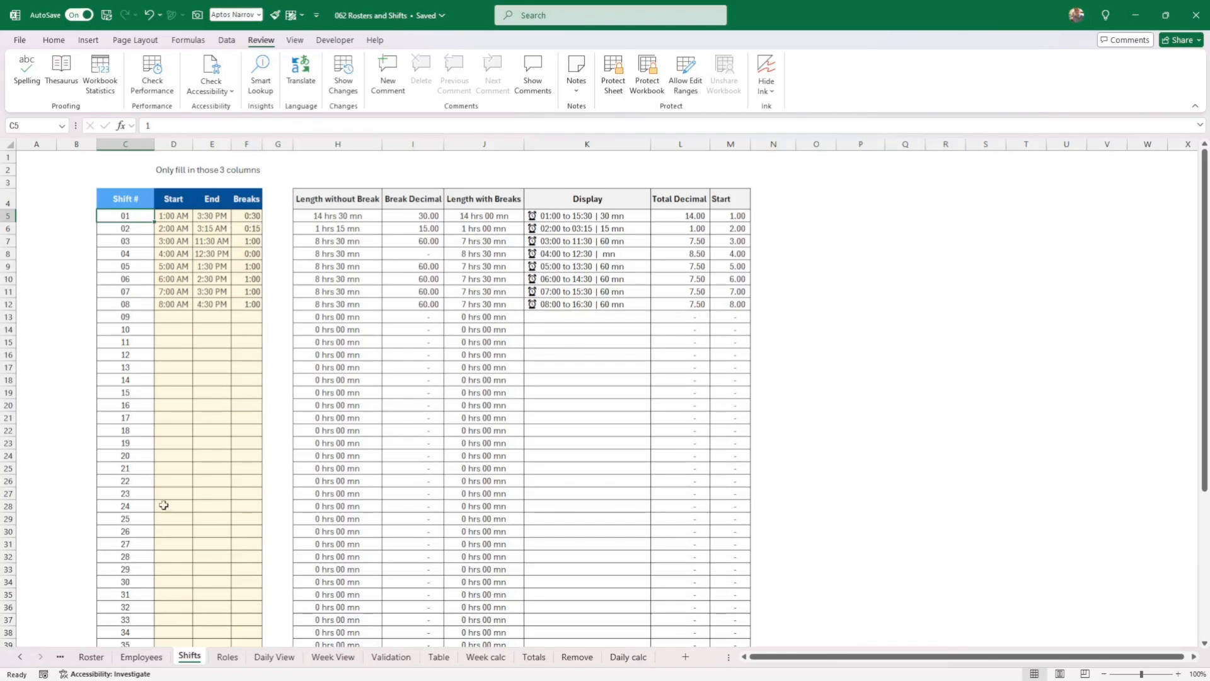
# Set the first employee's Wednesday 01 Cleaning shift to 01 in F9, then view it on Shifts
pyautogui.click(89, 656)
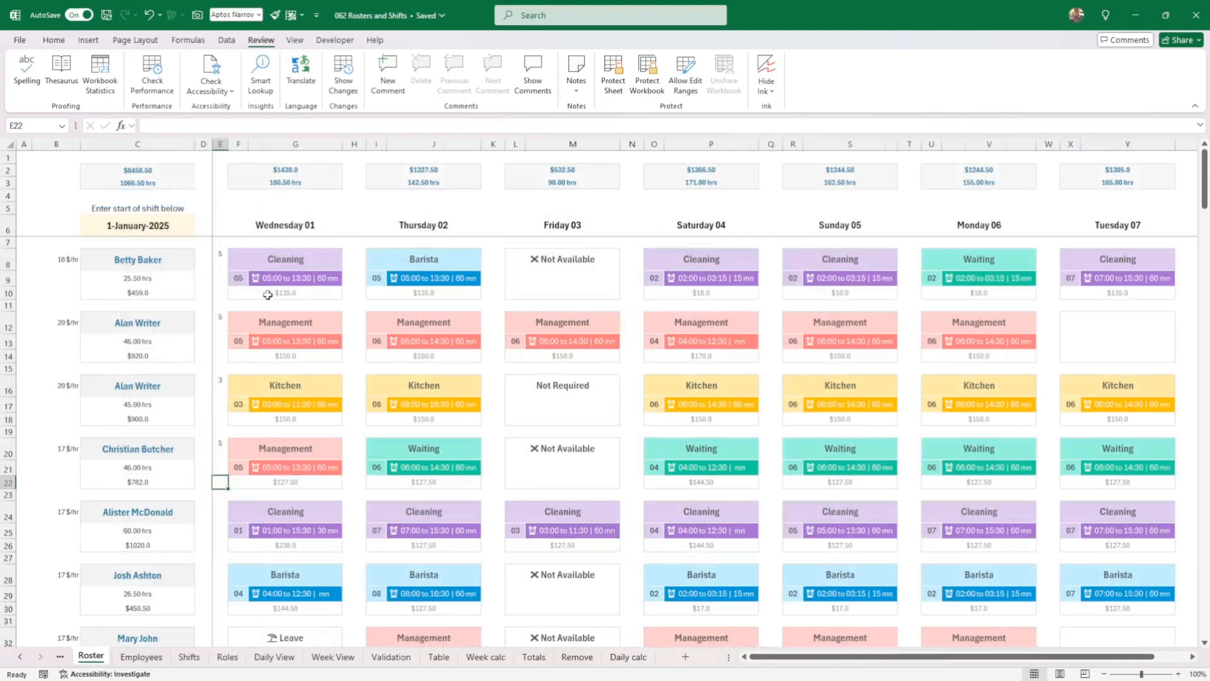
pyautogui.moveTo(262, 285)
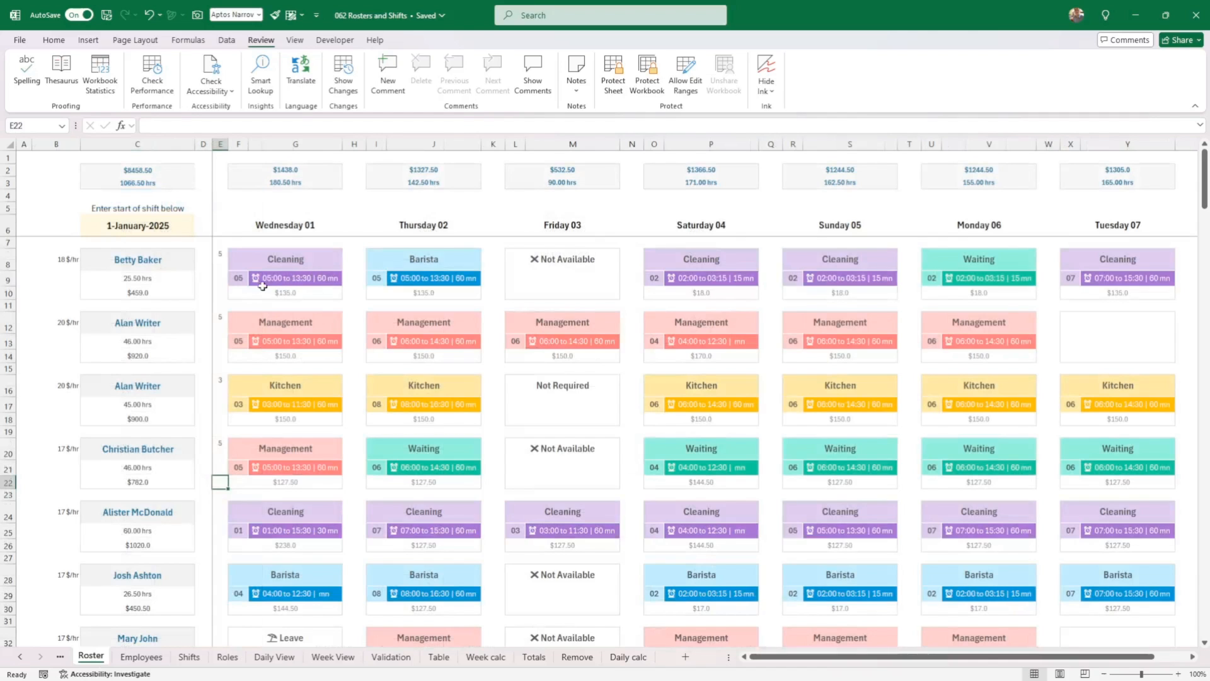
pyautogui.click(239, 277)
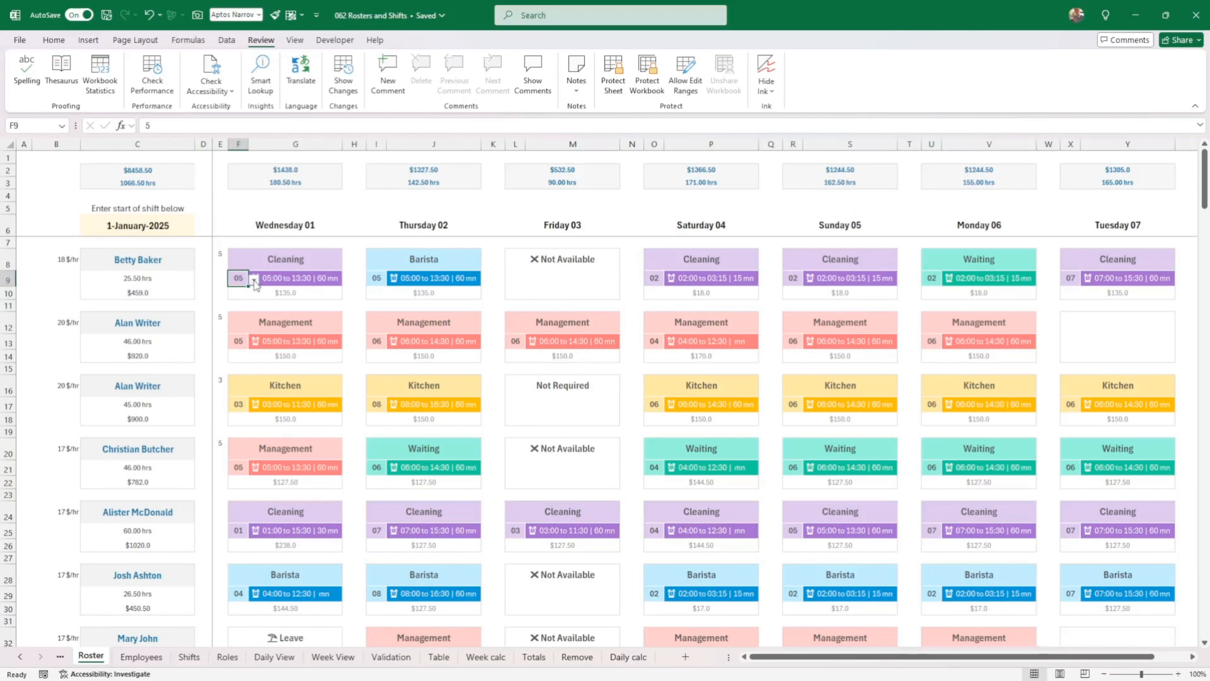
pyautogui.click(255, 277)
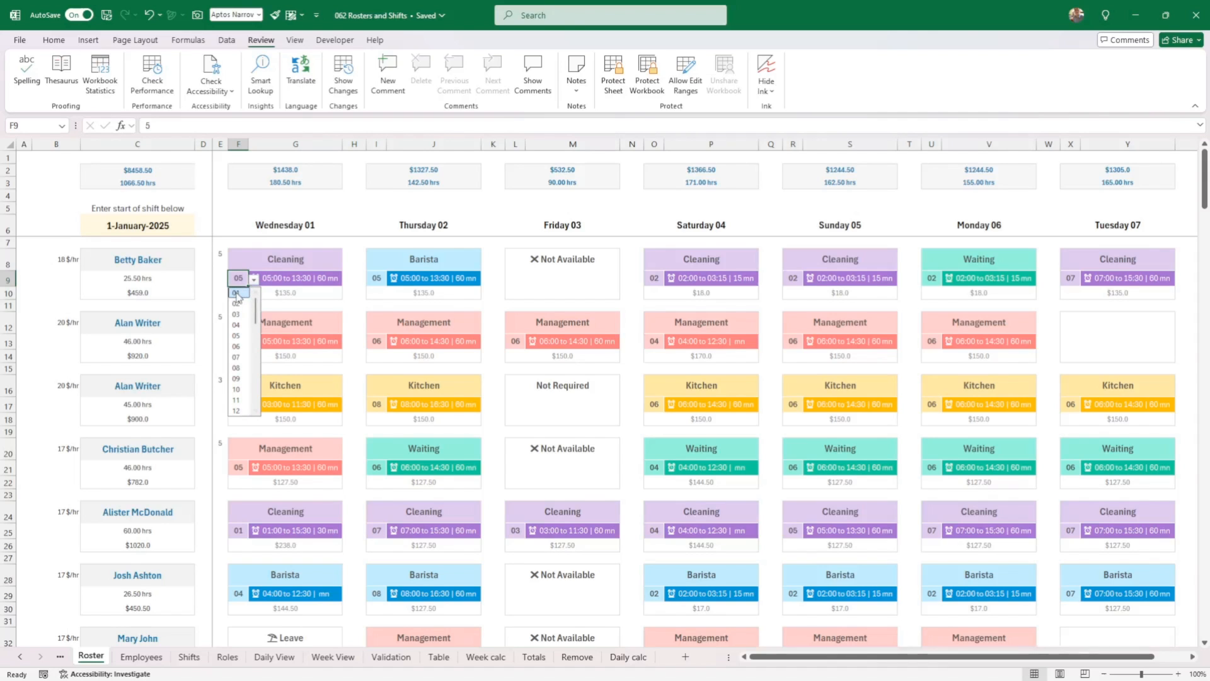
pyautogui.click(237, 293)
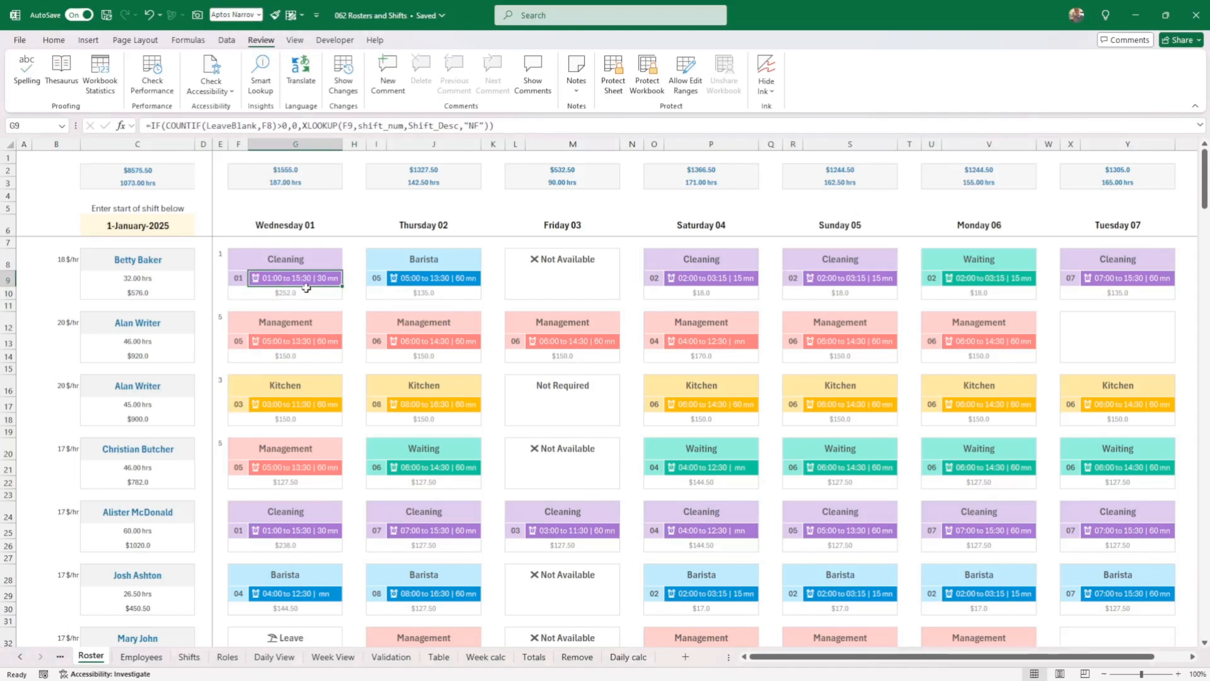
pyautogui.moveTo(273, 292)
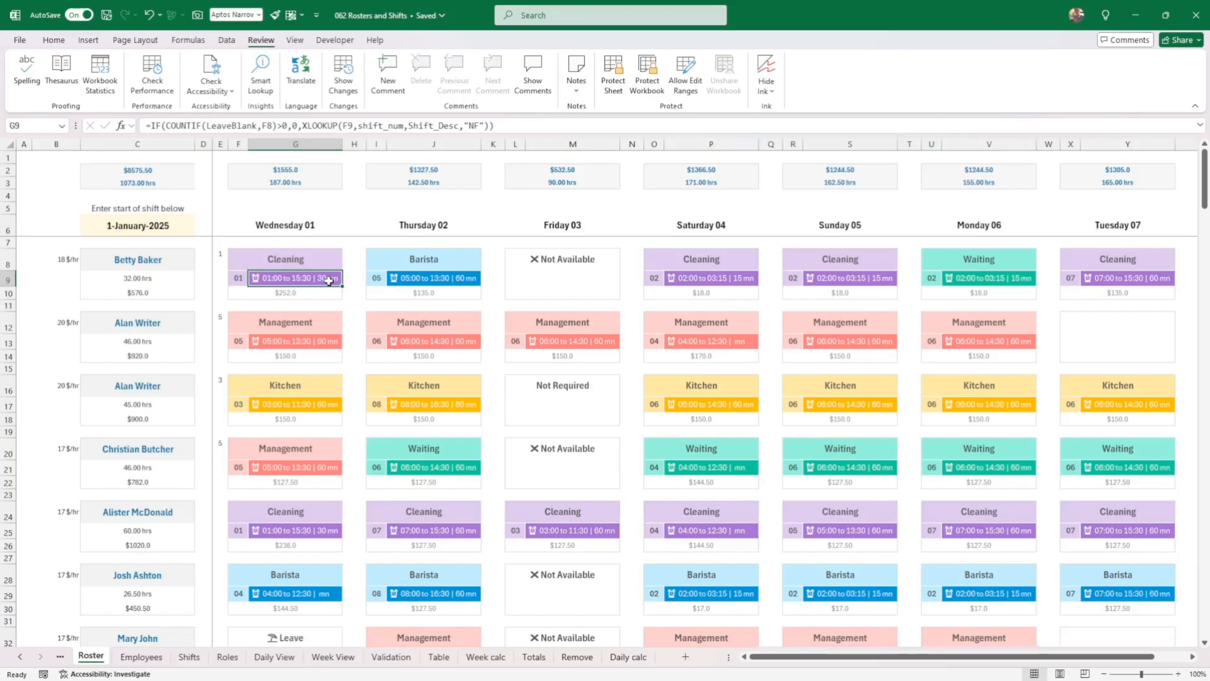
pyautogui.moveTo(304, 277)
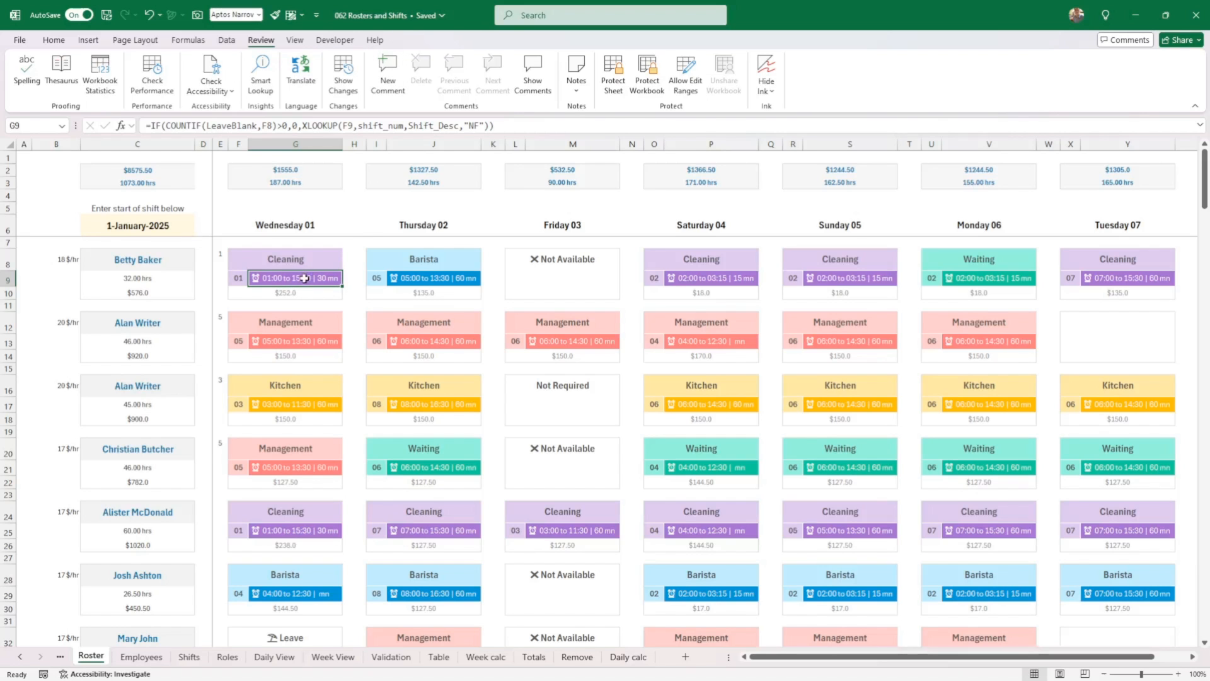
pyautogui.click(189, 657)
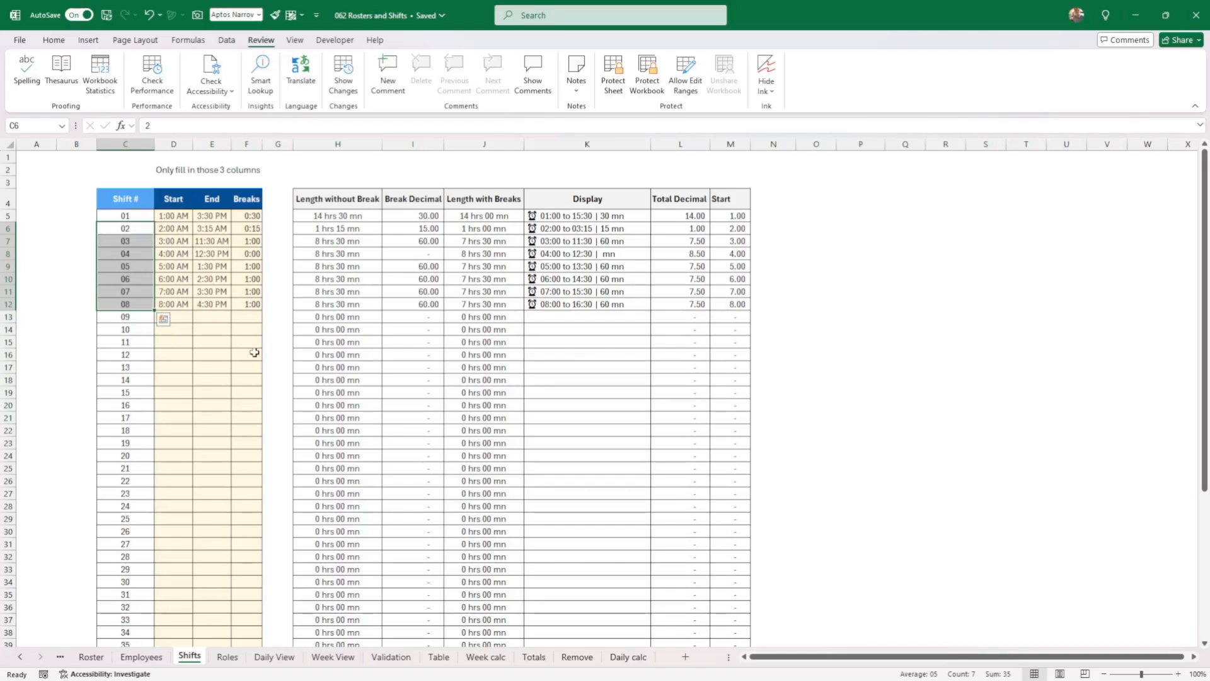
pyautogui.click(338, 291)
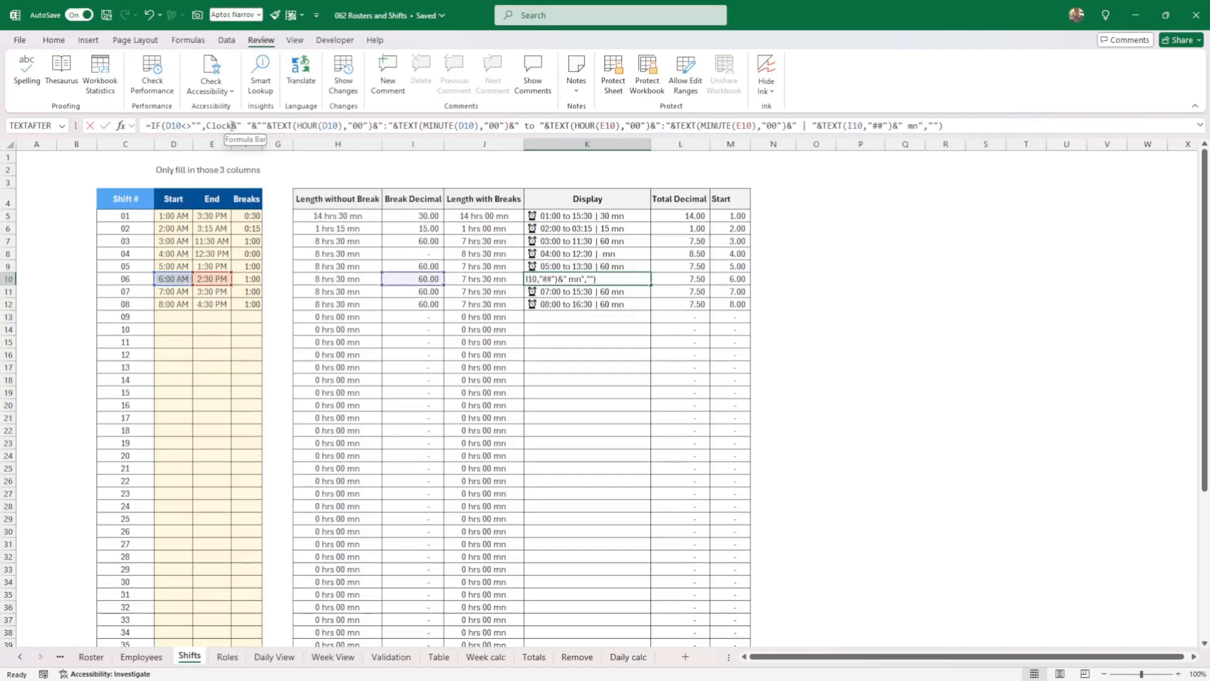
pyautogui.doubleClick(216, 125)
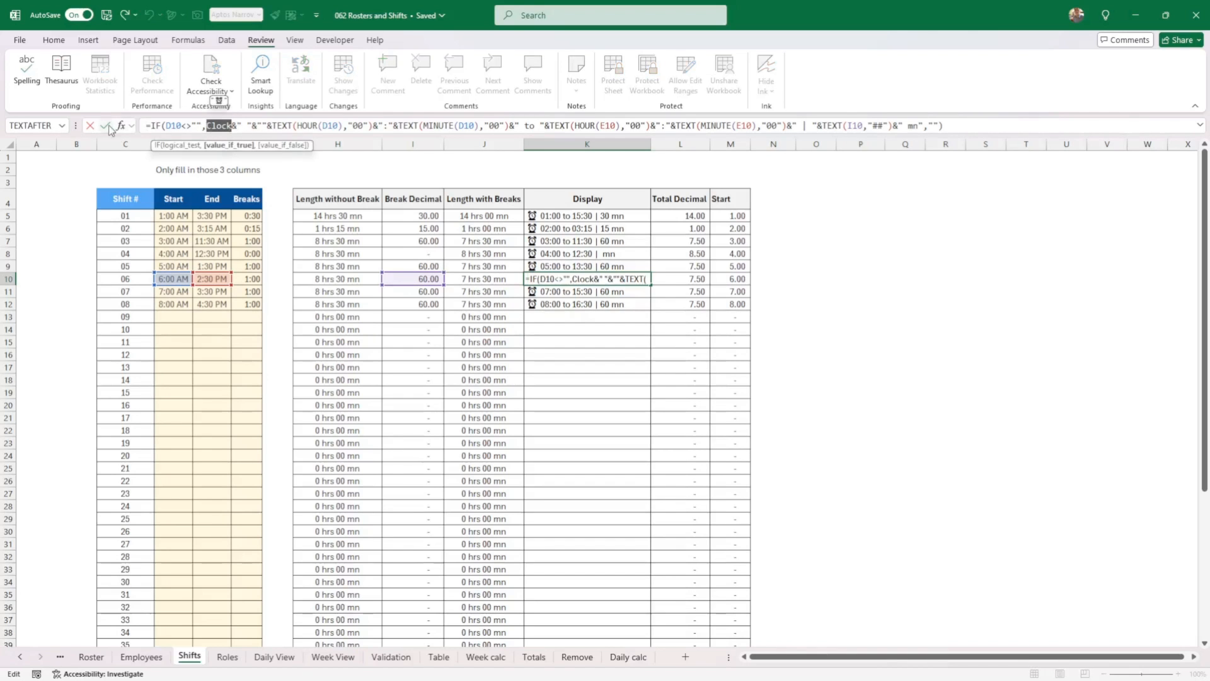
pyautogui.press('Enter')
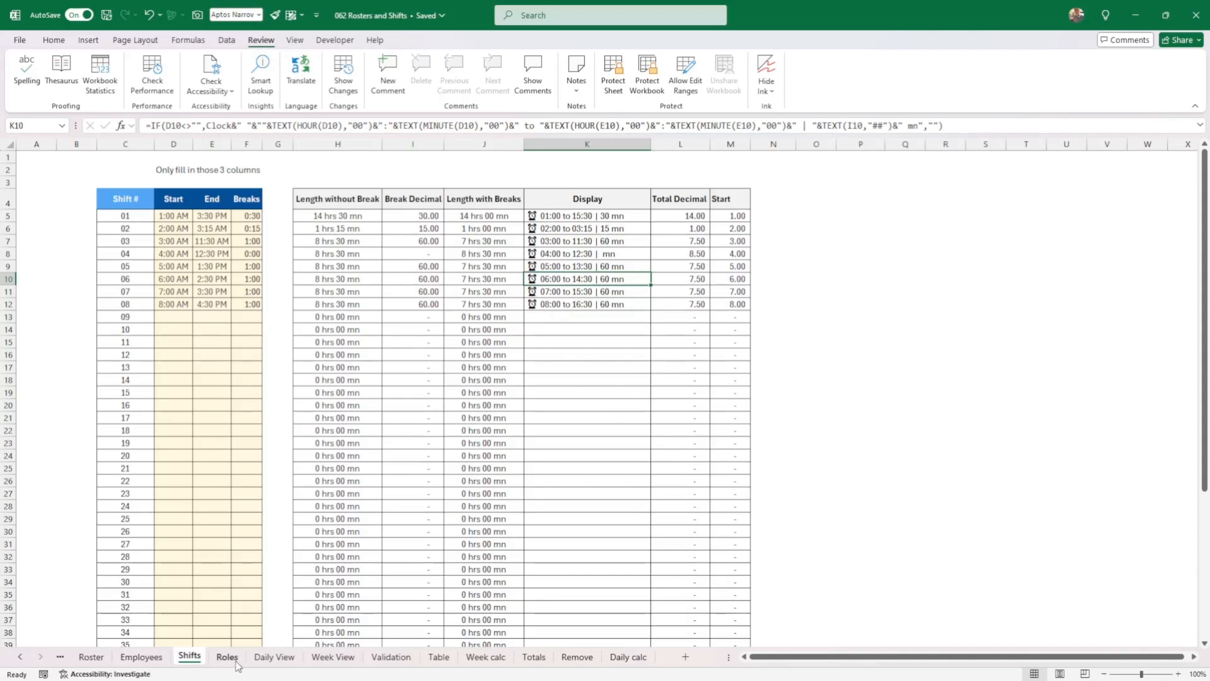
# Review the Roles sheet's Leave, Not Available and Not Required statuses and the Leave formula
pyautogui.click(227, 656)
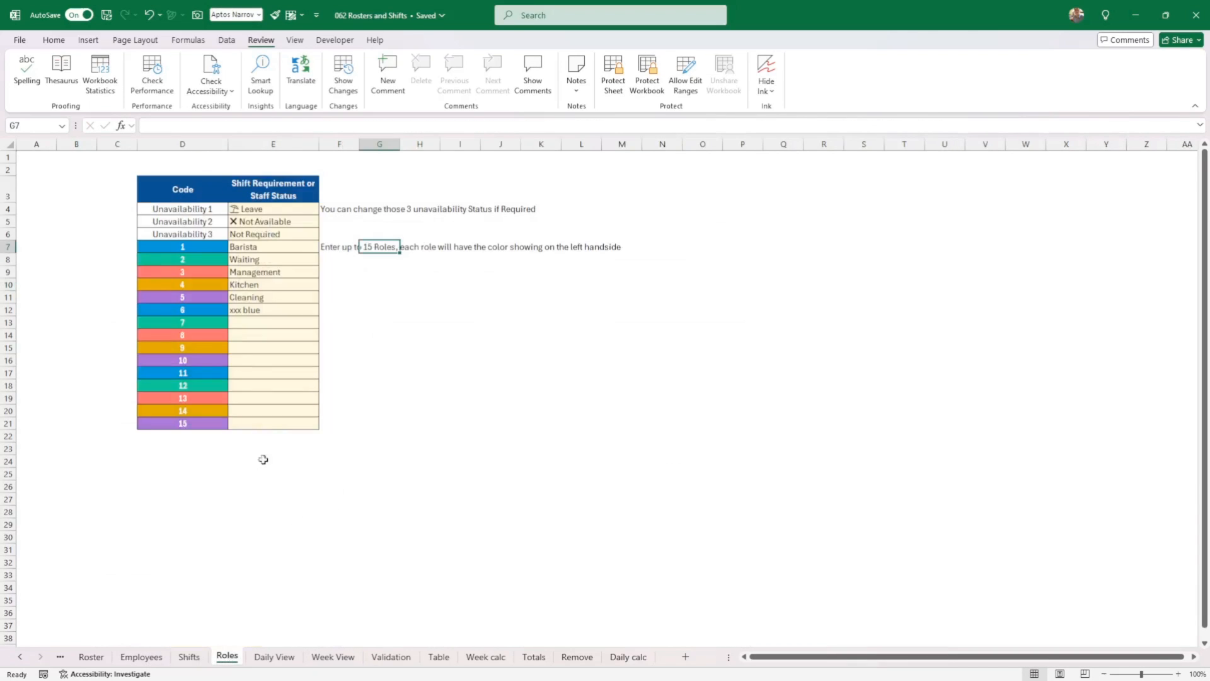
pyautogui.moveTo(205, 423)
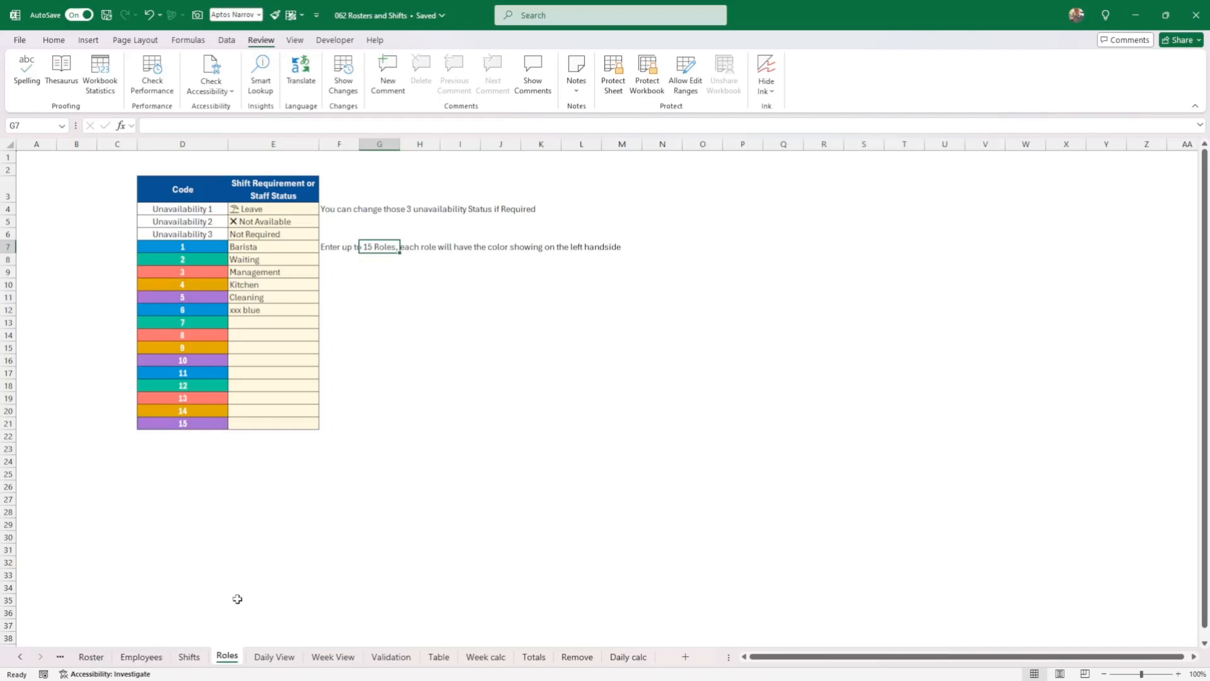
pyautogui.moveTo(250, 522)
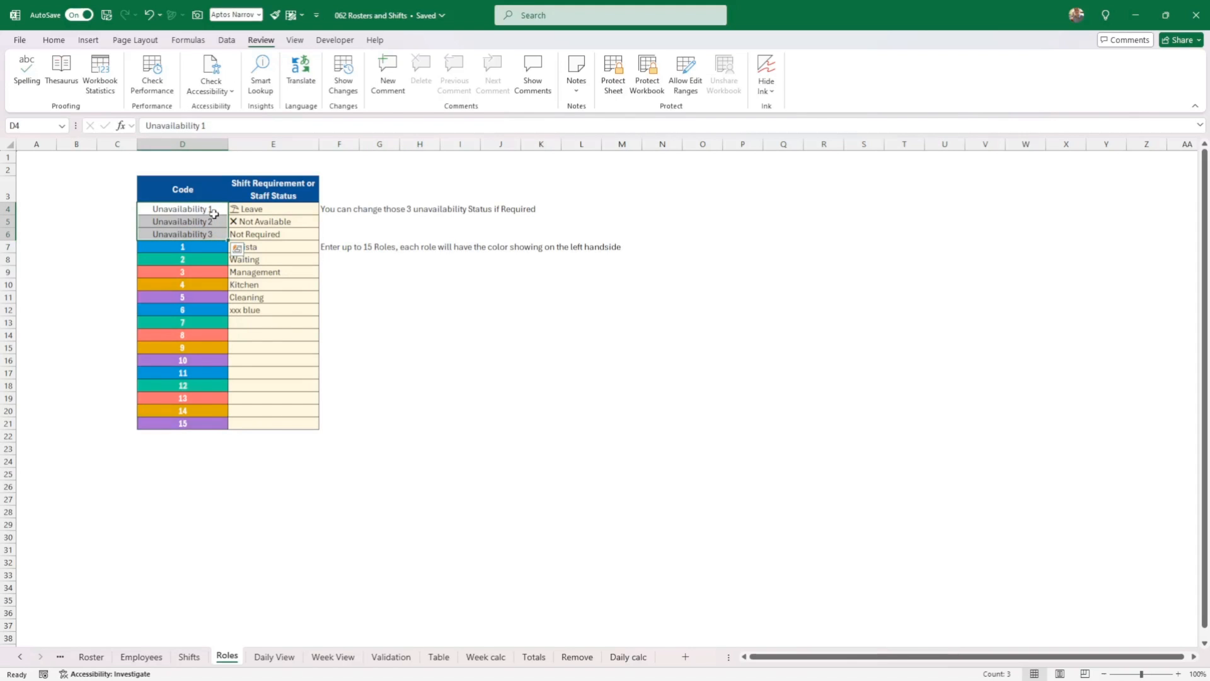
pyautogui.moveTo(220, 210)
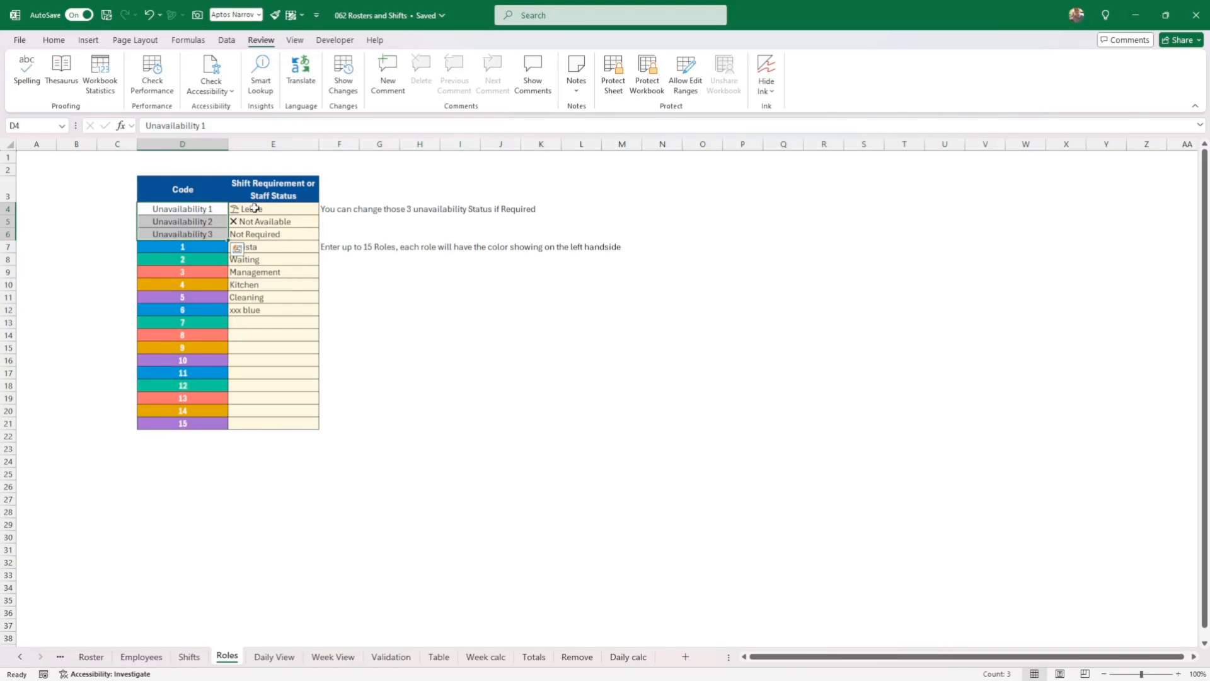
pyautogui.click(272, 209)
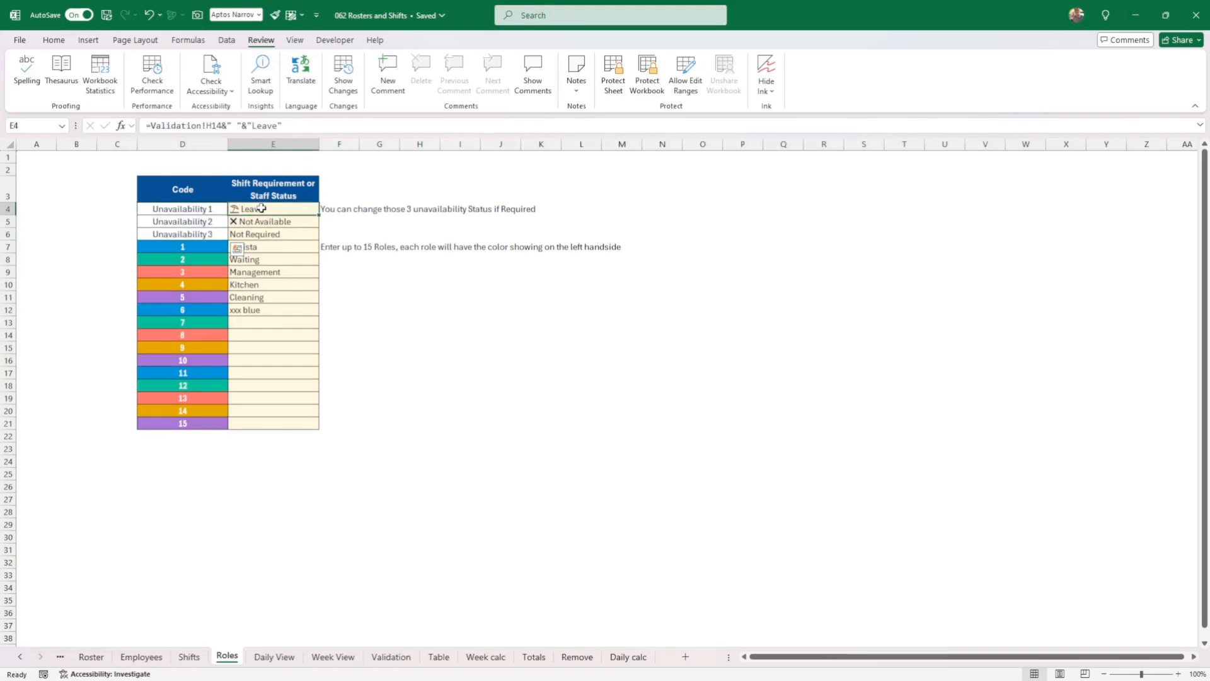
pyautogui.moveTo(272, 208); pyautogui.dragTo(272, 247)
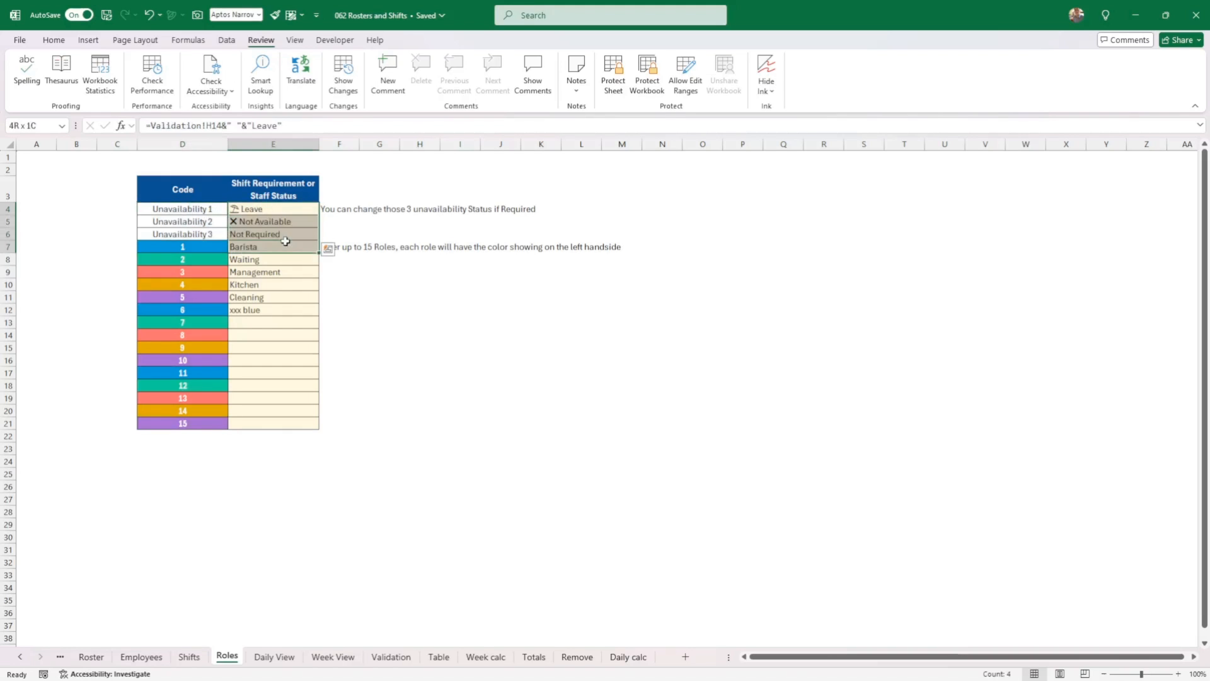
pyautogui.click(272, 209)
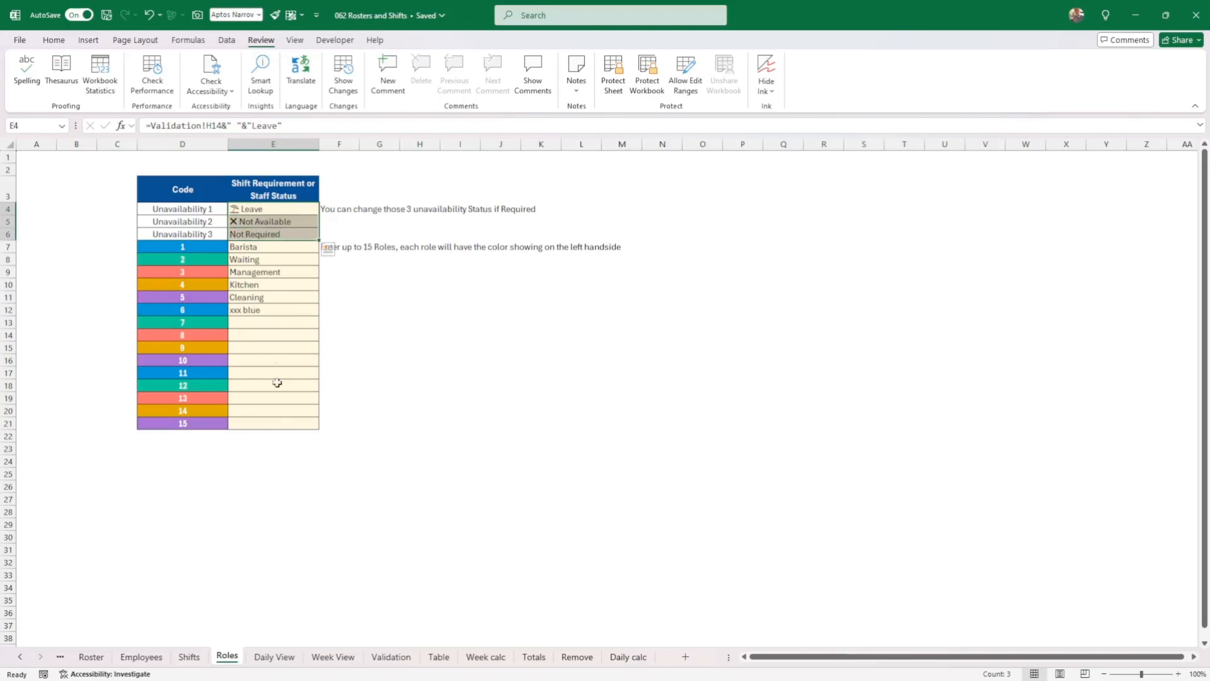
pyautogui.moveTo(111, 648)
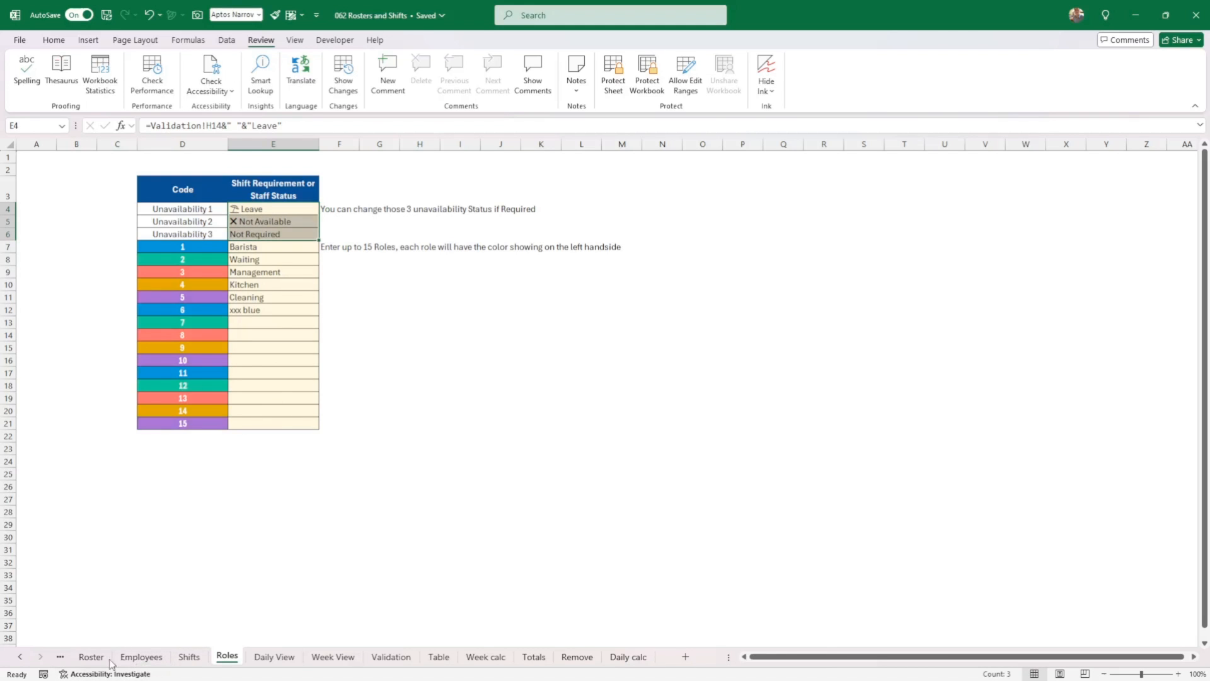
pyautogui.click(91, 655)
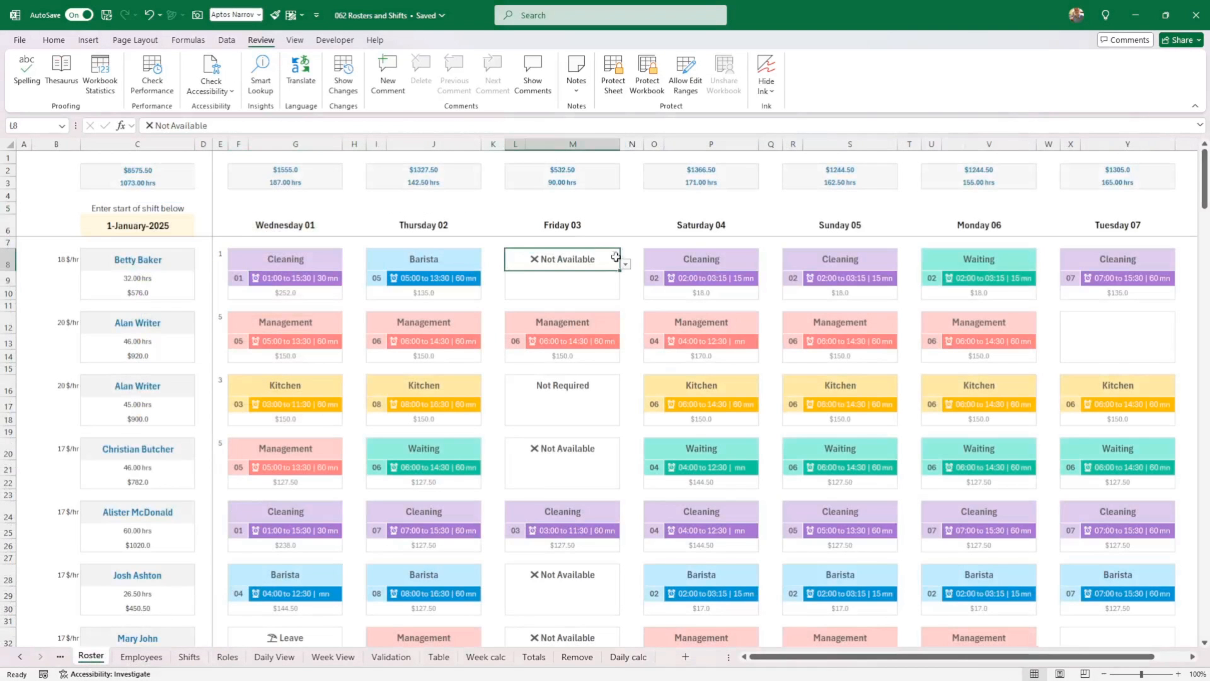
pyautogui.click(624, 263)
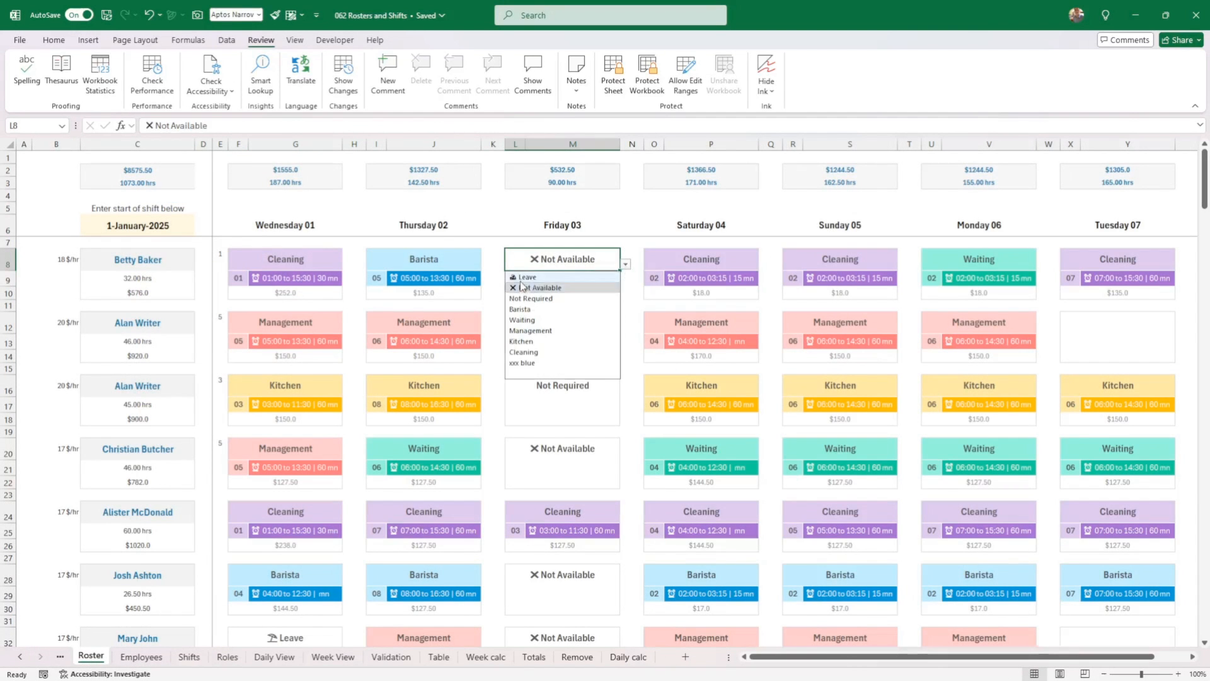
pyautogui.click(527, 276)
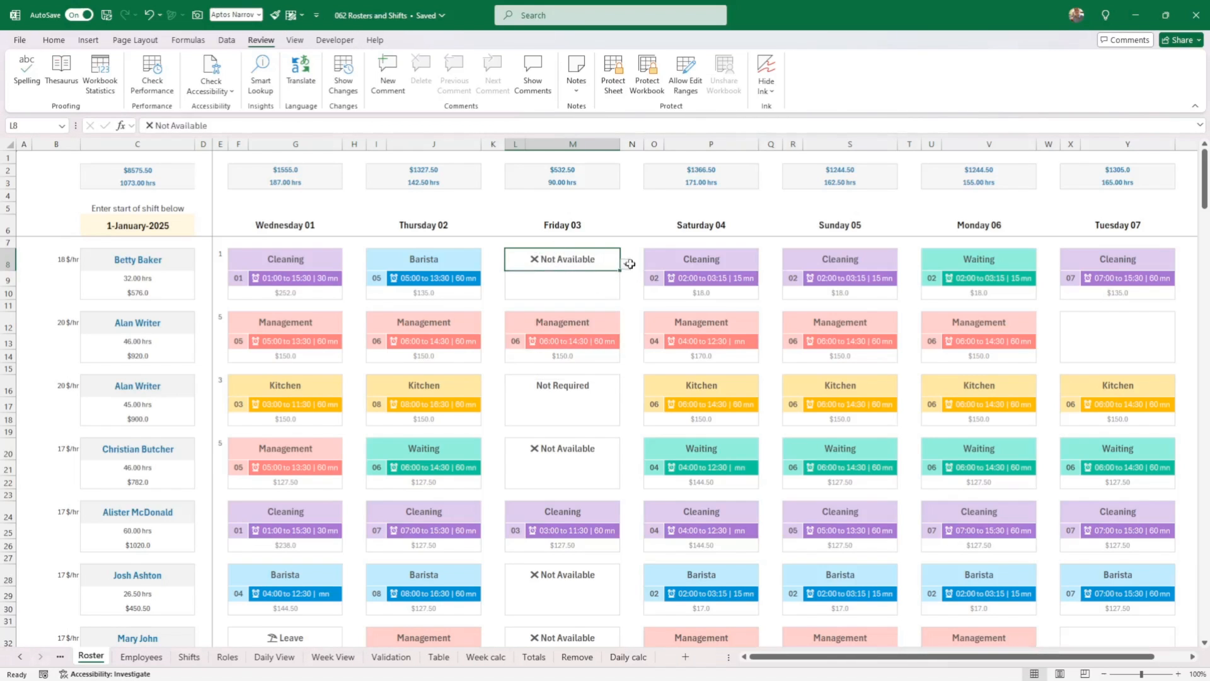
pyautogui.click(562, 259)
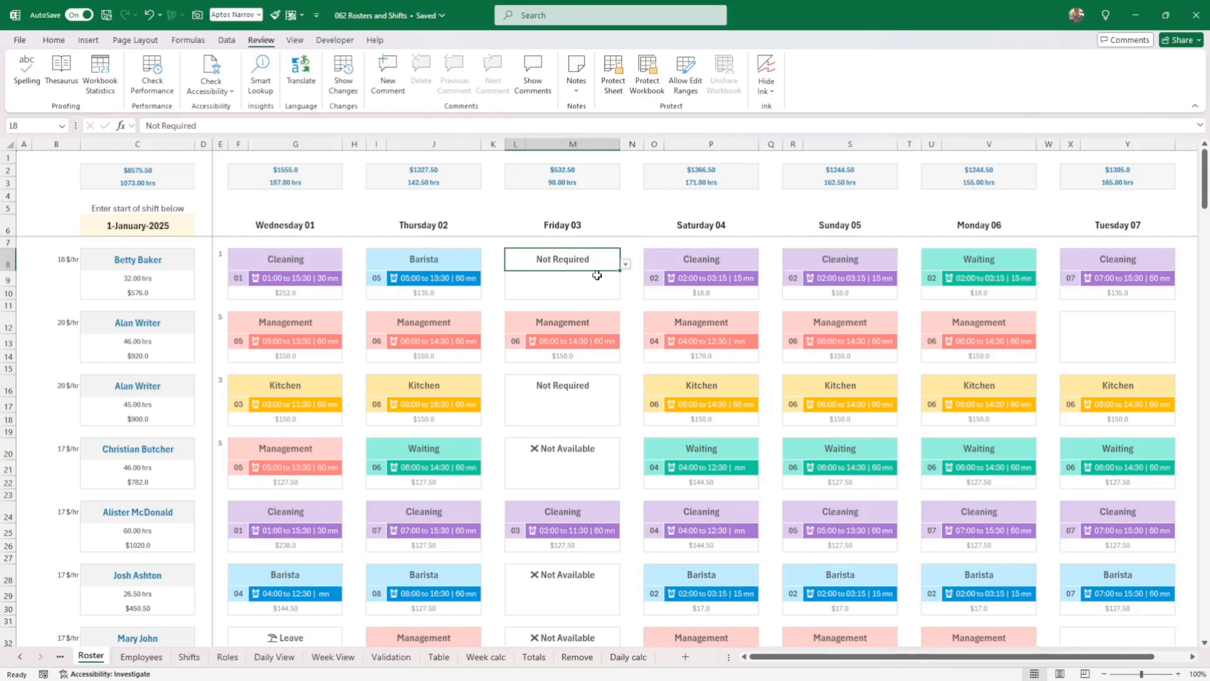
pyautogui.click(424, 262)
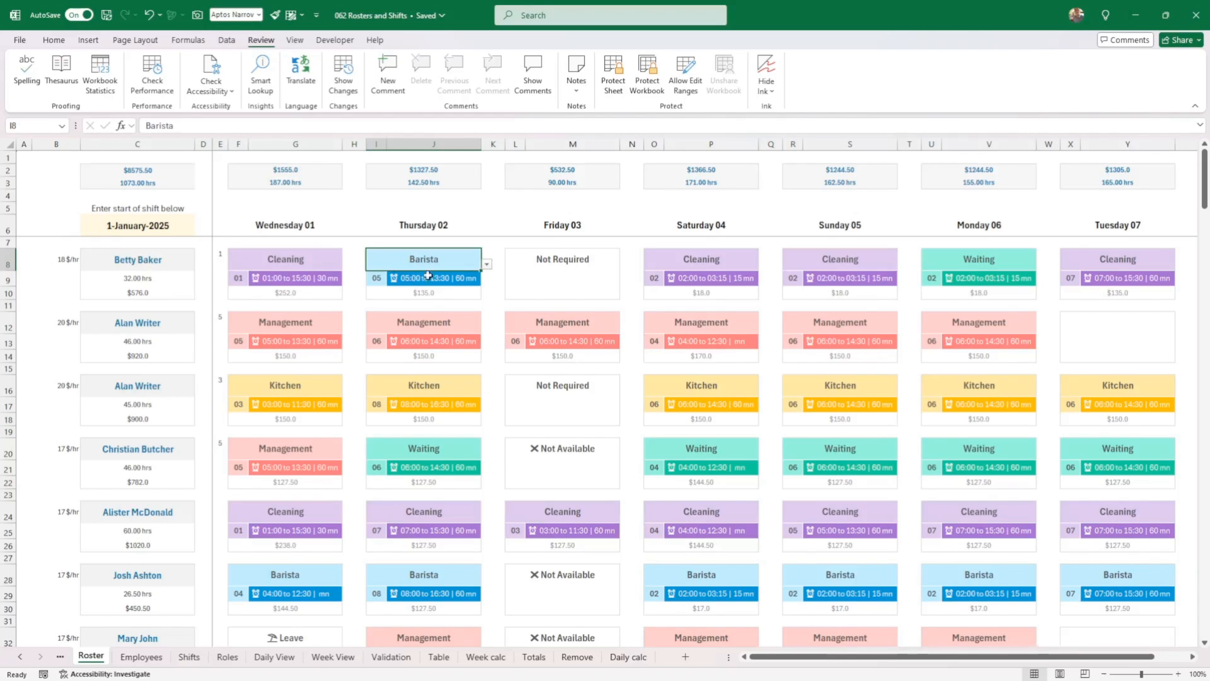
pyautogui.click(485, 265)
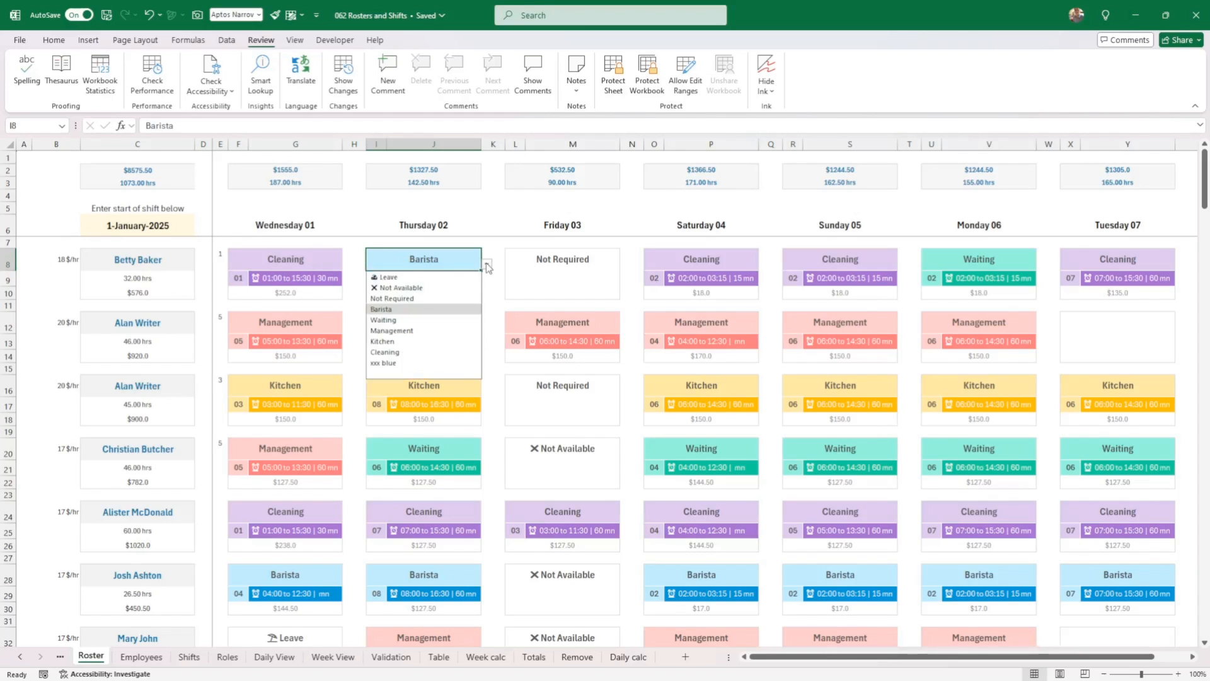
pyautogui.moveTo(424, 276)
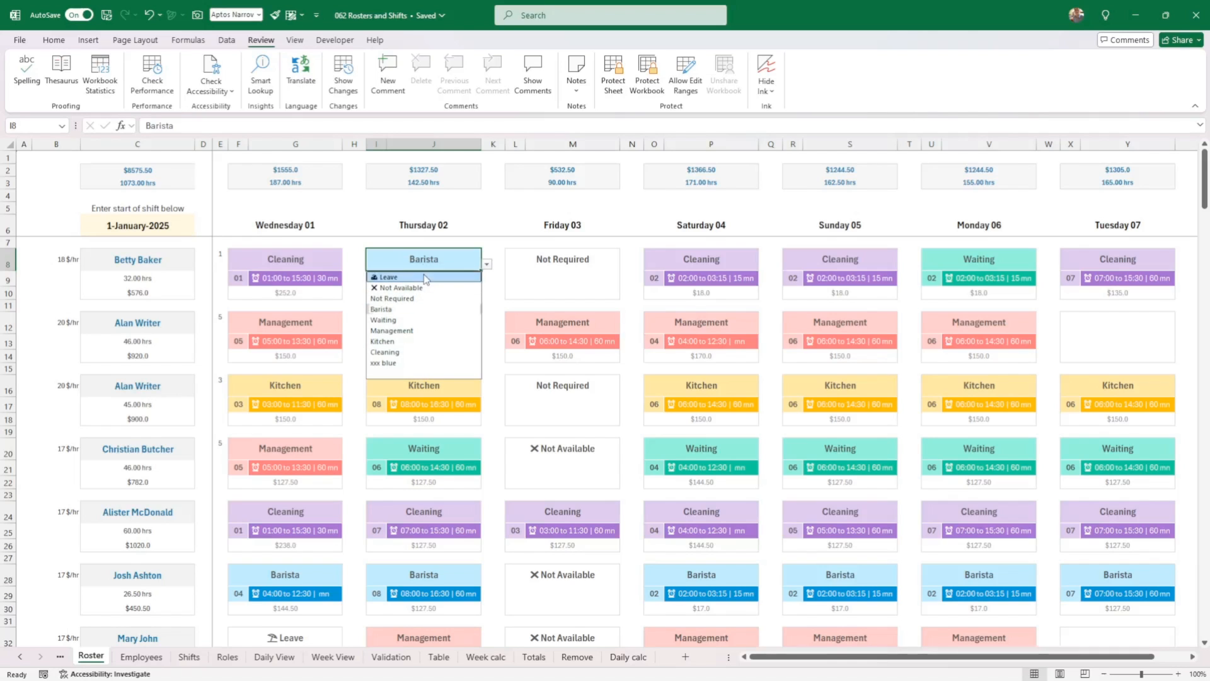
pyautogui.click(388, 276)
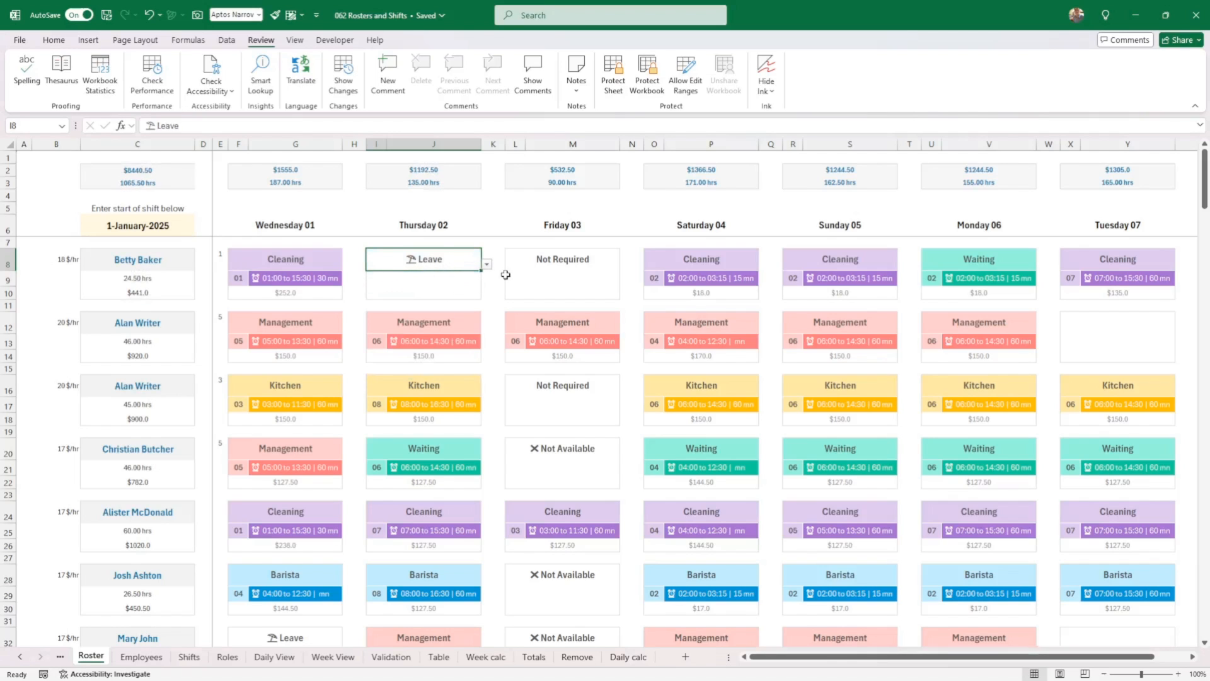
pyautogui.click(484, 265)
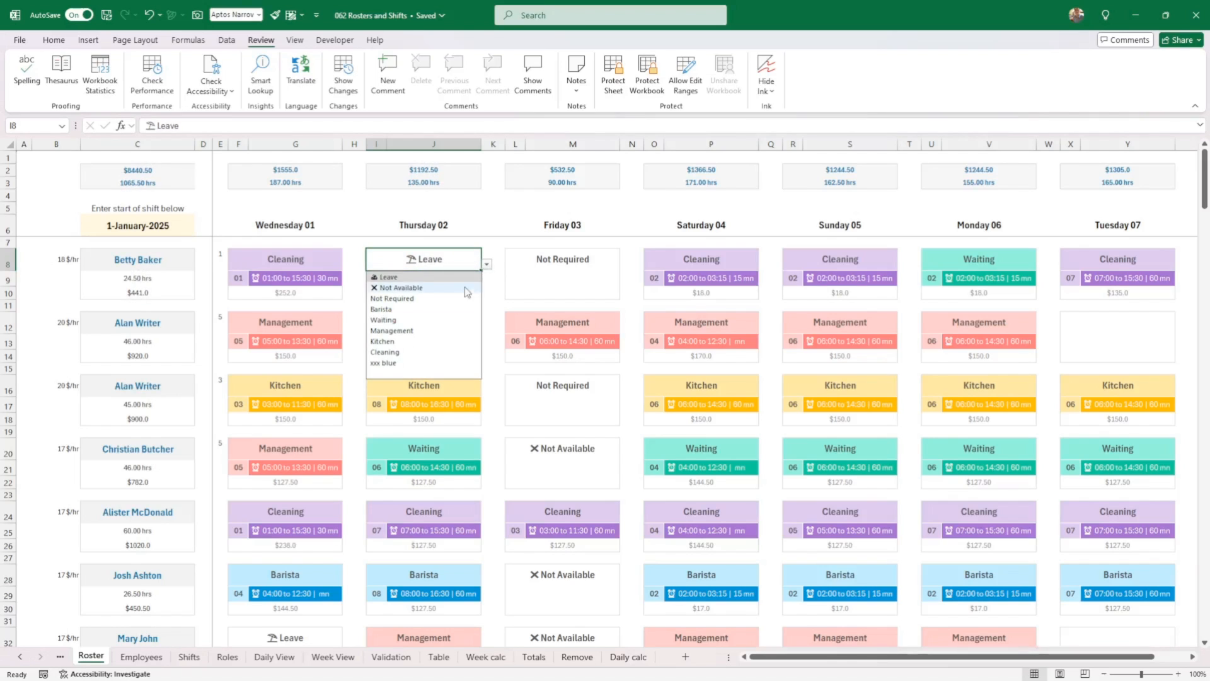
pyautogui.click(380, 309)
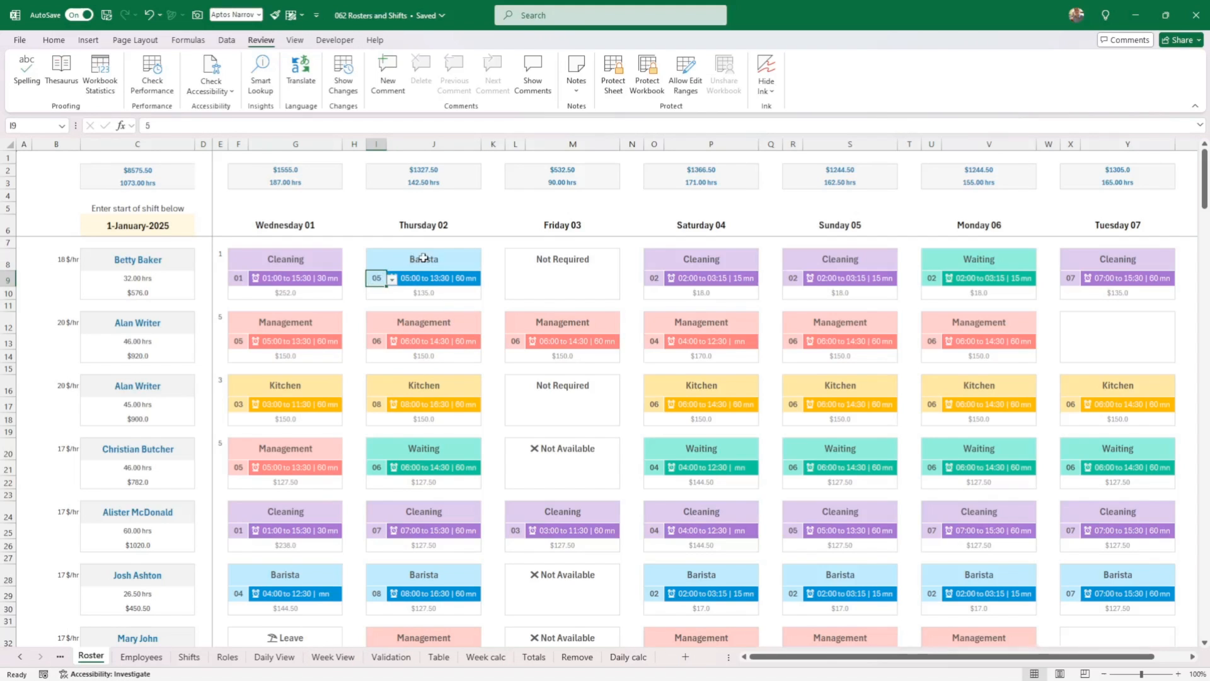
pyautogui.click(423, 259)
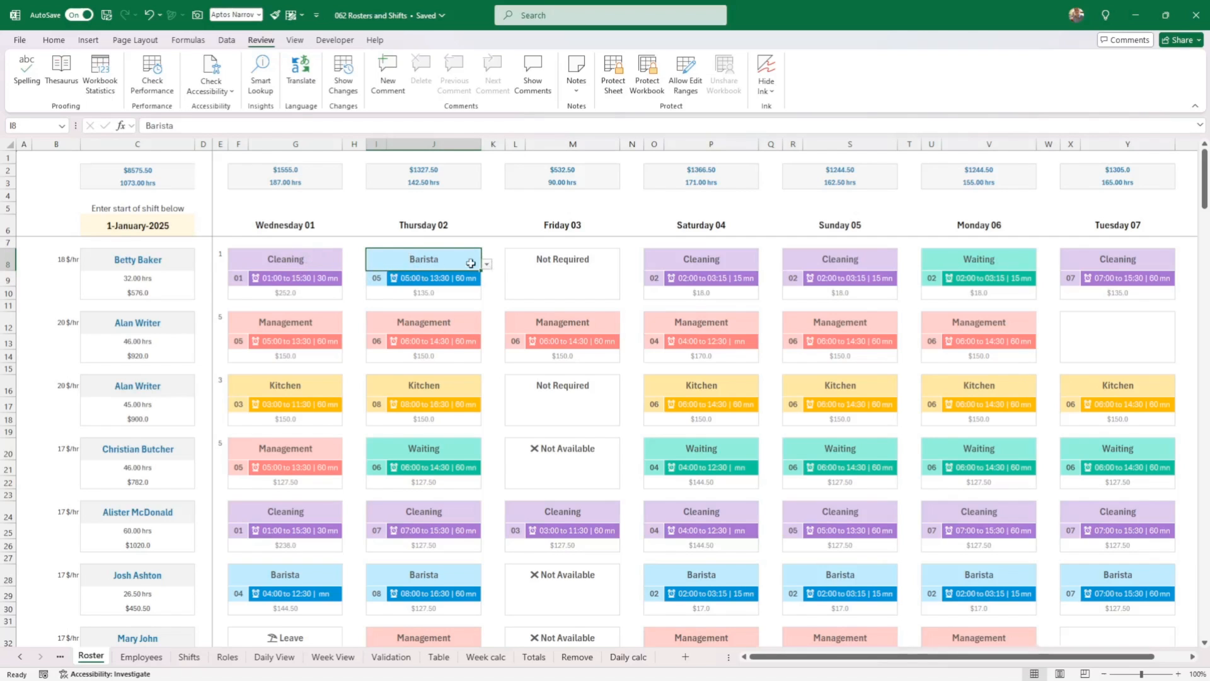
pyautogui.click(486, 265)
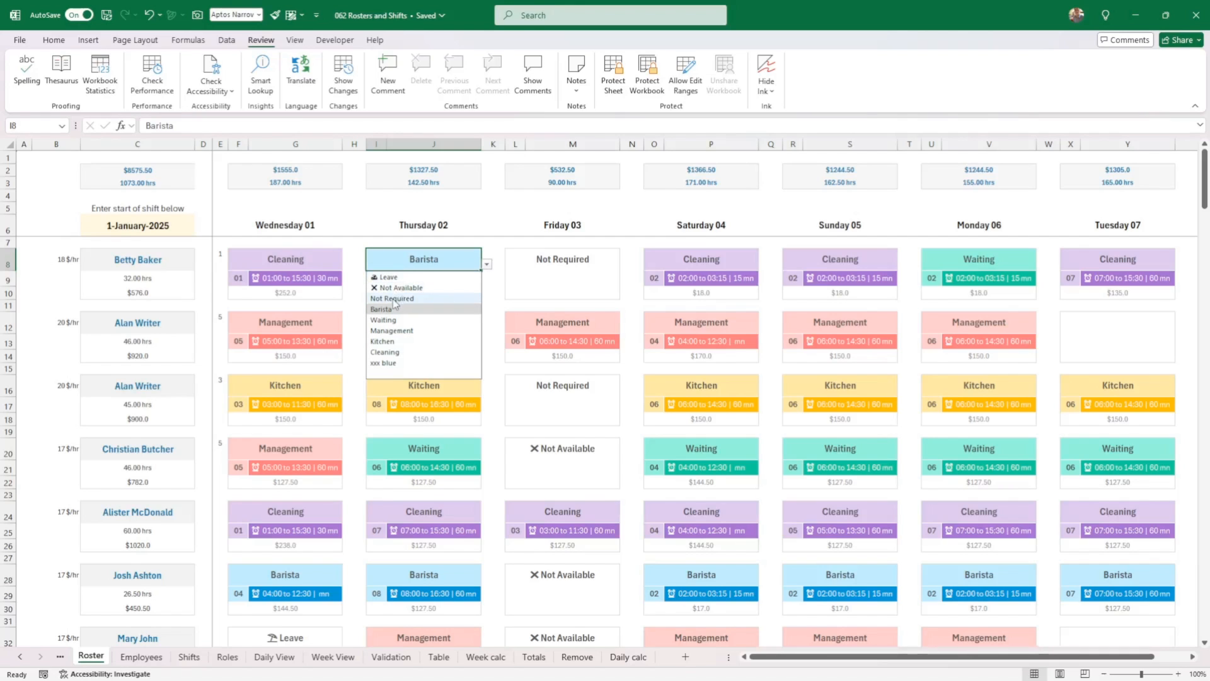
pyautogui.click(391, 298)
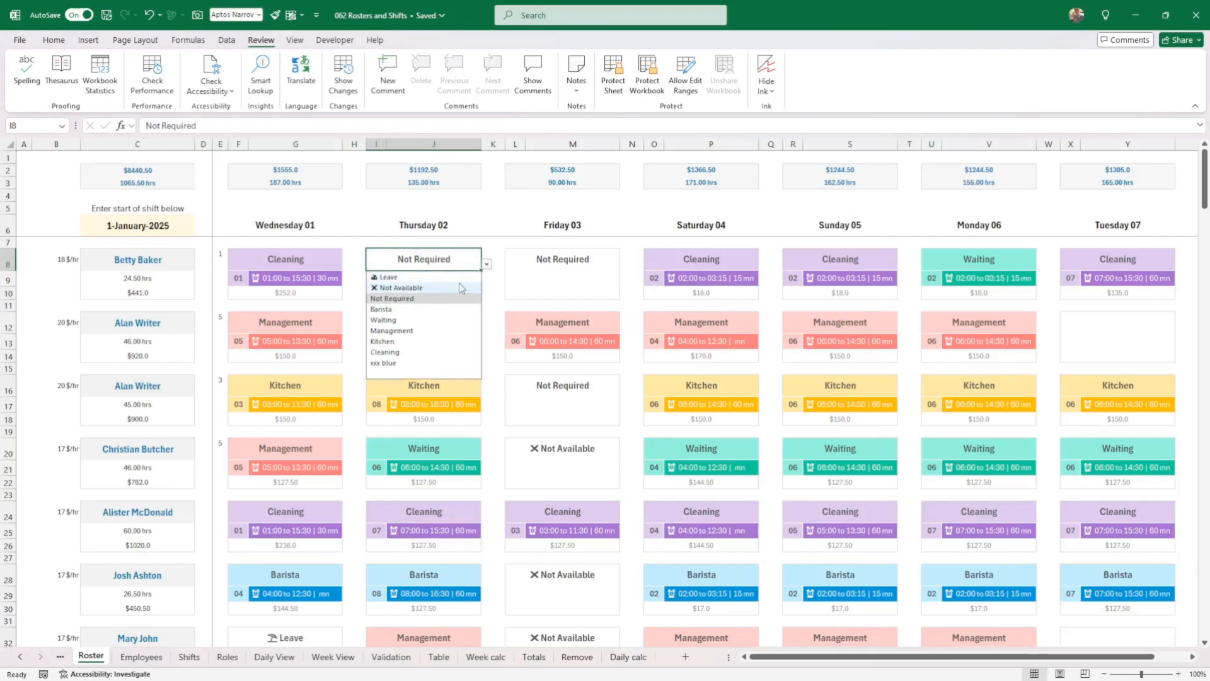
pyautogui.click(380, 309)
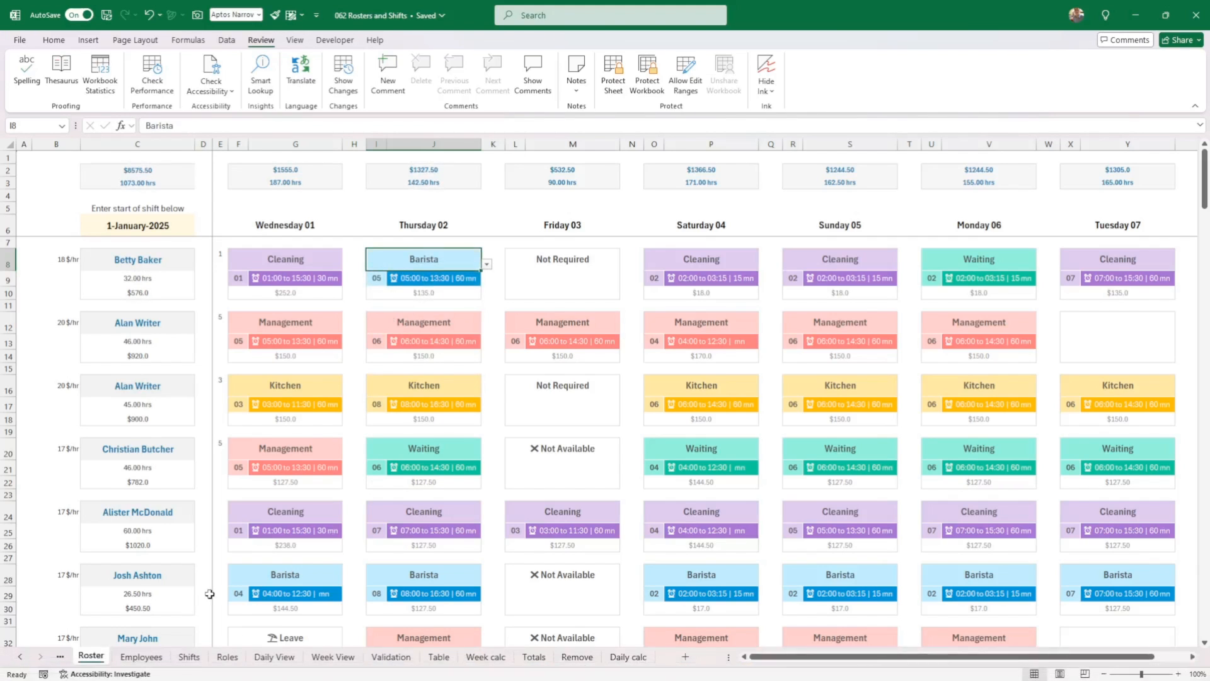
# Add Green as role 7 on the Roles sheet and check its colour code
pyautogui.click(227, 655)
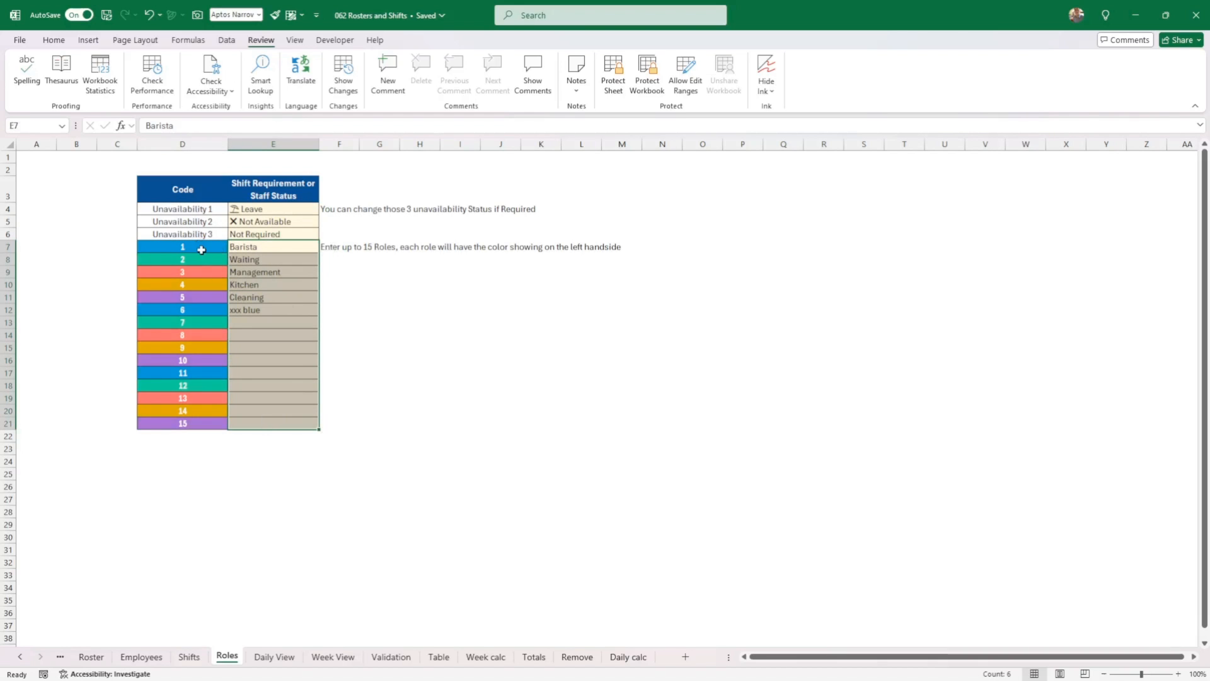
pyautogui.click(182, 247)
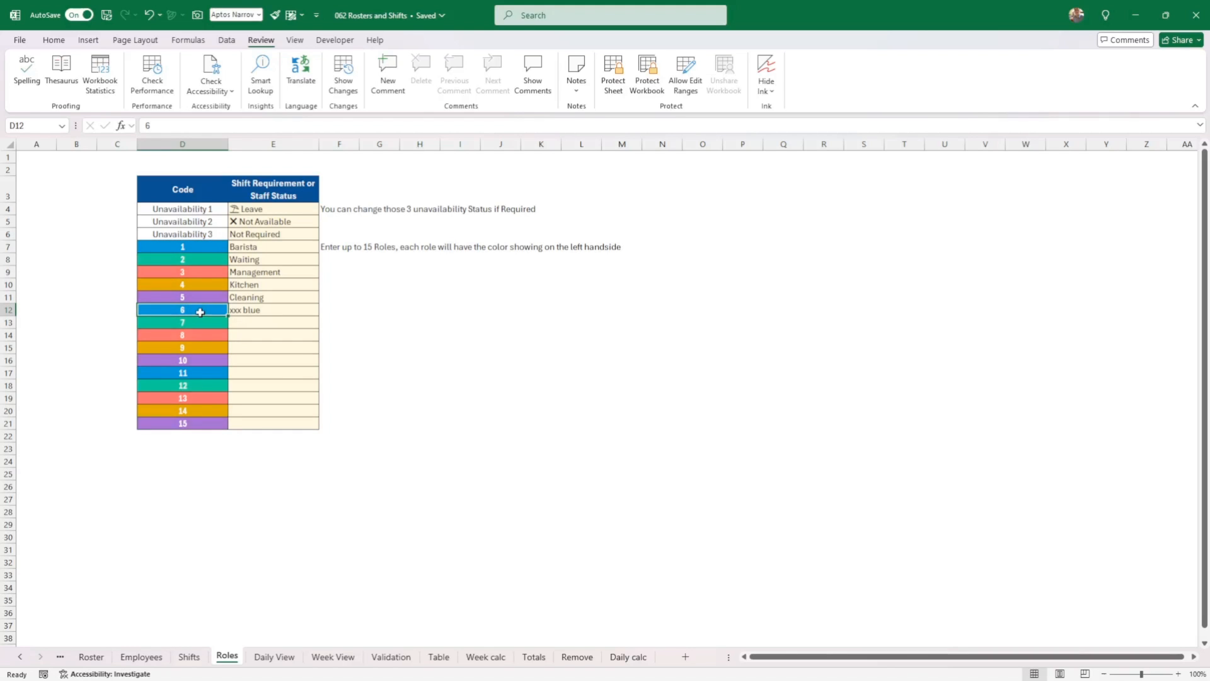
pyautogui.moveTo(282, 285)
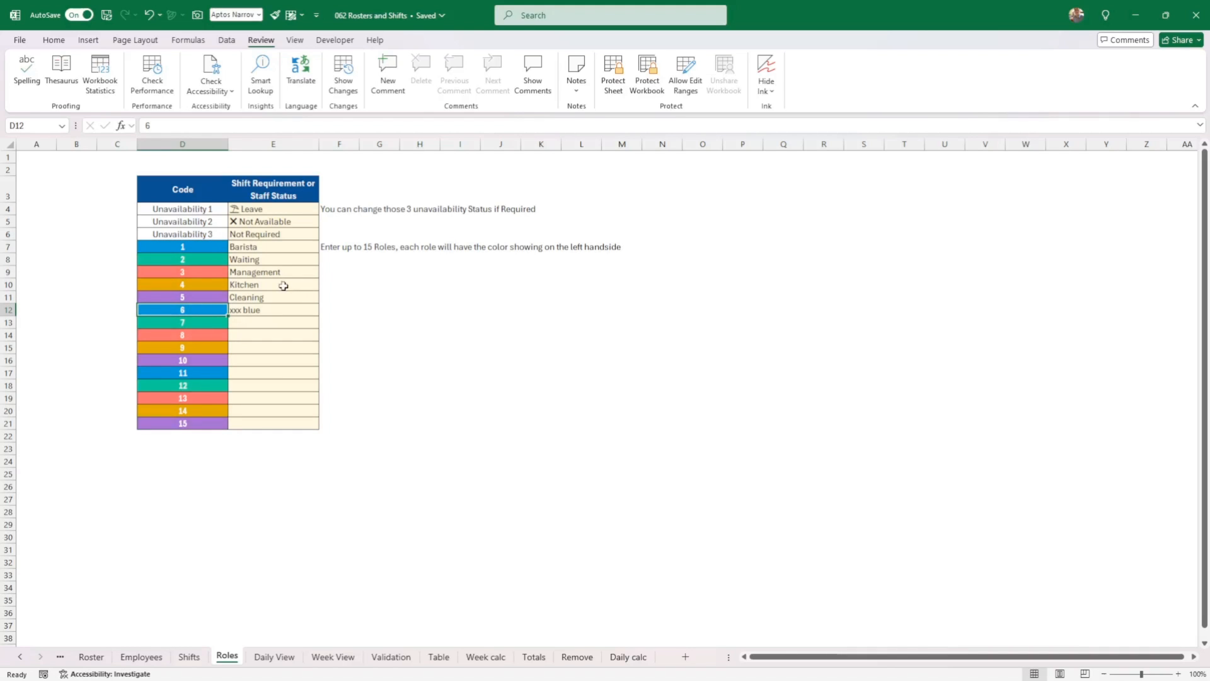
pyautogui.moveTo(265, 313)
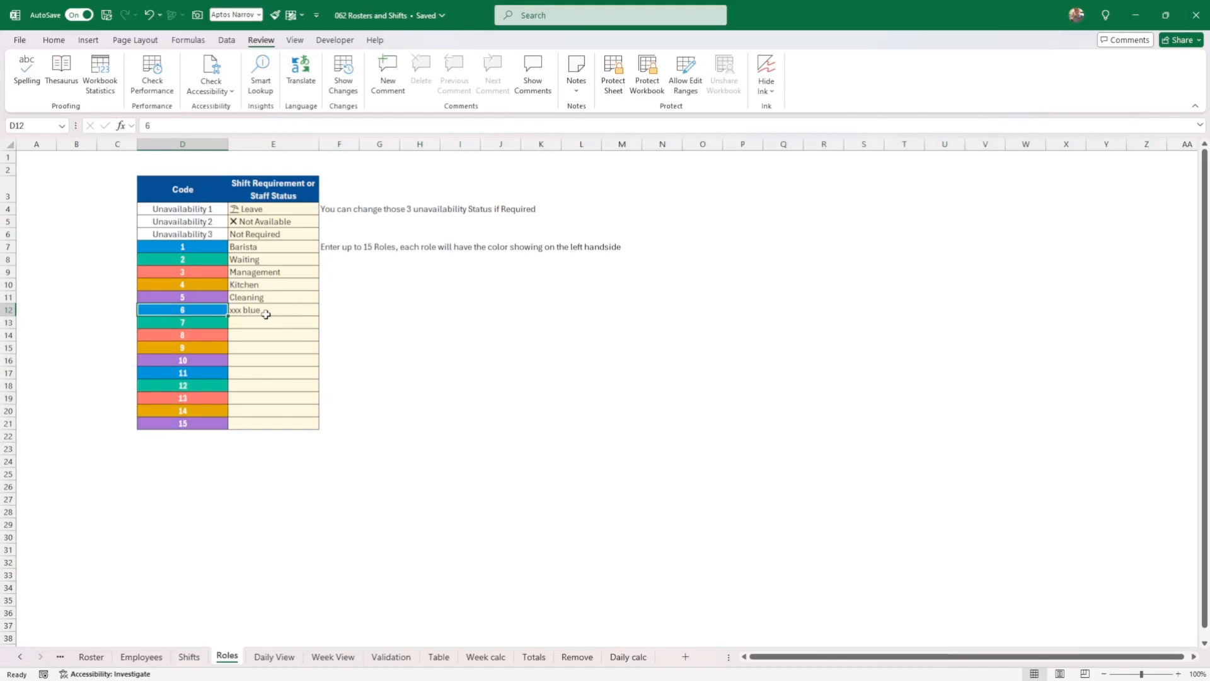
pyautogui.click(272, 322)
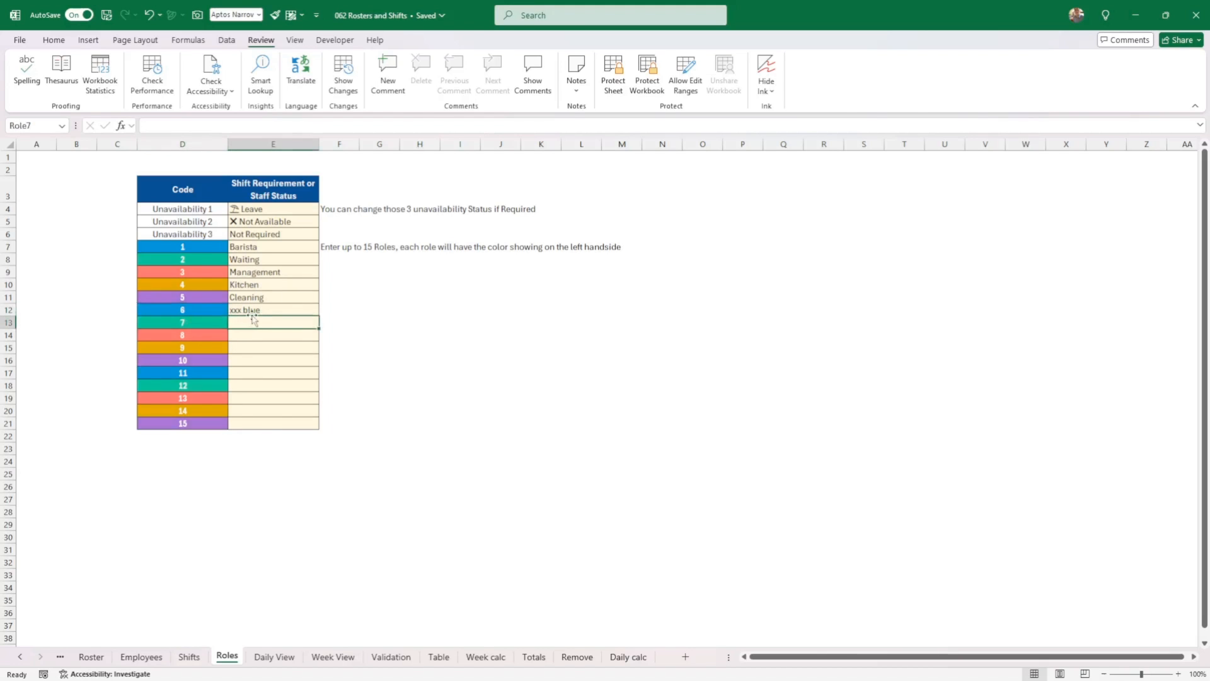
pyautogui.write('Gre')
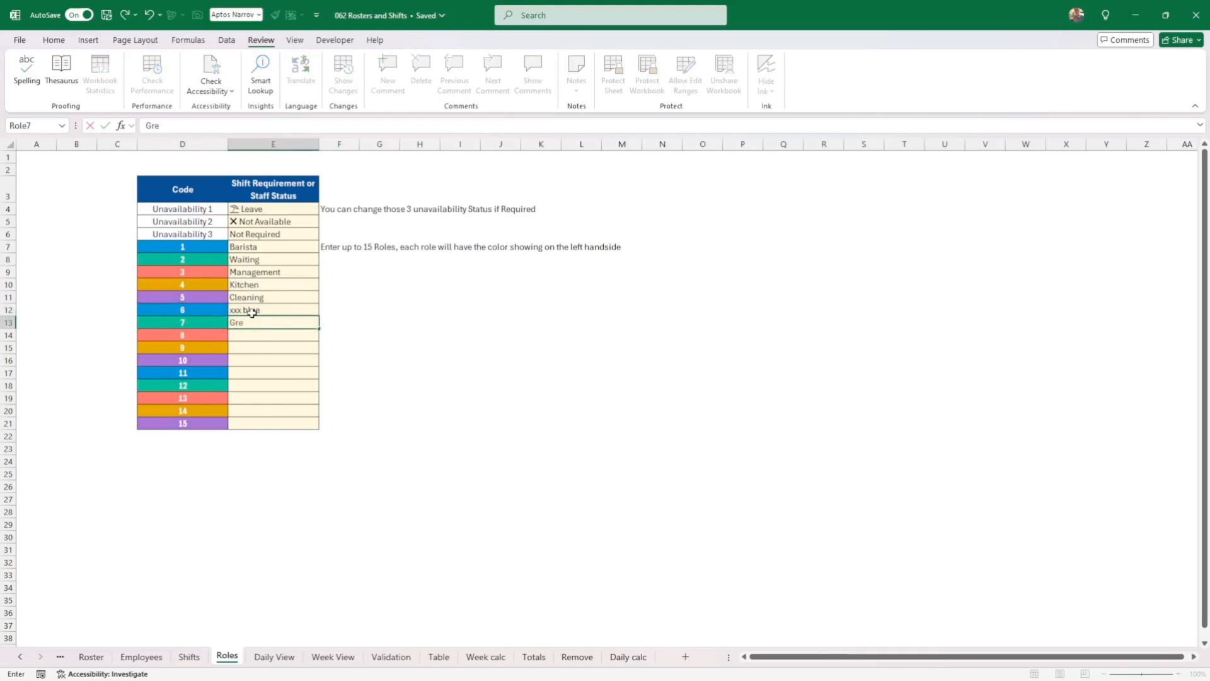
pyautogui.write('eg')
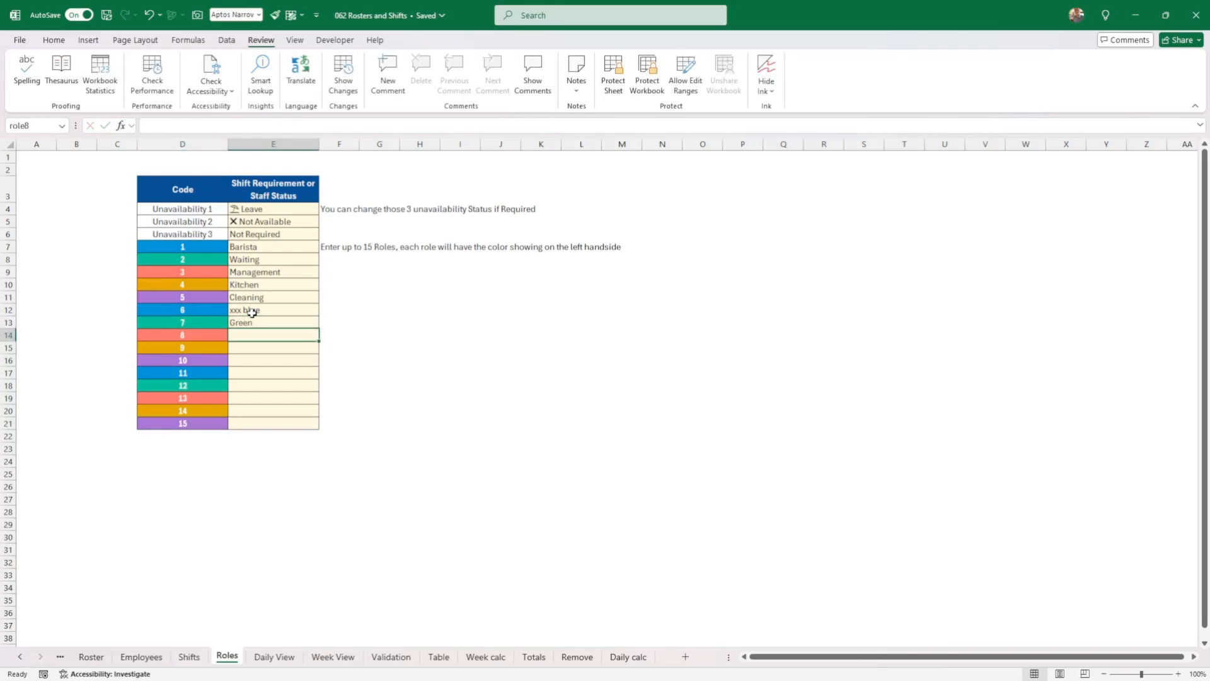
pyautogui.click(182, 323)
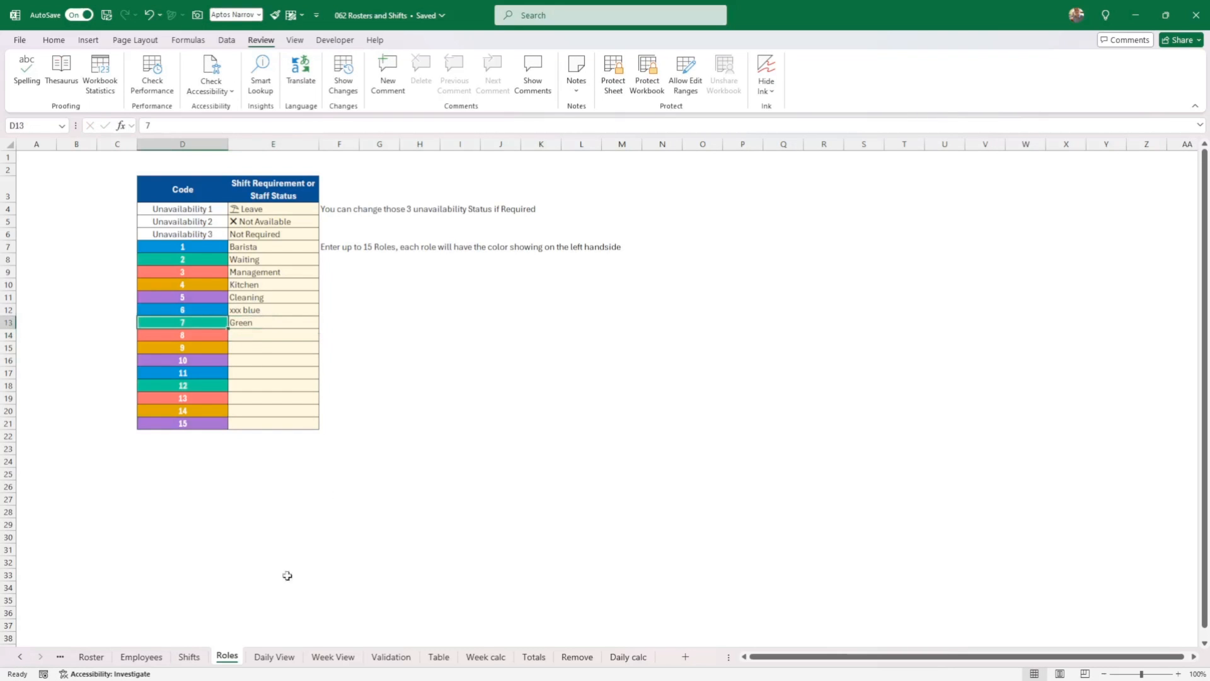
# Assign the Green role to the first employee's Thursday 02 slot on the Roster
pyautogui.click(91, 656)
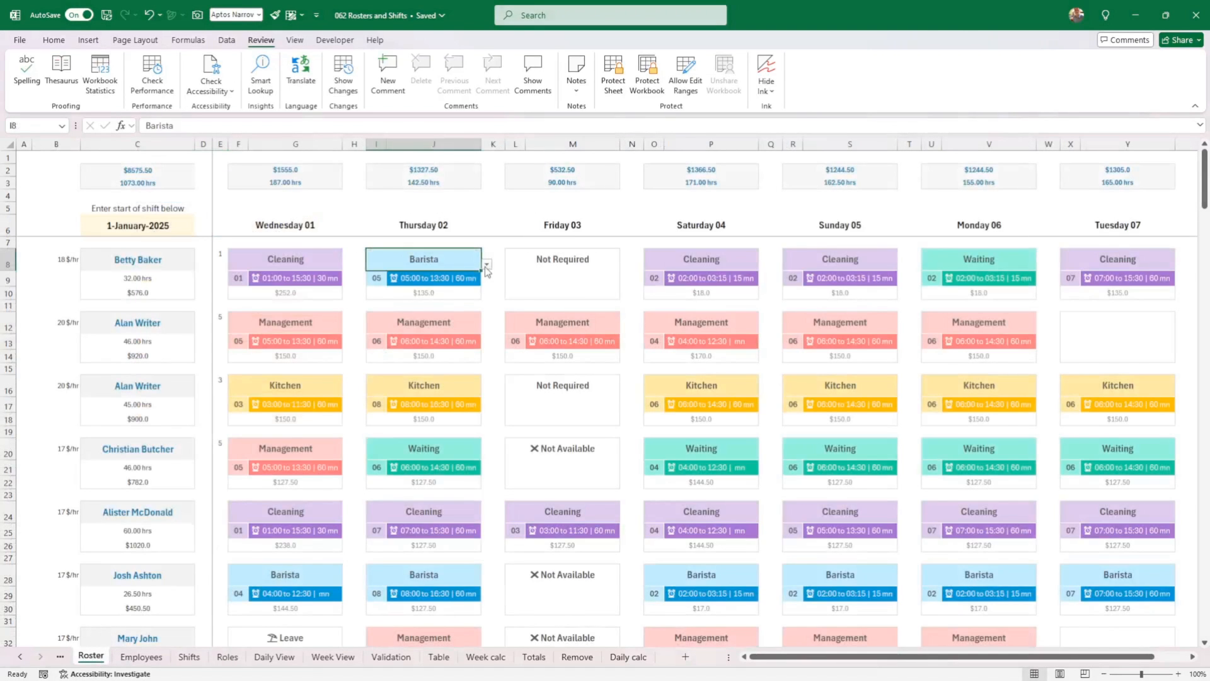
pyautogui.click(487, 265)
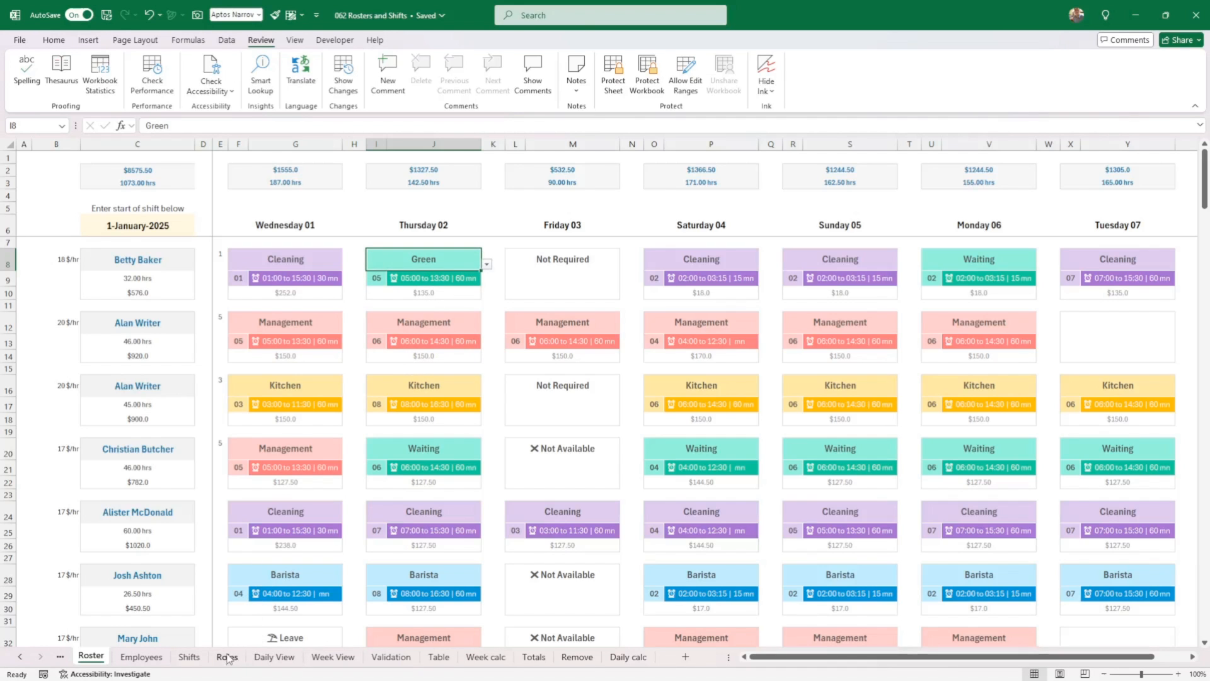
# Add Barista Experienced as role 11 on the Roles sheet
pyautogui.click(227, 656)
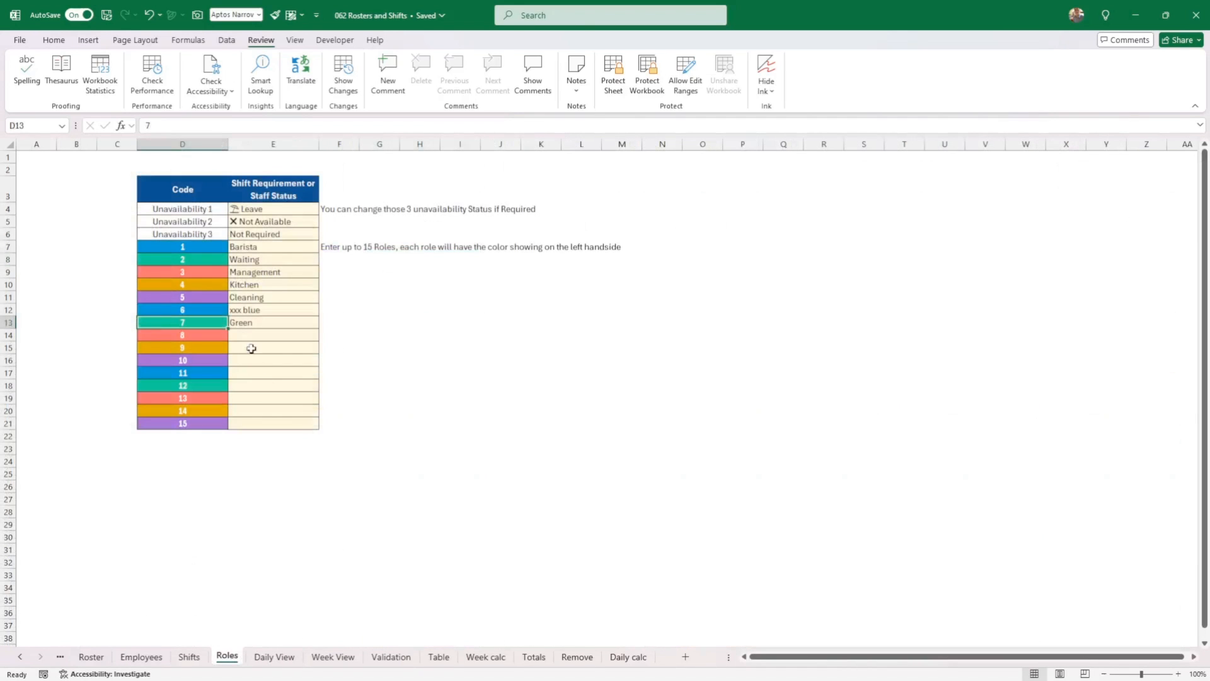
pyautogui.click(259, 247)
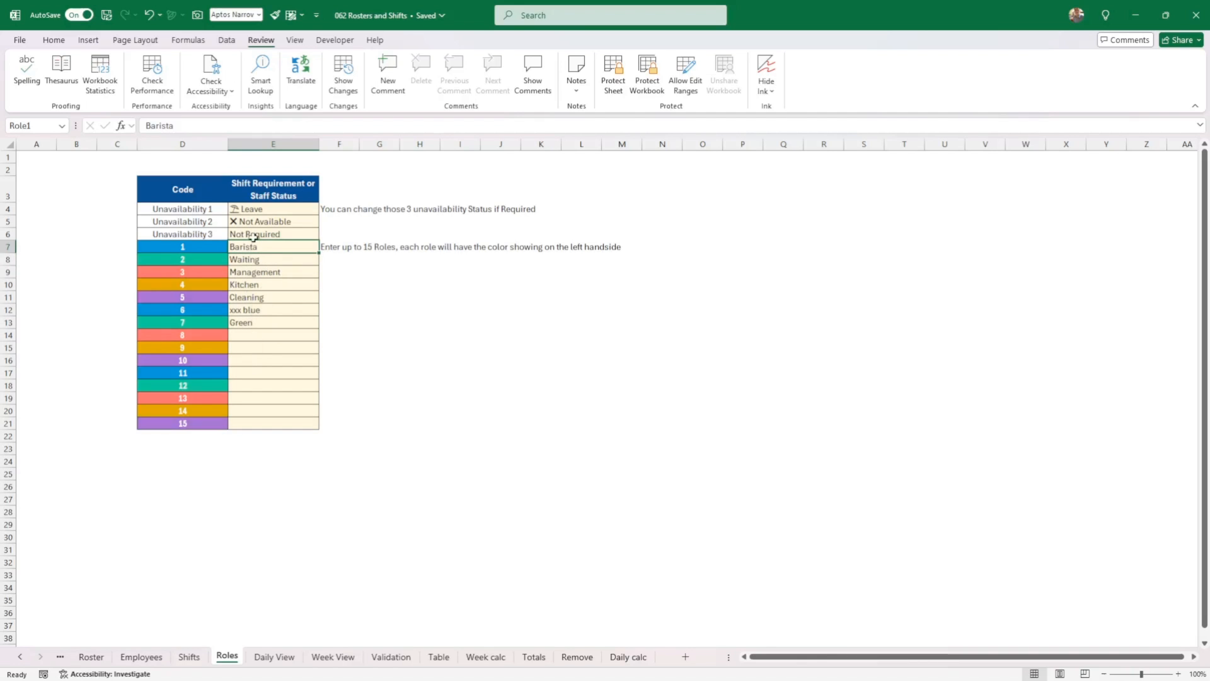
pyautogui.click(272, 310)
pyautogui.write('Barista')
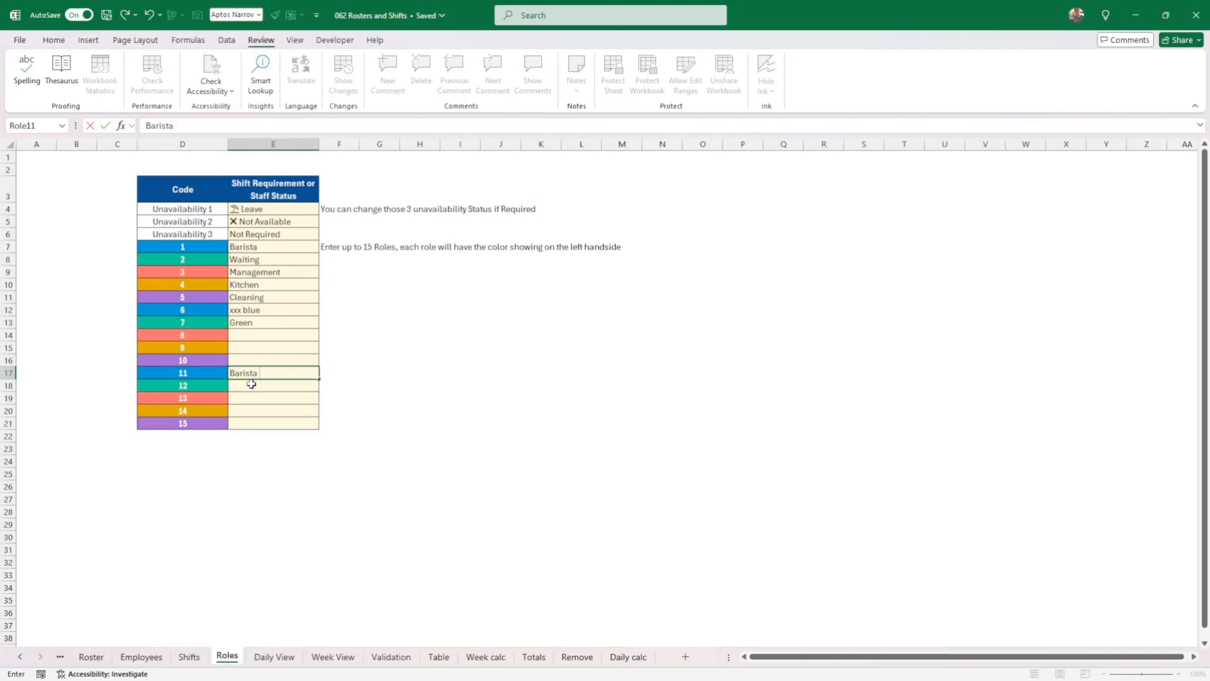
pyautogui.write('Experi')
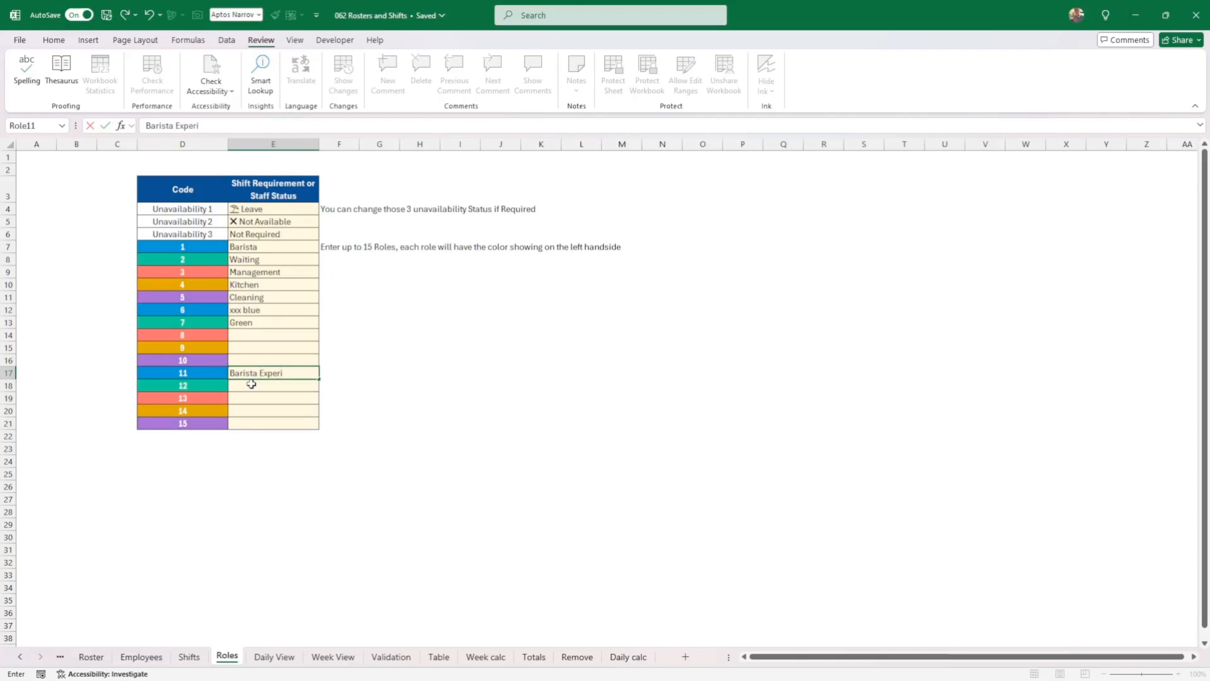
pyautogui.write('enced')
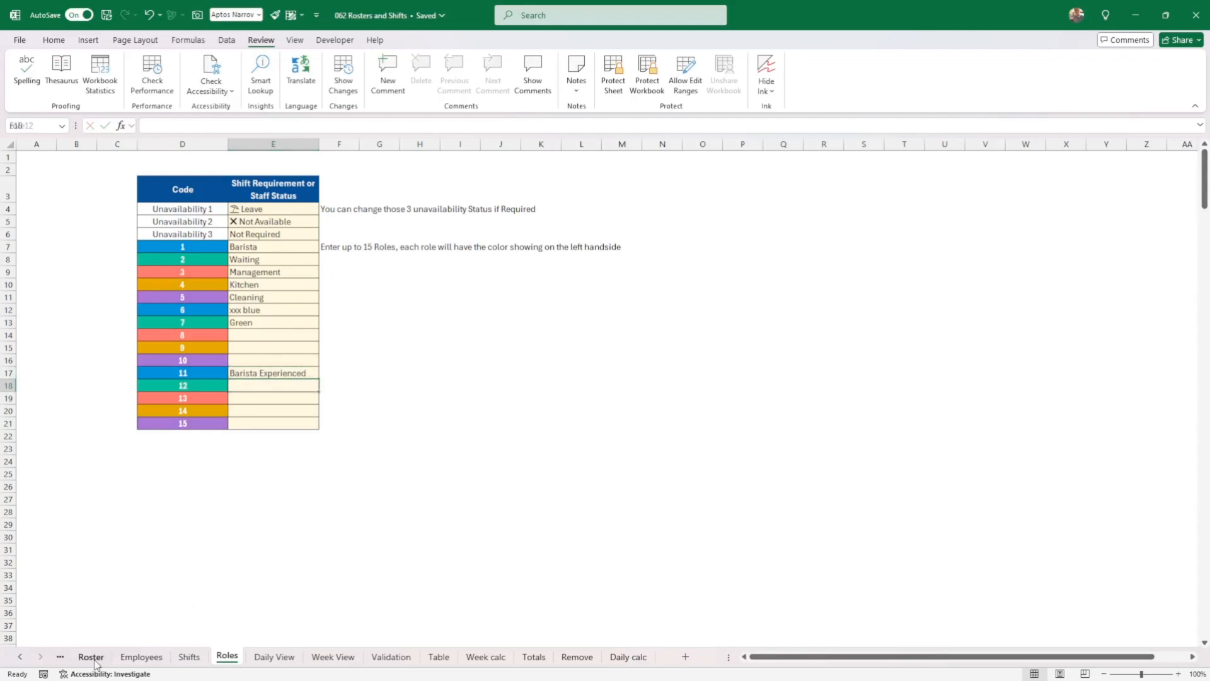
# Assign Barista Experienced to the first employee's Thursday 02 slot on the Roster
pyautogui.click(91, 655)
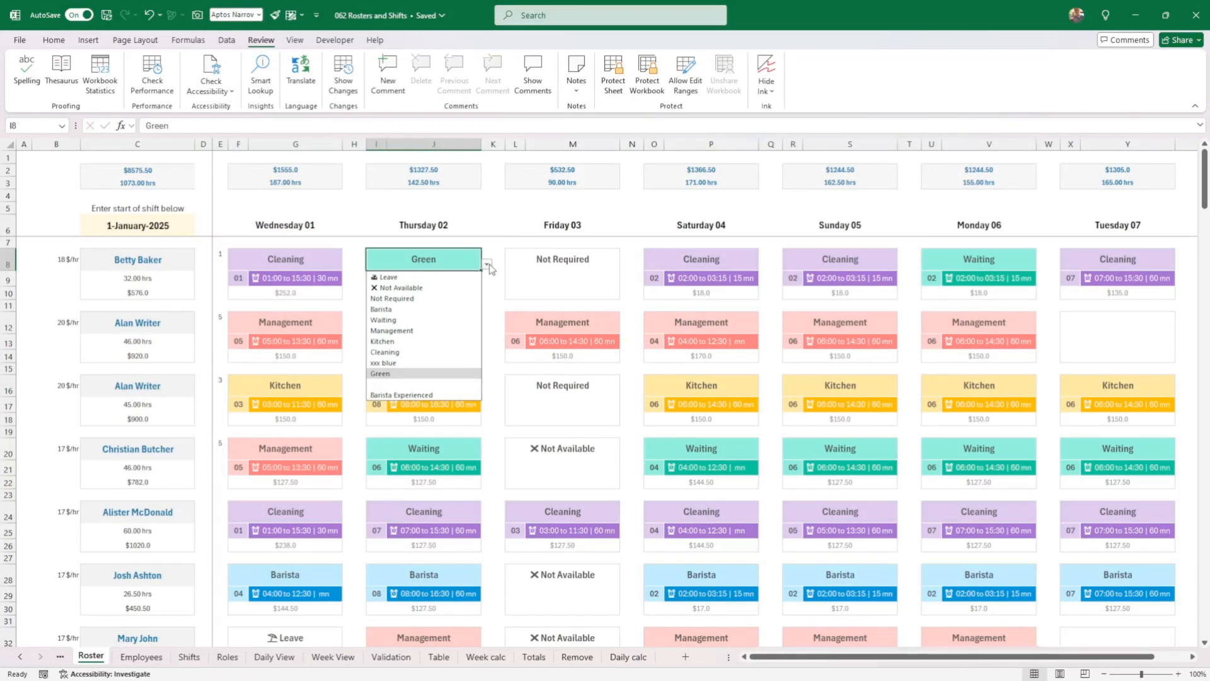
pyautogui.click(400, 394)
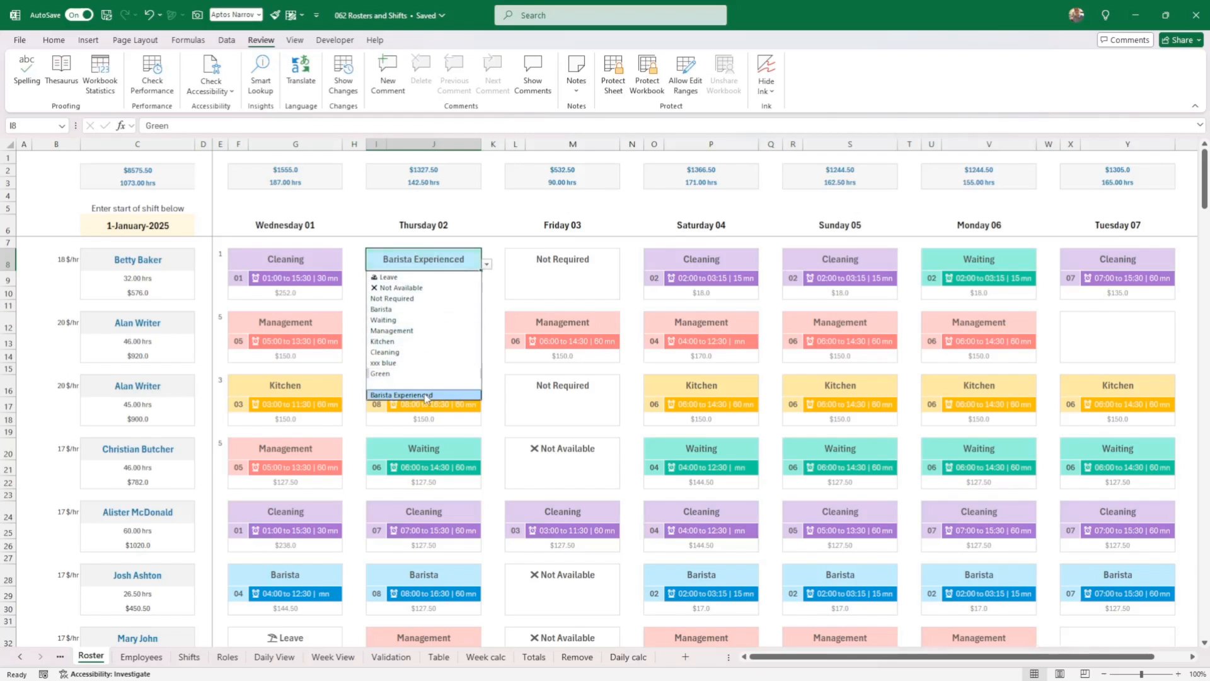
pyautogui.click(401, 395)
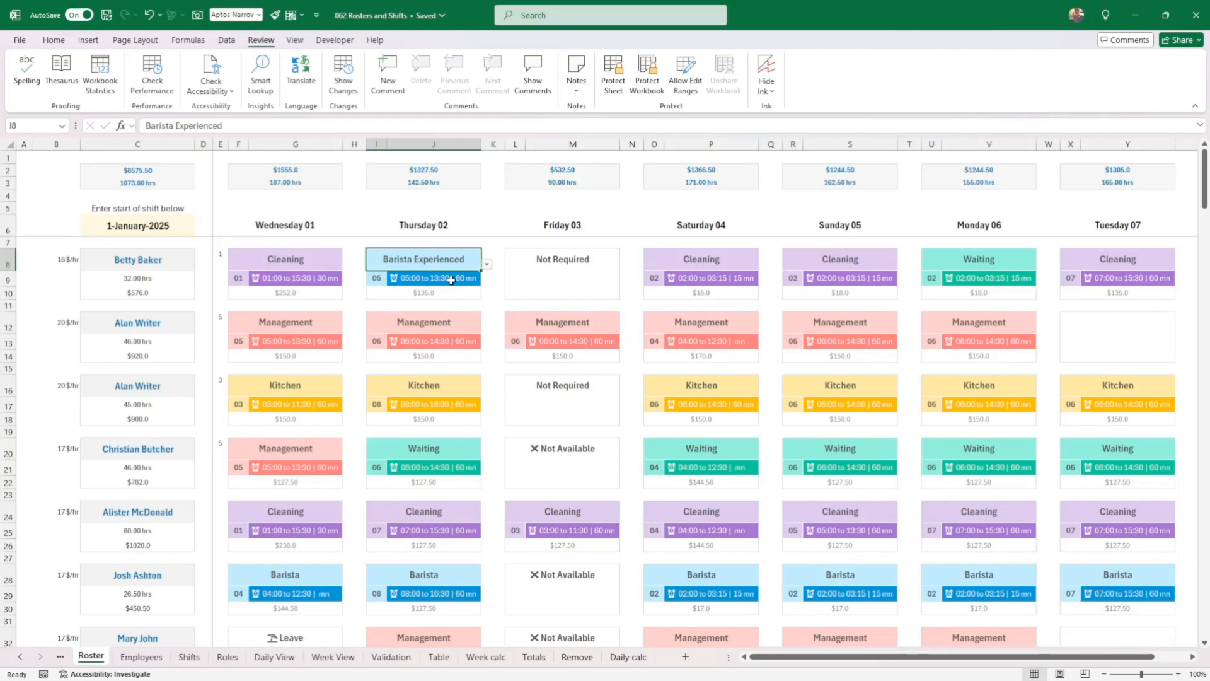
pyautogui.moveTo(226, 656)
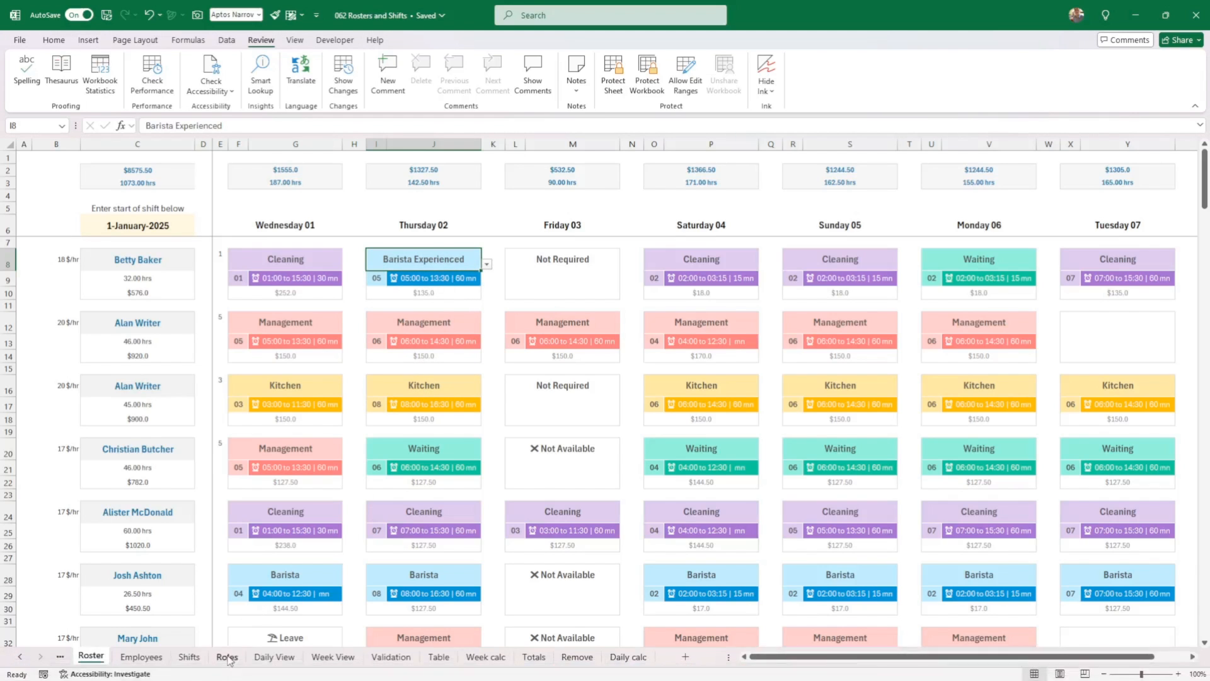
# Return to the Roles sheet showing Green and Barista Experienced in the role table
pyautogui.click(227, 657)
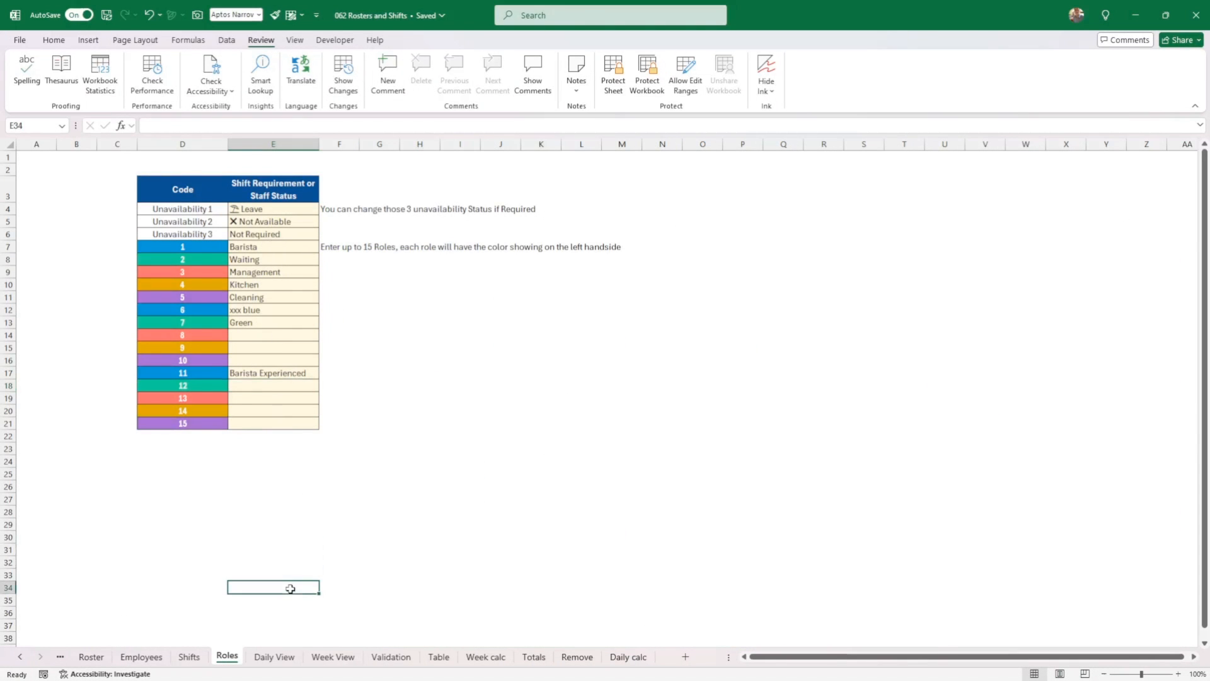
pyautogui.moveTo(141, 641)
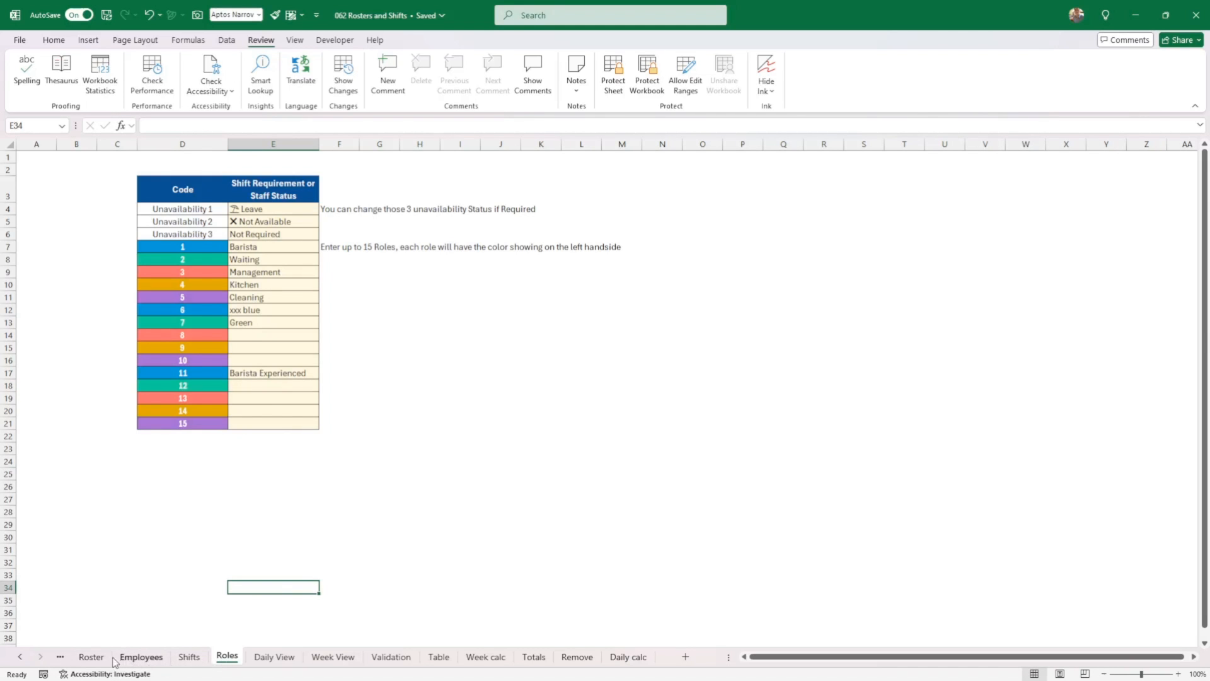
# Scroll the Roster sheet to the blank staff rows and list the employee-name choices for C92
pyautogui.click(91, 657)
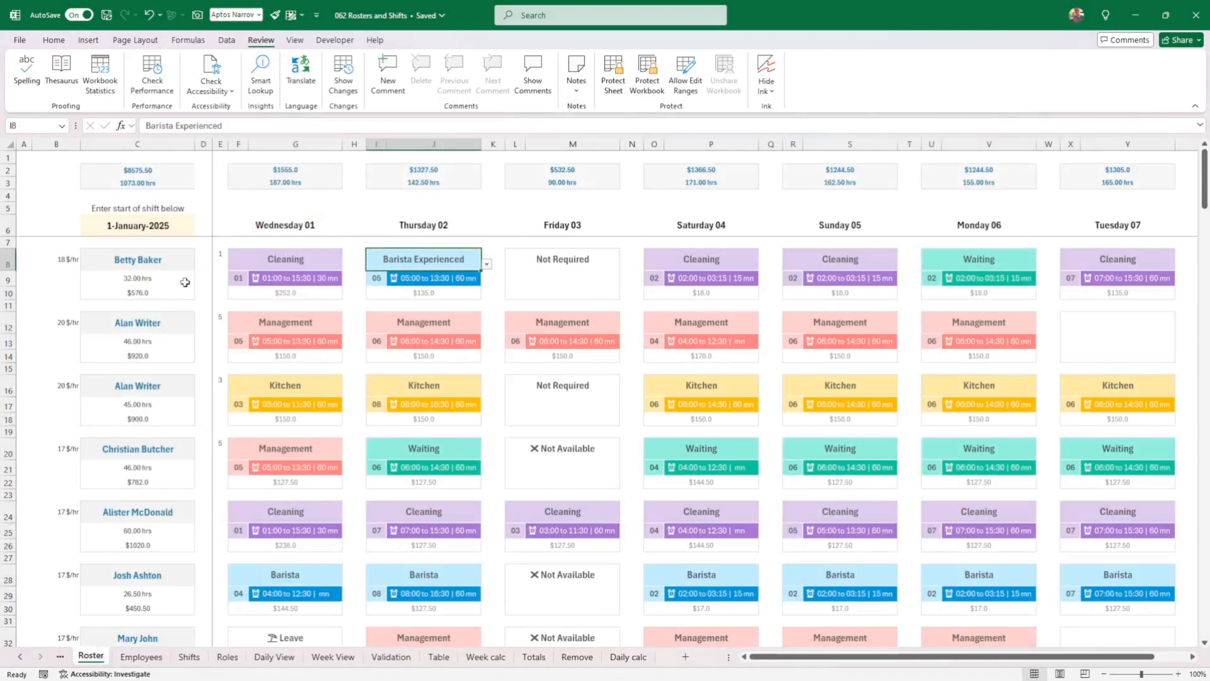
pyautogui.scroll(-3)
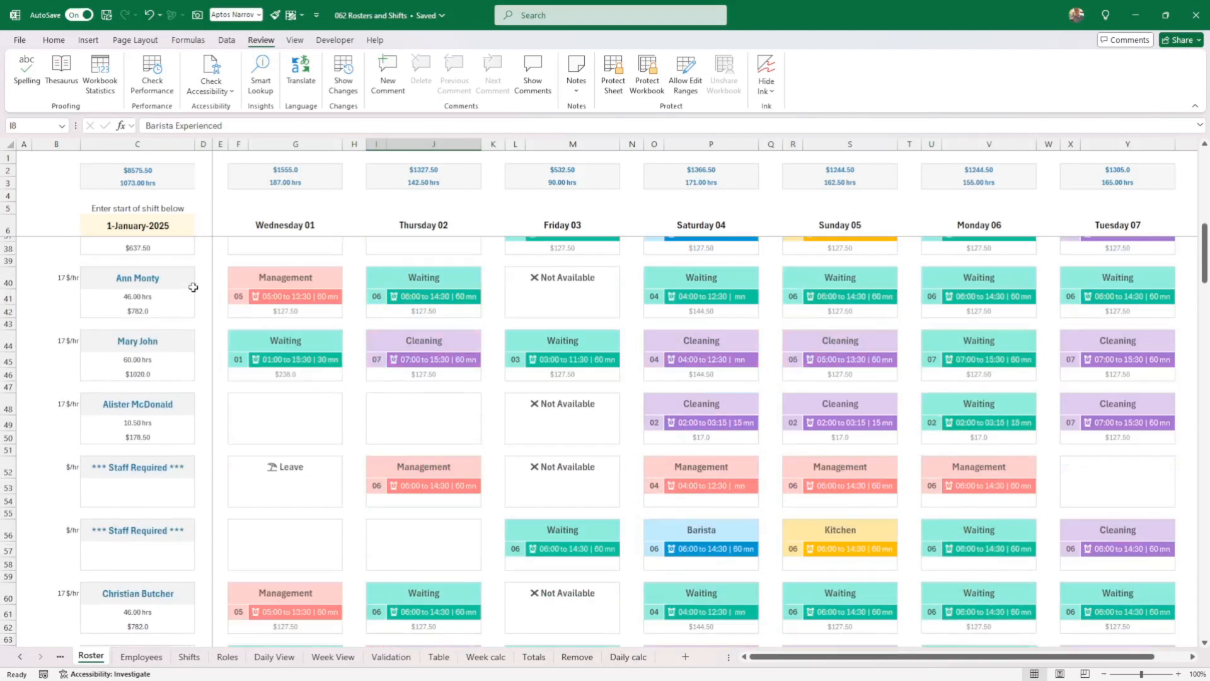
pyautogui.scroll(-3)
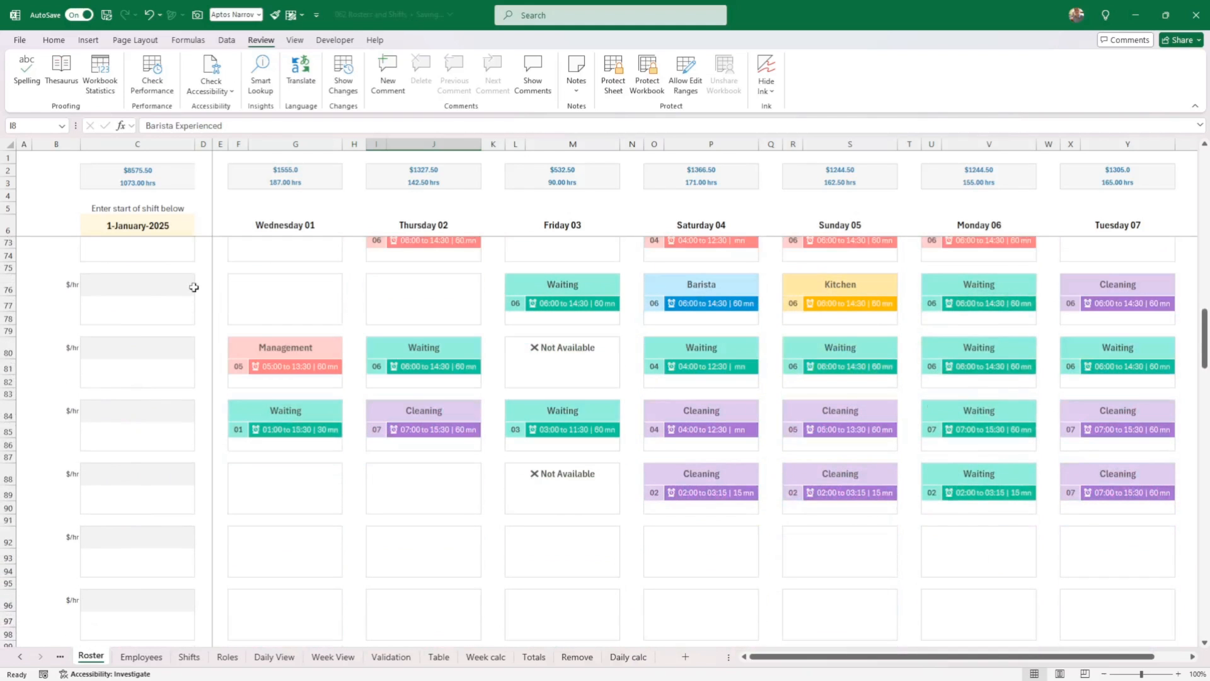
pyautogui.scroll(-3)
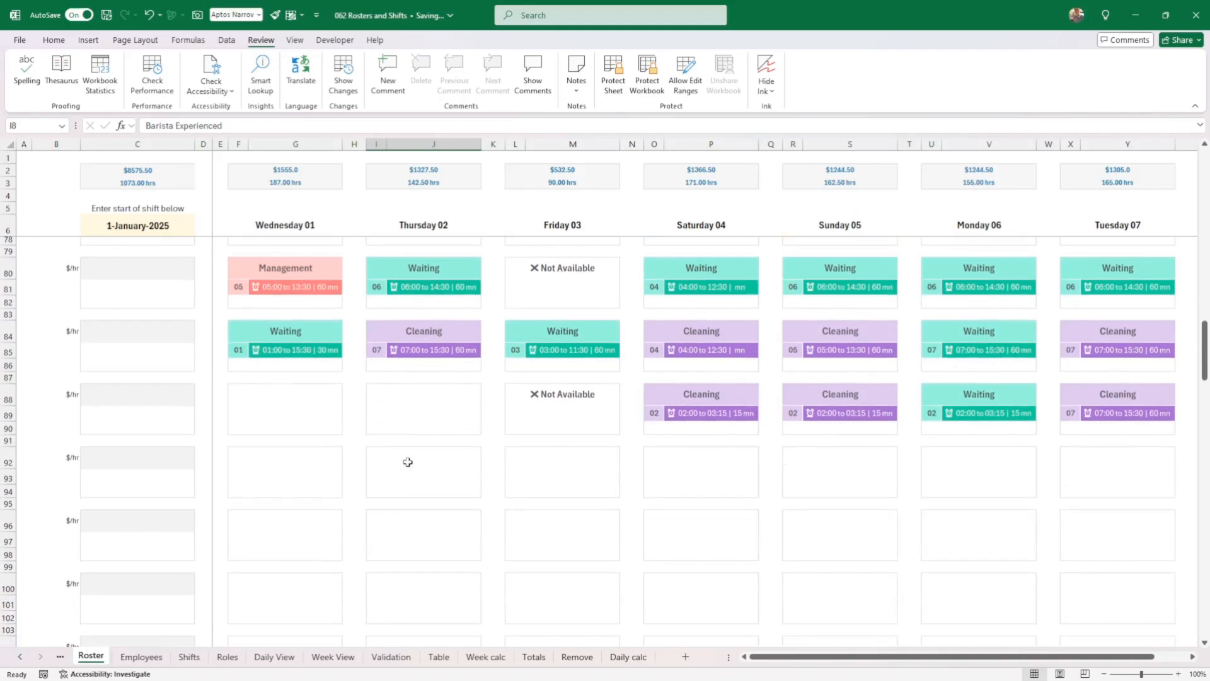
pyautogui.click(199, 462)
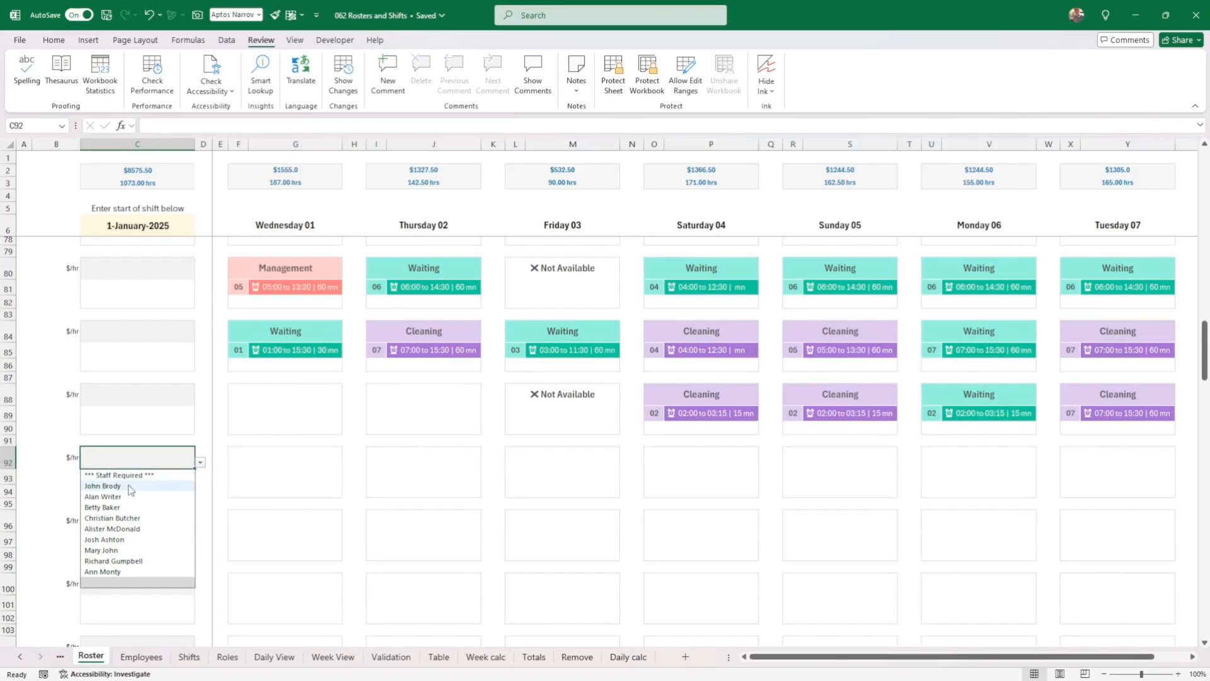
pyautogui.moveTo(104, 490)
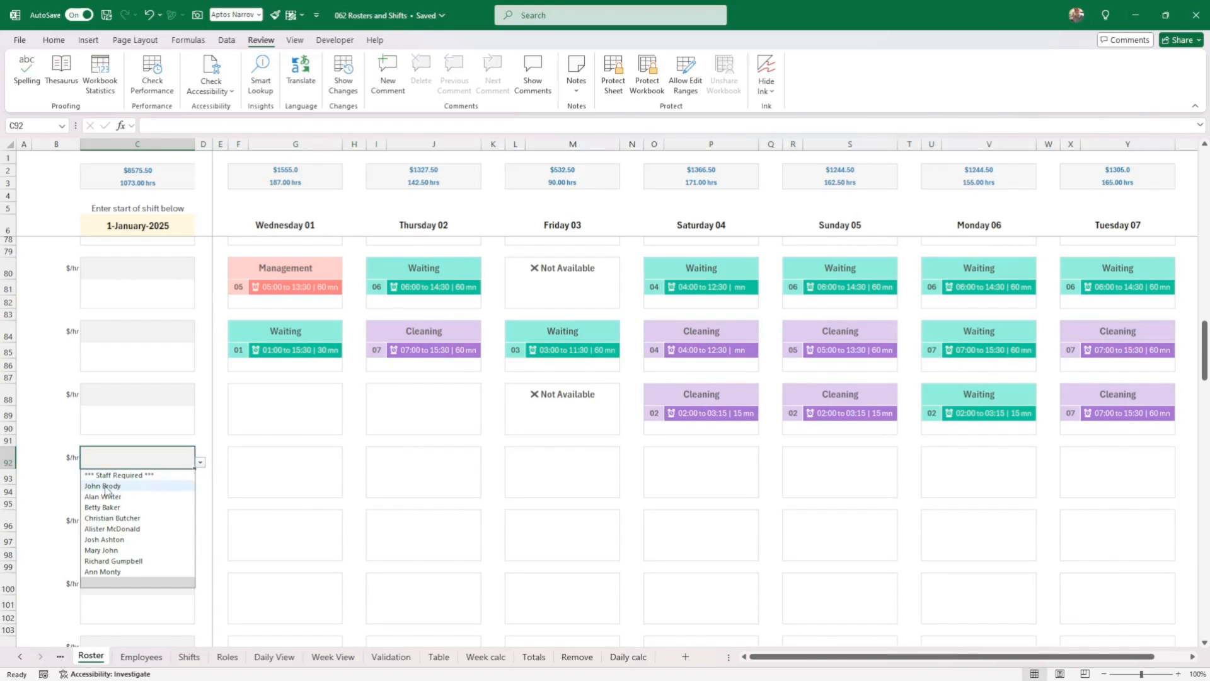
pyautogui.click(101, 486)
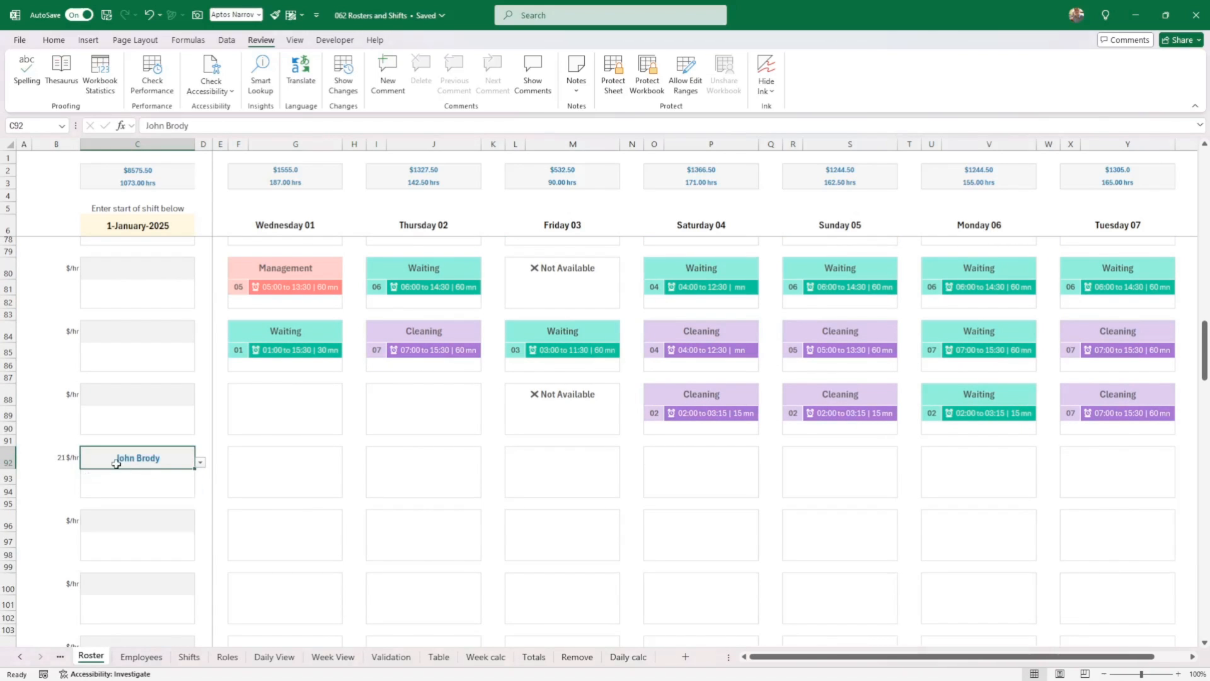
pyautogui.click(285, 471)
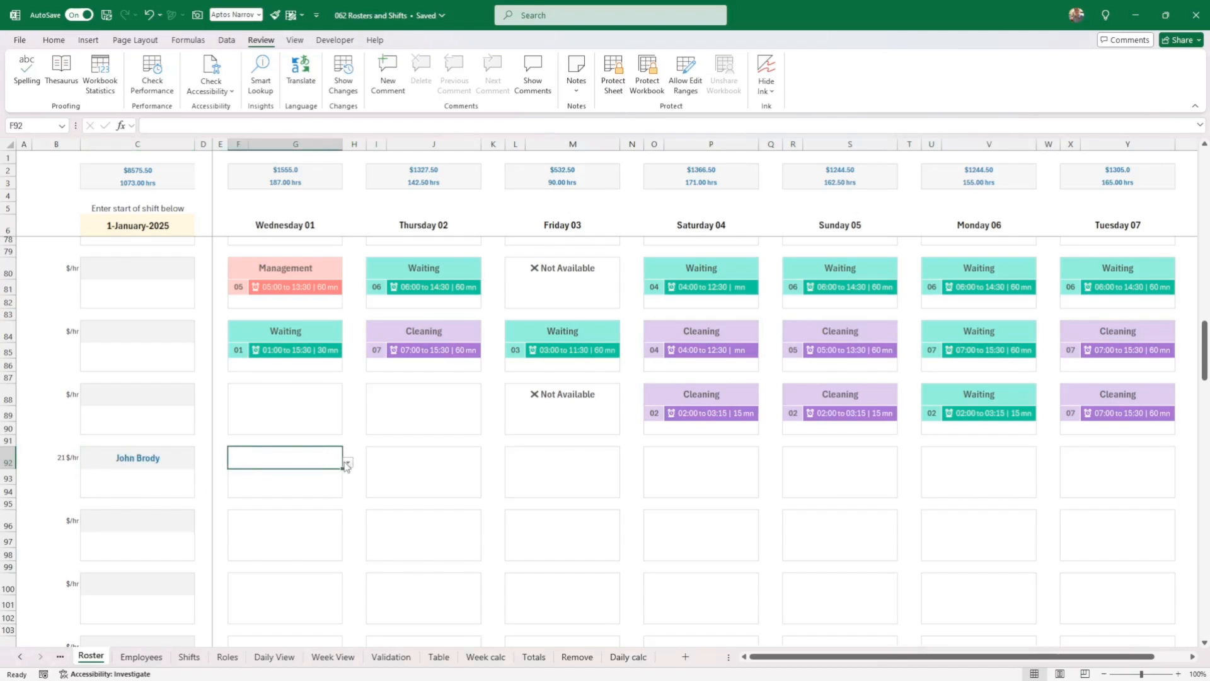
pyautogui.click(57, 457)
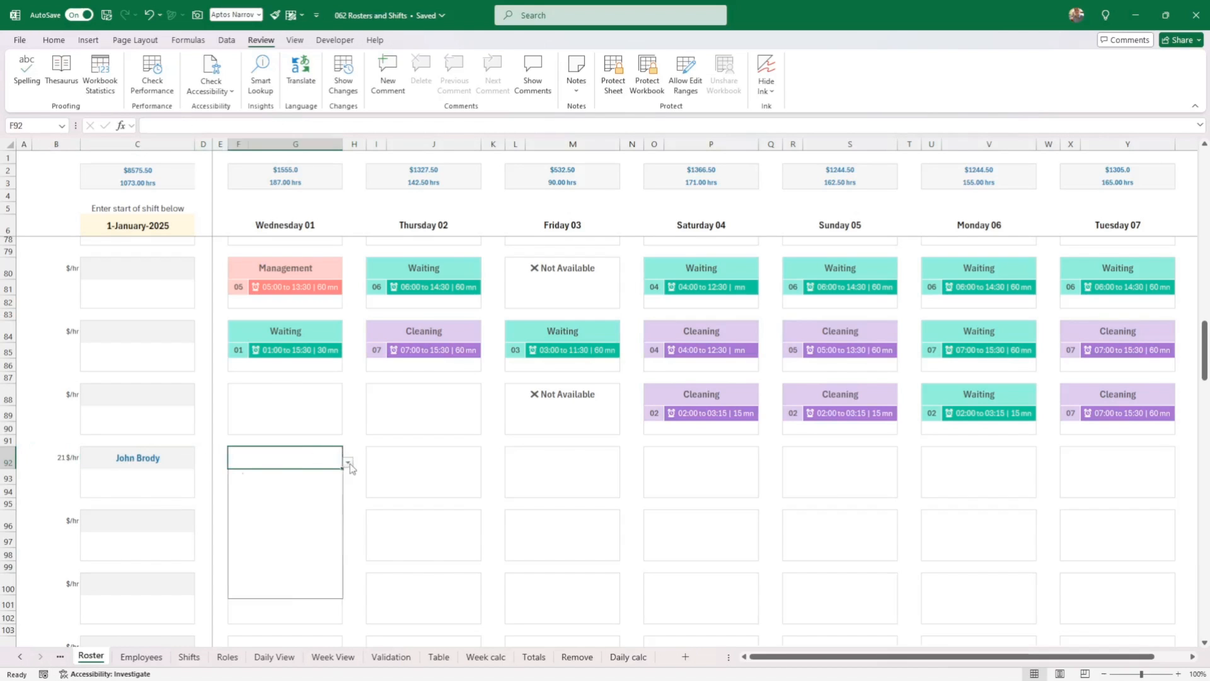
pyautogui.click(347, 463)
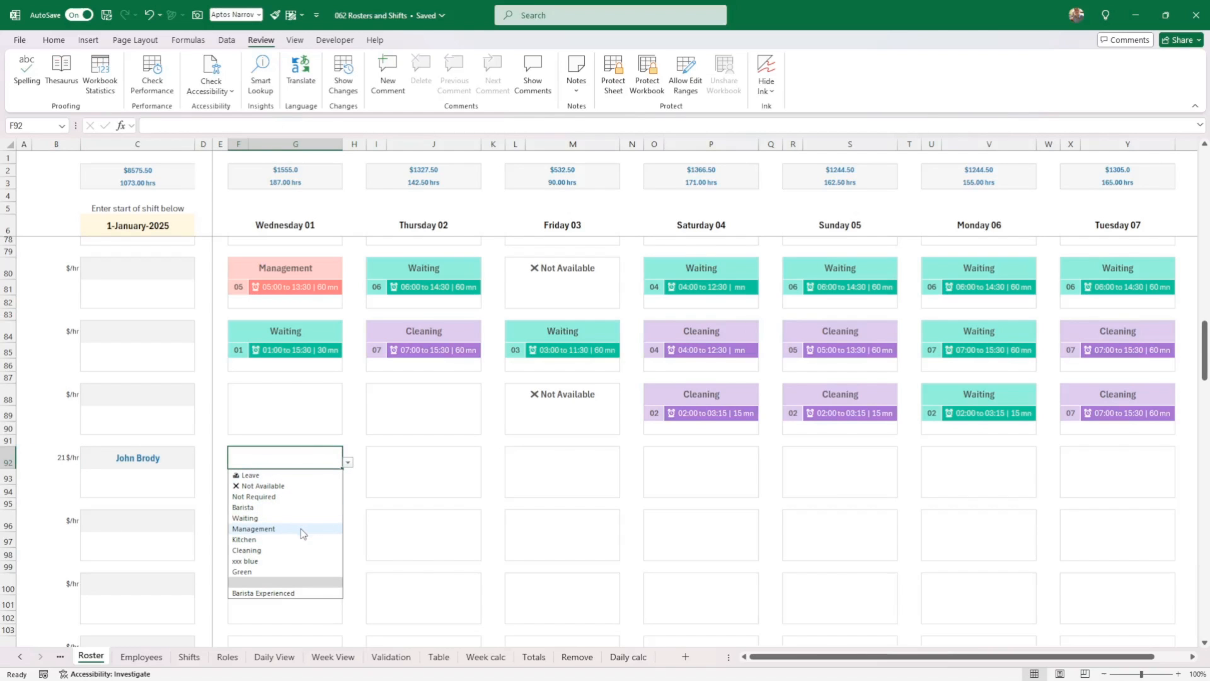
pyautogui.click(252, 528)
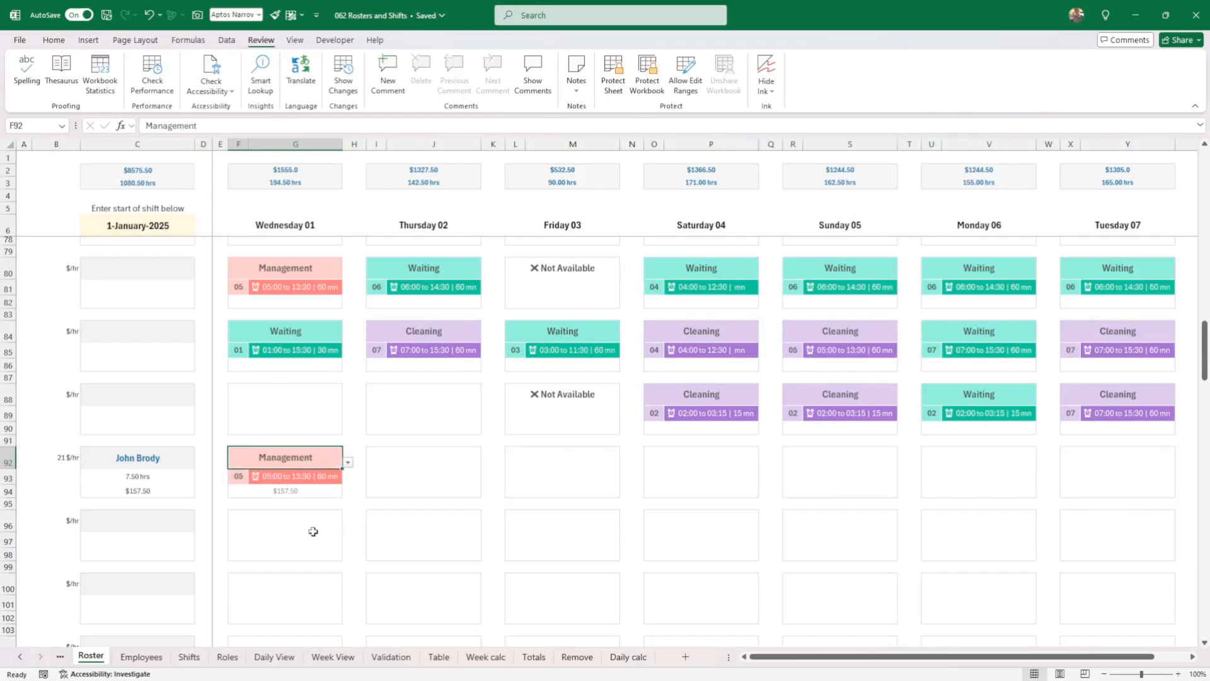
# Change his Management shift to number 04 (04:00 to 12:00) and check the description and $178.50 cost formulas
pyautogui.click(240, 476)
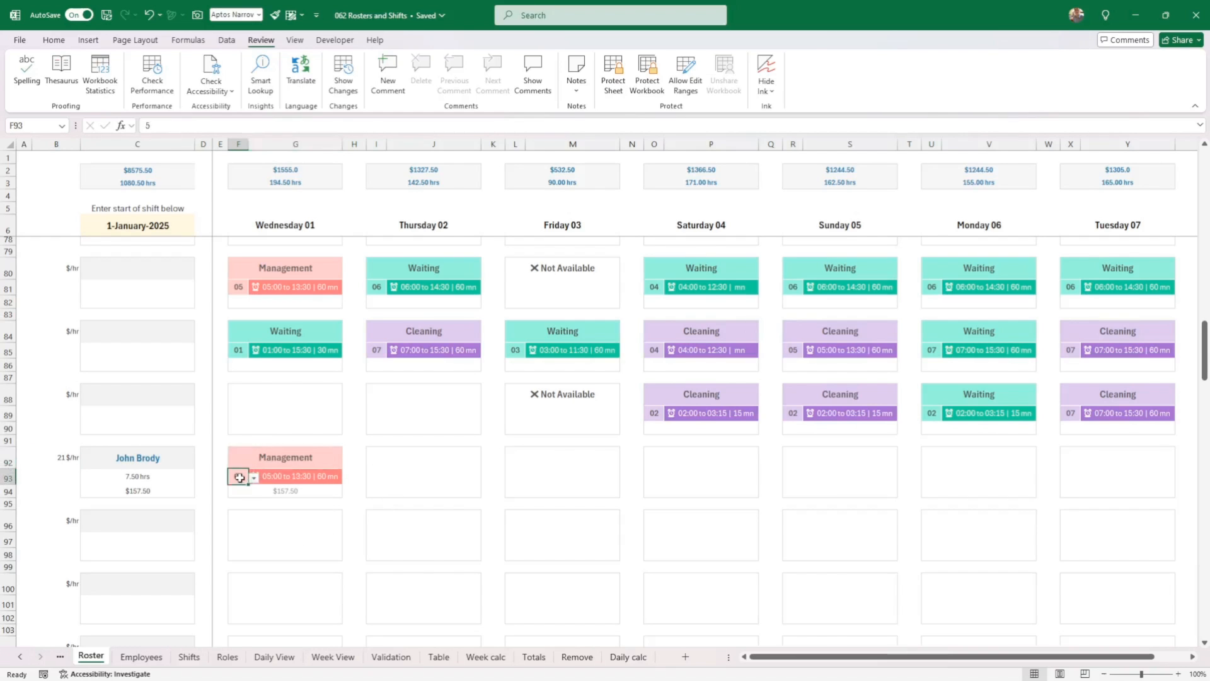
pyautogui.click(254, 476)
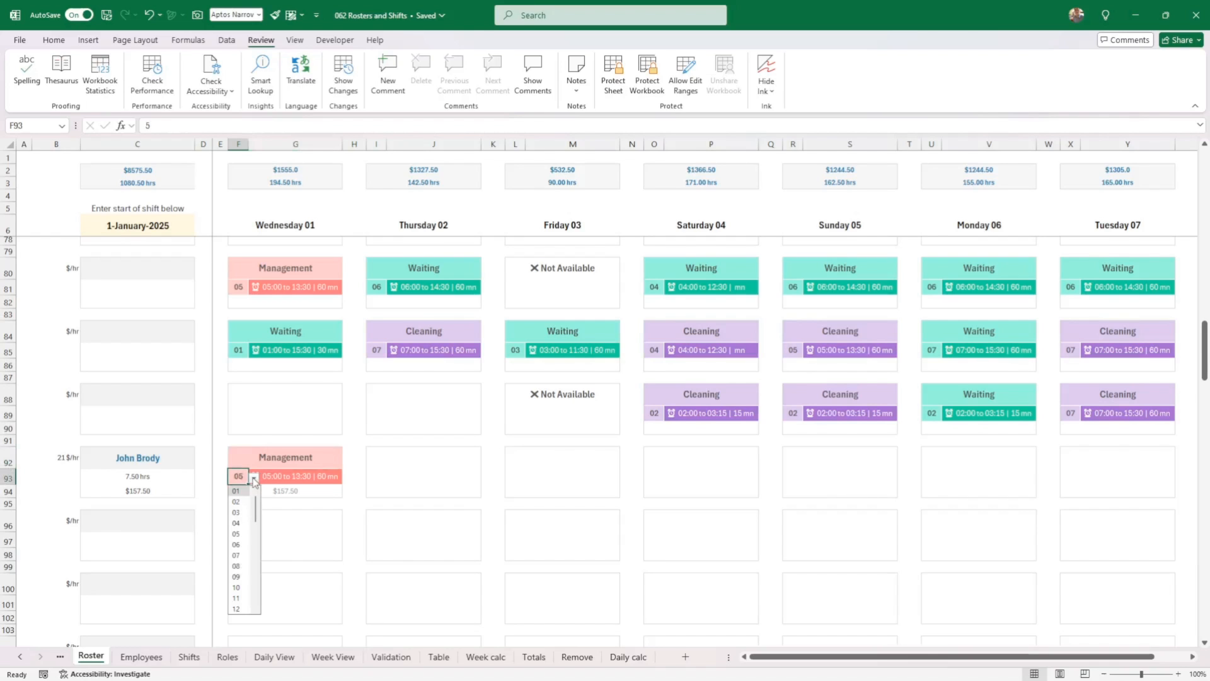
pyautogui.moveTo(248, 525)
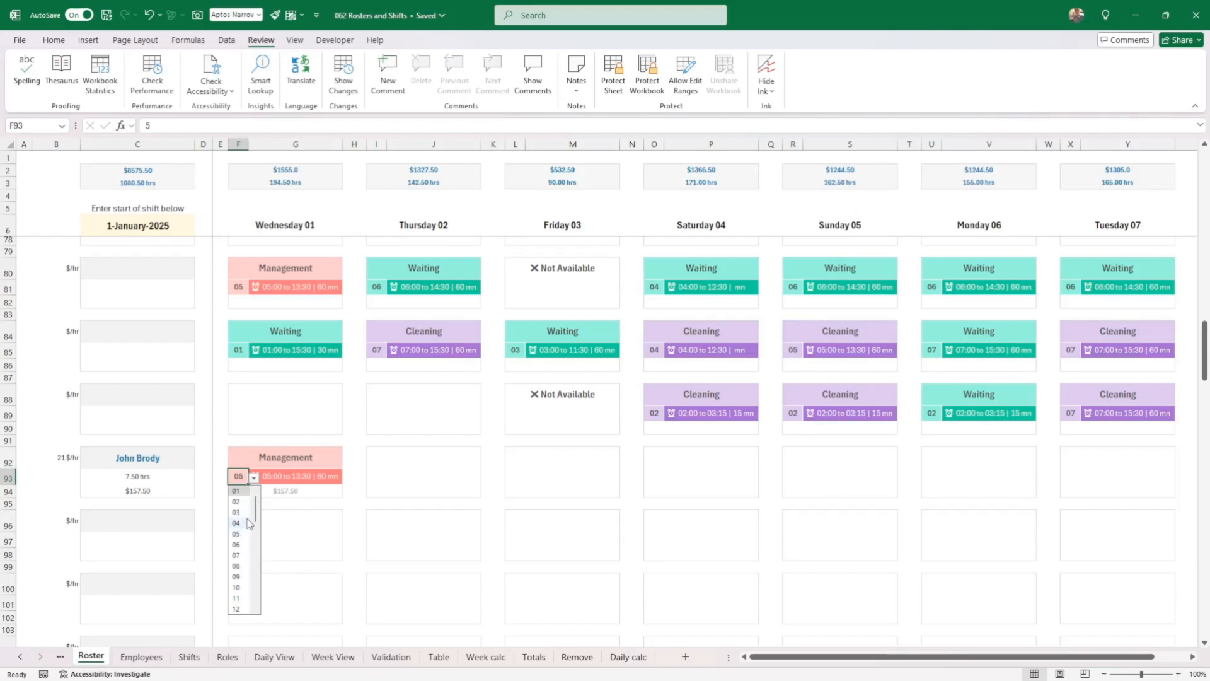
pyautogui.click(236, 522)
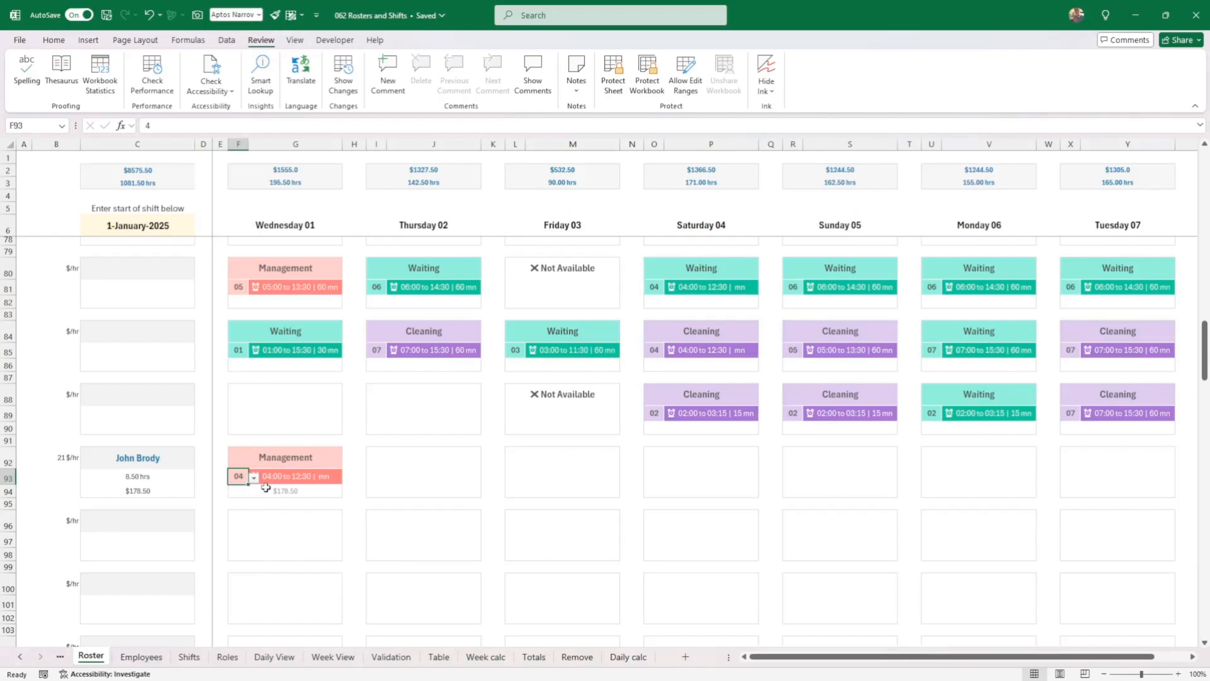
pyautogui.click(285, 458)
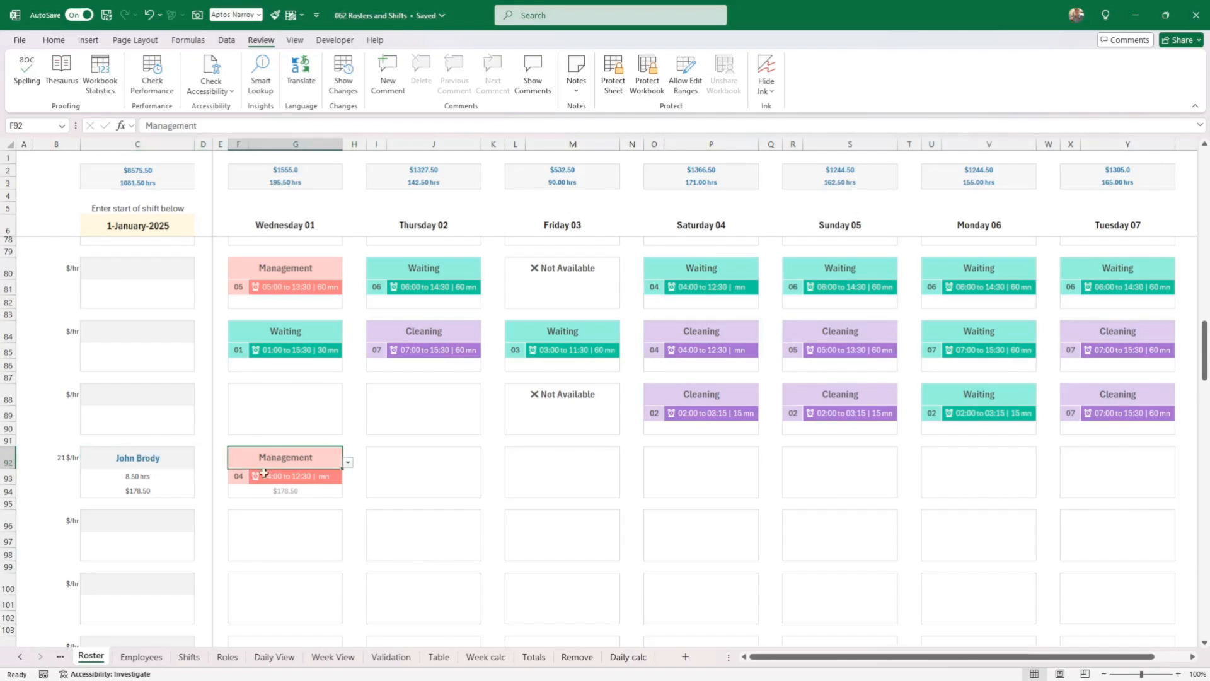
pyautogui.click(240, 476)
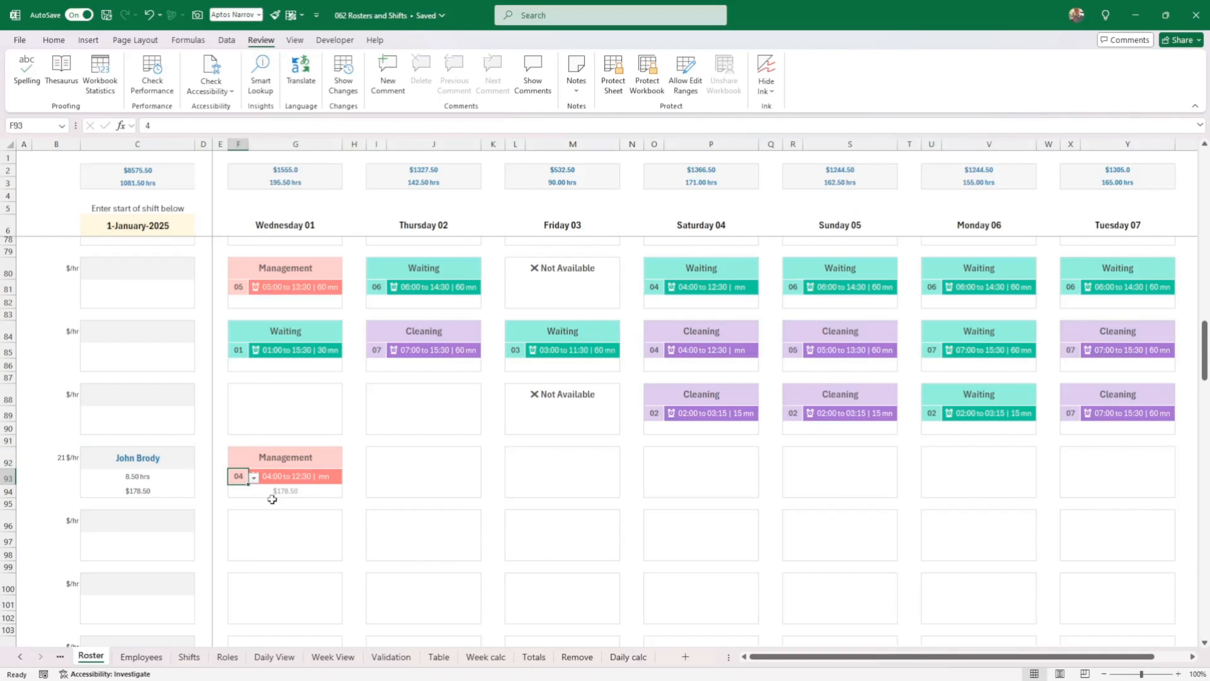
pyautogui.click(299, 476)
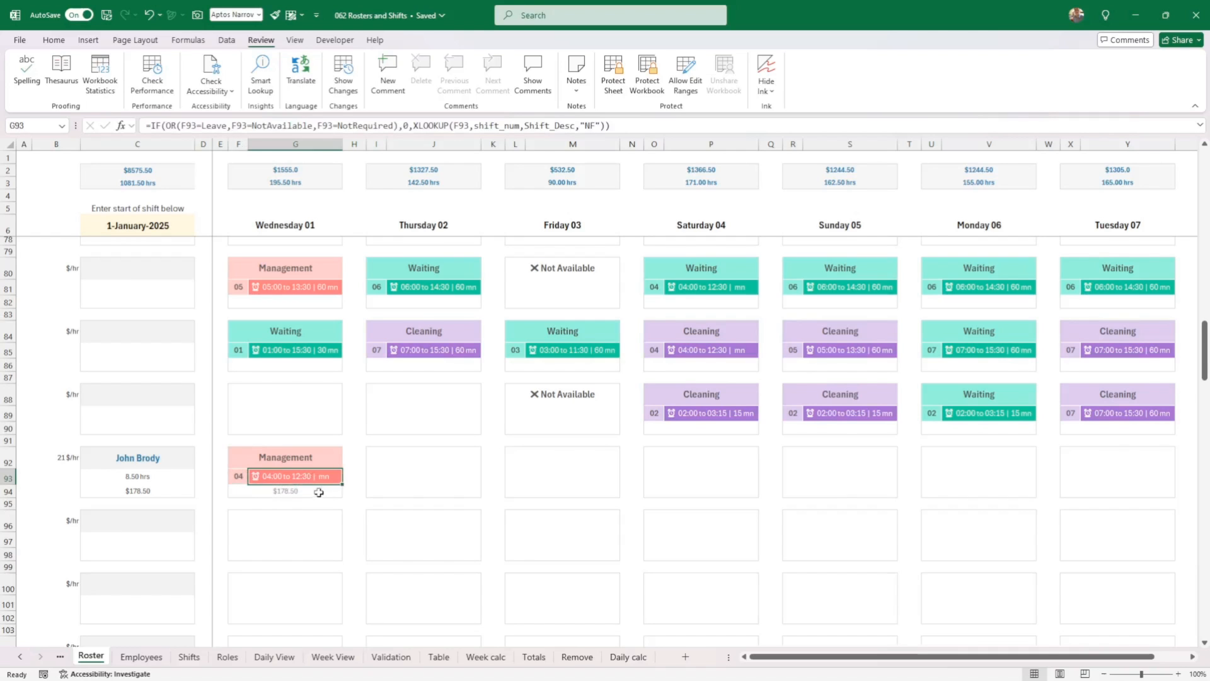
pyautogui.click(285, 490)
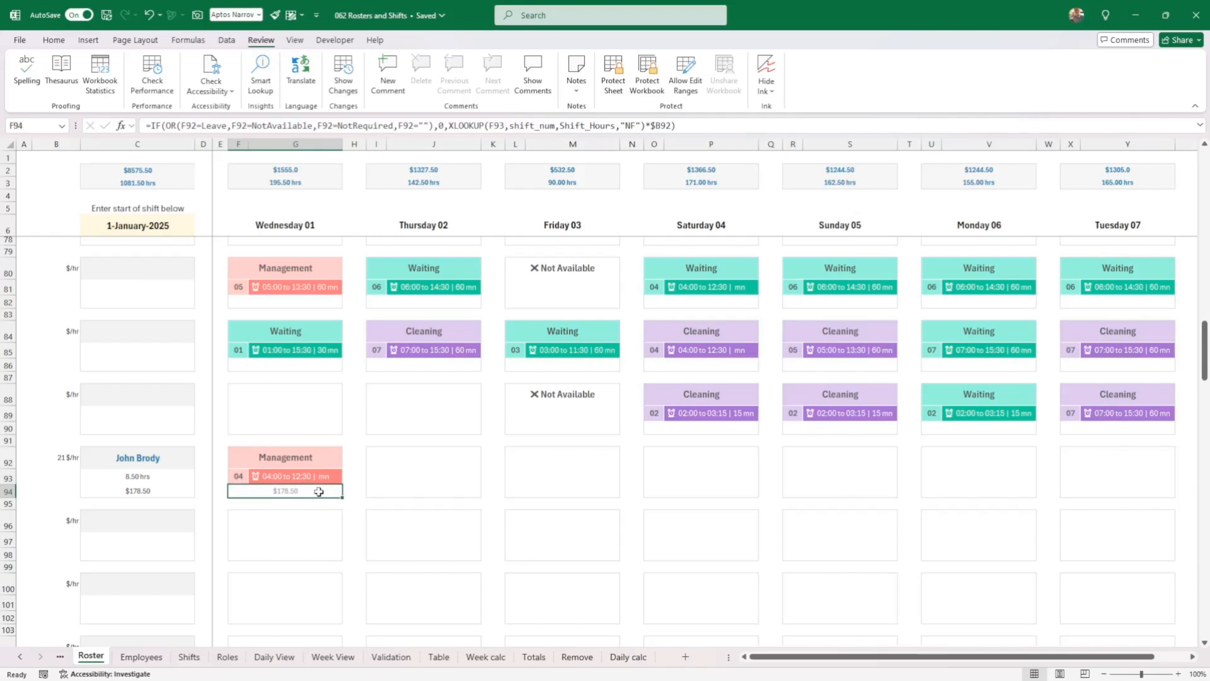
pyautogui.moveTo(318, 499)
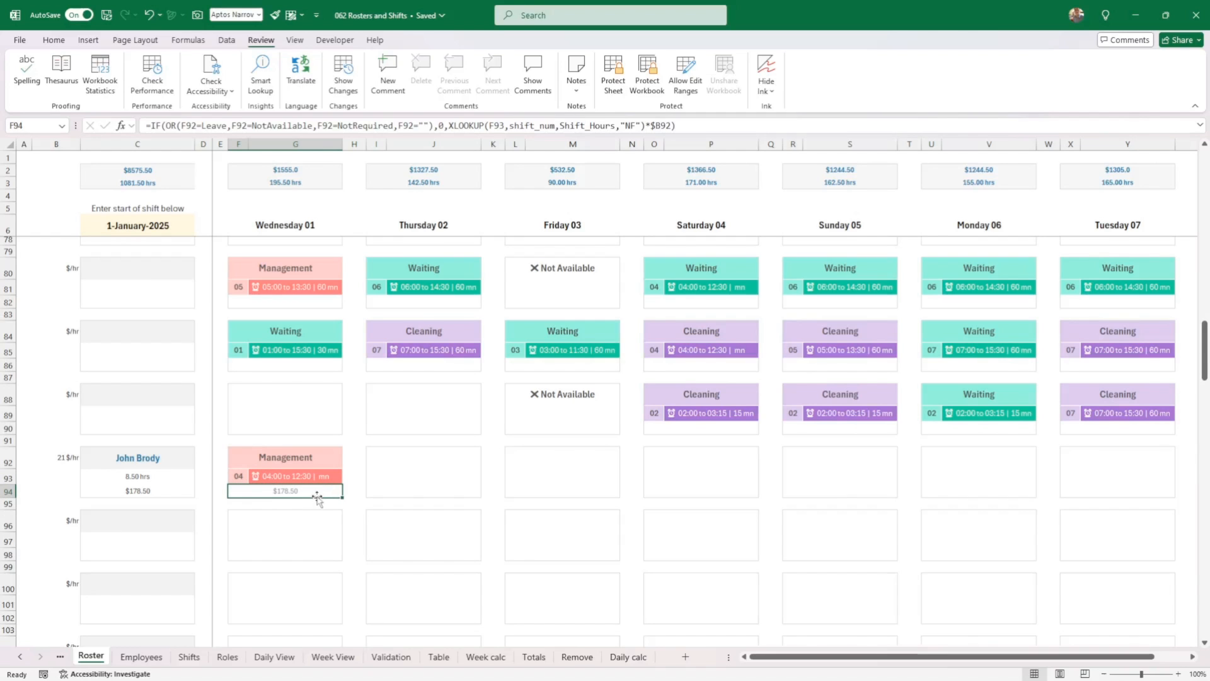
pyautogui.moveTo(315, 498)
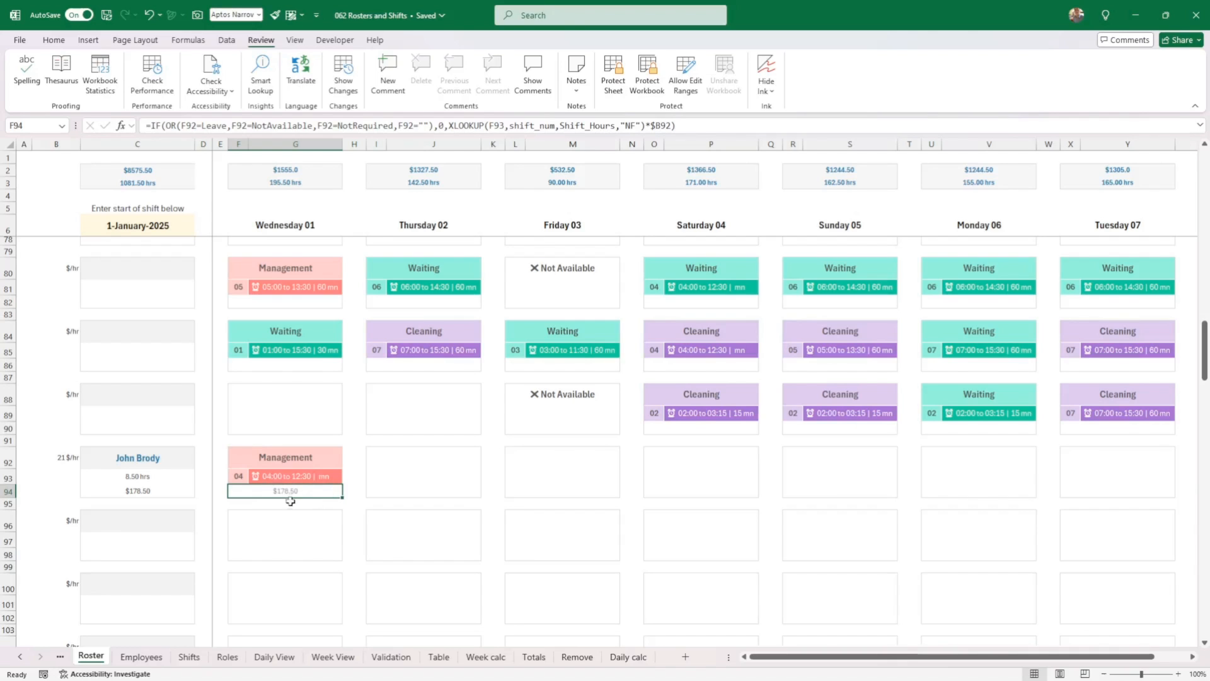
pyautogui.moveTo(58, 458)
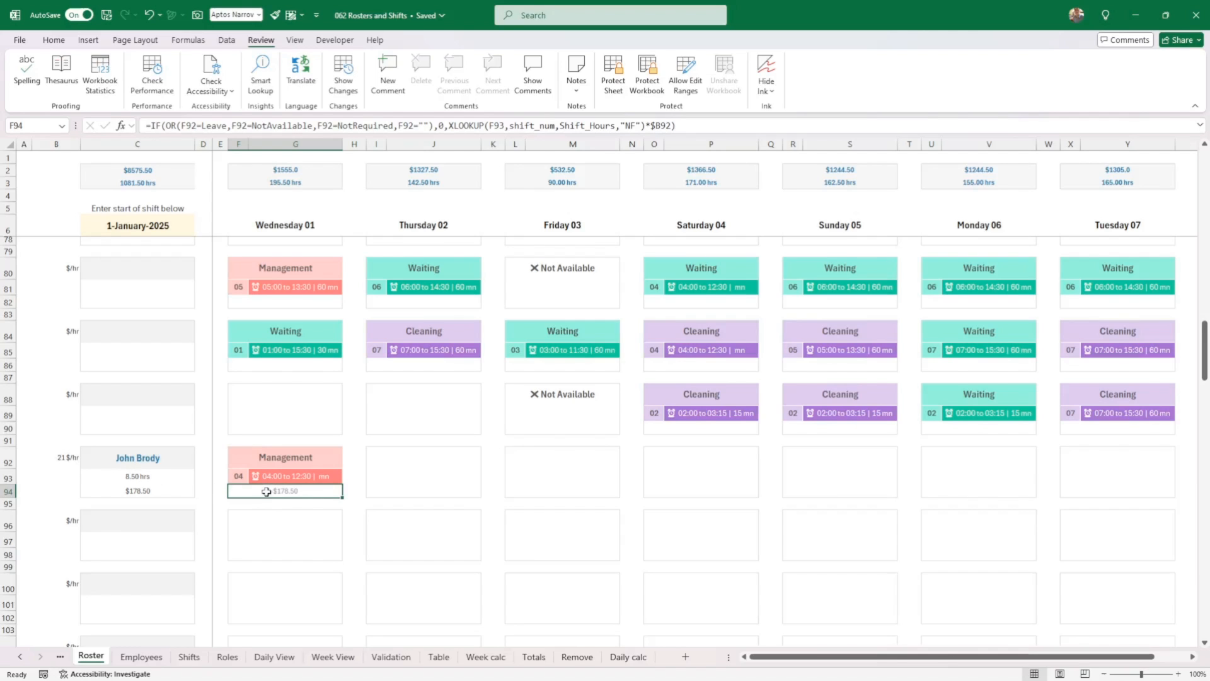
pyautogui.moveTo(274, 503)
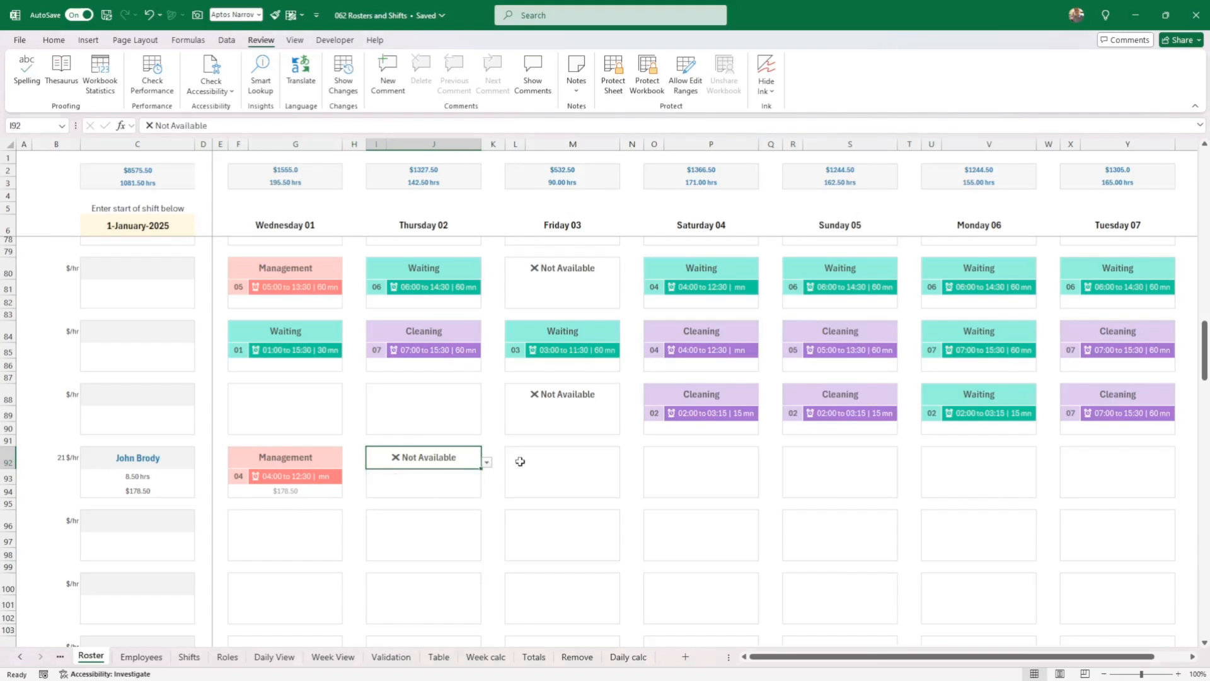
pyautogui.click(562, 471)
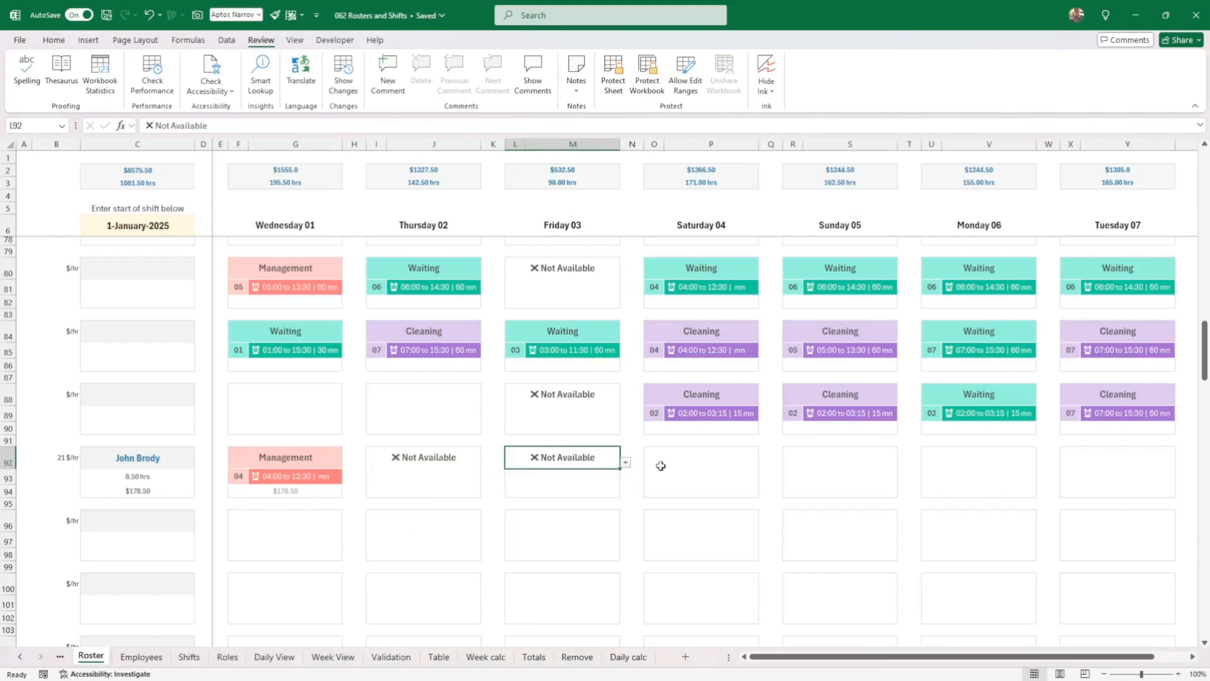
pyautogui.click(764, 461)
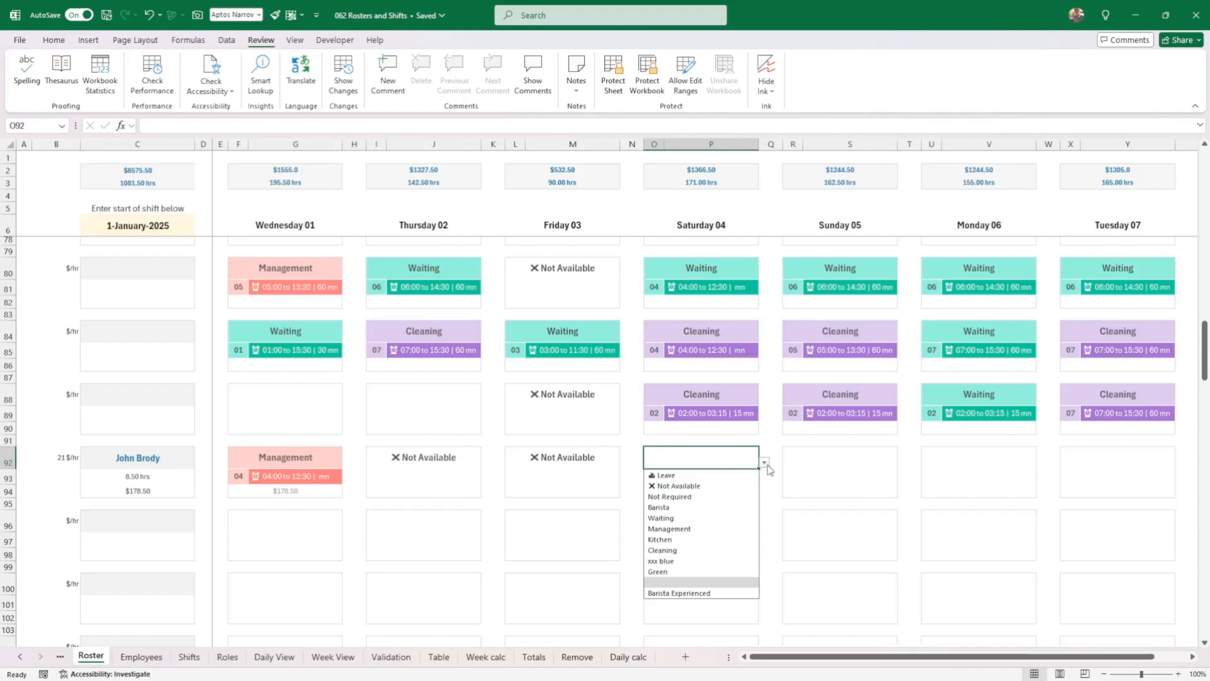
pyautogui.click(668, 528)
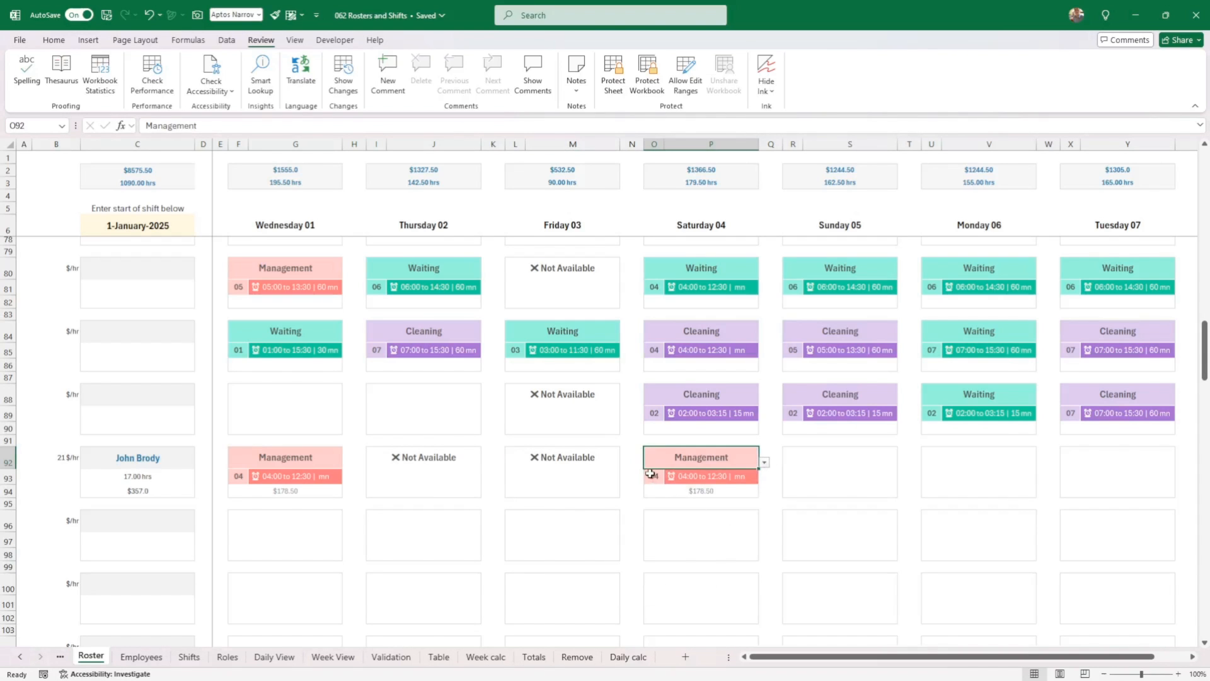
pyautogui.click(653, 476)
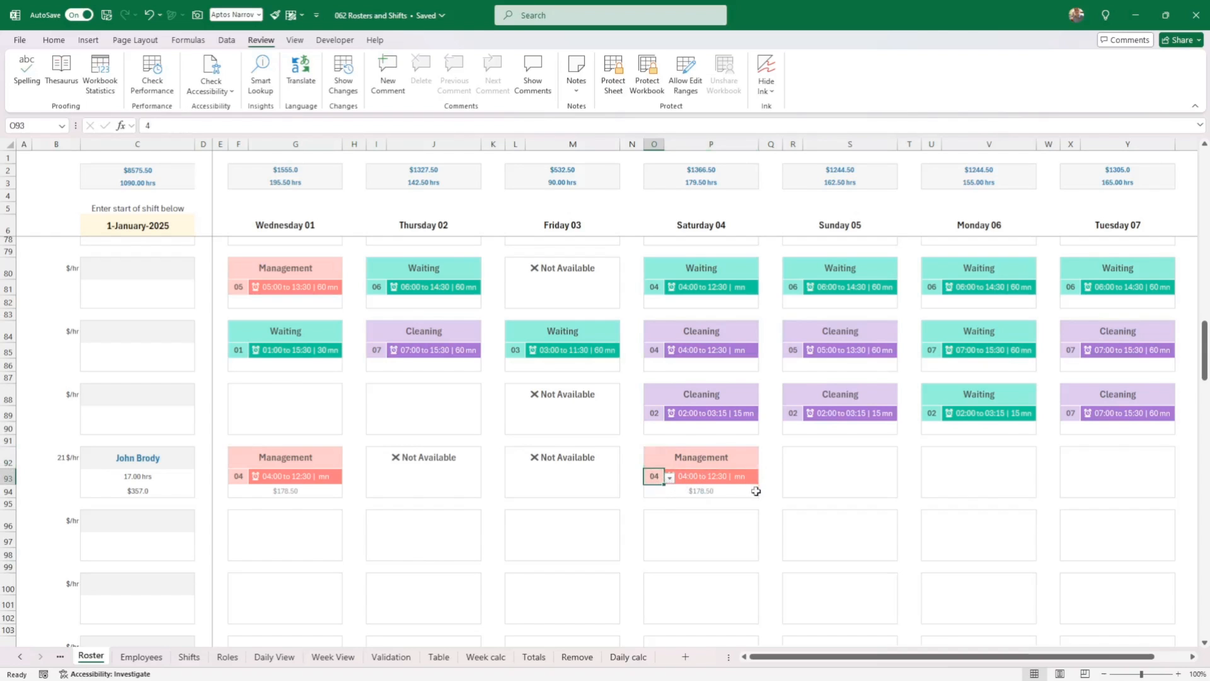
pyautogui.click(902, 461)
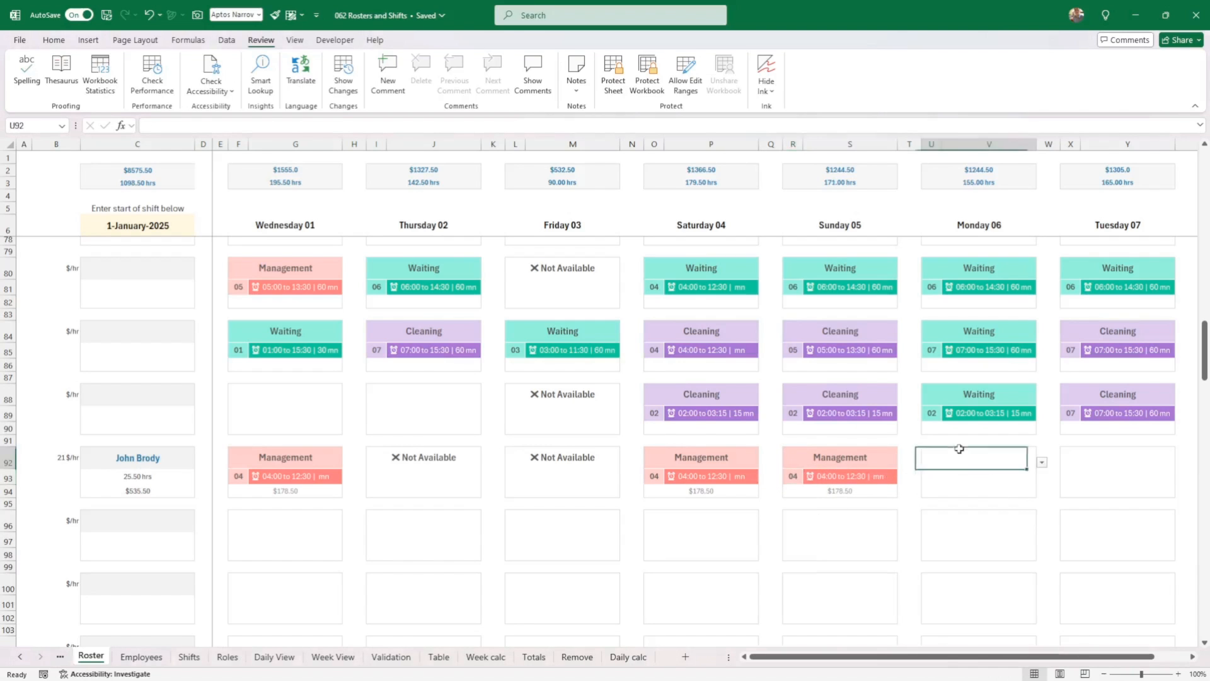
pyautogui.click(1041, 461)
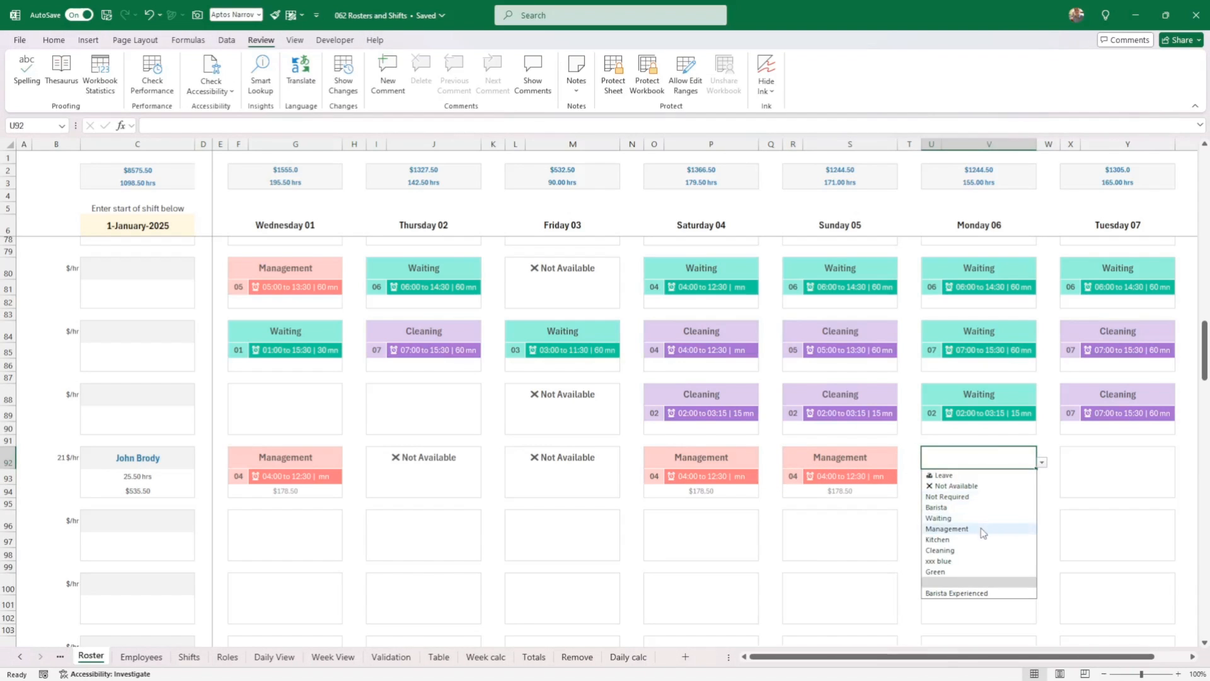
pyautogui.click(947, 528)
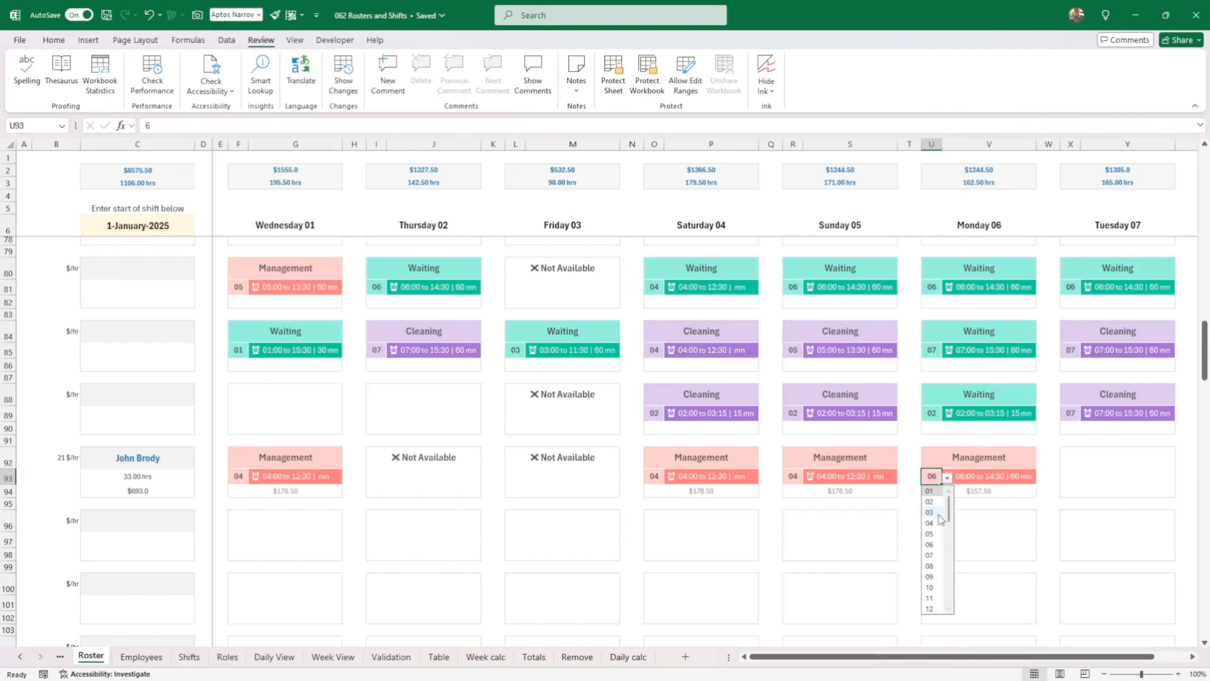
pyautogui.click(929, 522)
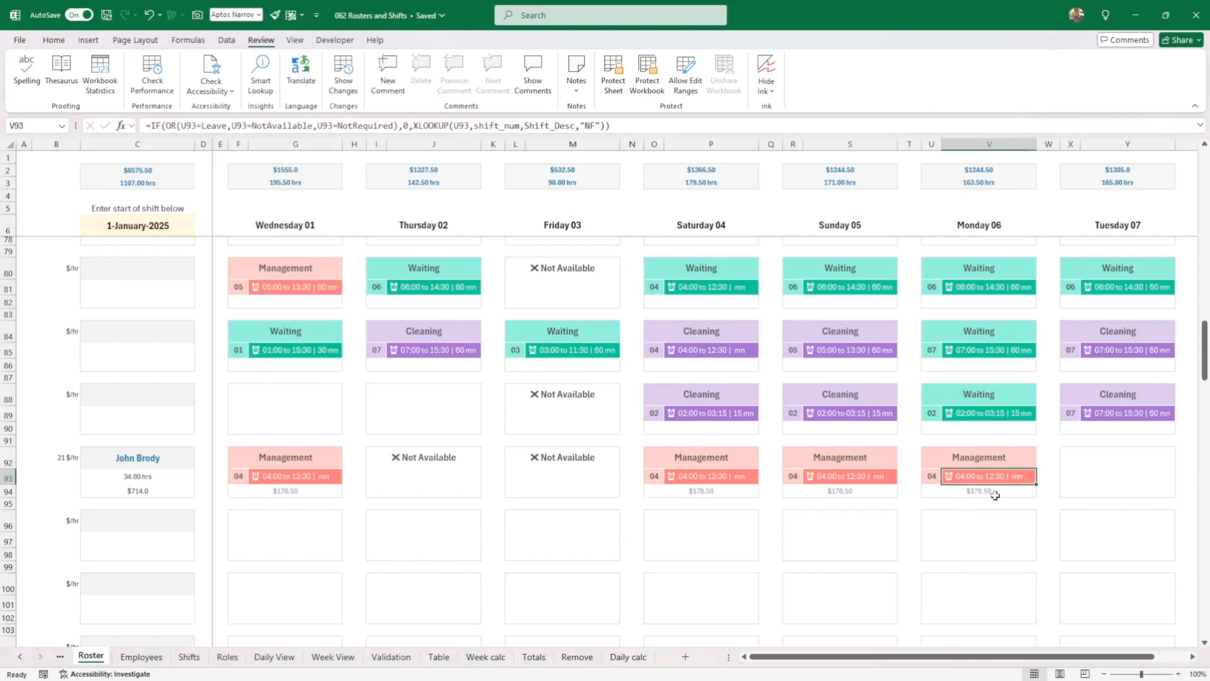
pyautogui.click(285, 490)
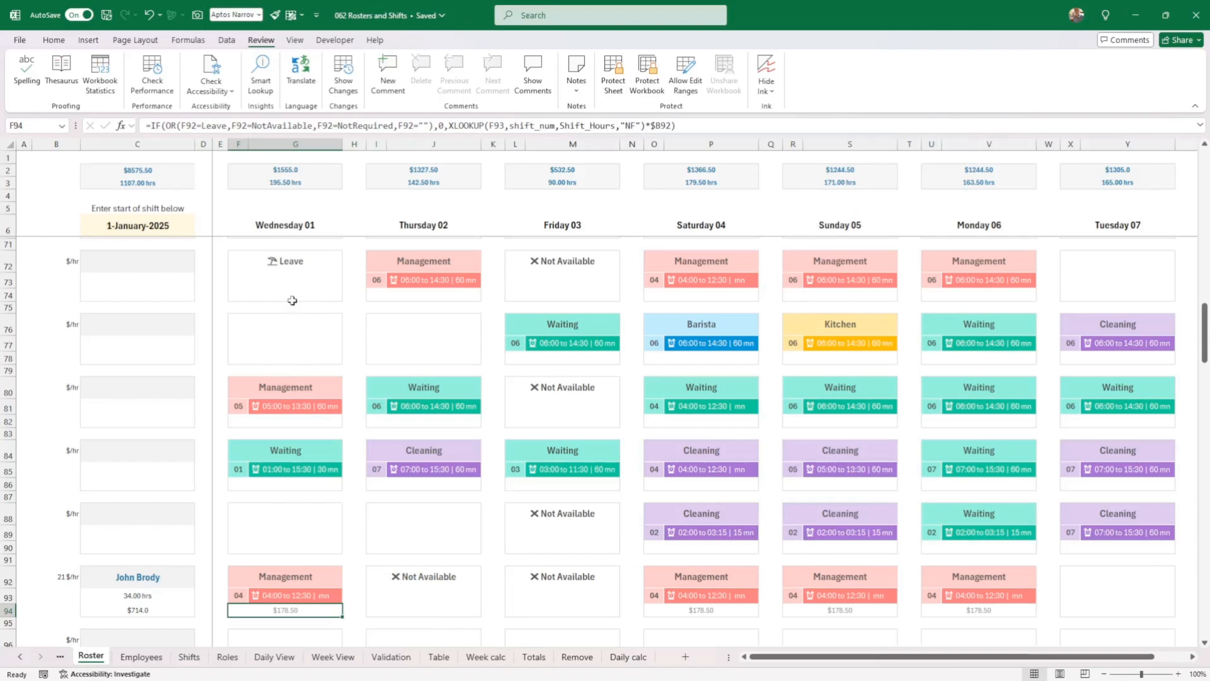
# Enter 8/1/2025 in C6 as the week's start date, giving headings Wednesday 08 to Tuesday 14
pyautogui.click(136, 224)
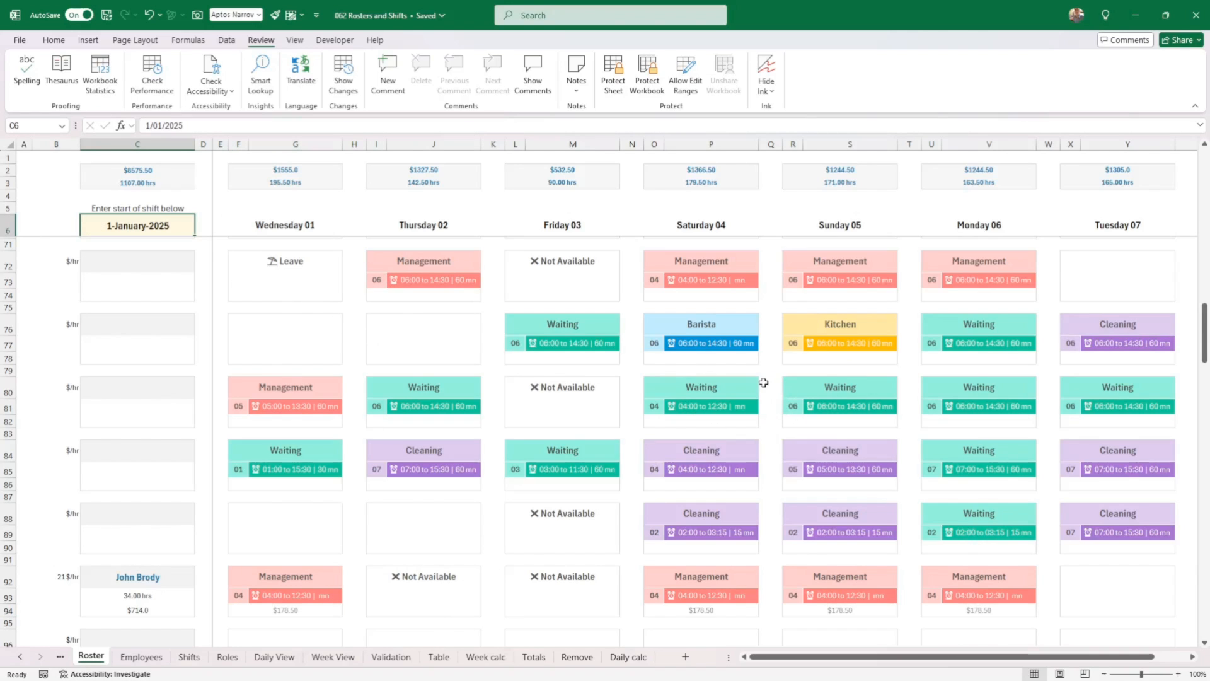
pyautogui.moveTo(278, 267)
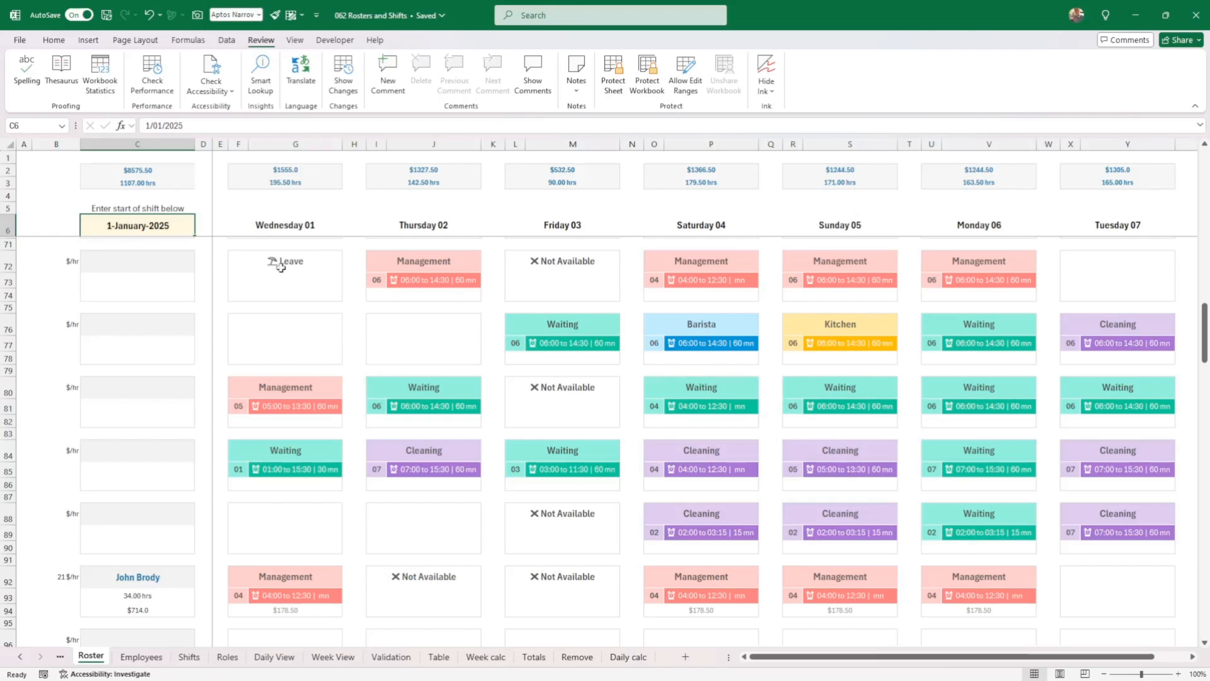
pyautogui.write('8')
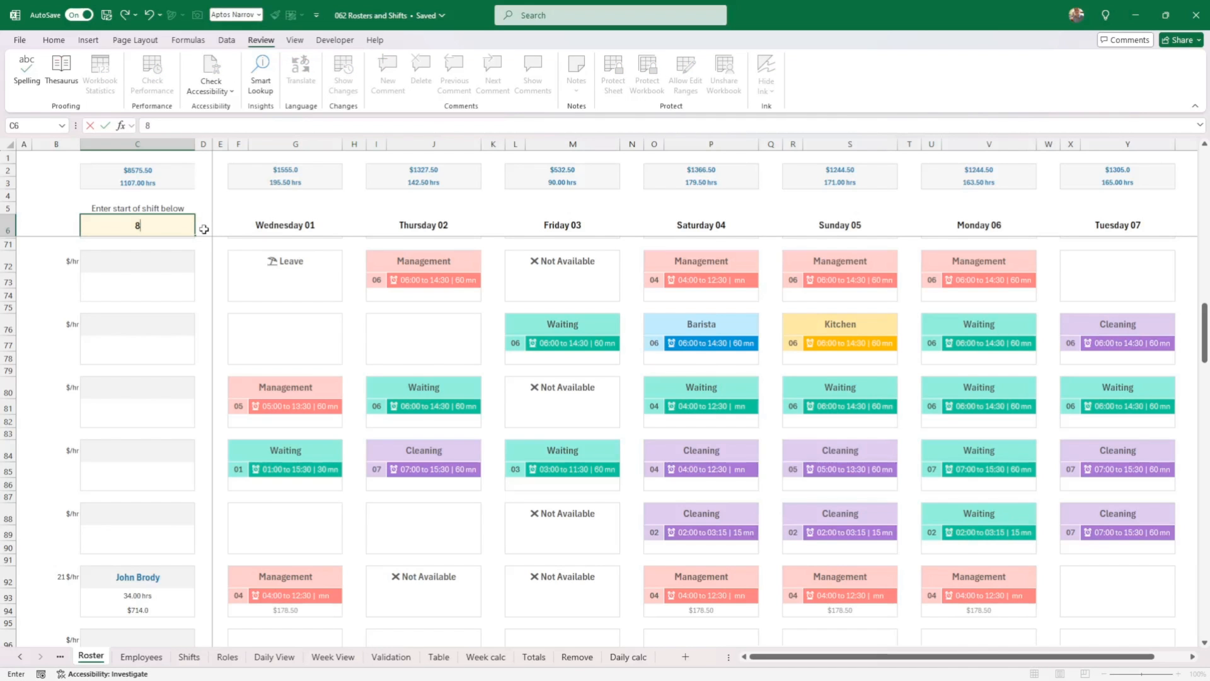
pyautogui.write('/1')
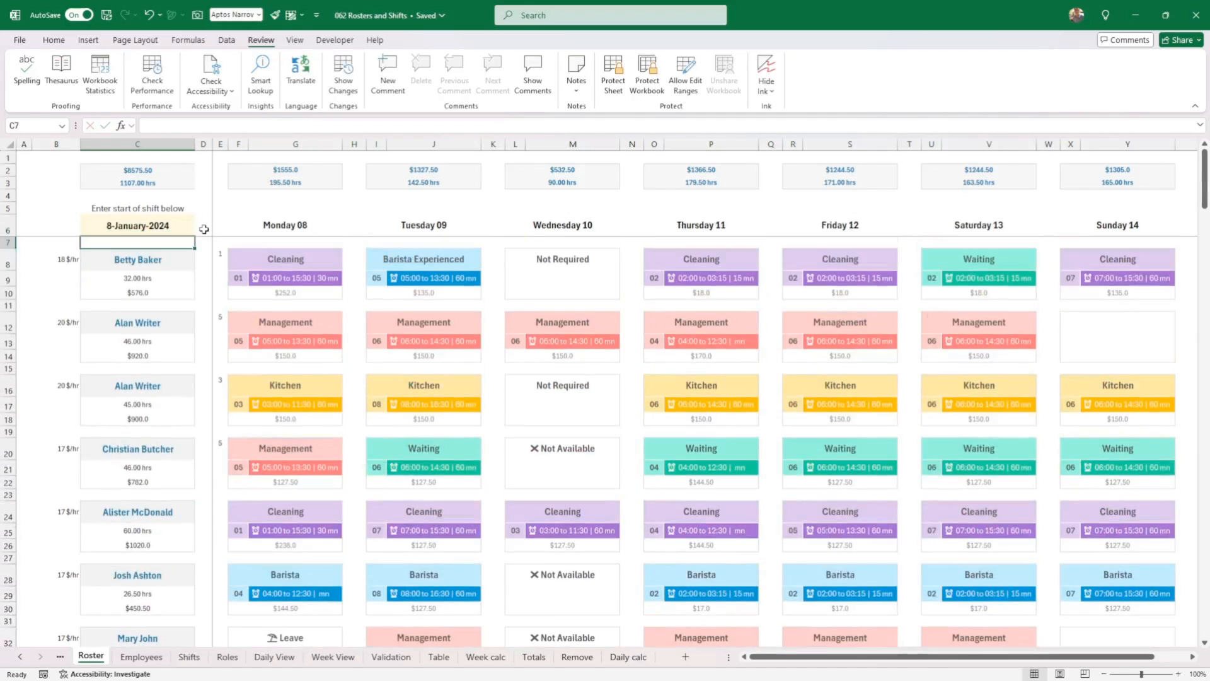
pyautogui.write('8')
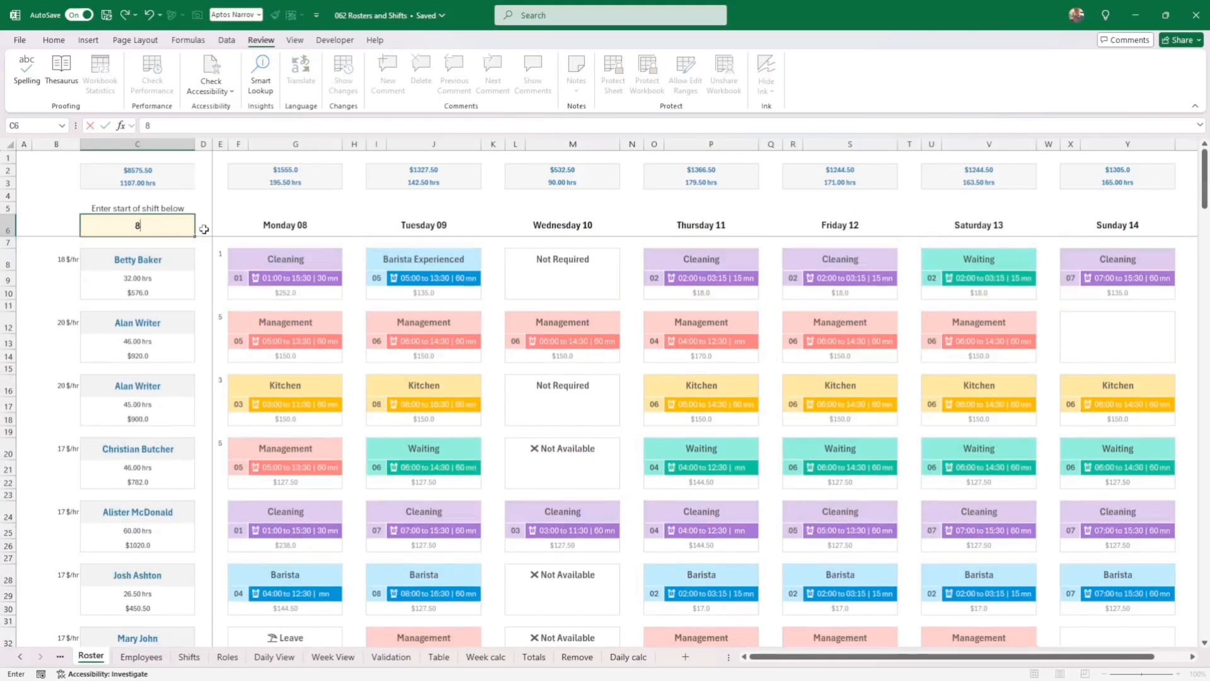
pyautogui.write('/1/20')
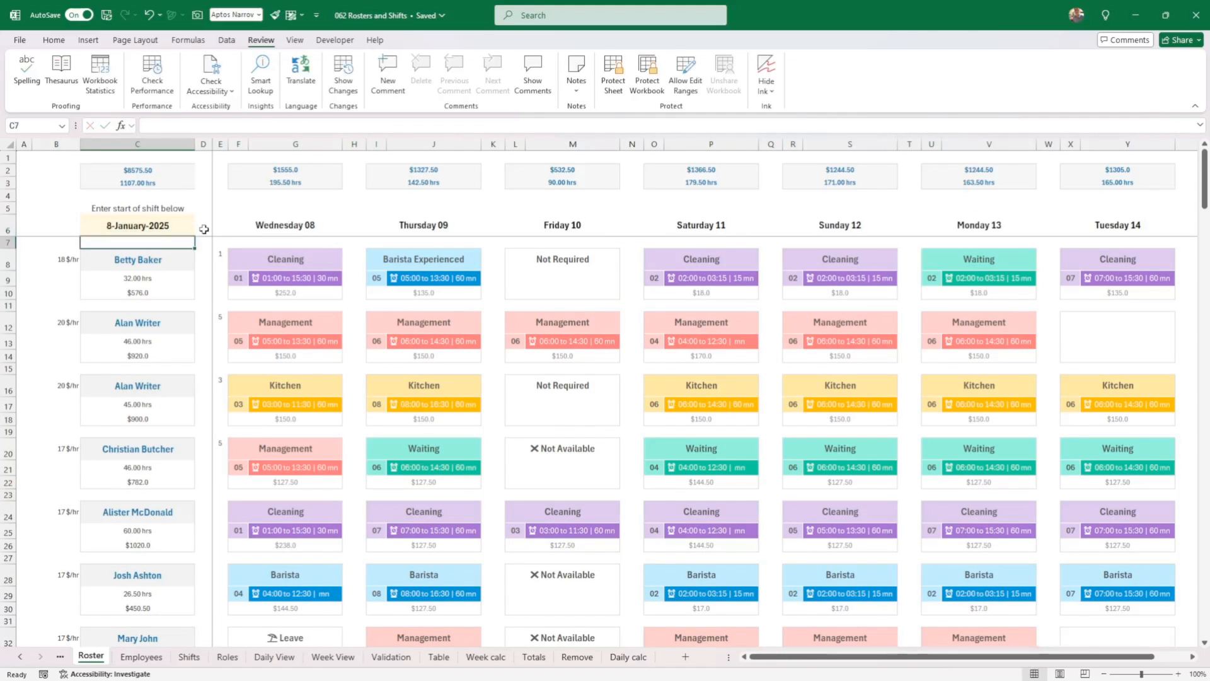
pyautogui.moveTo(852, 419)
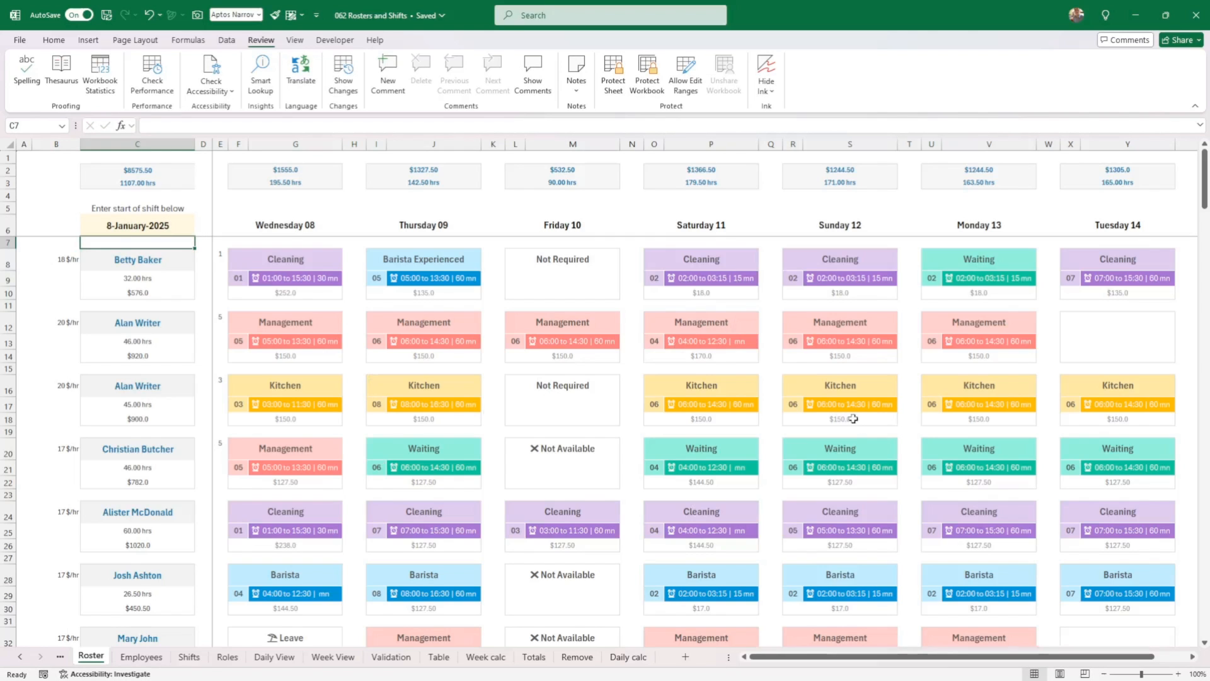
pyautogui.moveTo(489, 418)
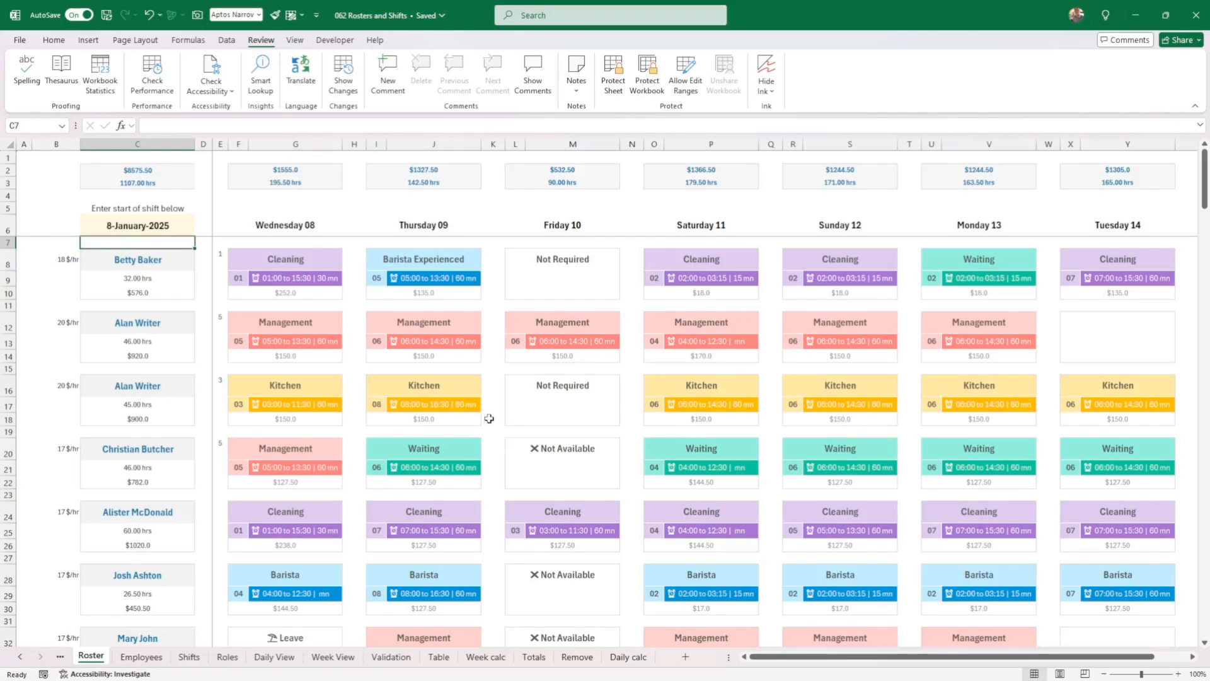
# Mark row 16's Thursday 09 Kitchen shift as Not Available, cutting him to 37.50 hrs and $750
pyautogui.click(424, 399)
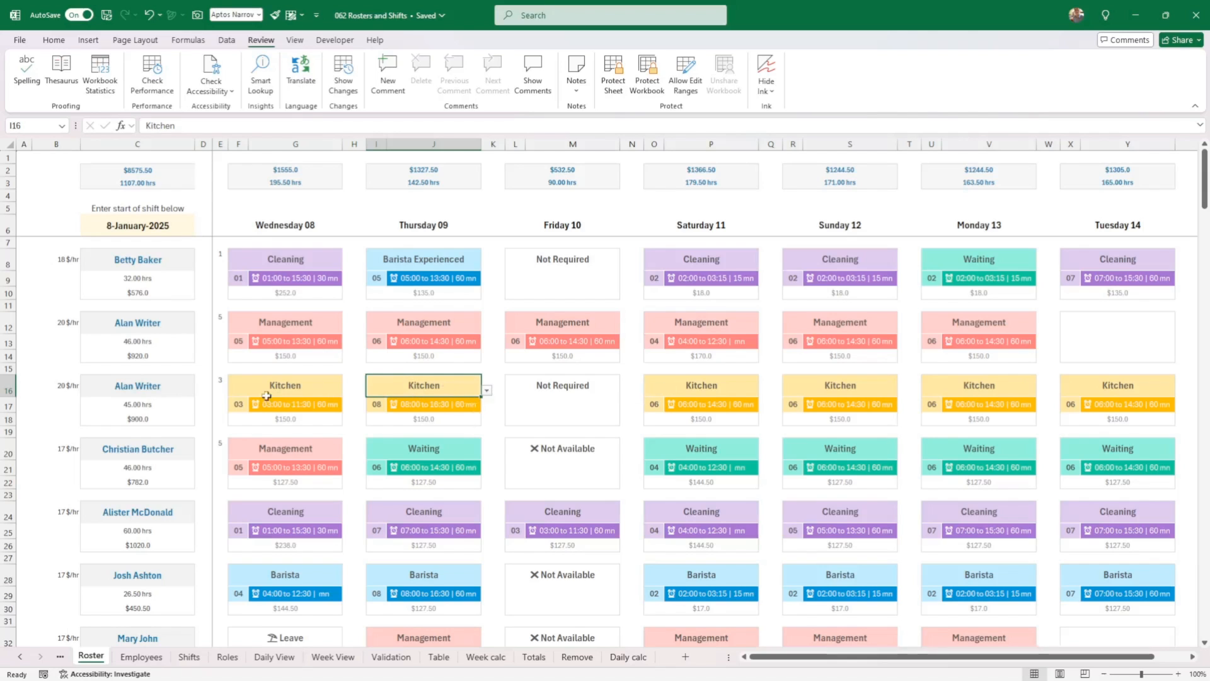
pyautogui.moveTo(335, 484)
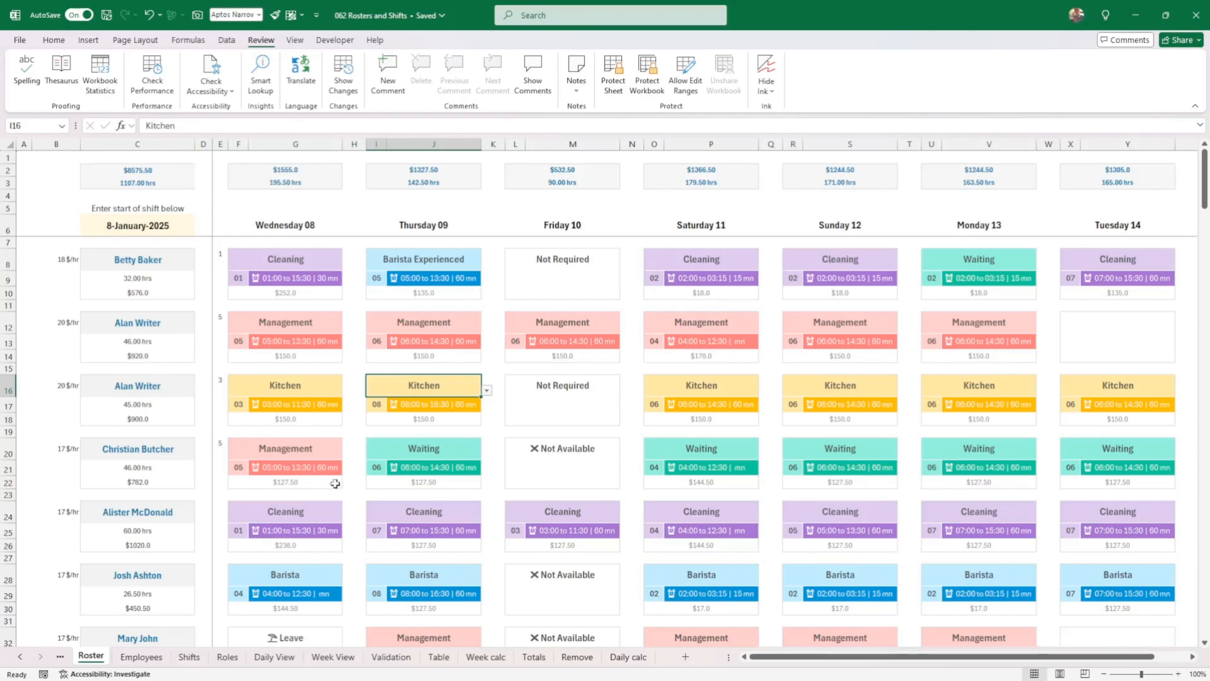
pyautogui.moveTo(489, 393)
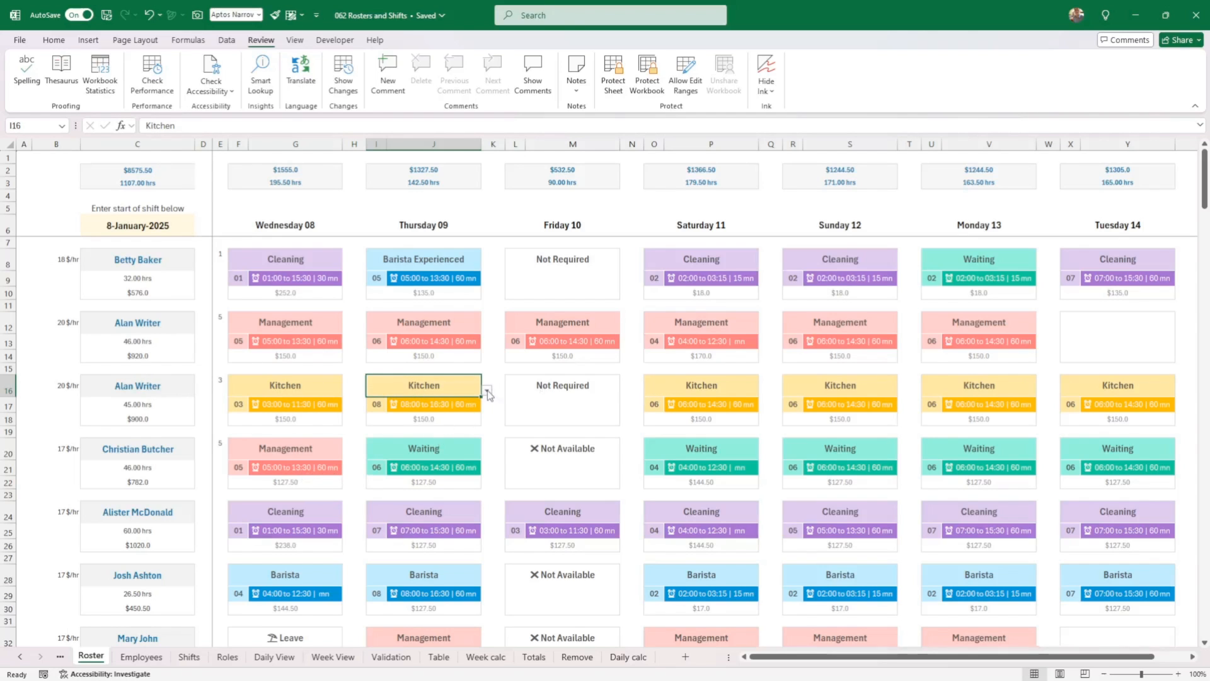
pyautogui.click(487, 390)
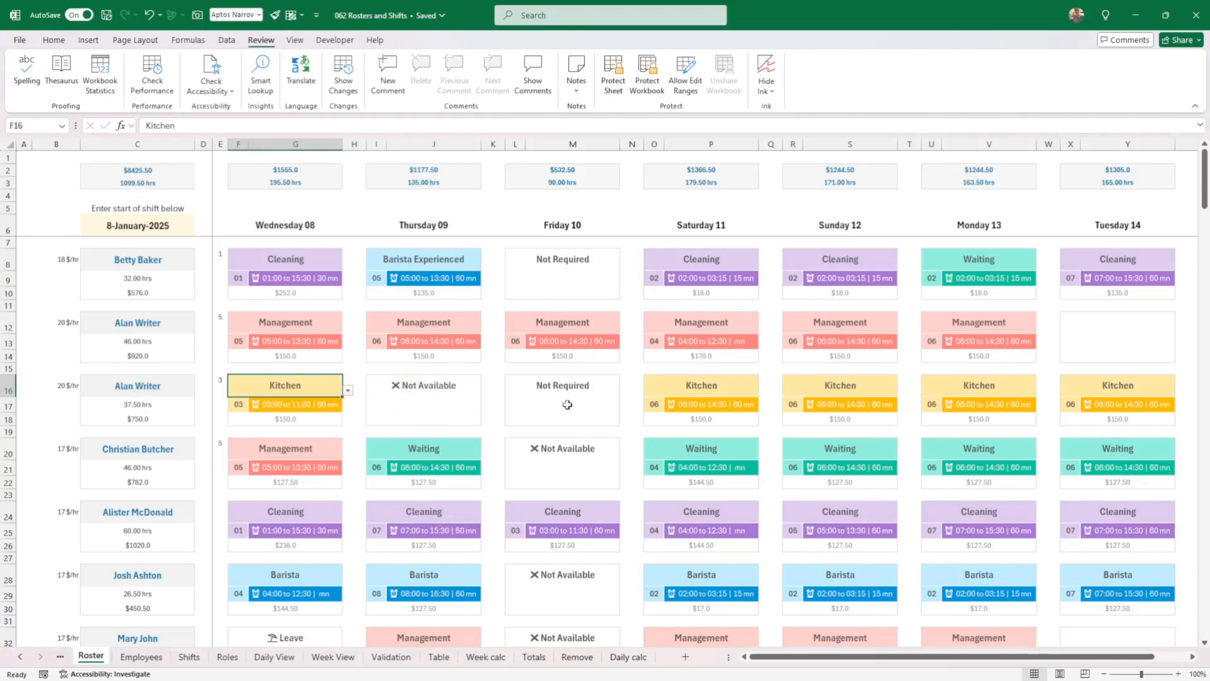
pyautogui.moveTo(481, 361)
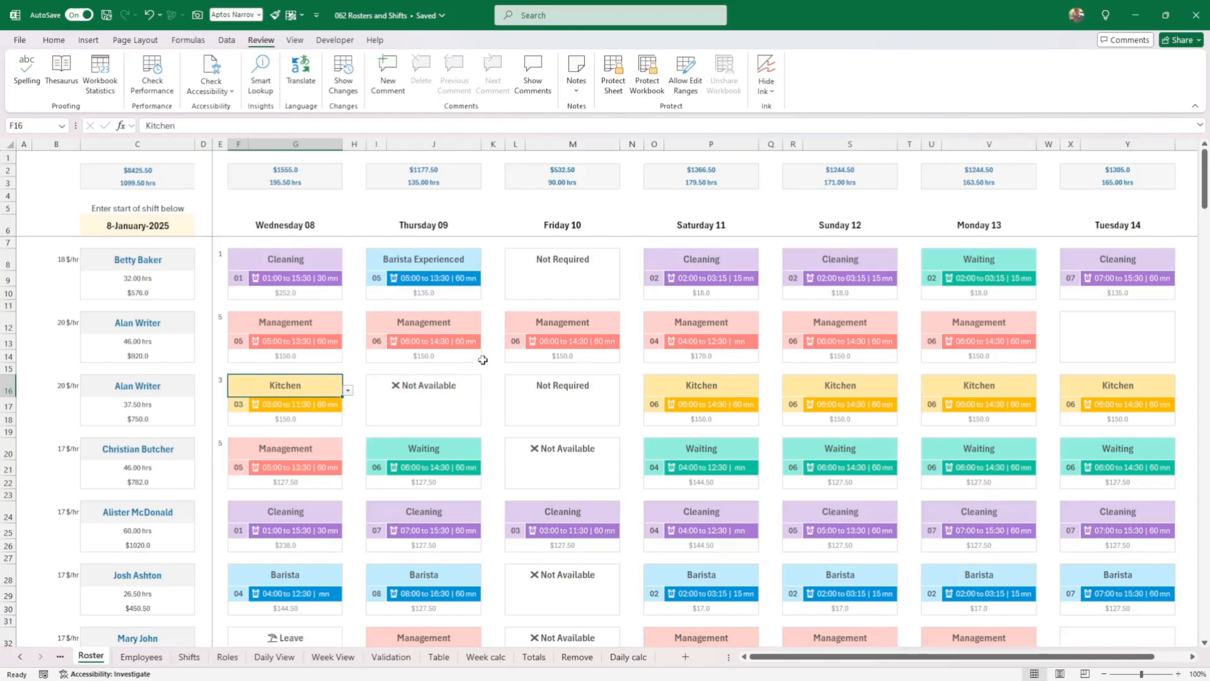
pyautogui.moveTo(480, 339)
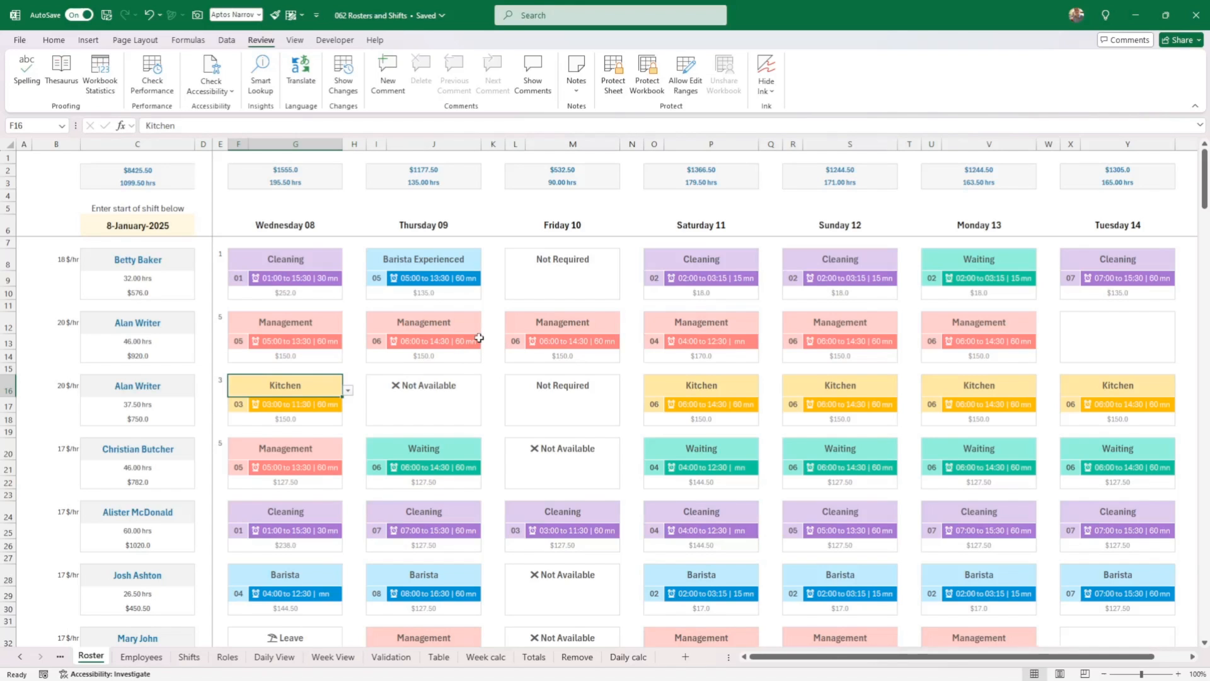
pyautogui.moveTo(534, 392)
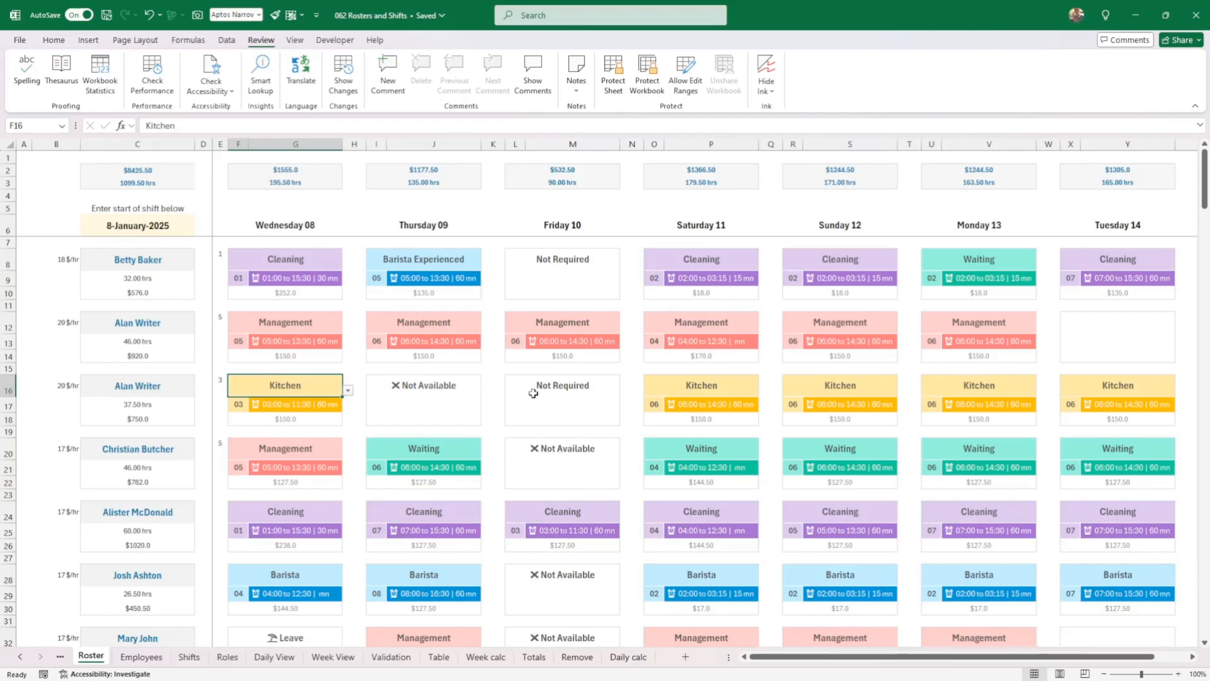
pyautogui.moveTo(544, 431)
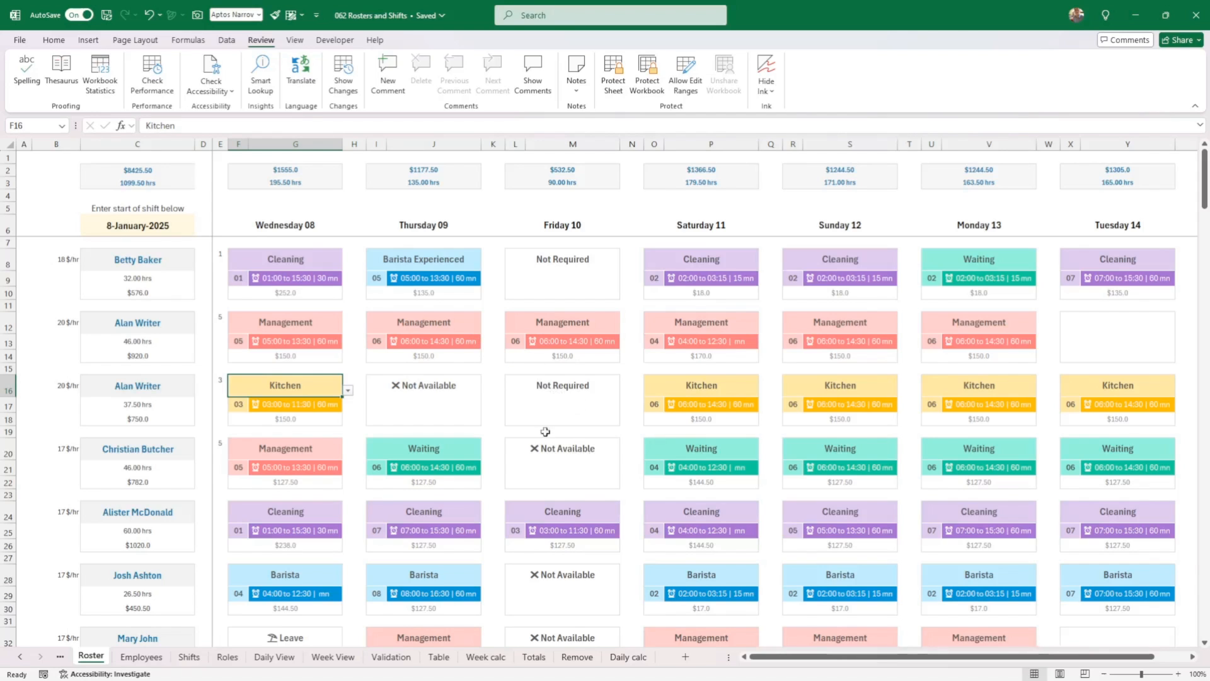
pyautogui.moveTo(149, 224)
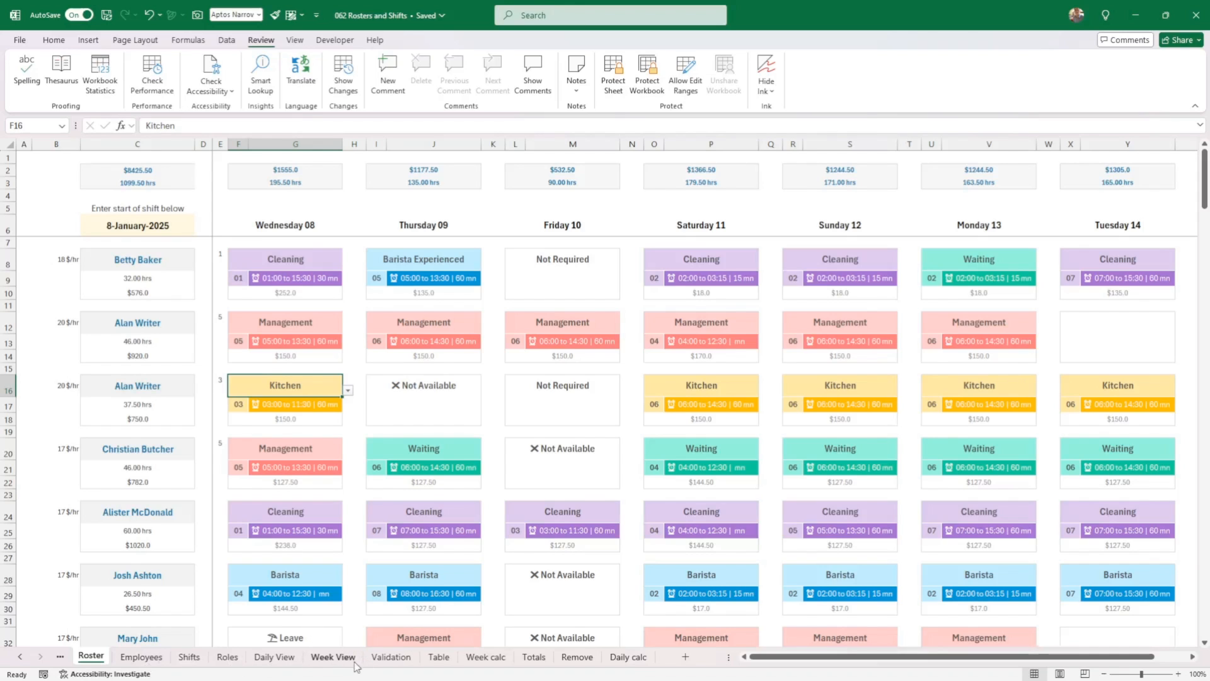
pyautogui.moveTo(274, 663)
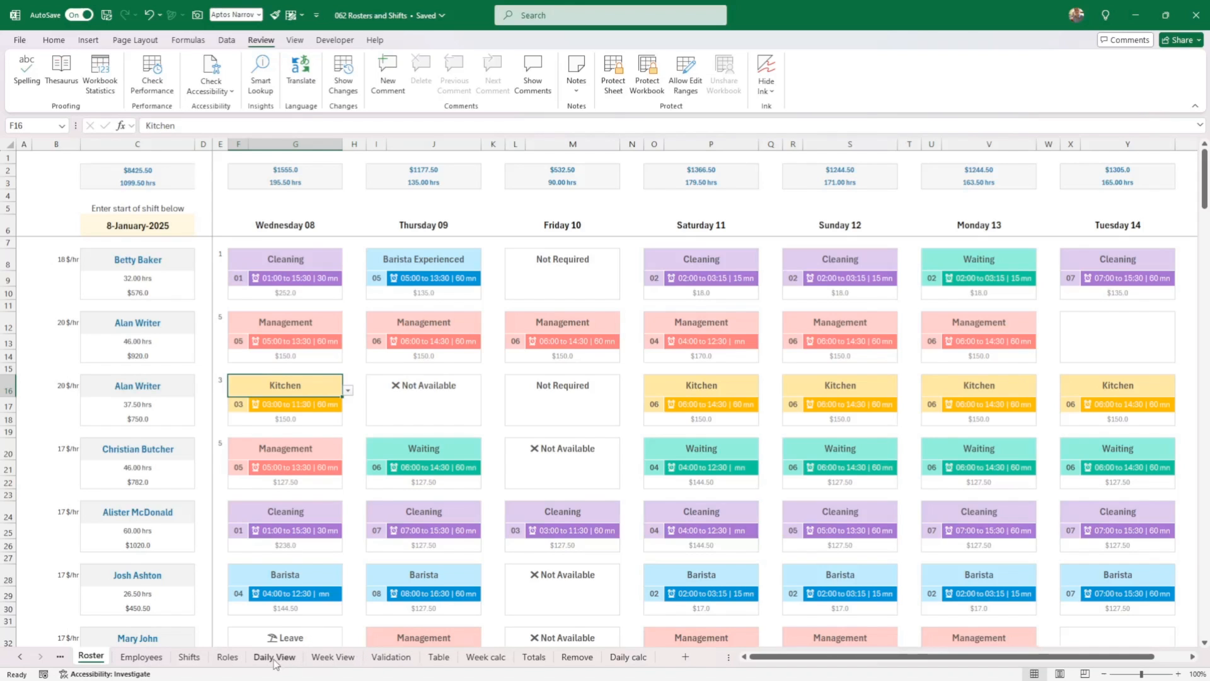
pyautogui.moveTo(353, 449)
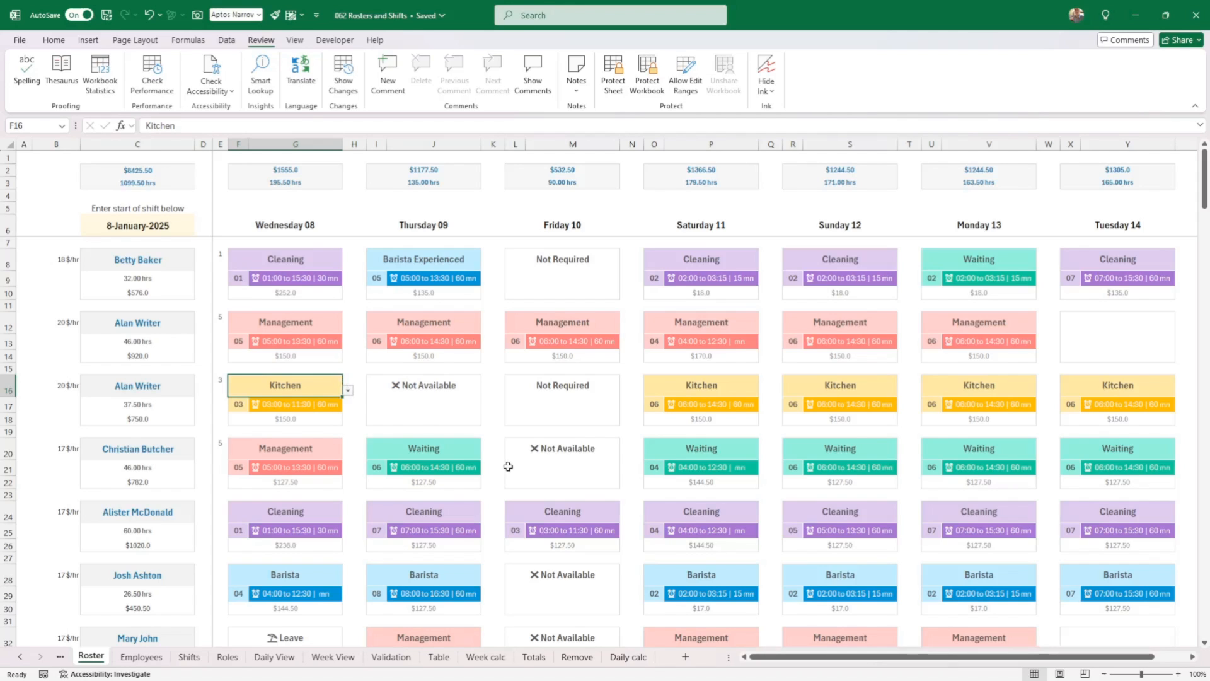
pyautogui.moveTo(493, 301)
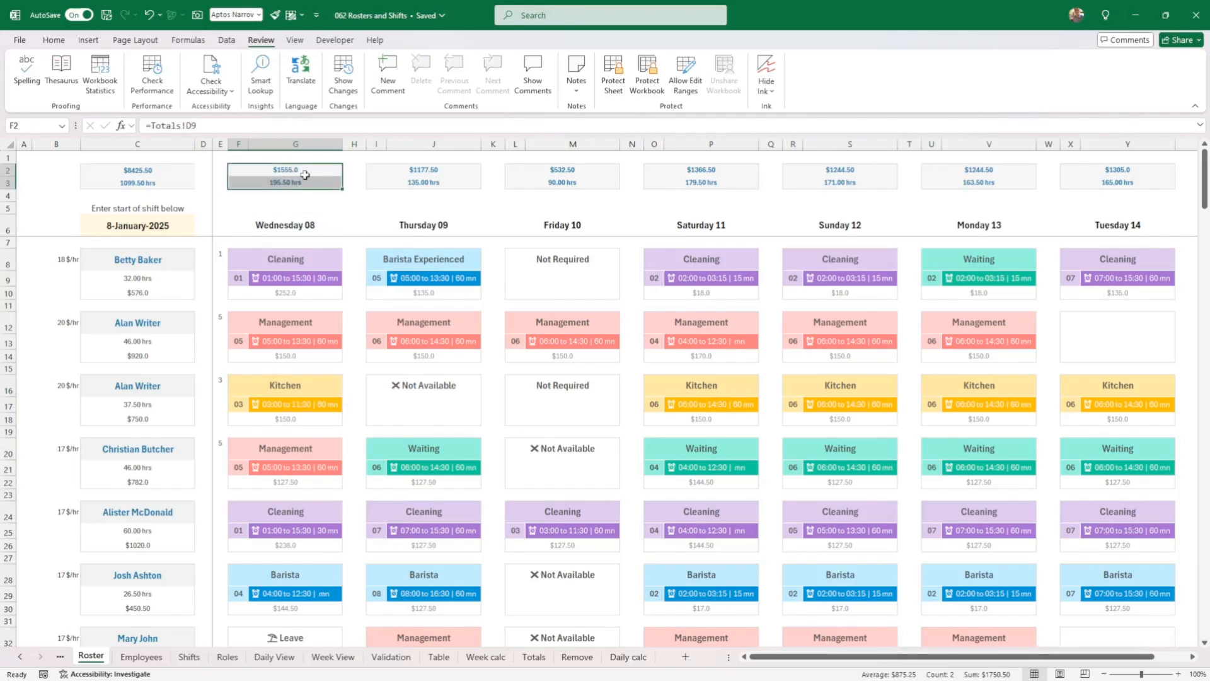
pyautogui.click(136, 170)
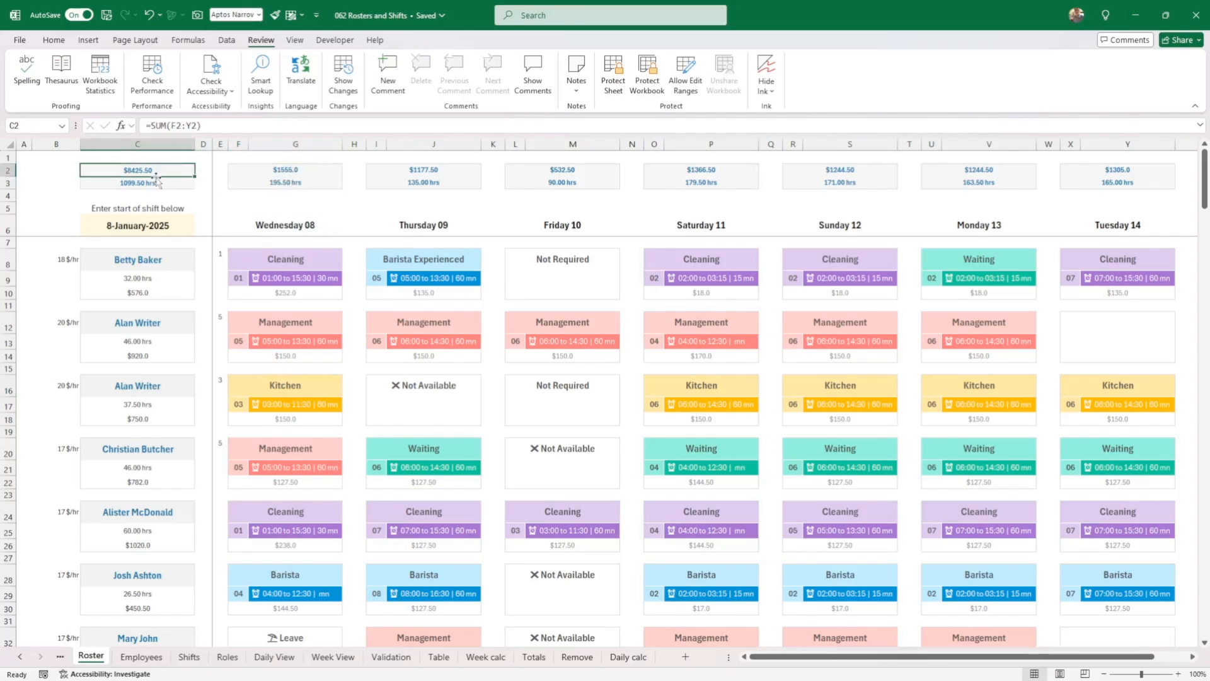
pyautogui.click(137, 182)
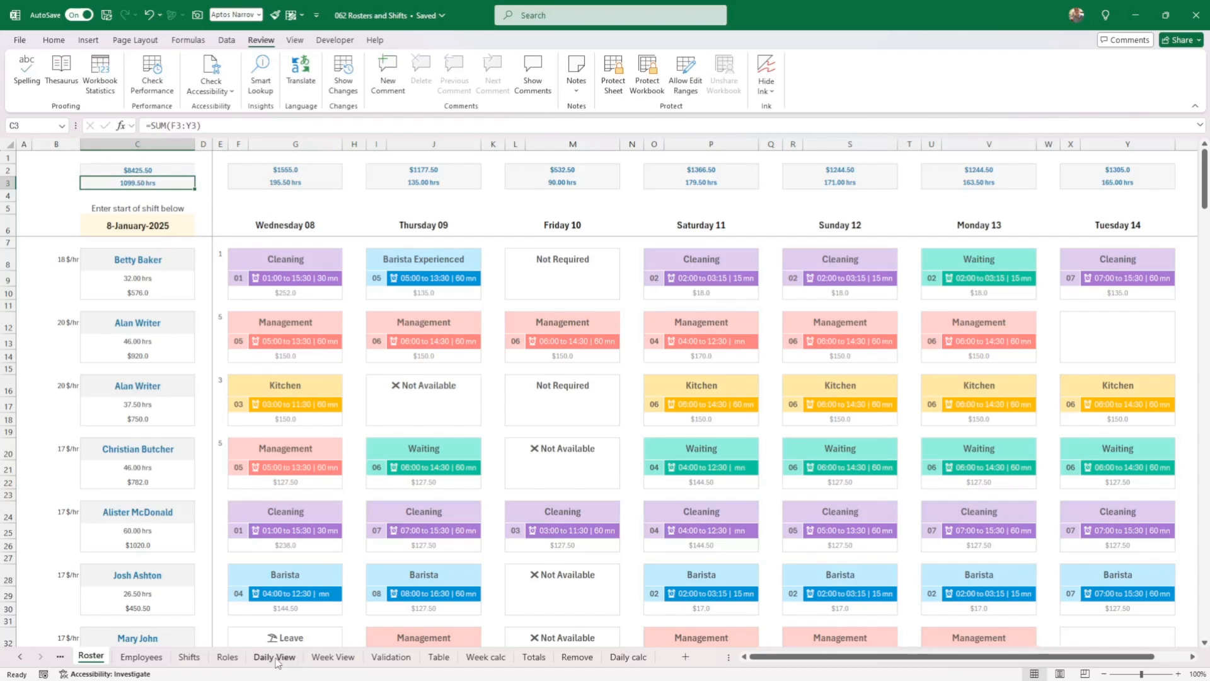
# Show the Daily Roster chart on the Daily View sheet for 8/01/2025
pyautogui.click(275, 656)
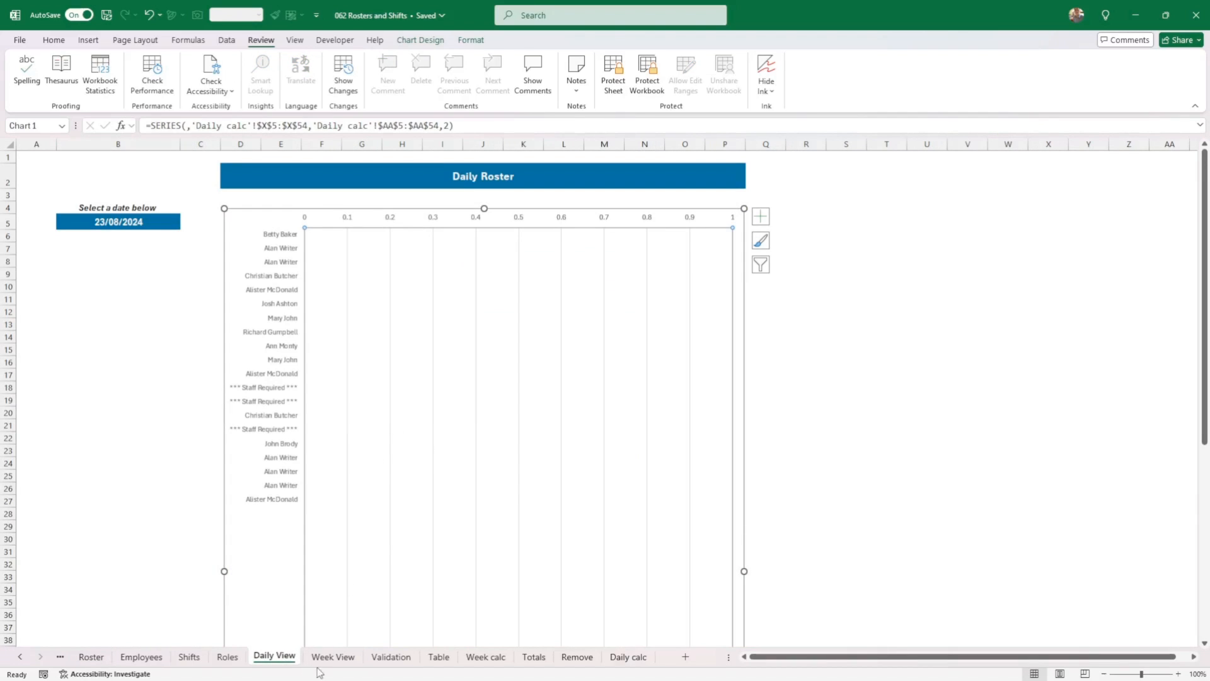
pyautogui.click(333, 656)
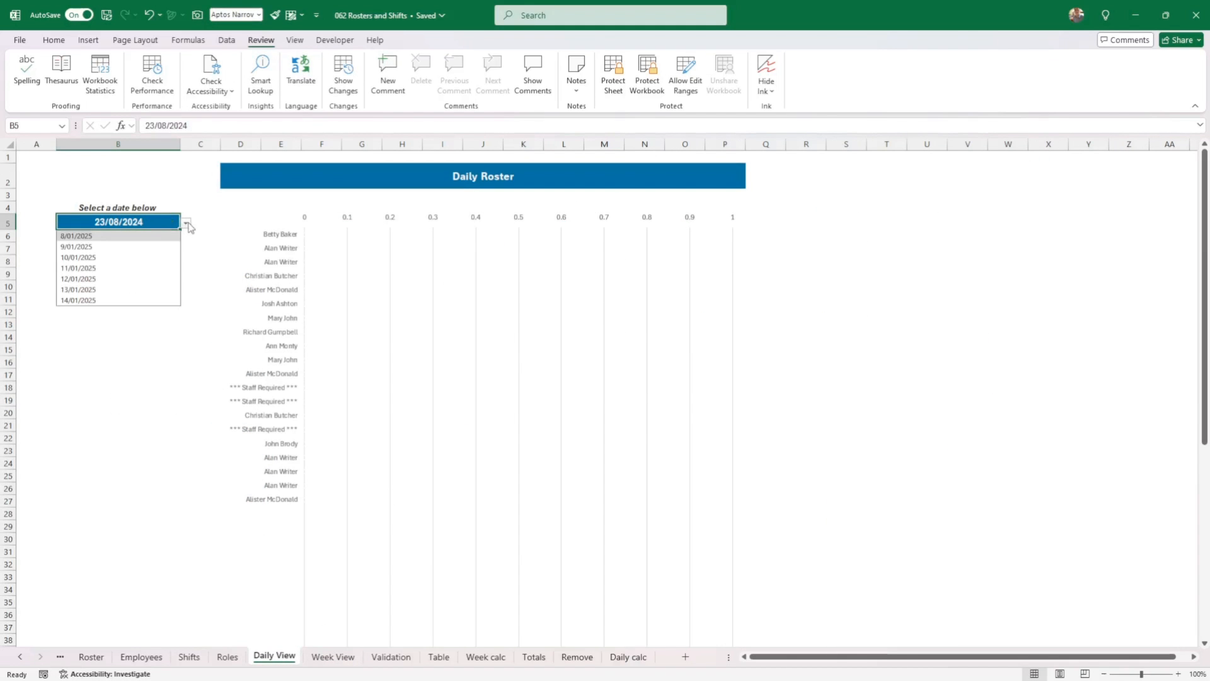
pyautogui.click(76, 234)
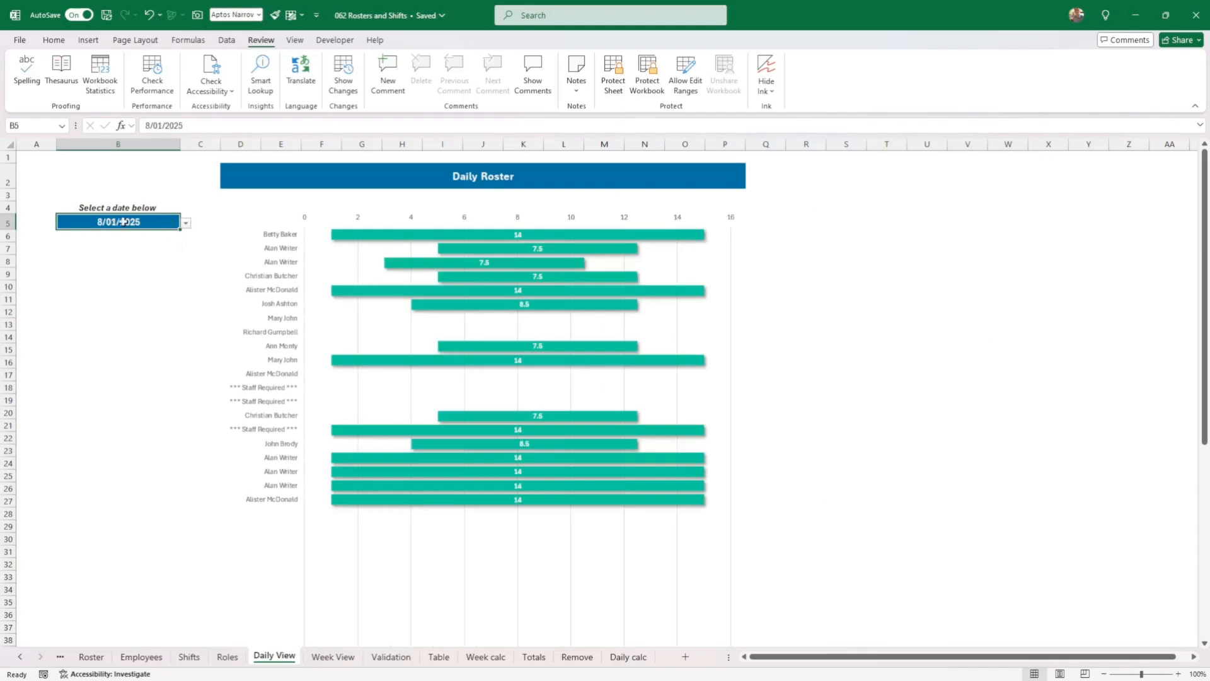
pyautogui.click(185, 222)
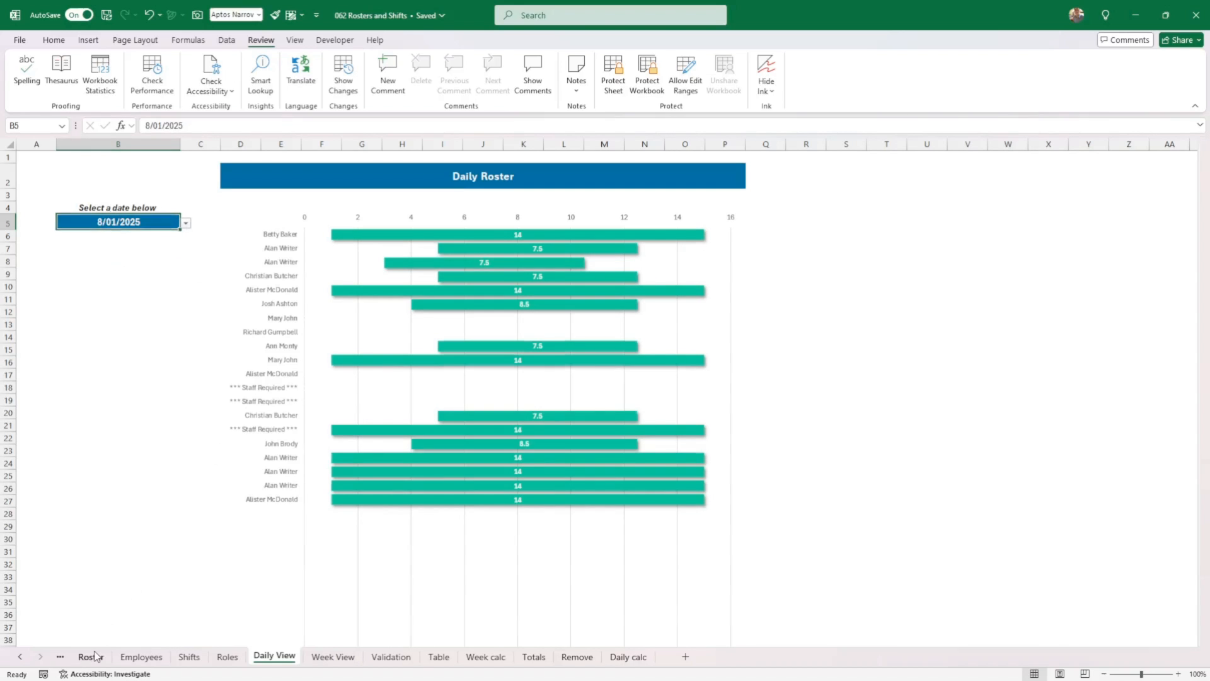
# Switch the Daily Roster chart date to 10/01/2025 and then to 13/01/2025
pyautogui.click(91, 657)
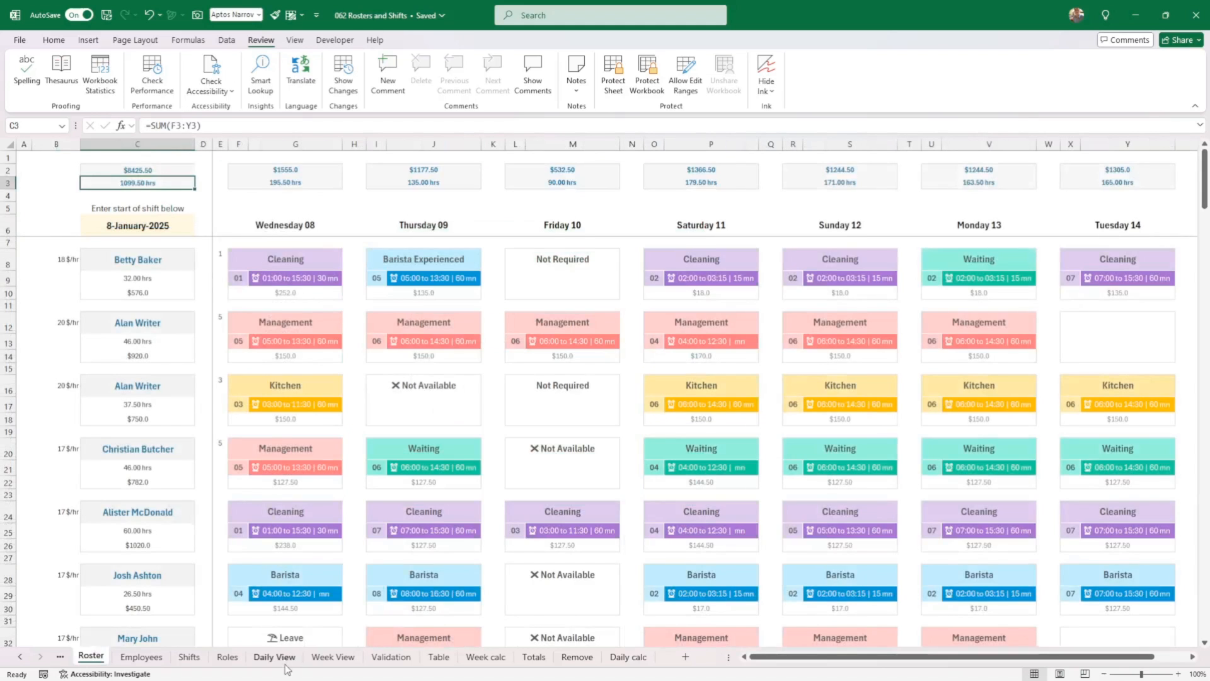
pyautogui.click(275, 657)
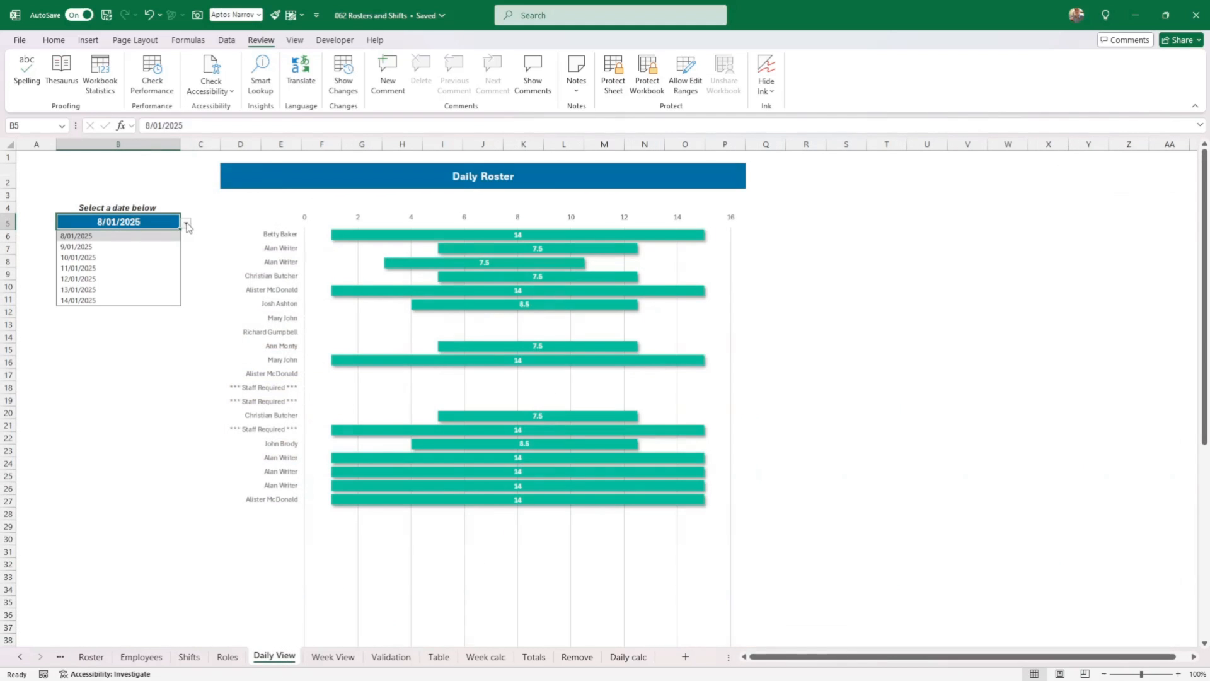
pyautogui.moveTo(194, 217)
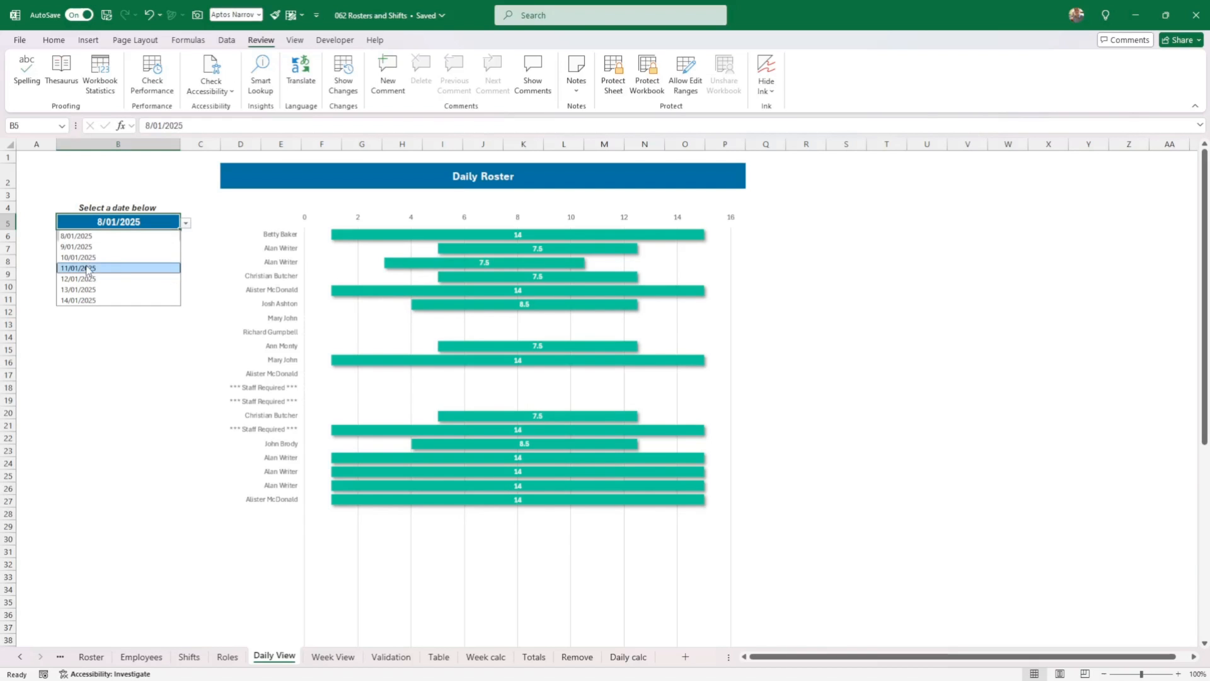
pyautogui.click(76, 267)
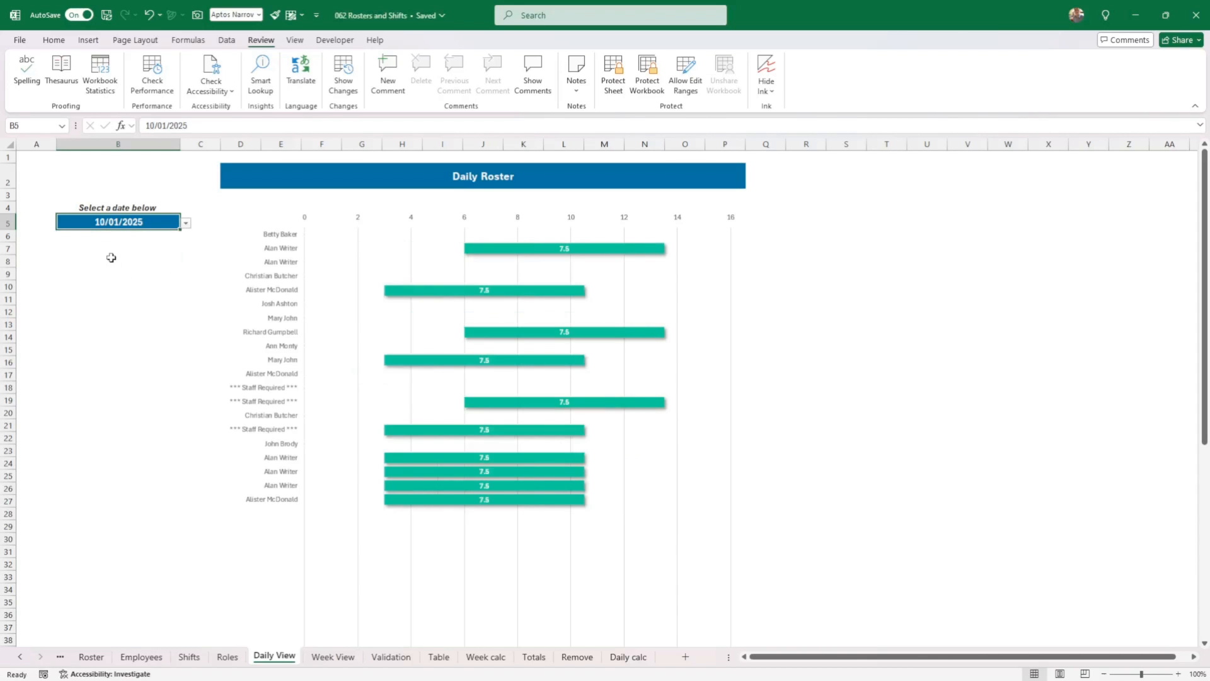
pyautogui.click(184, 221)
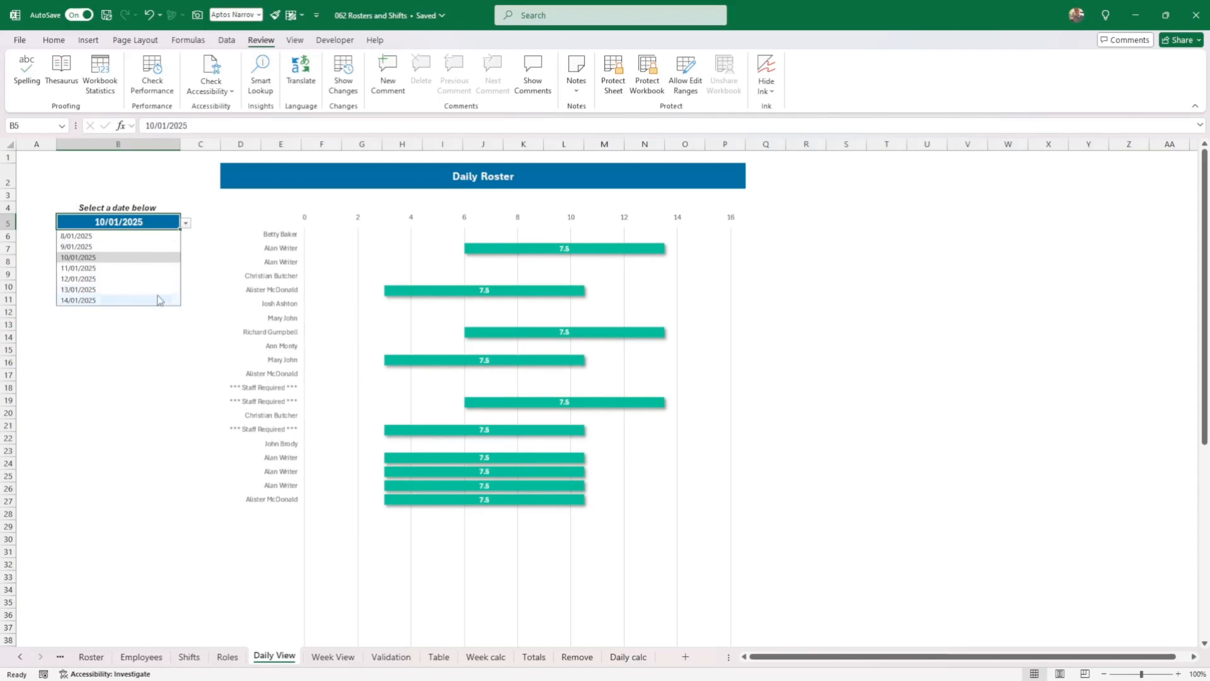
pyautogui.click(75, 290)
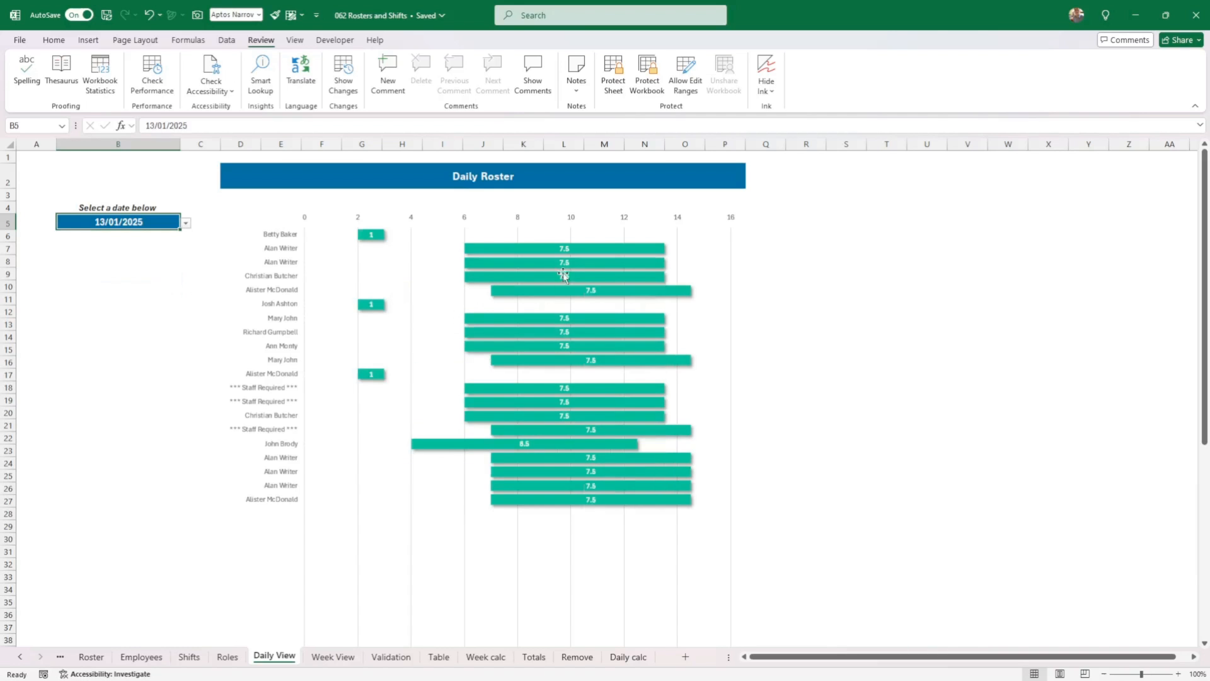
pyautogui.moveTo(546, 486)
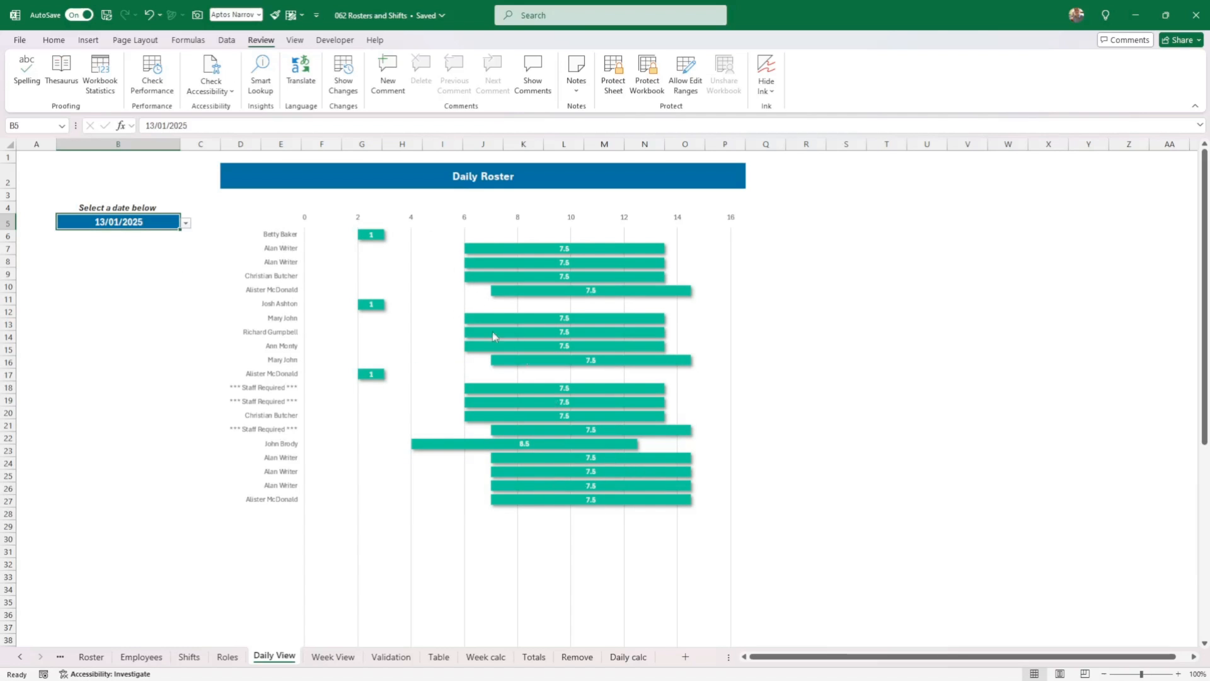
pyautogui.moveTo(610, 524)
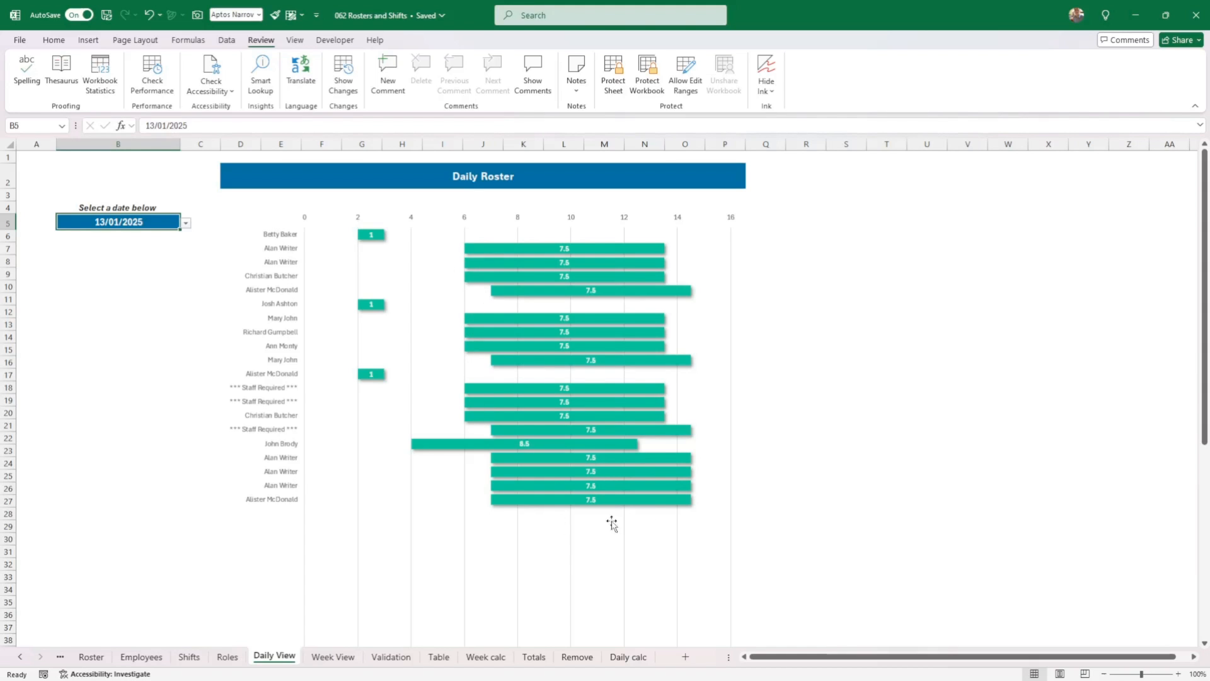
pyautogui.moveTo(401, 660)
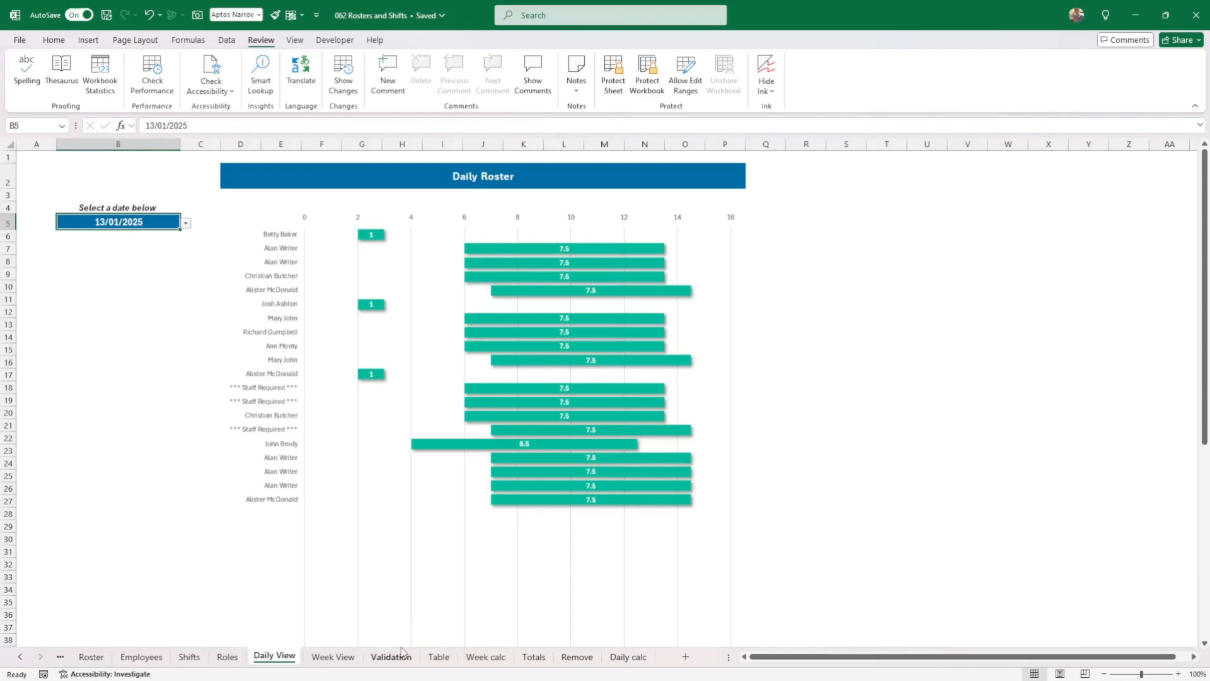
pyautogui.moveTo(423, 648)
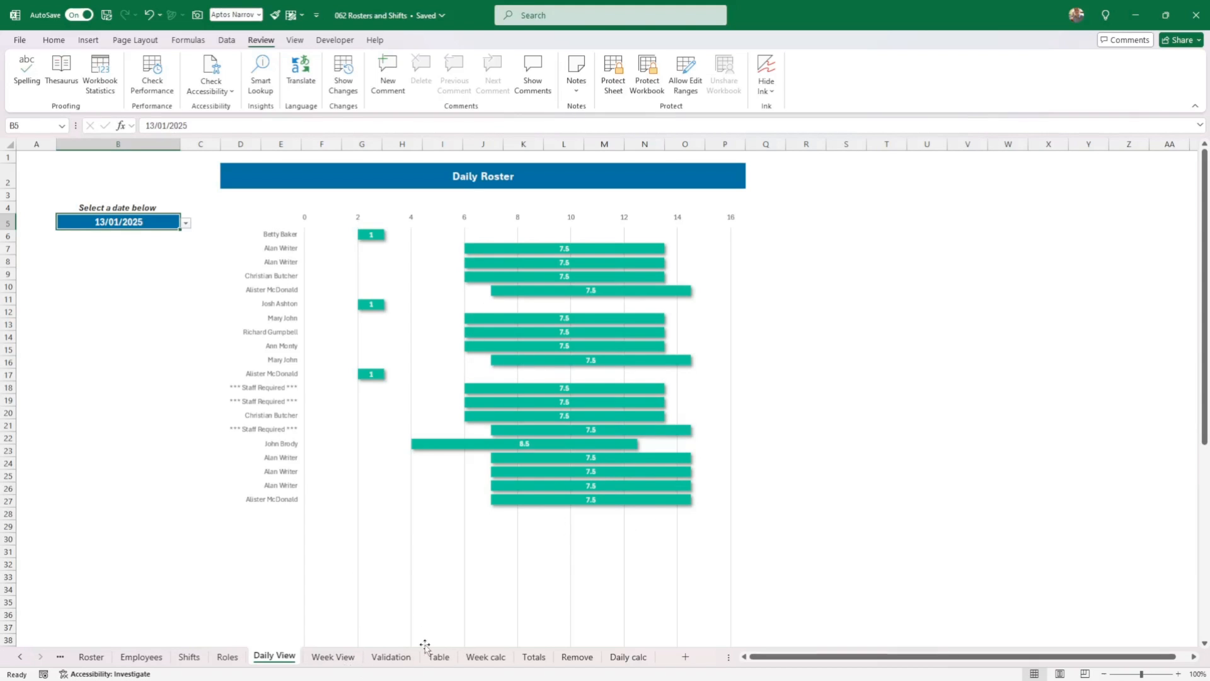
# View the Weekly Roster chart on the Week View sheet, selecting and deselecting it while checking Home and Review options
pyautogui.click(333, 657)
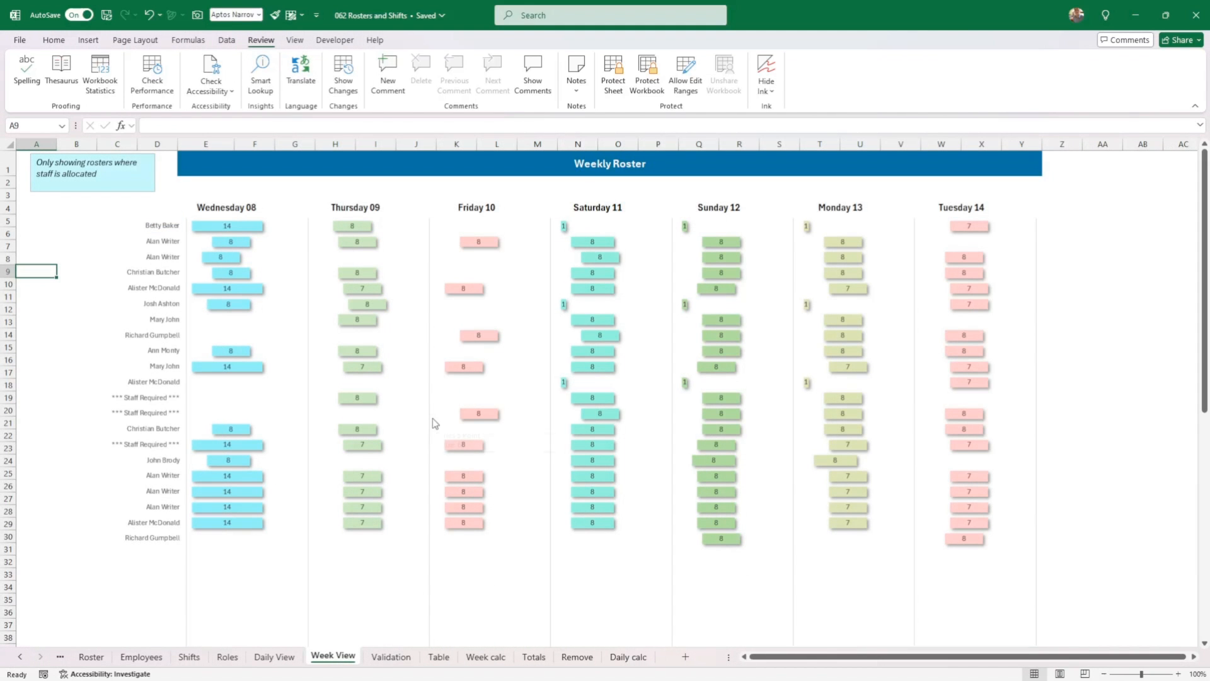
pyautogui.moveTo(826, 379)
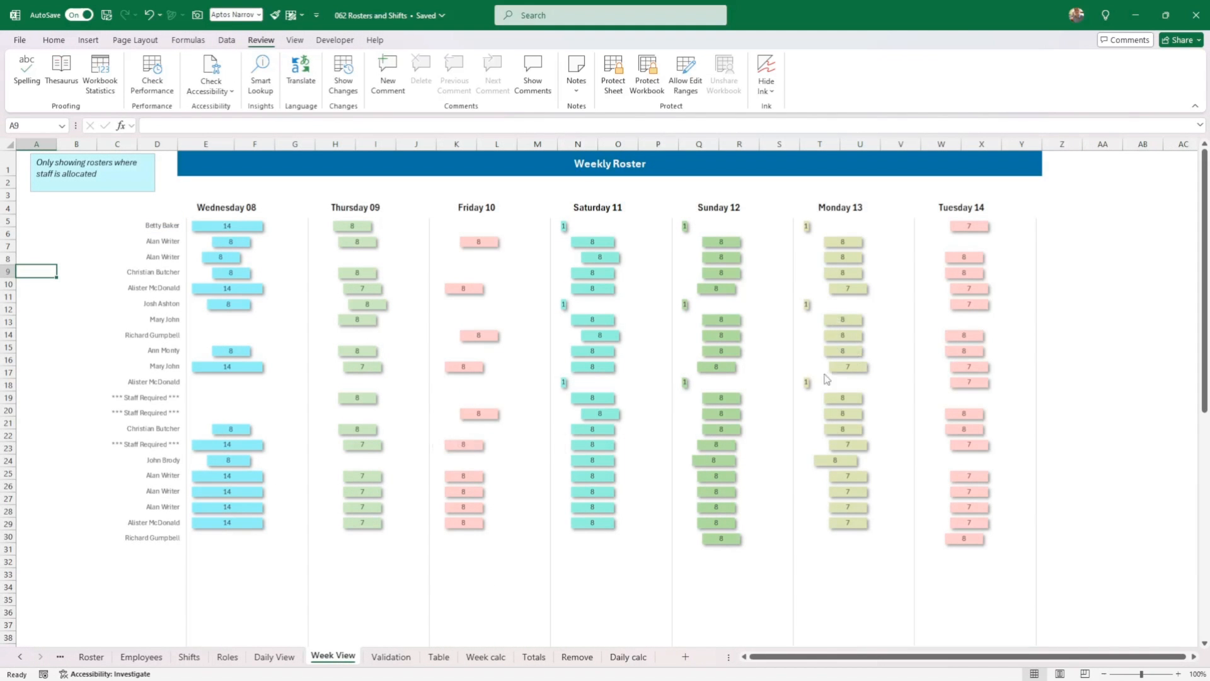
pyautogui.moveTo(698, 305)
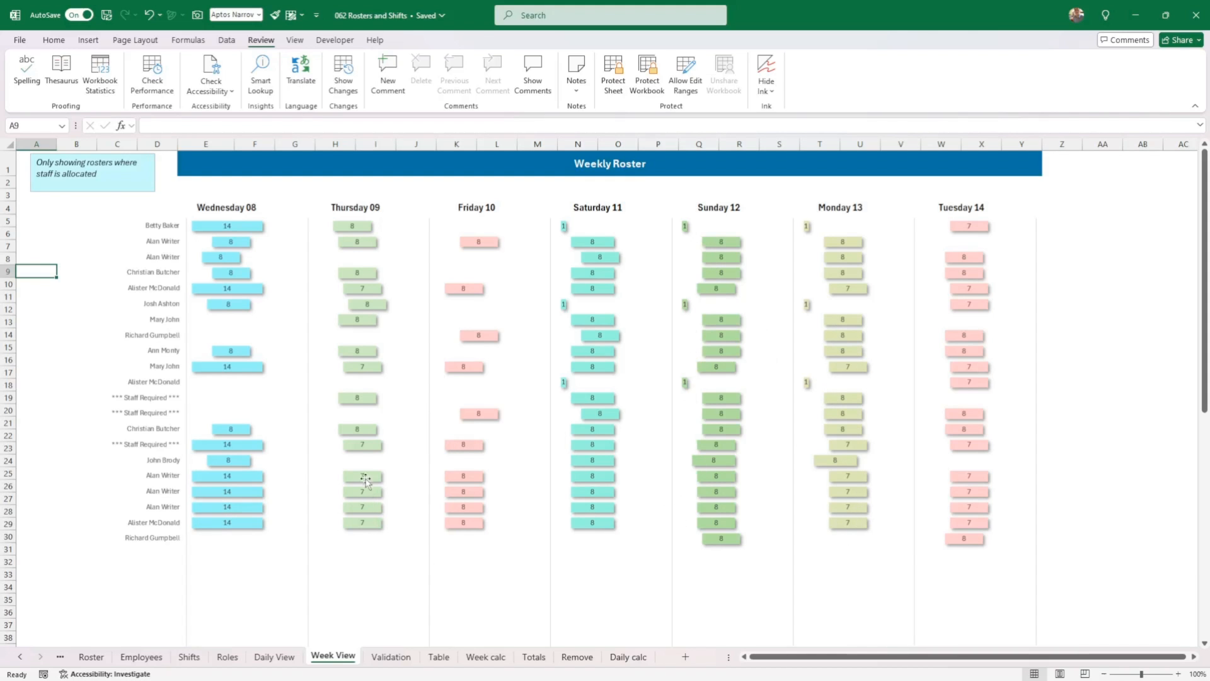
pyautogui.click(361, 476)
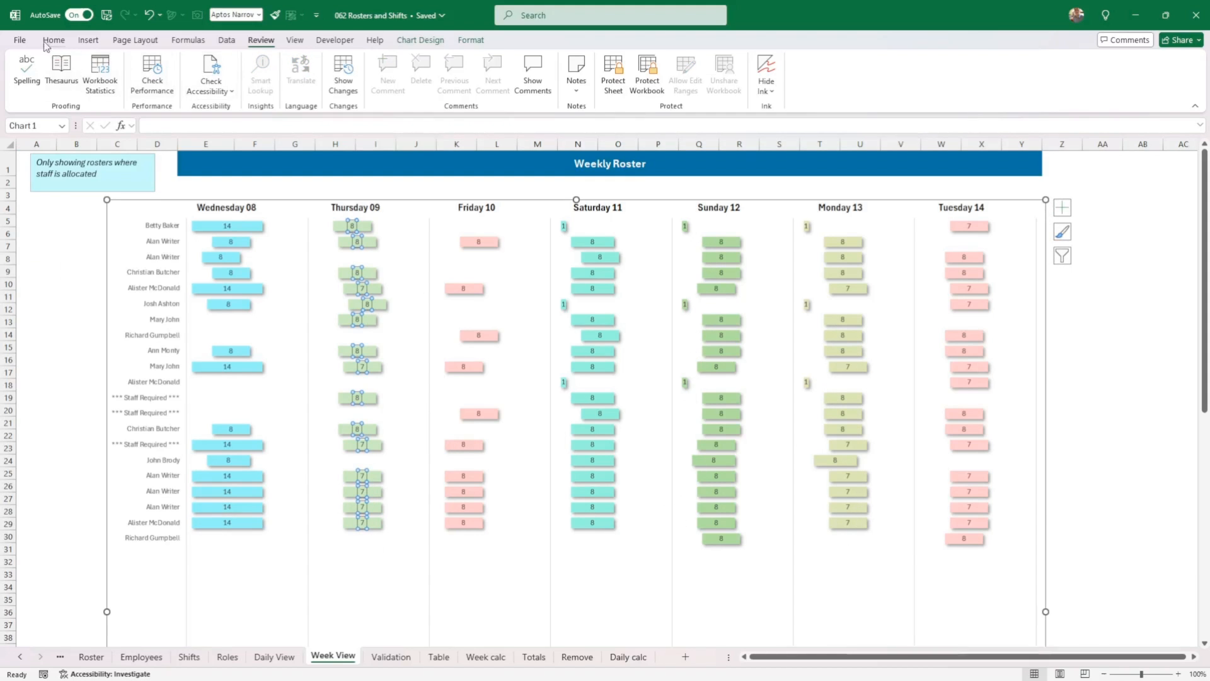
pyautogui.click(53, 41)
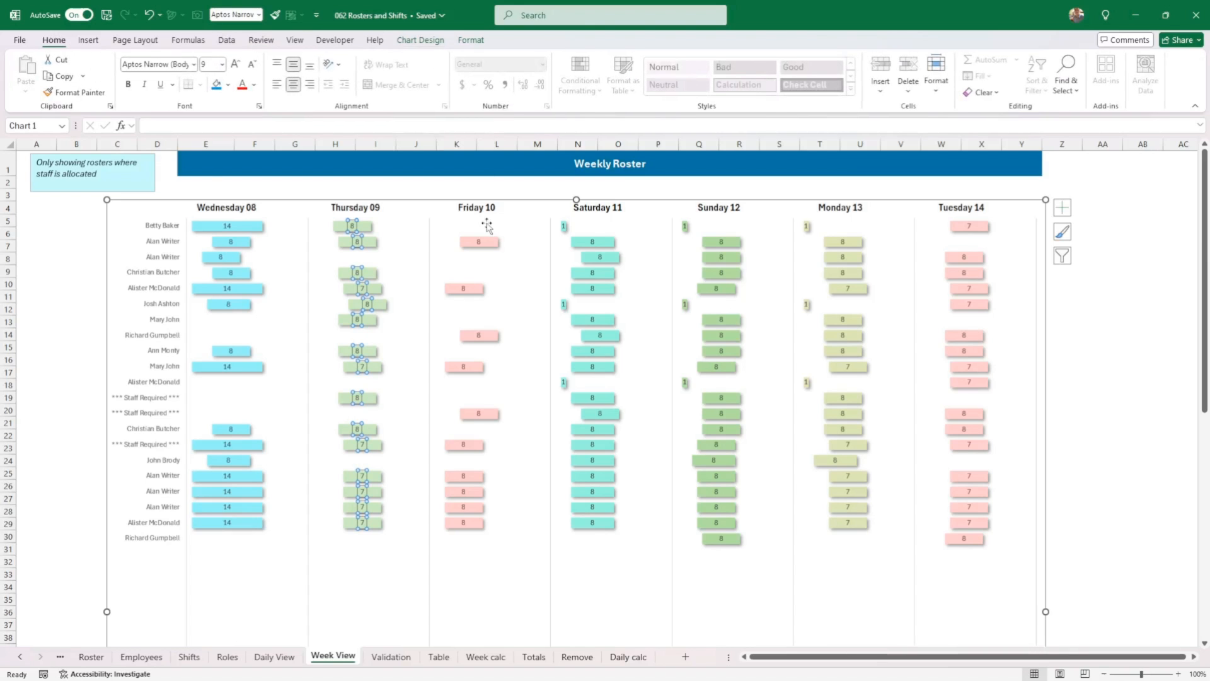
pyautogui.click(261, 40)
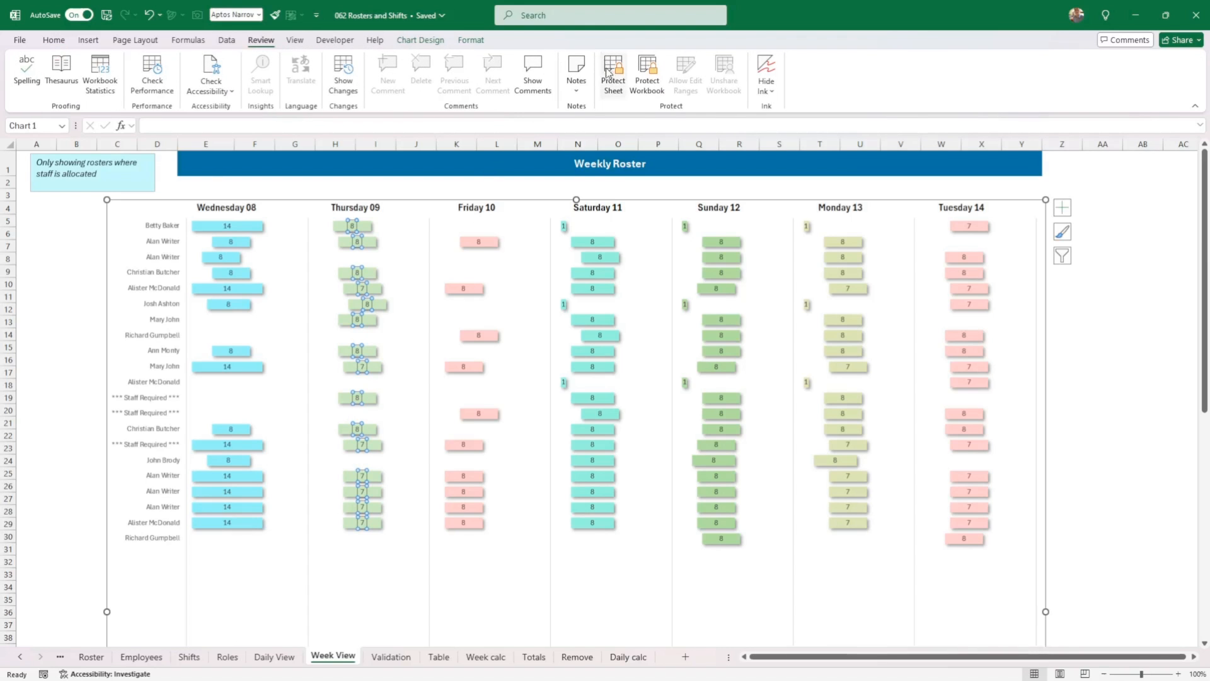
pyautogui.click(76, 258)
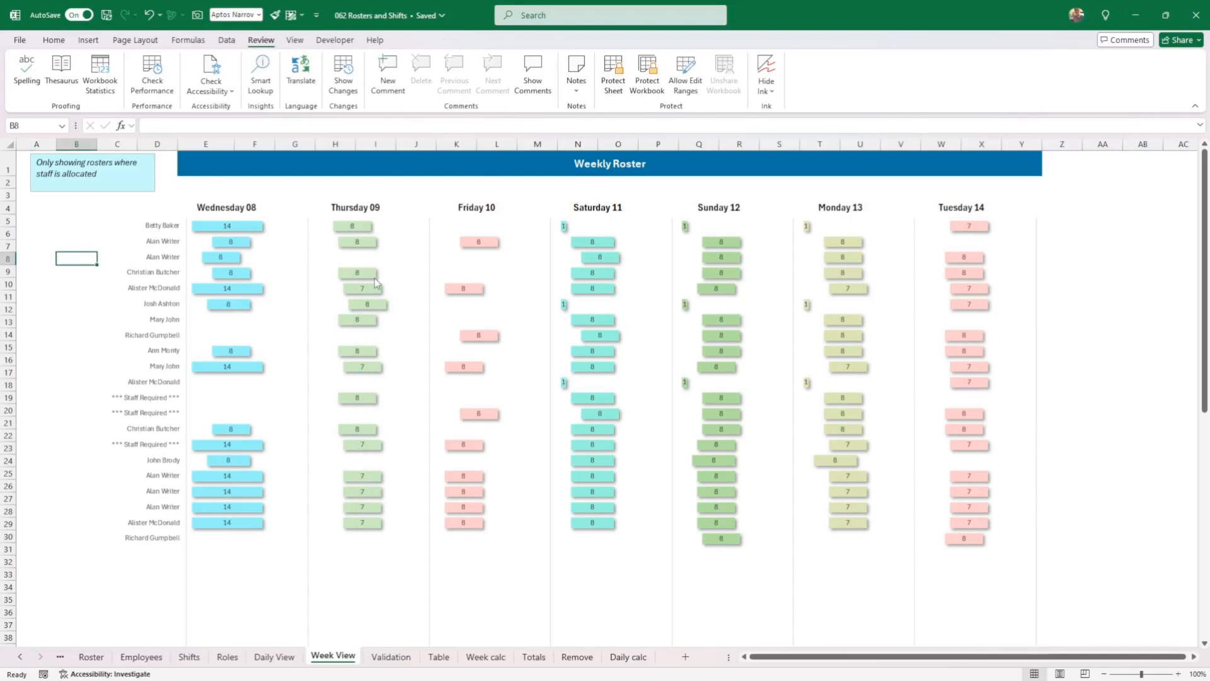
pyautogui.click(356, 290)
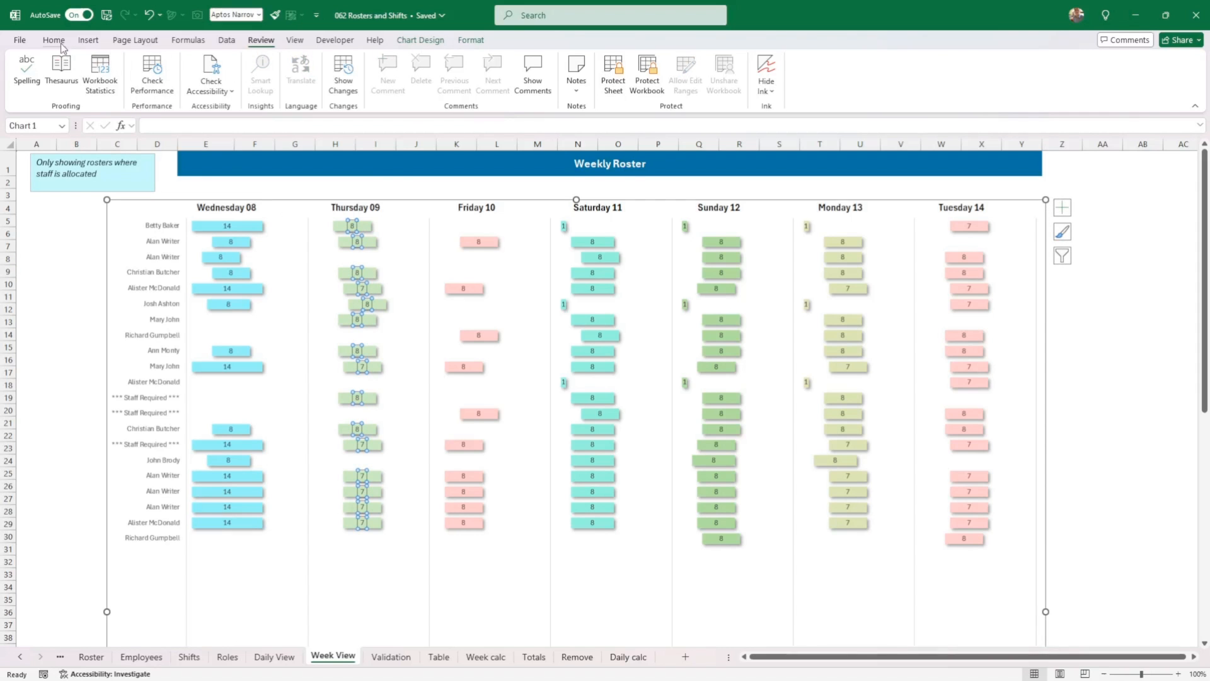
pyautogui.click(52, 39)
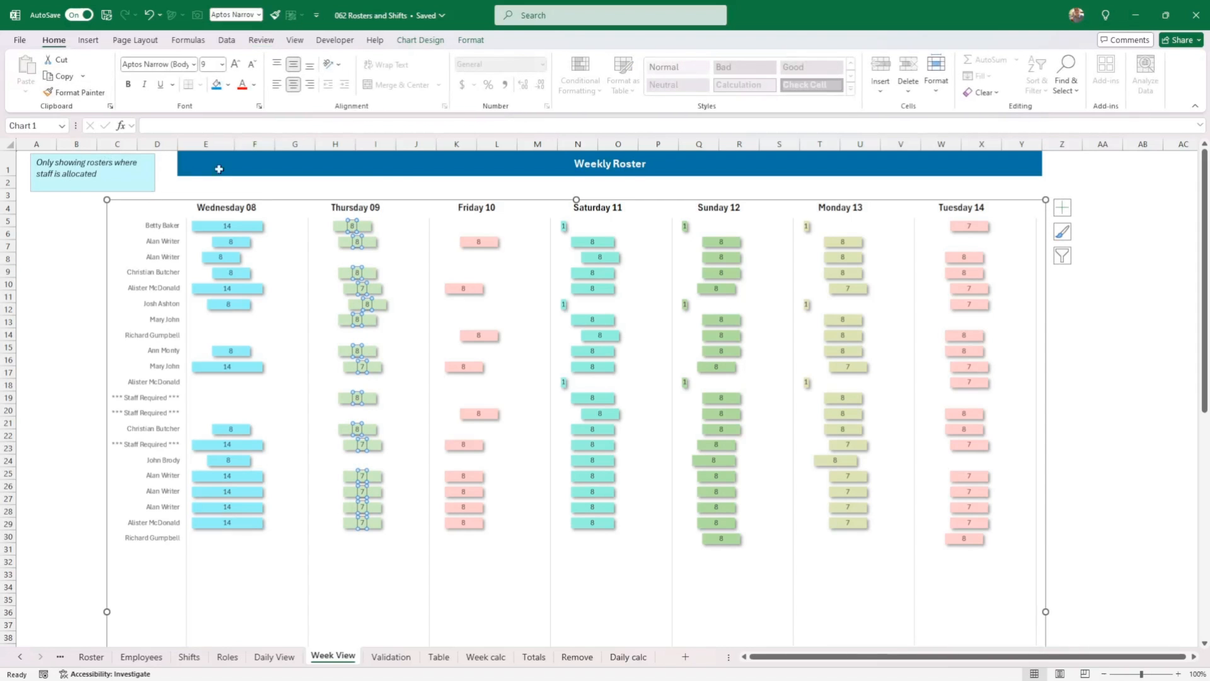
pyautogui.click(75, 295)
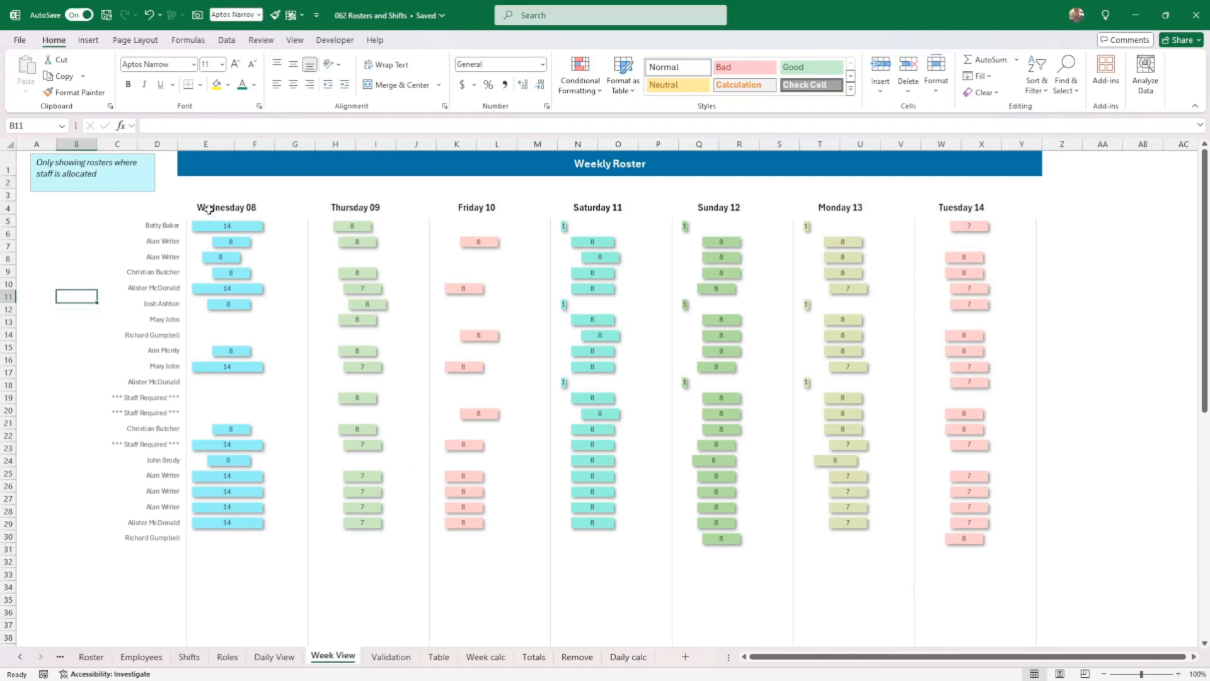
pyautogui.moveTo(286, 663)
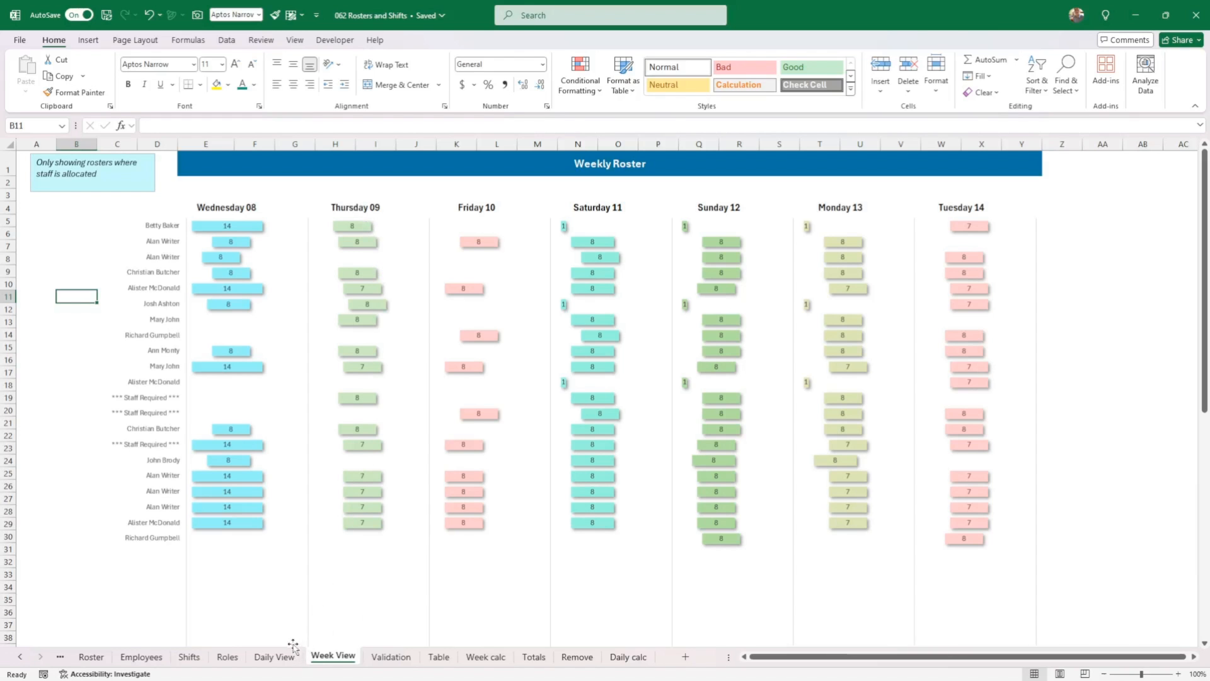
# Glance at the Daily View sheet and return to the Week View weekly roster
pyautogui.click(275, 657)
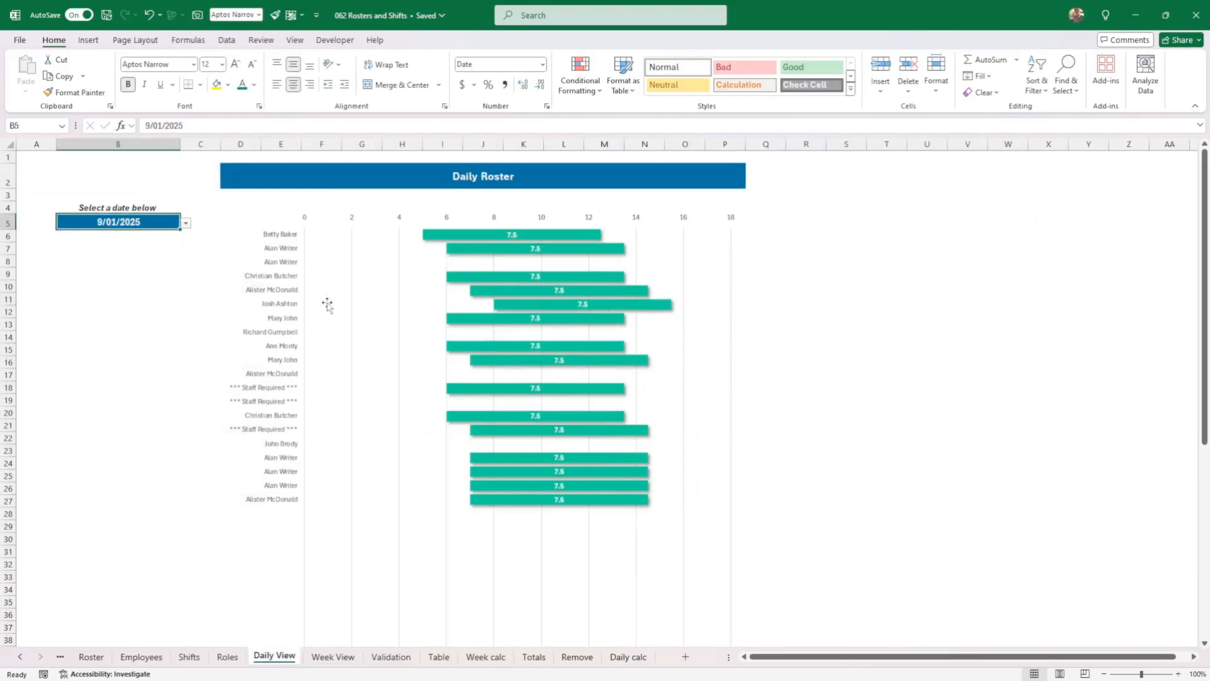
pyautogui.moveTo(378, 605)
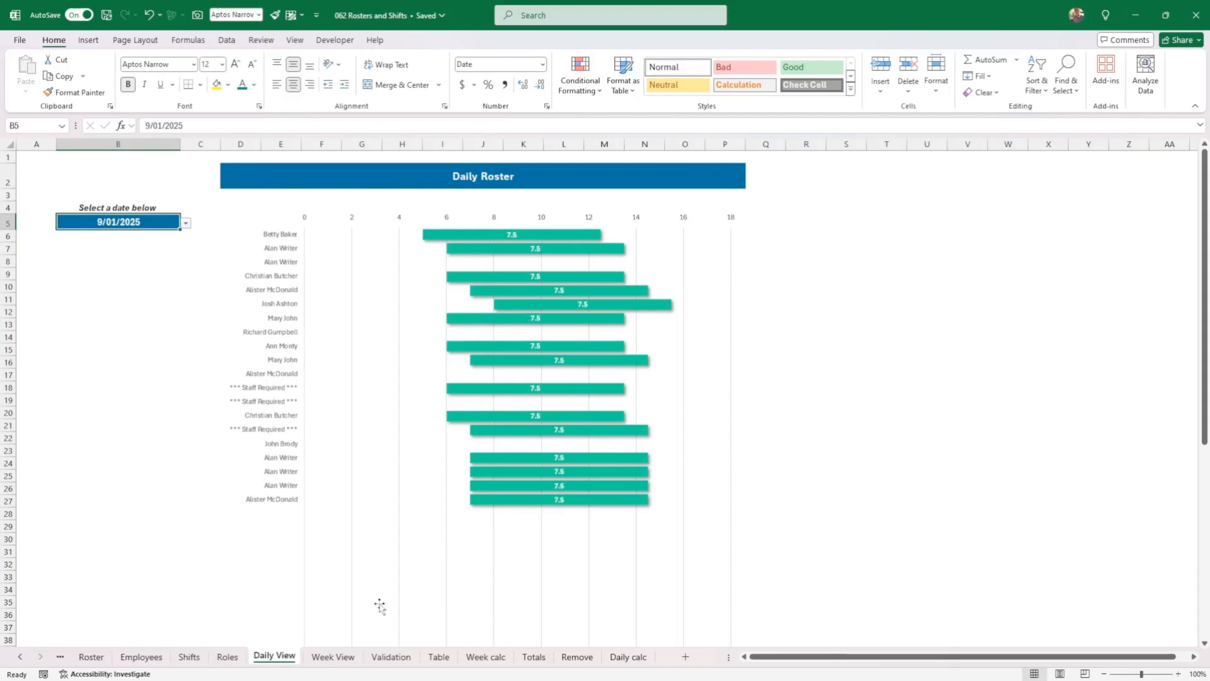
pyautogui.click(332, 656)
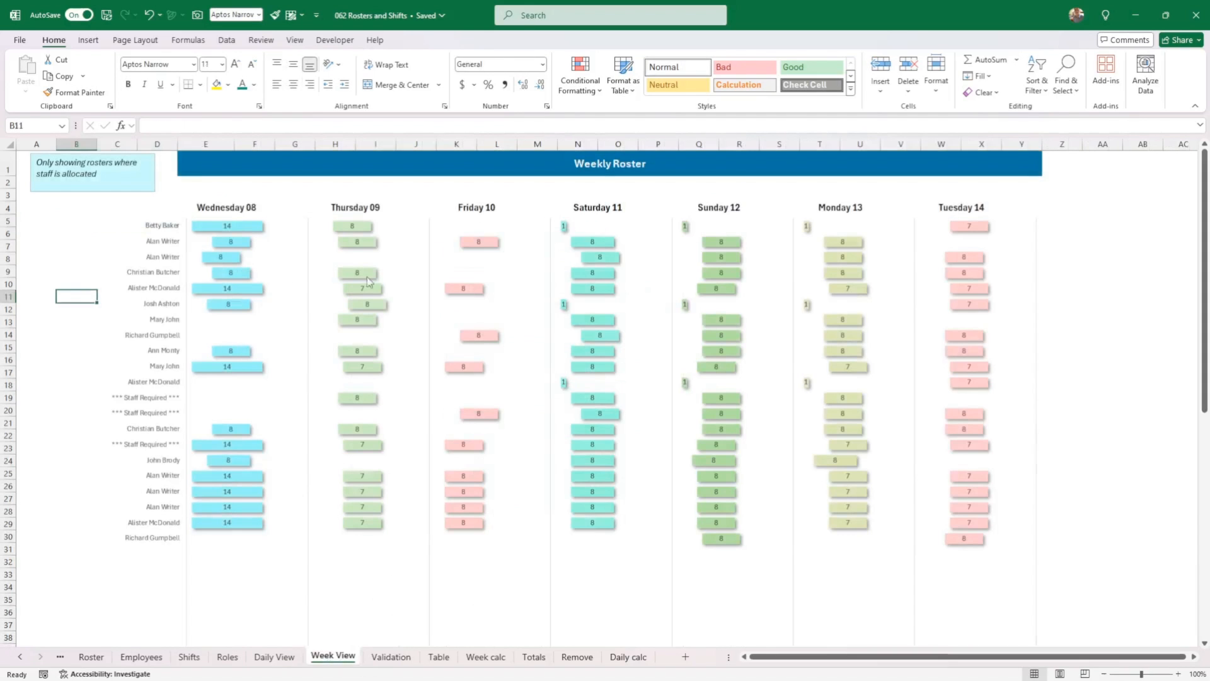
pyautogui.moveTo(905, 494)
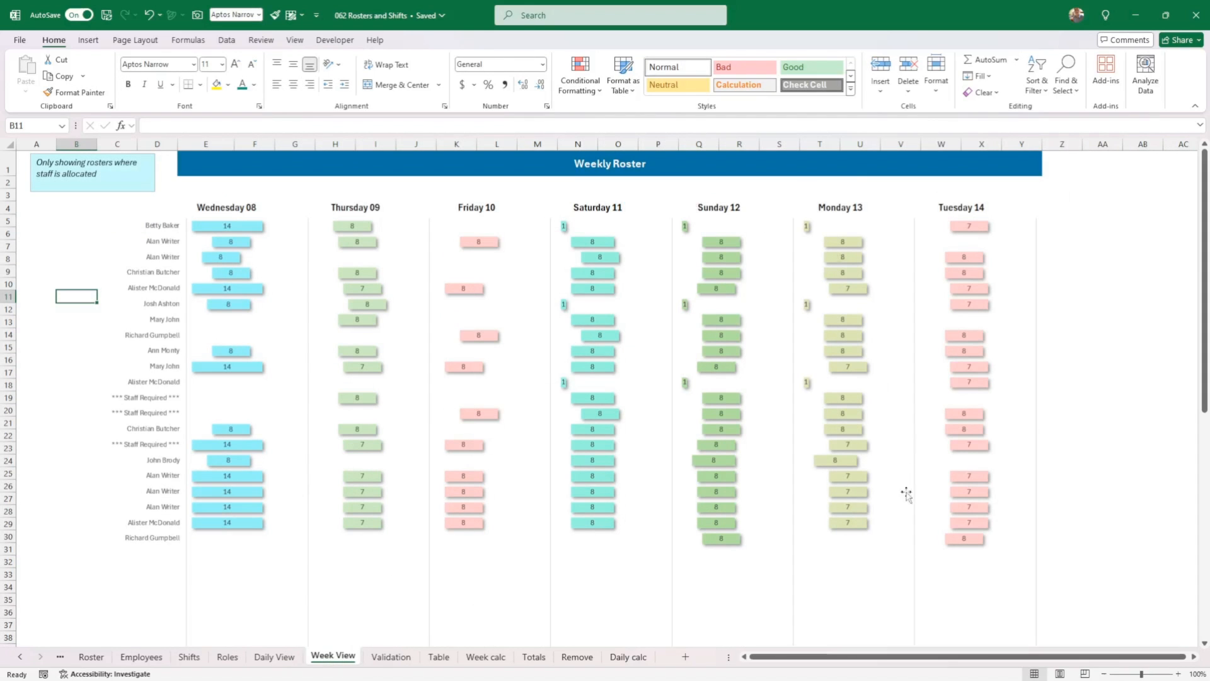
pyautogui.moveTo(436, 502)
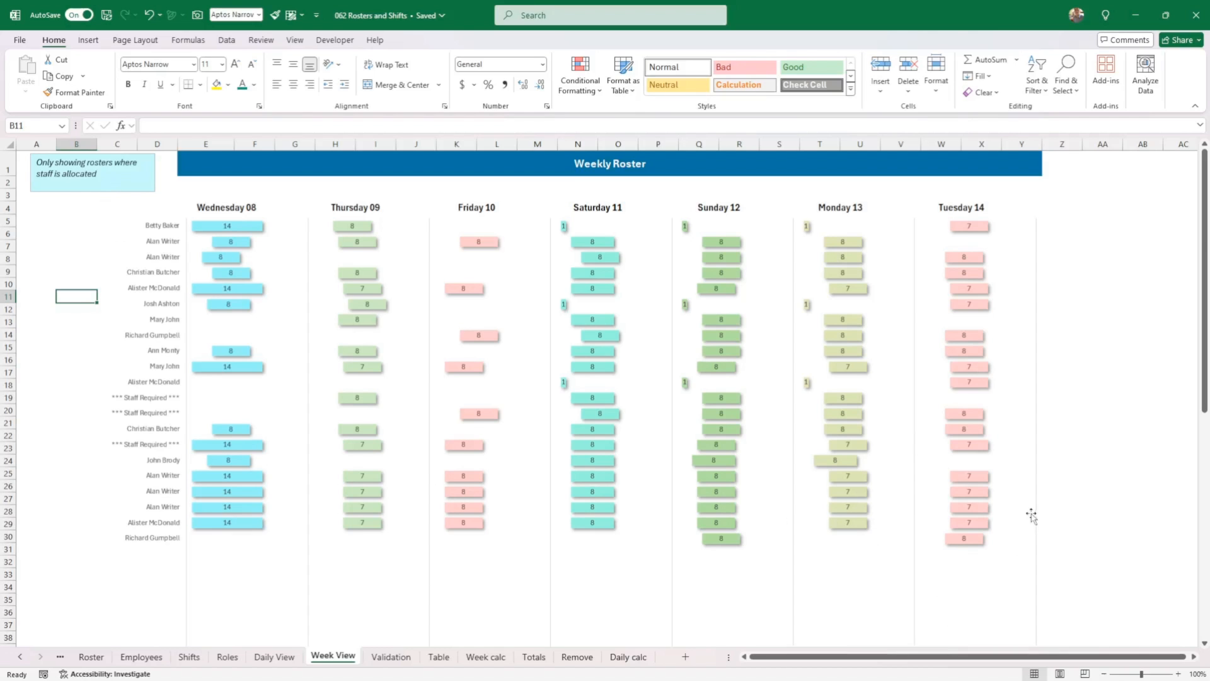
pyautogui.moveTo(390, 671)
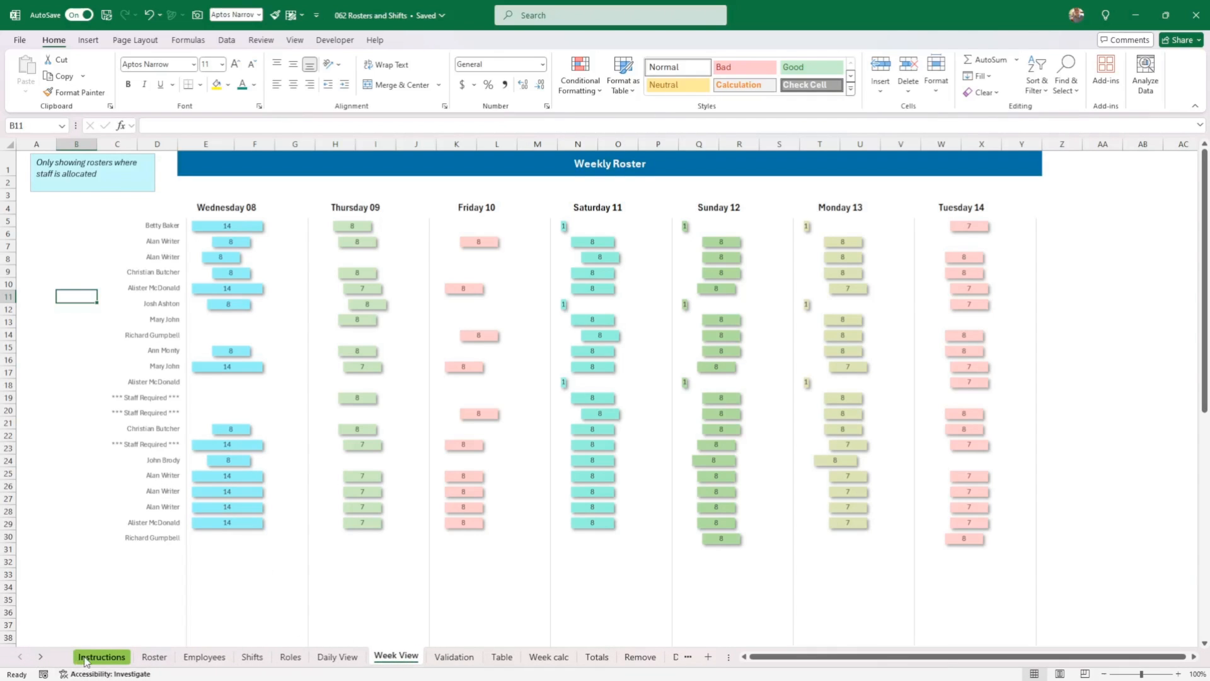
# View the Instructions sheet's User Guide: Excel Roster Management System from its top
pyautogui.click(101, 655)
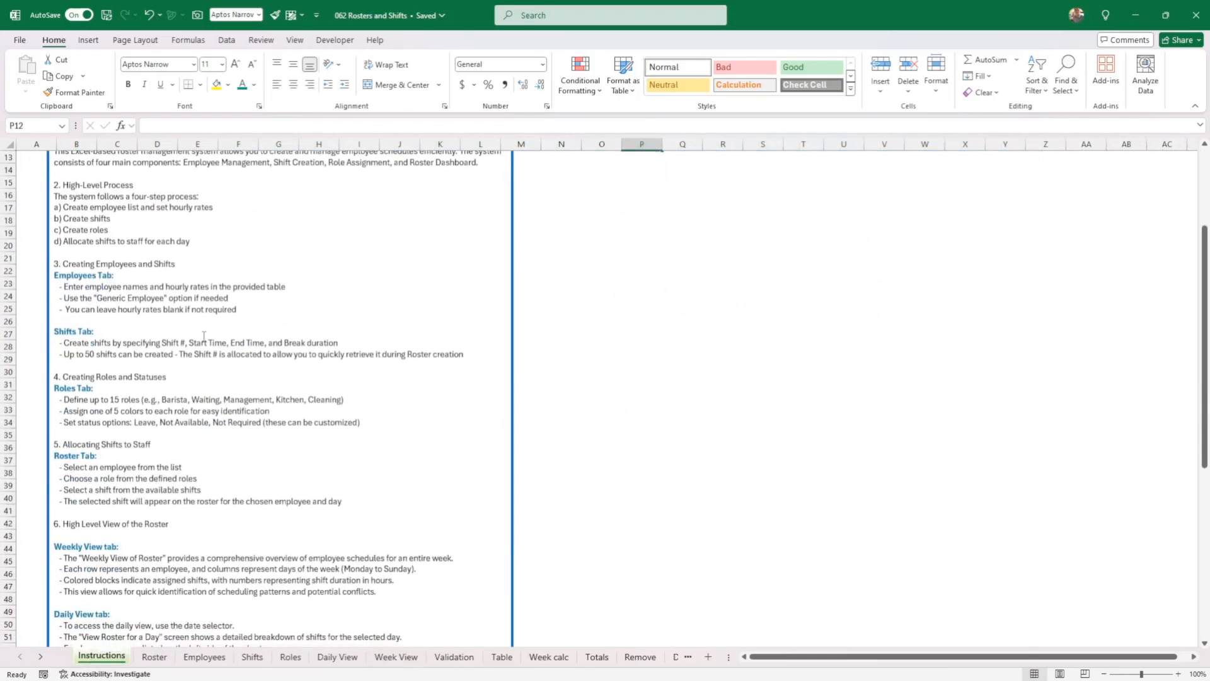
pyautogui.scroll(-3)
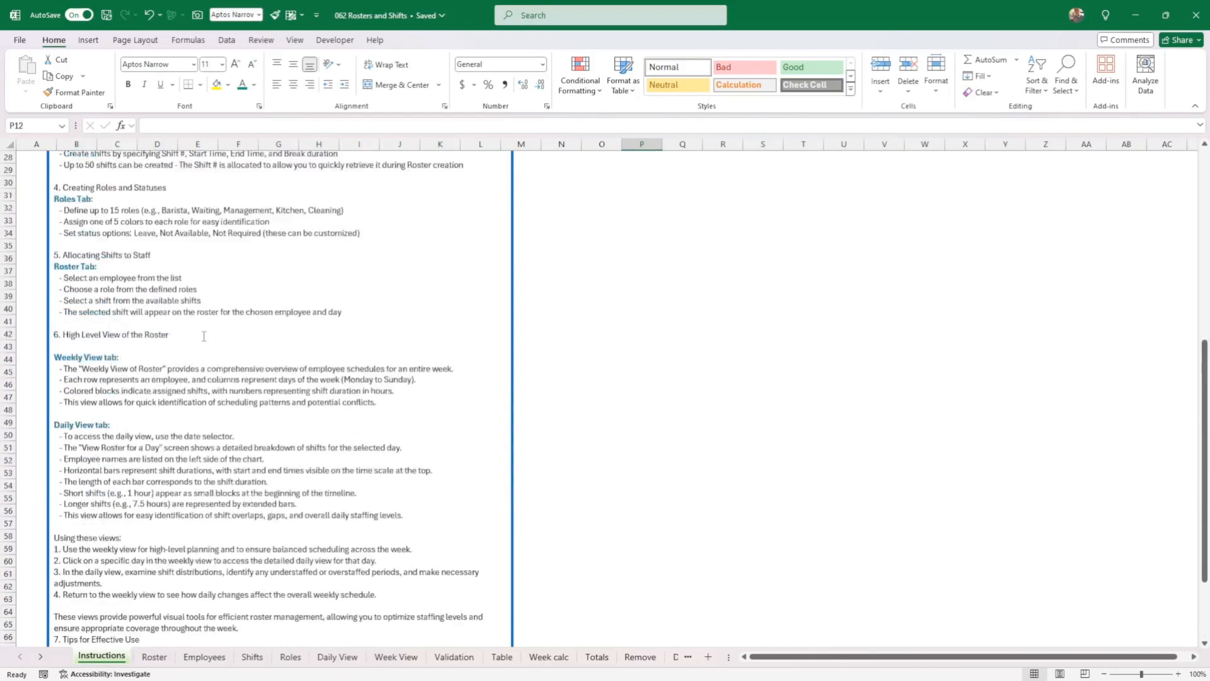
pyautogui.scroll(3)
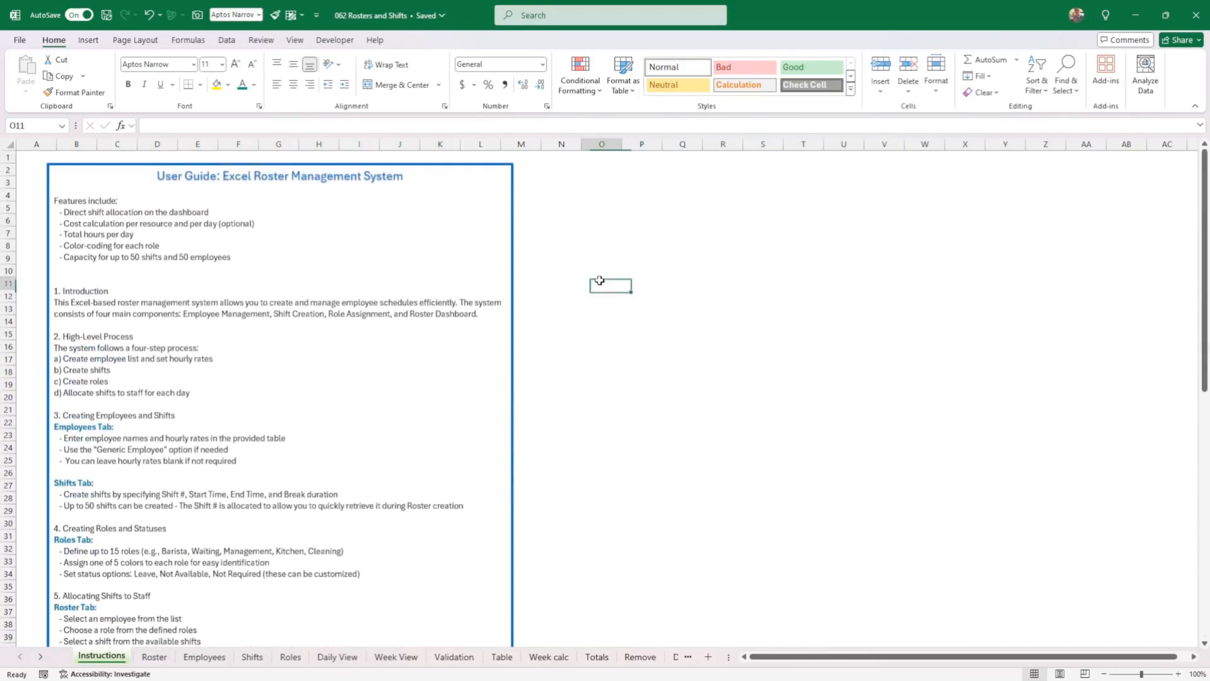